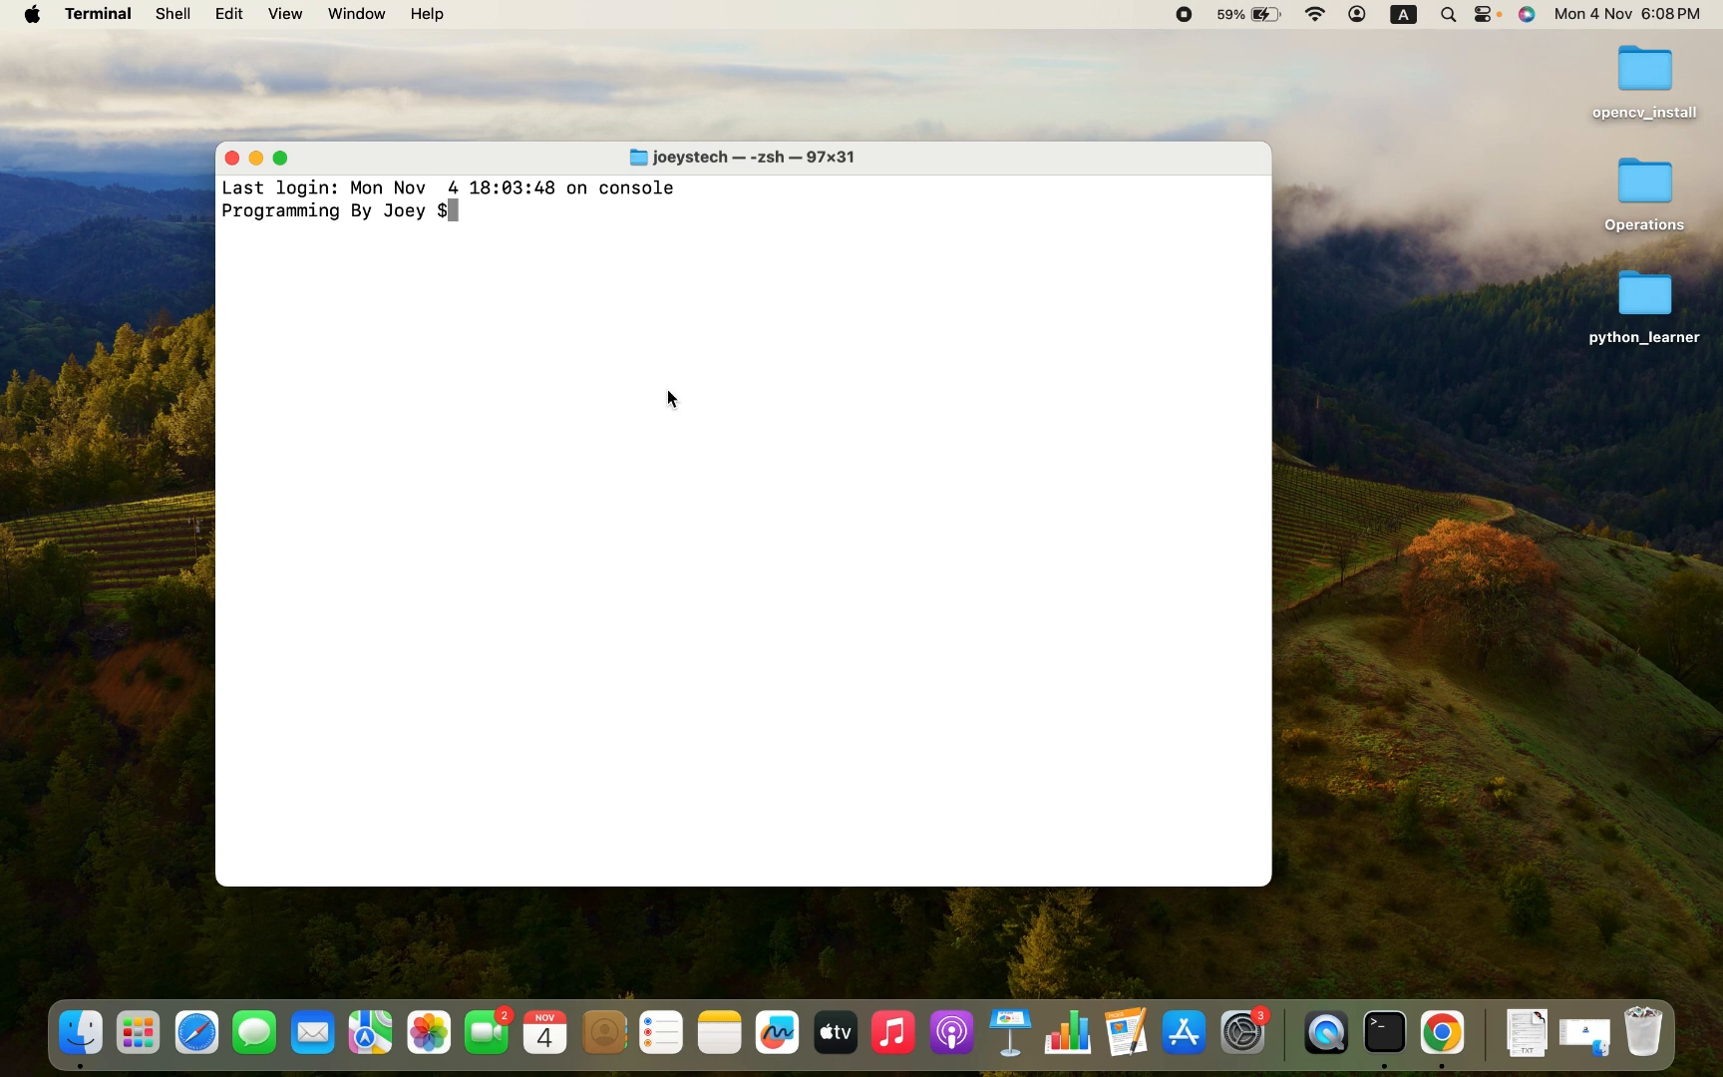
Run python3 --version in Terminal, which reports Python 3.12.2
text(p)
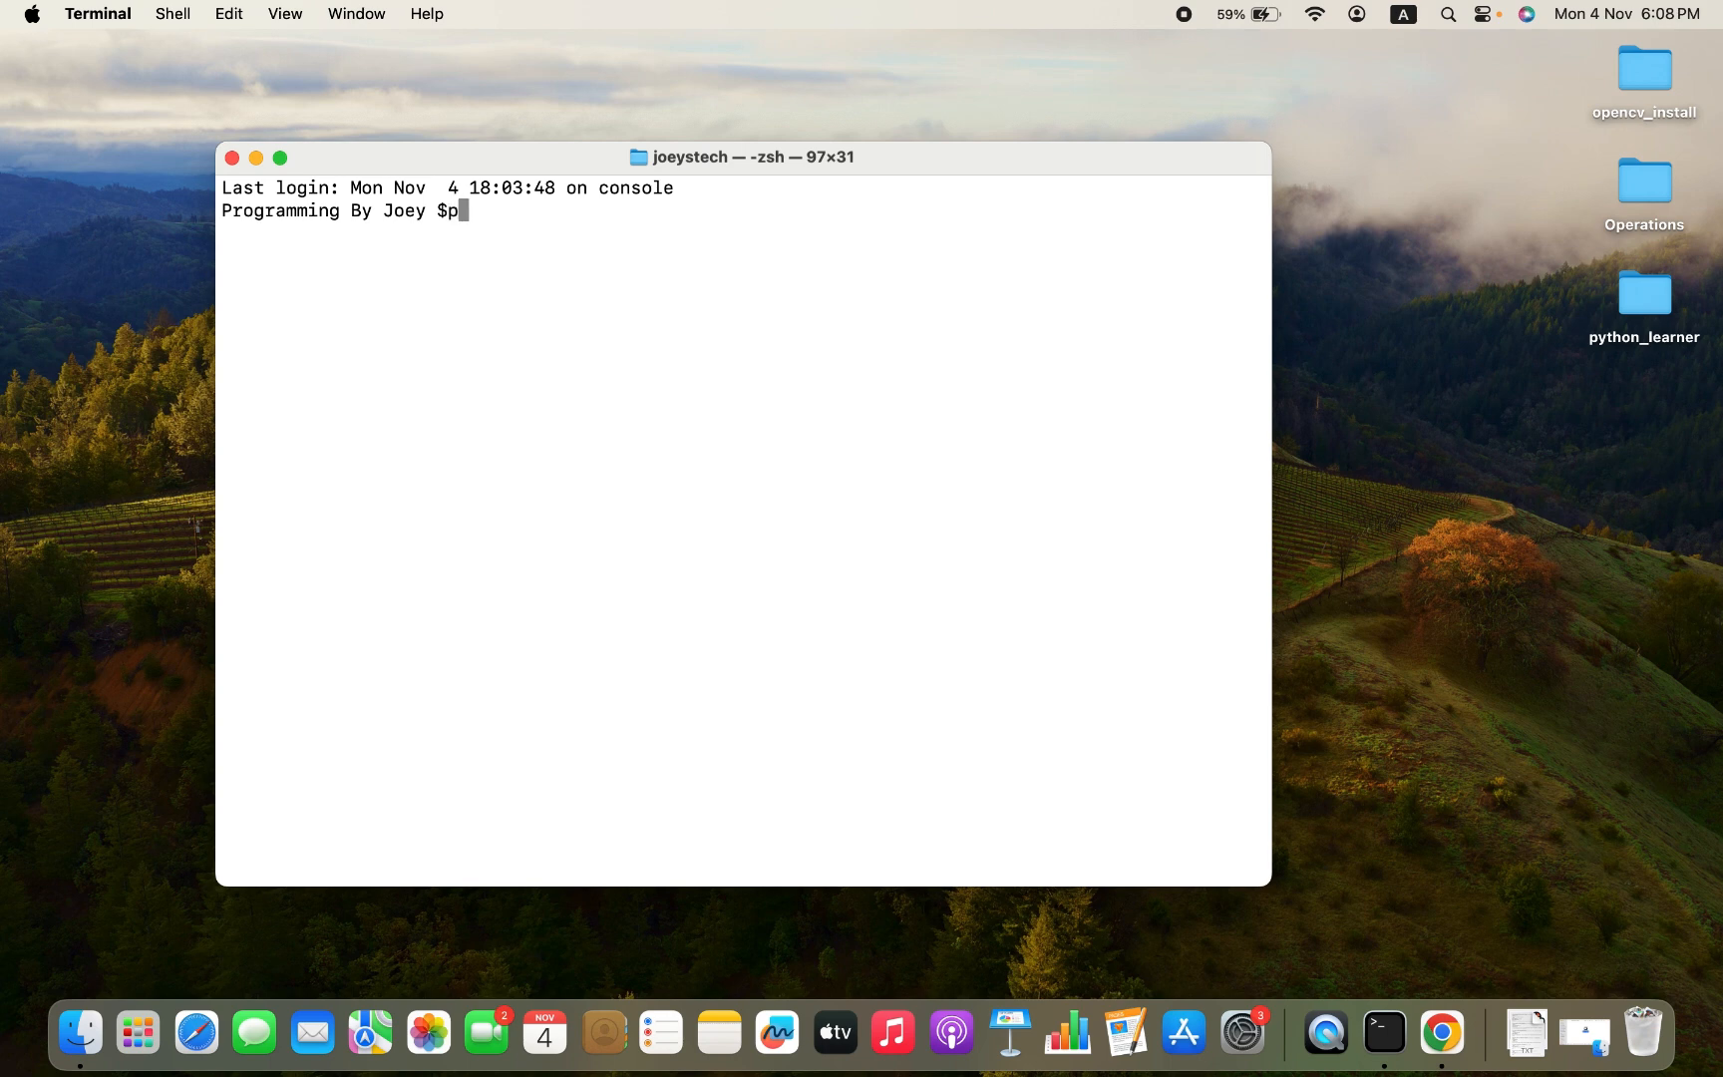
text(ython3 --)
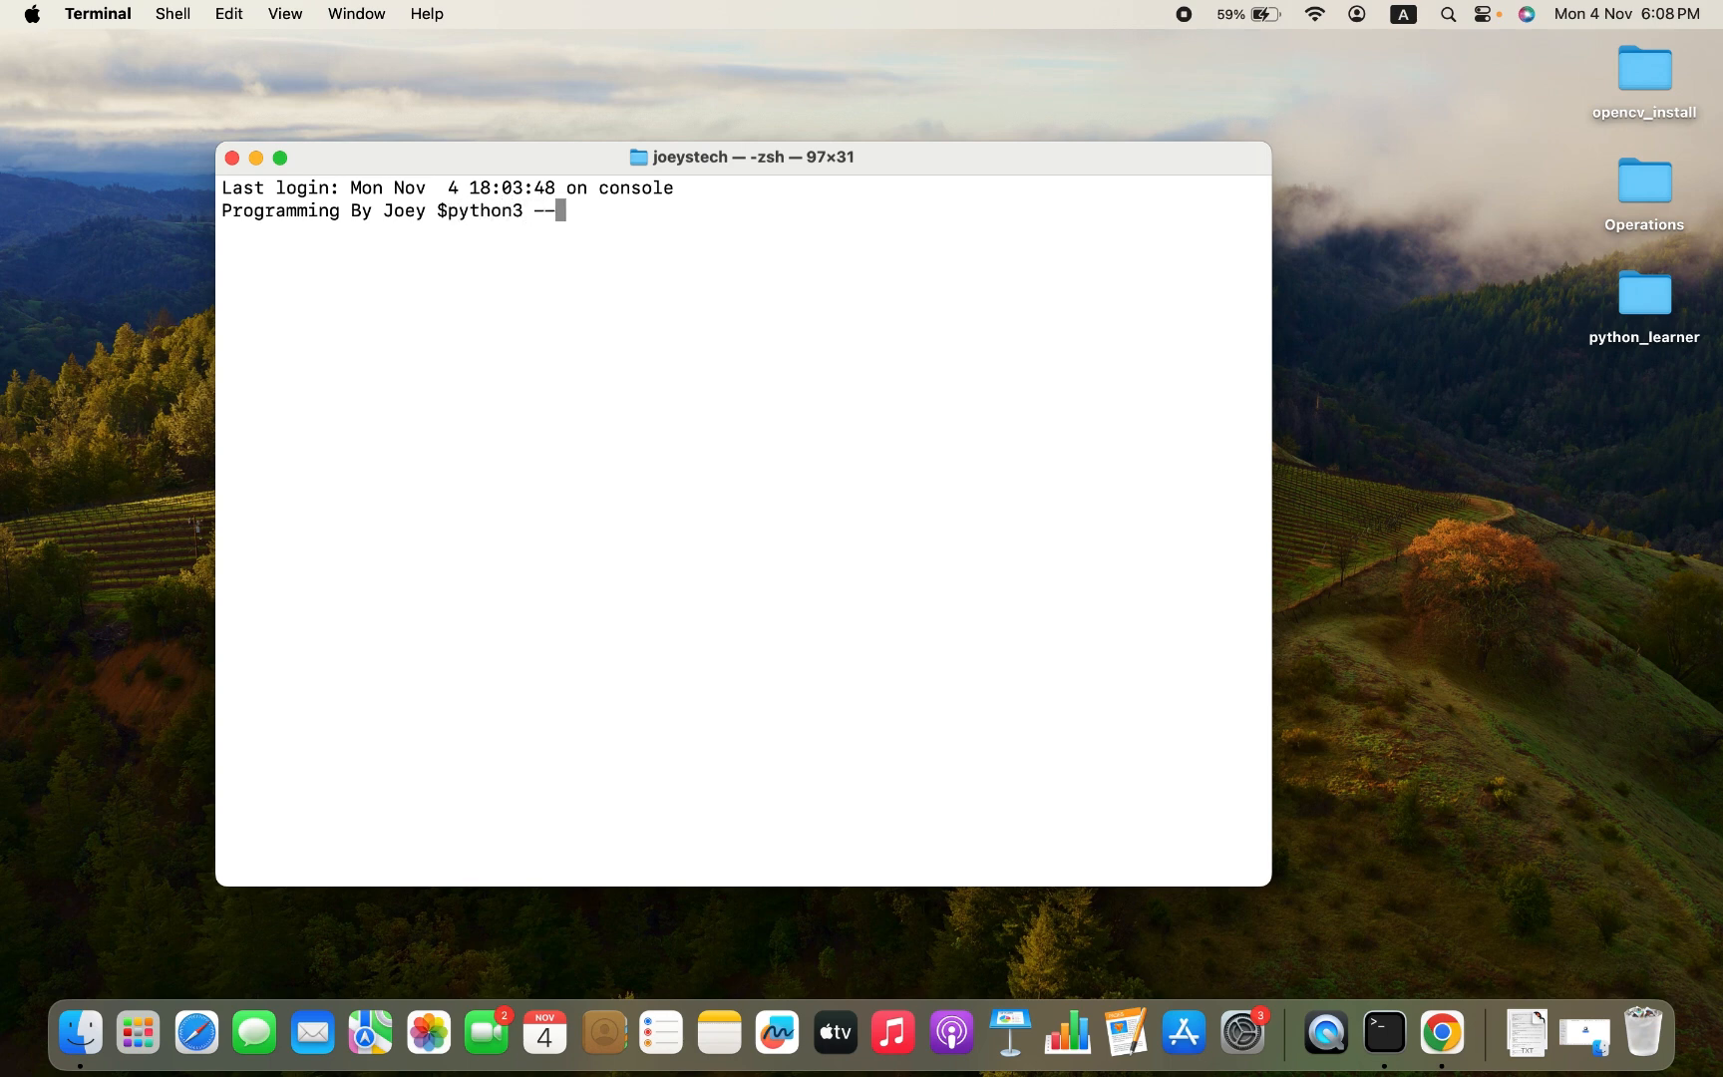
text(version)
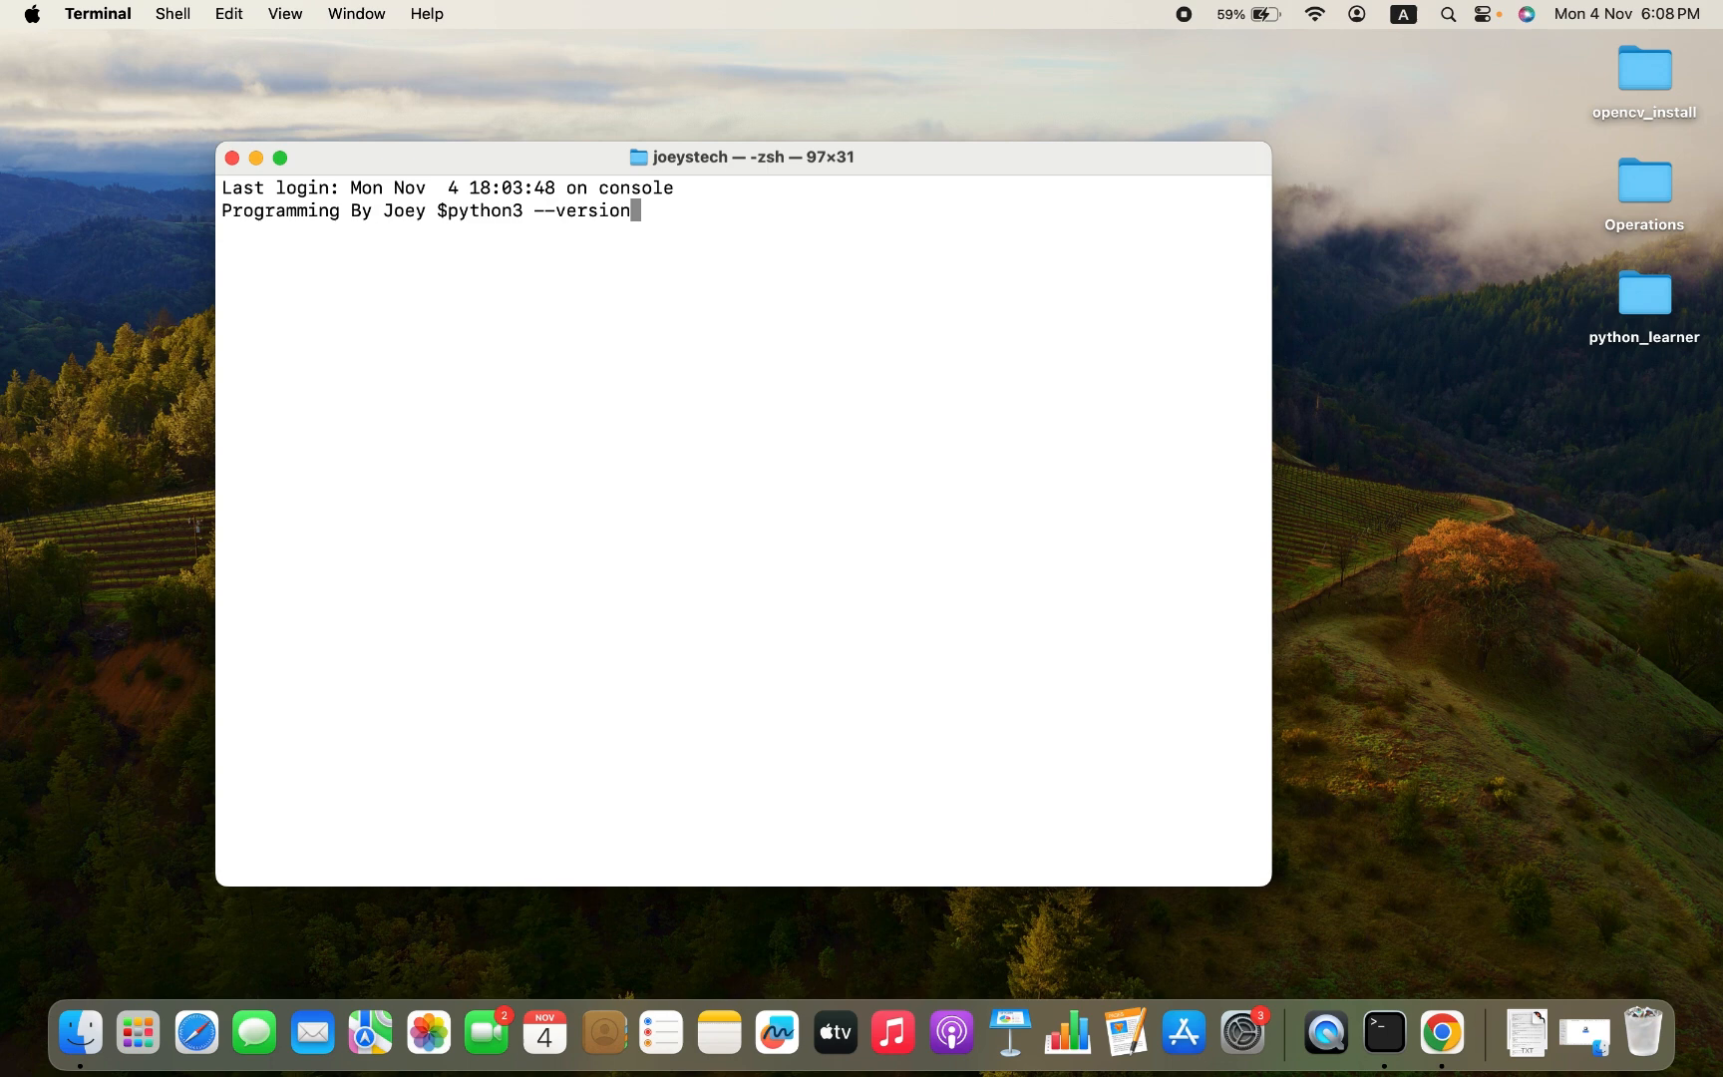
key(Return)
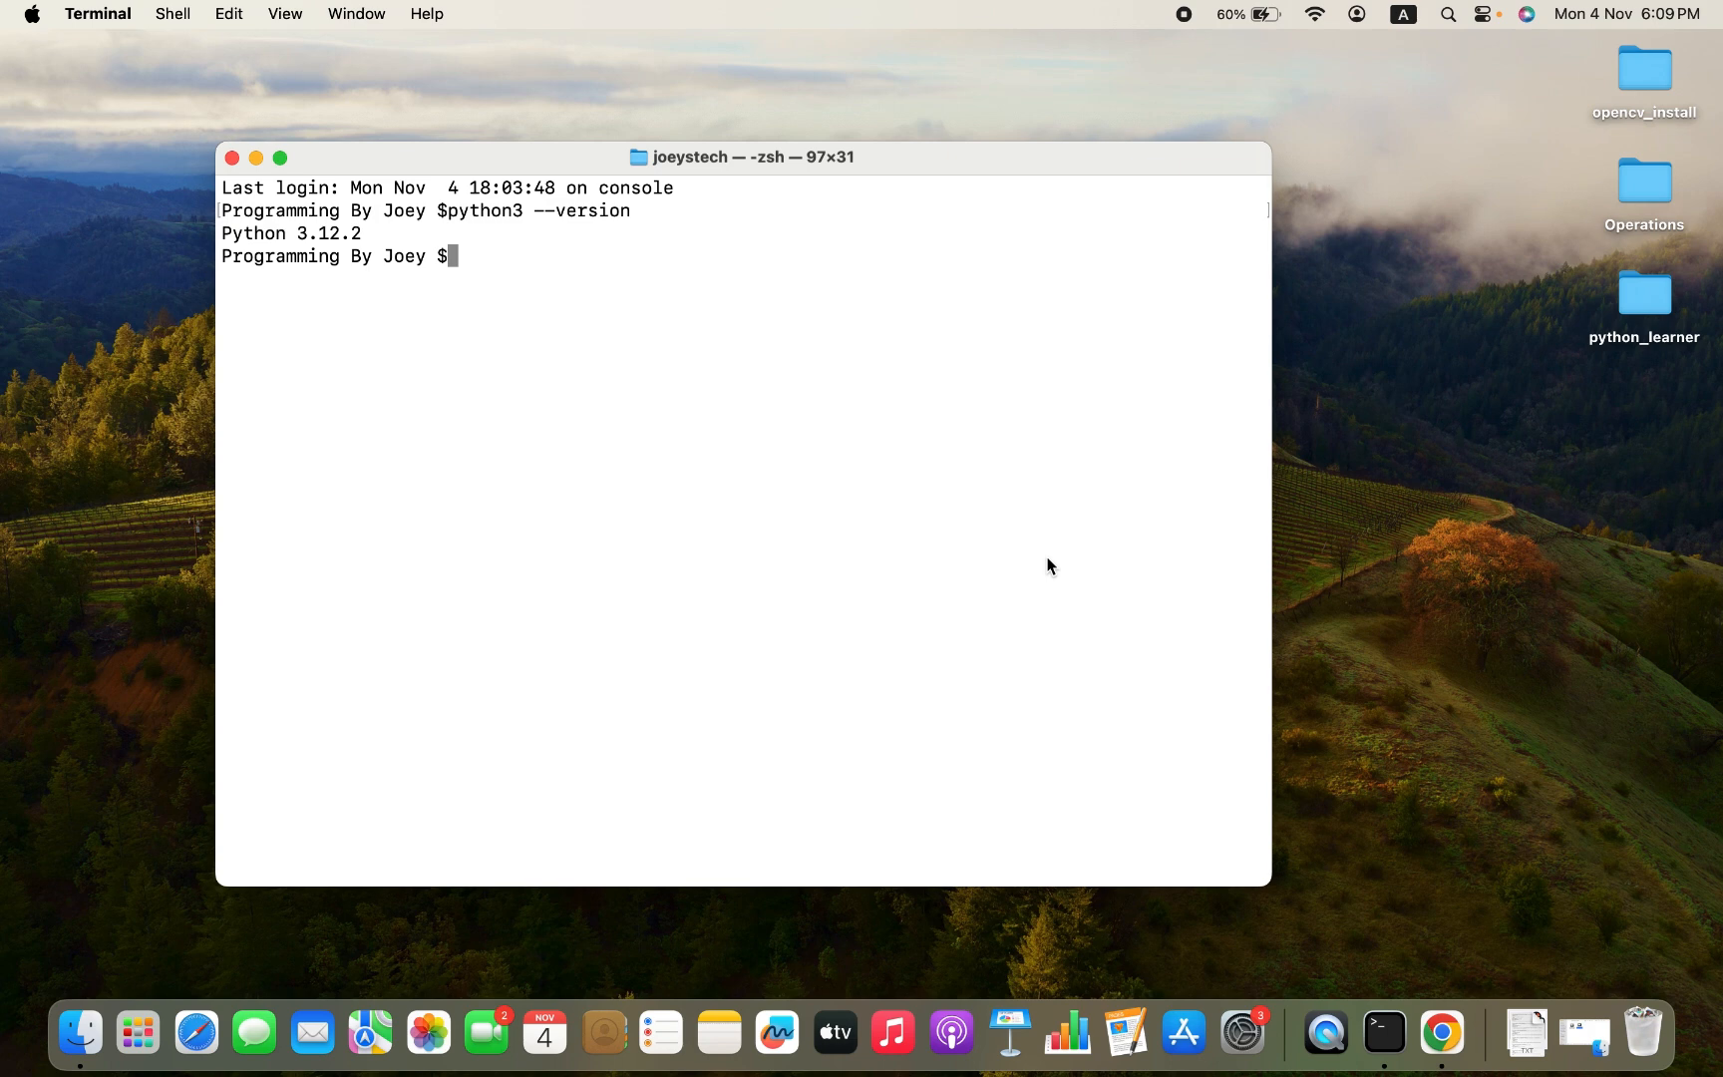
mouse_move(754, 505)
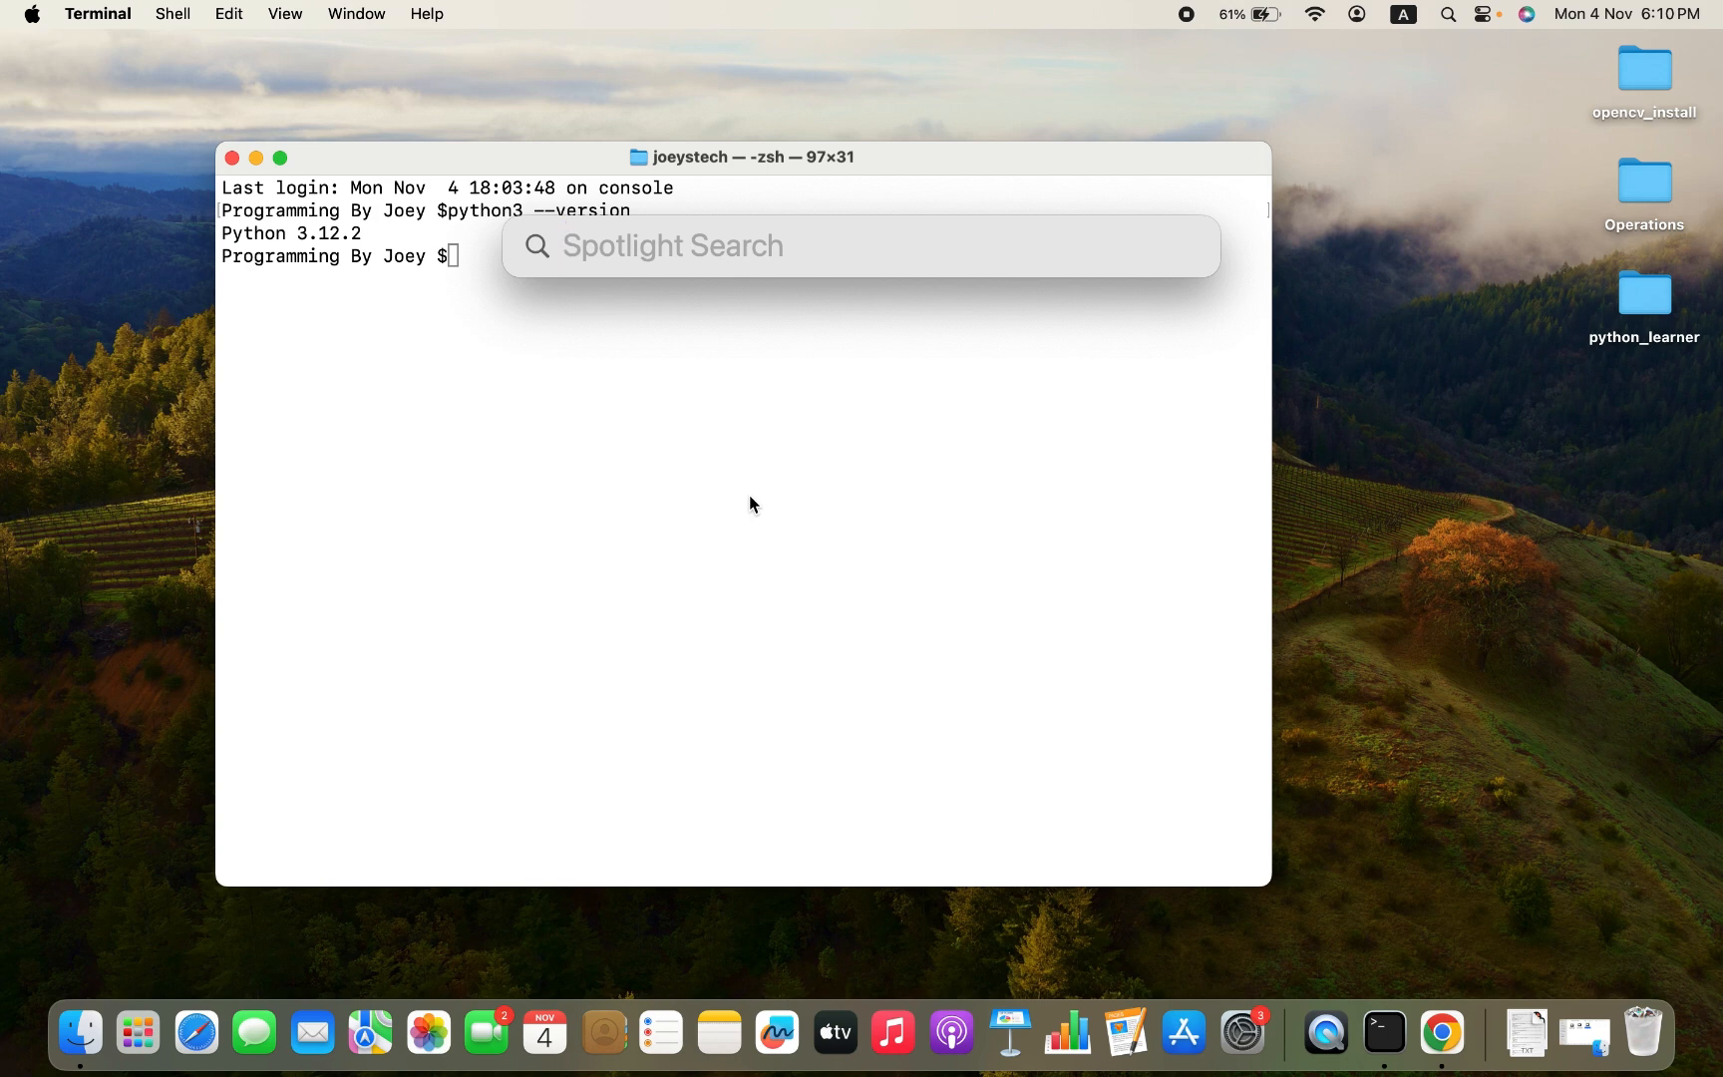
Launch Google Chrome from Spotlight and search Google for 'python download'
text(chrome)
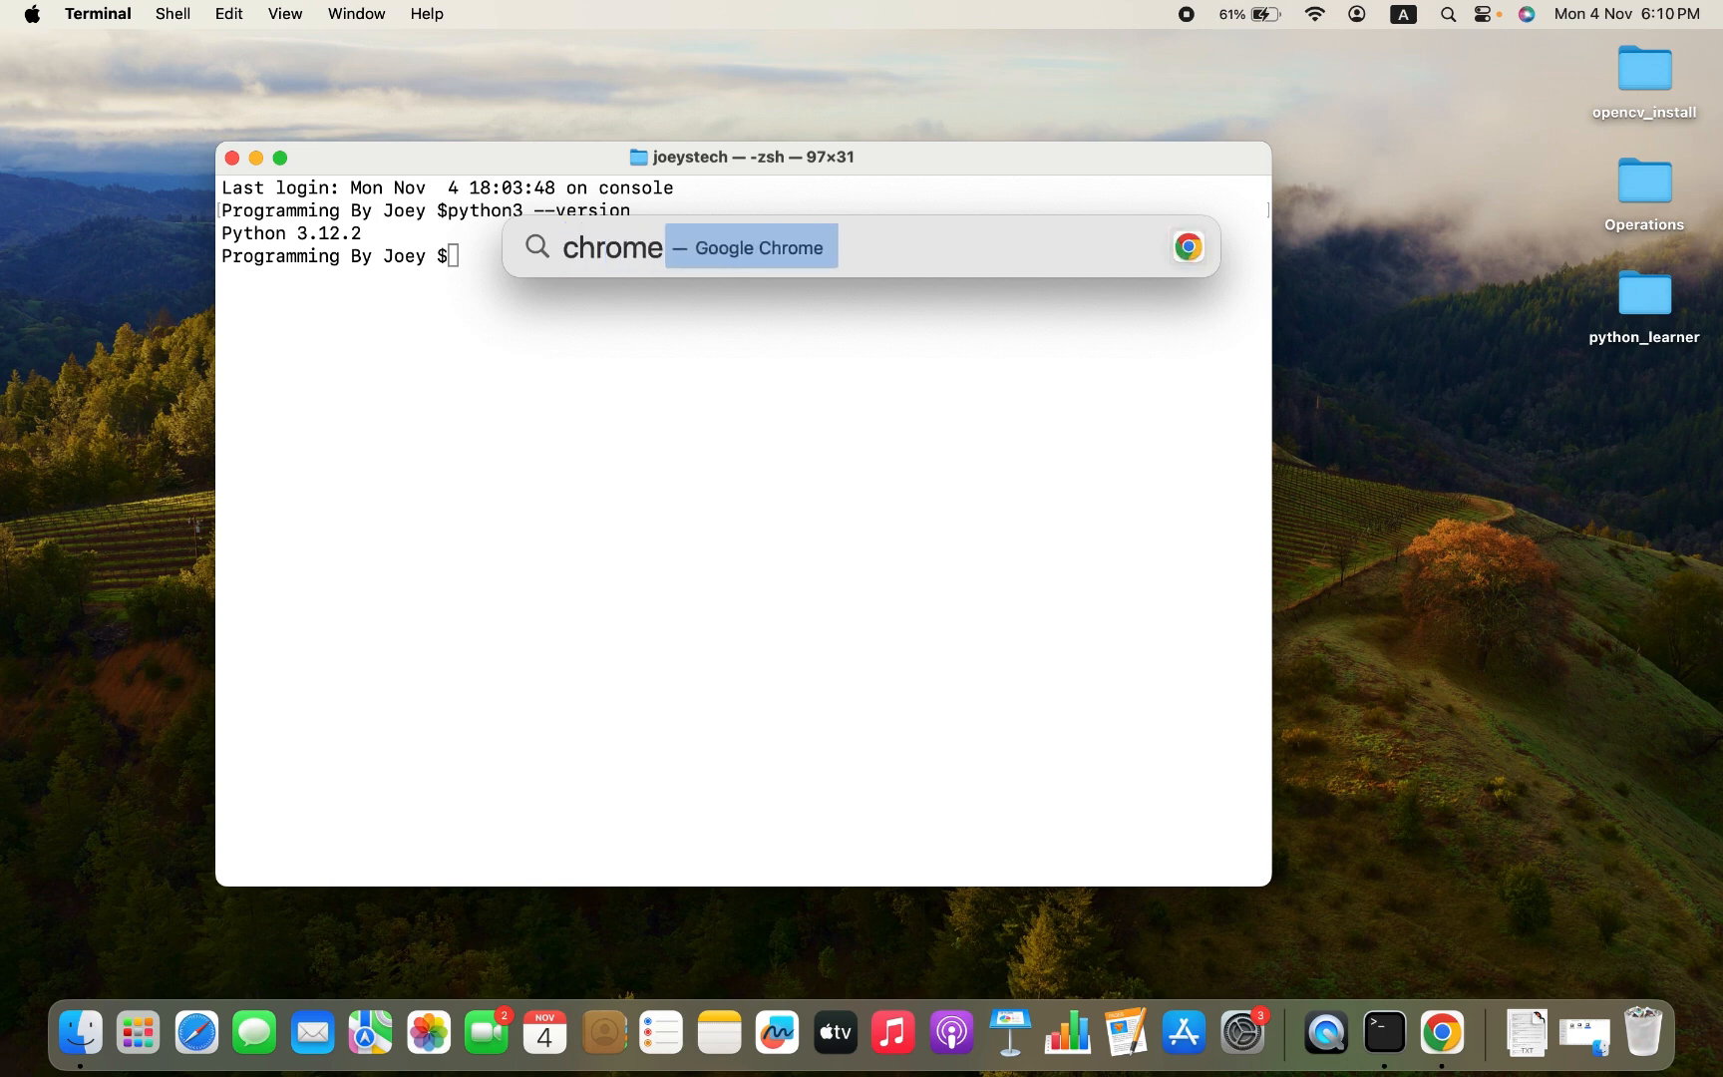
key(enter)
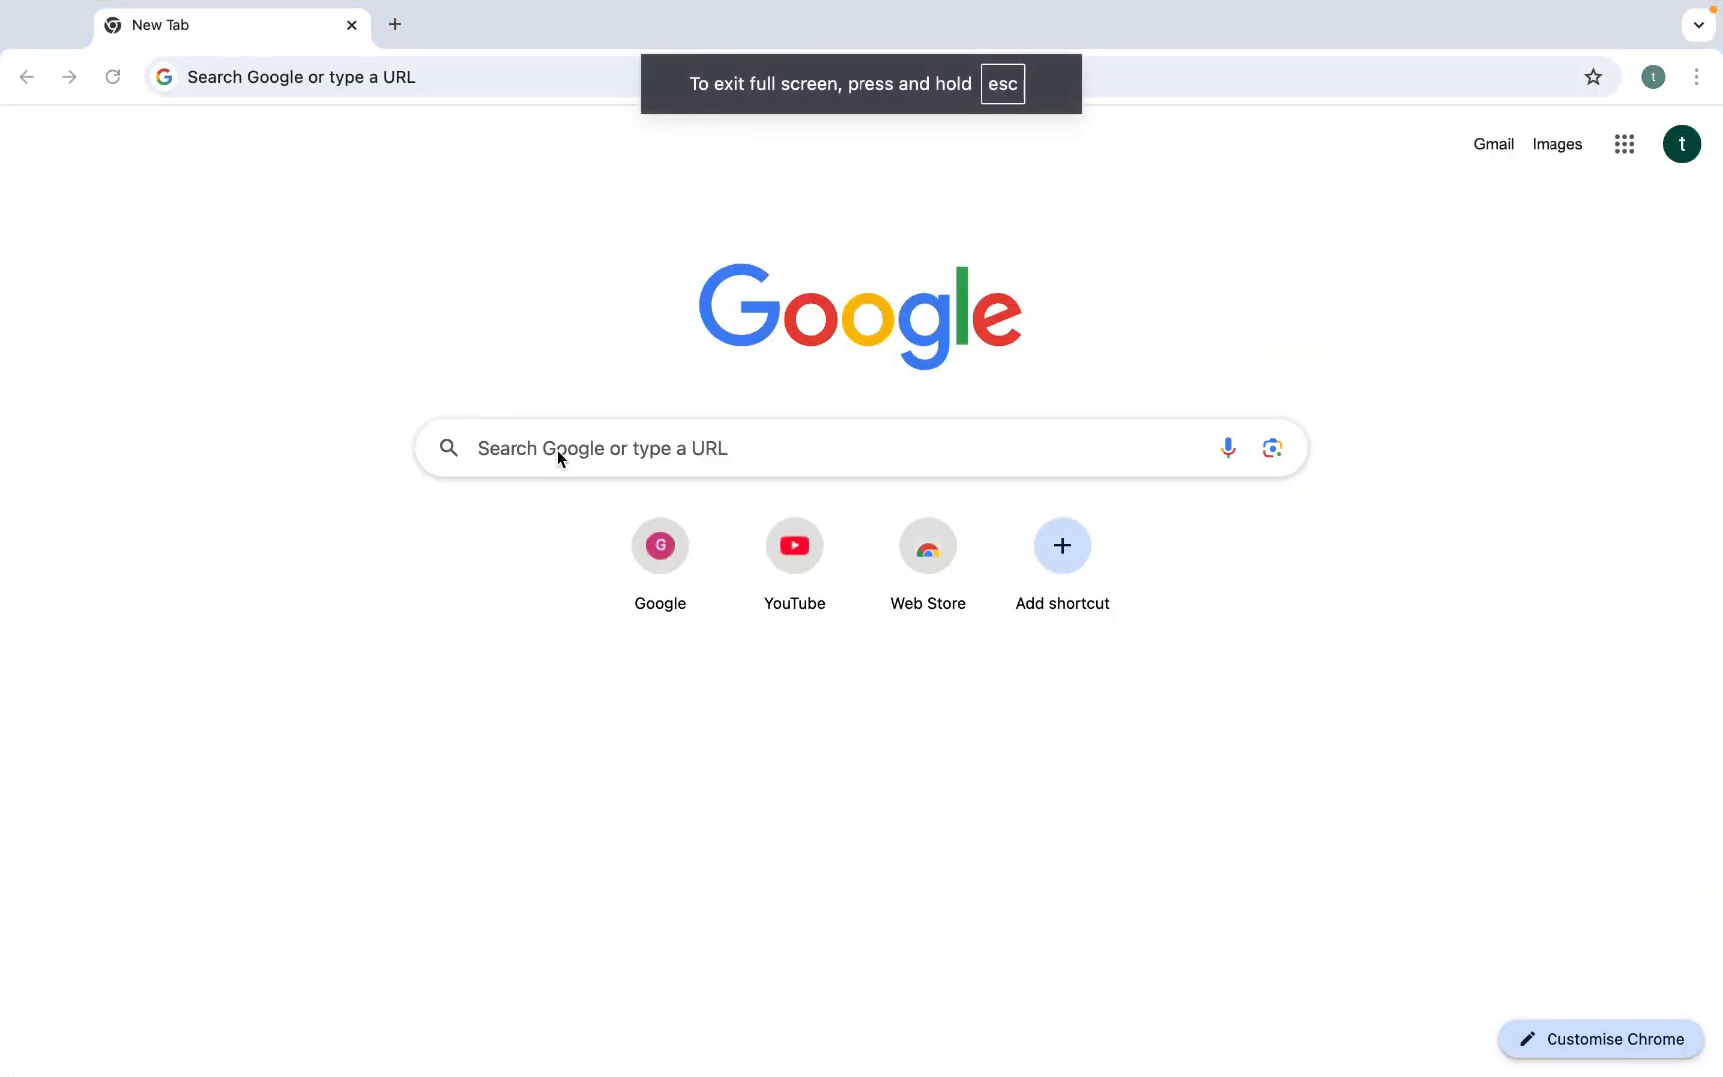
text(python download)
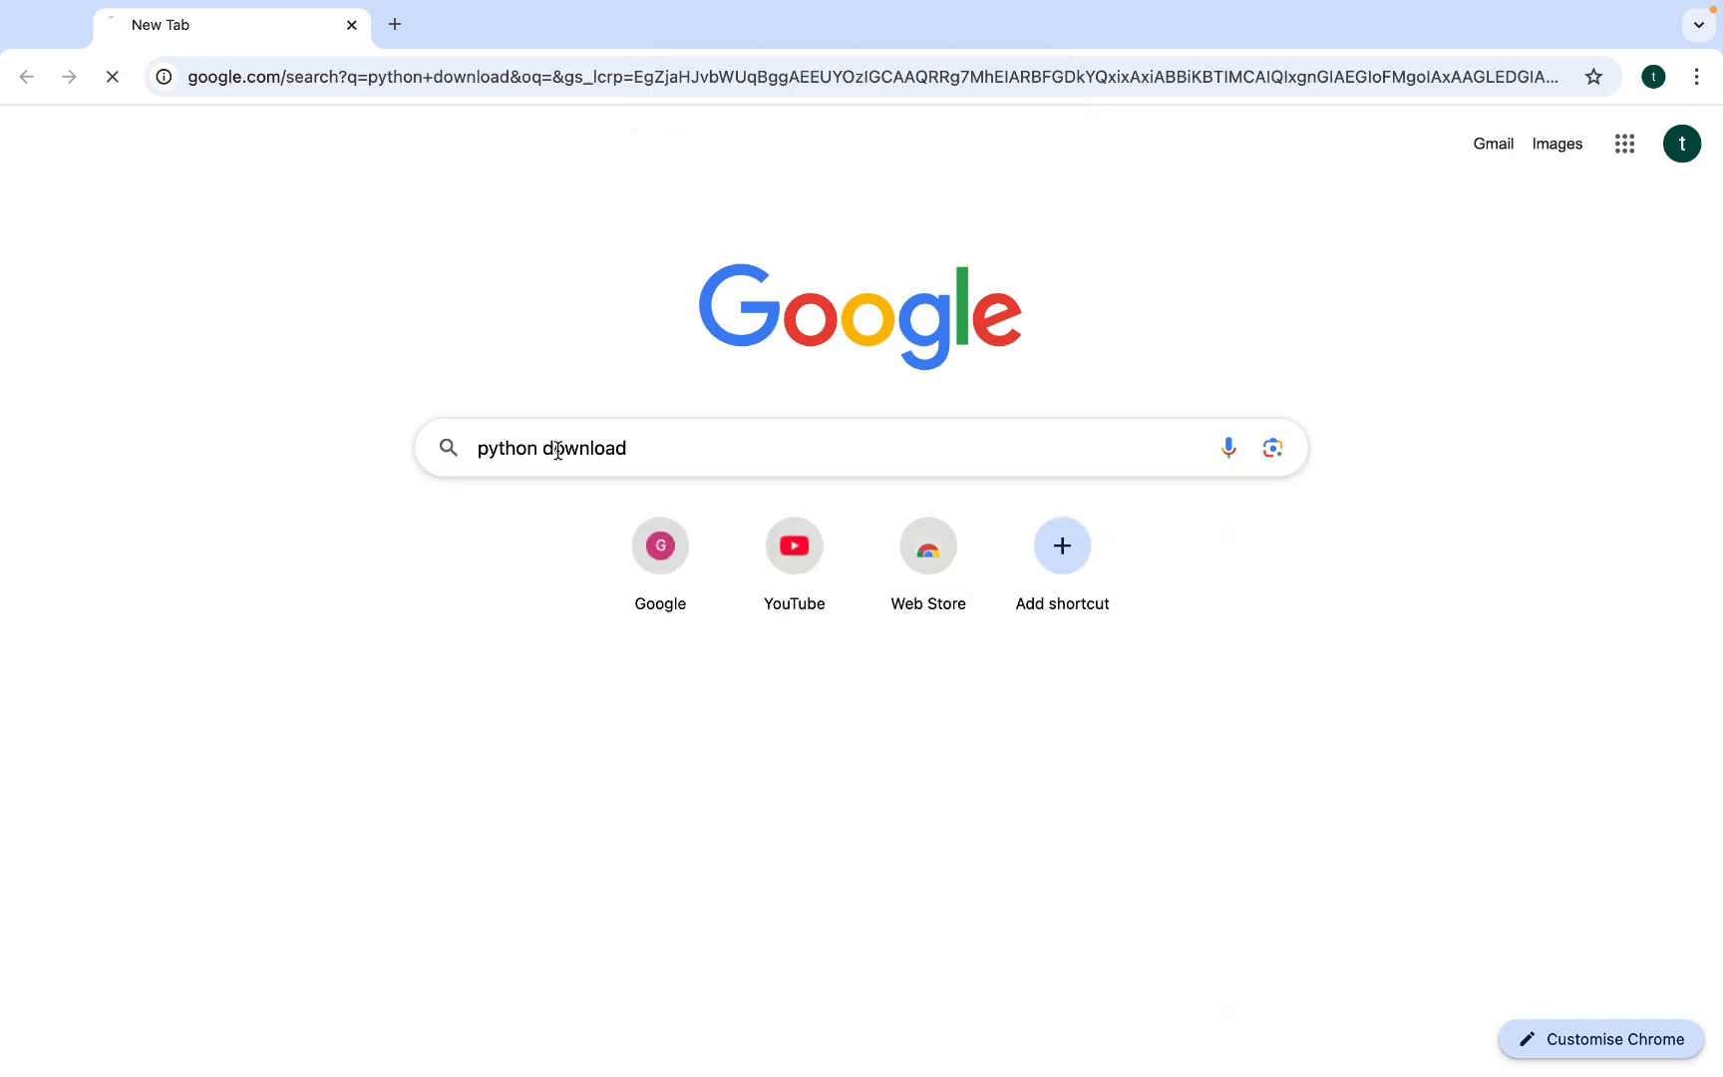
key(Enter)
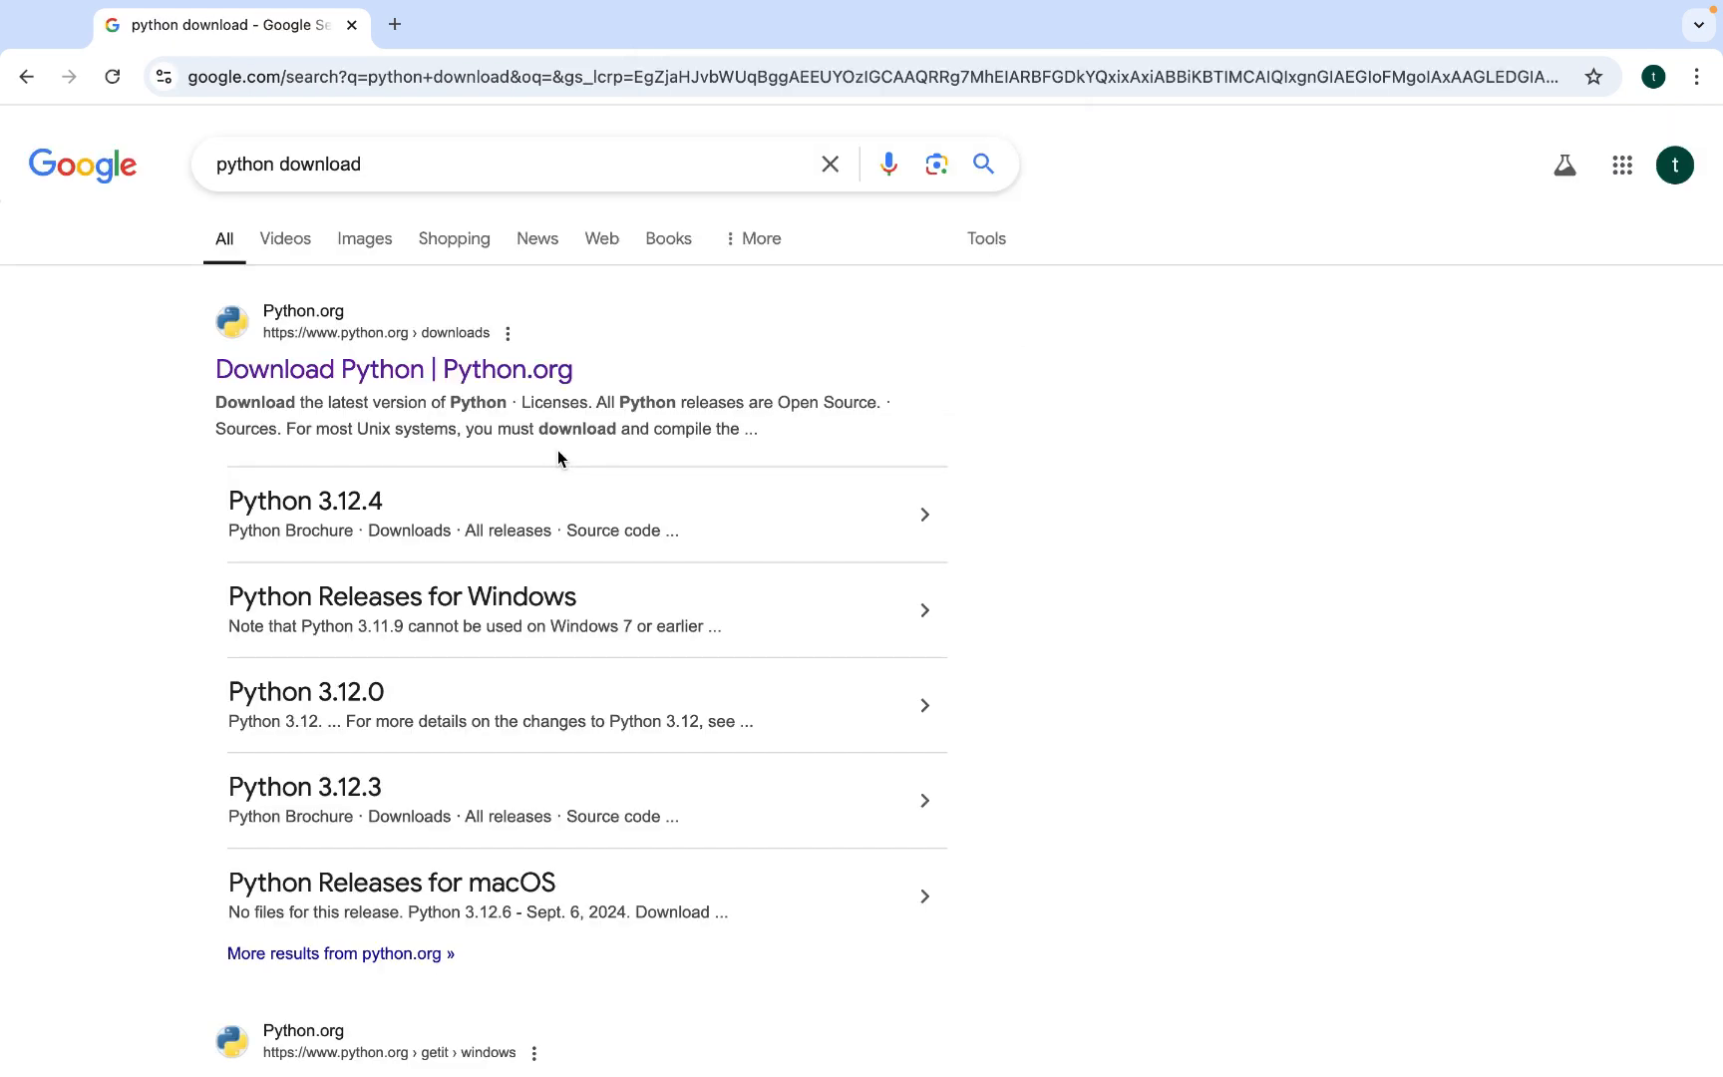
mouse_move(392, 421)
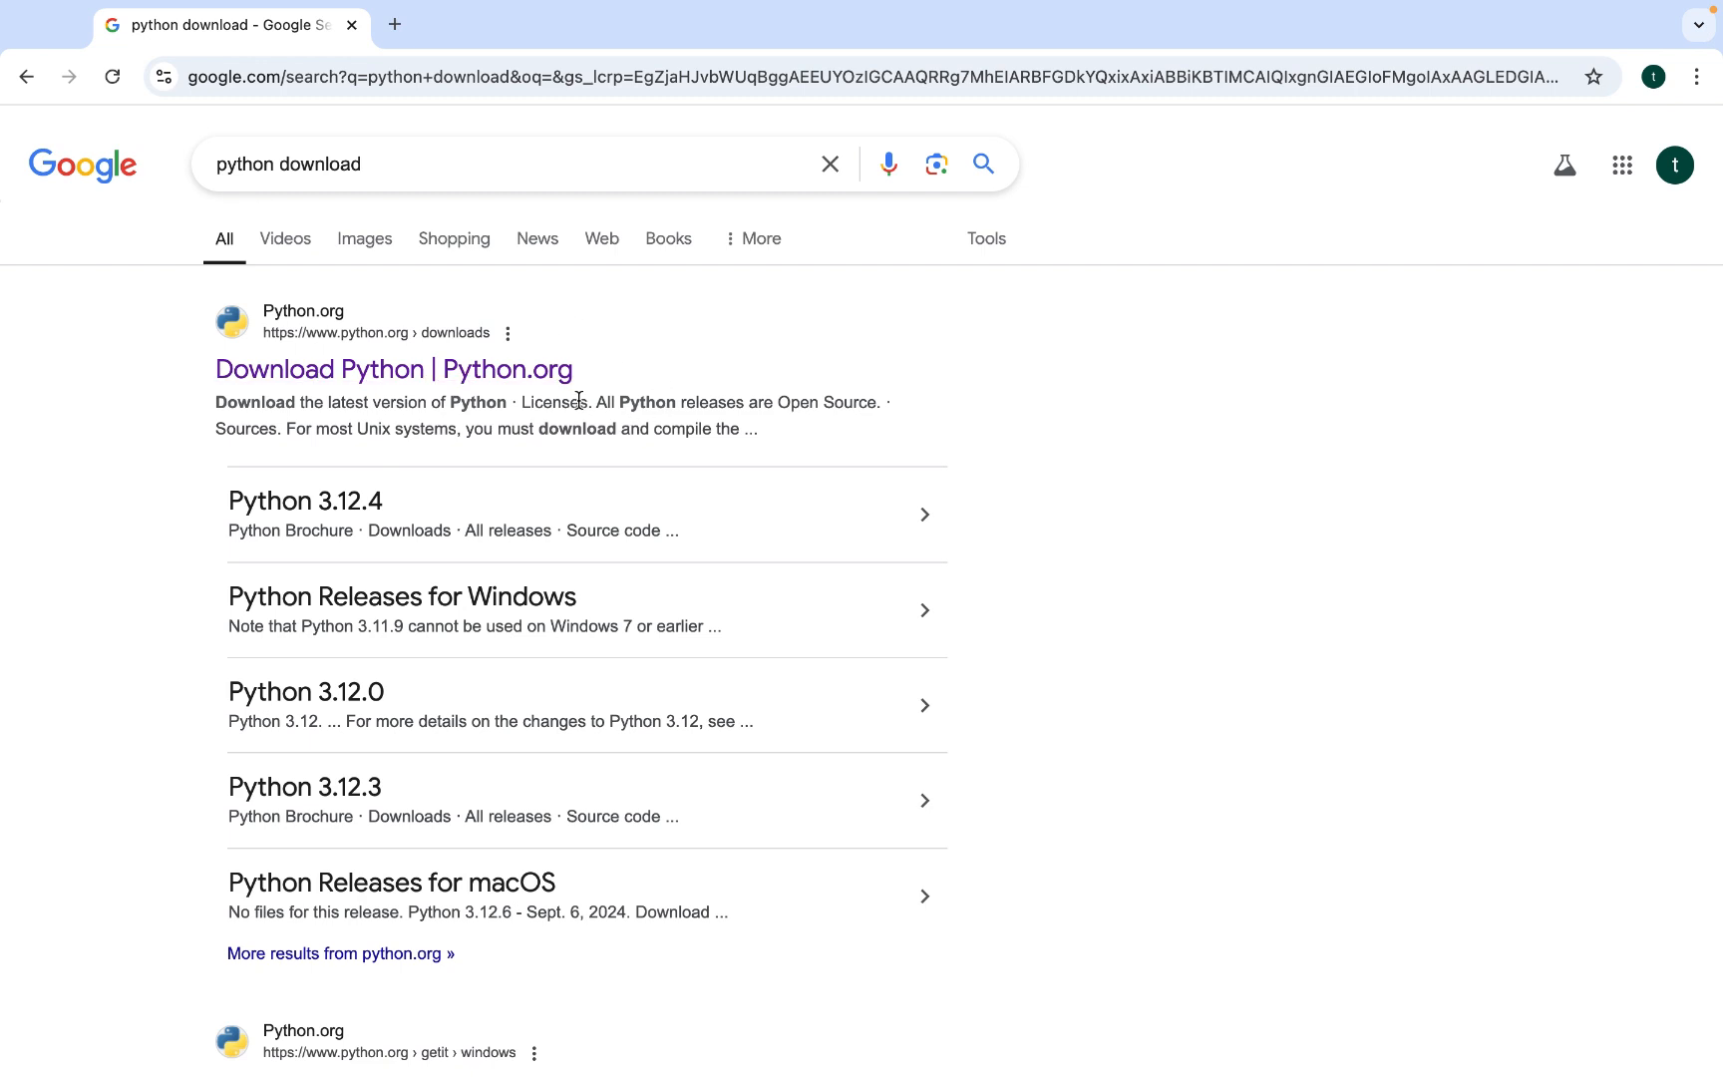
mouse_move(333, 369)
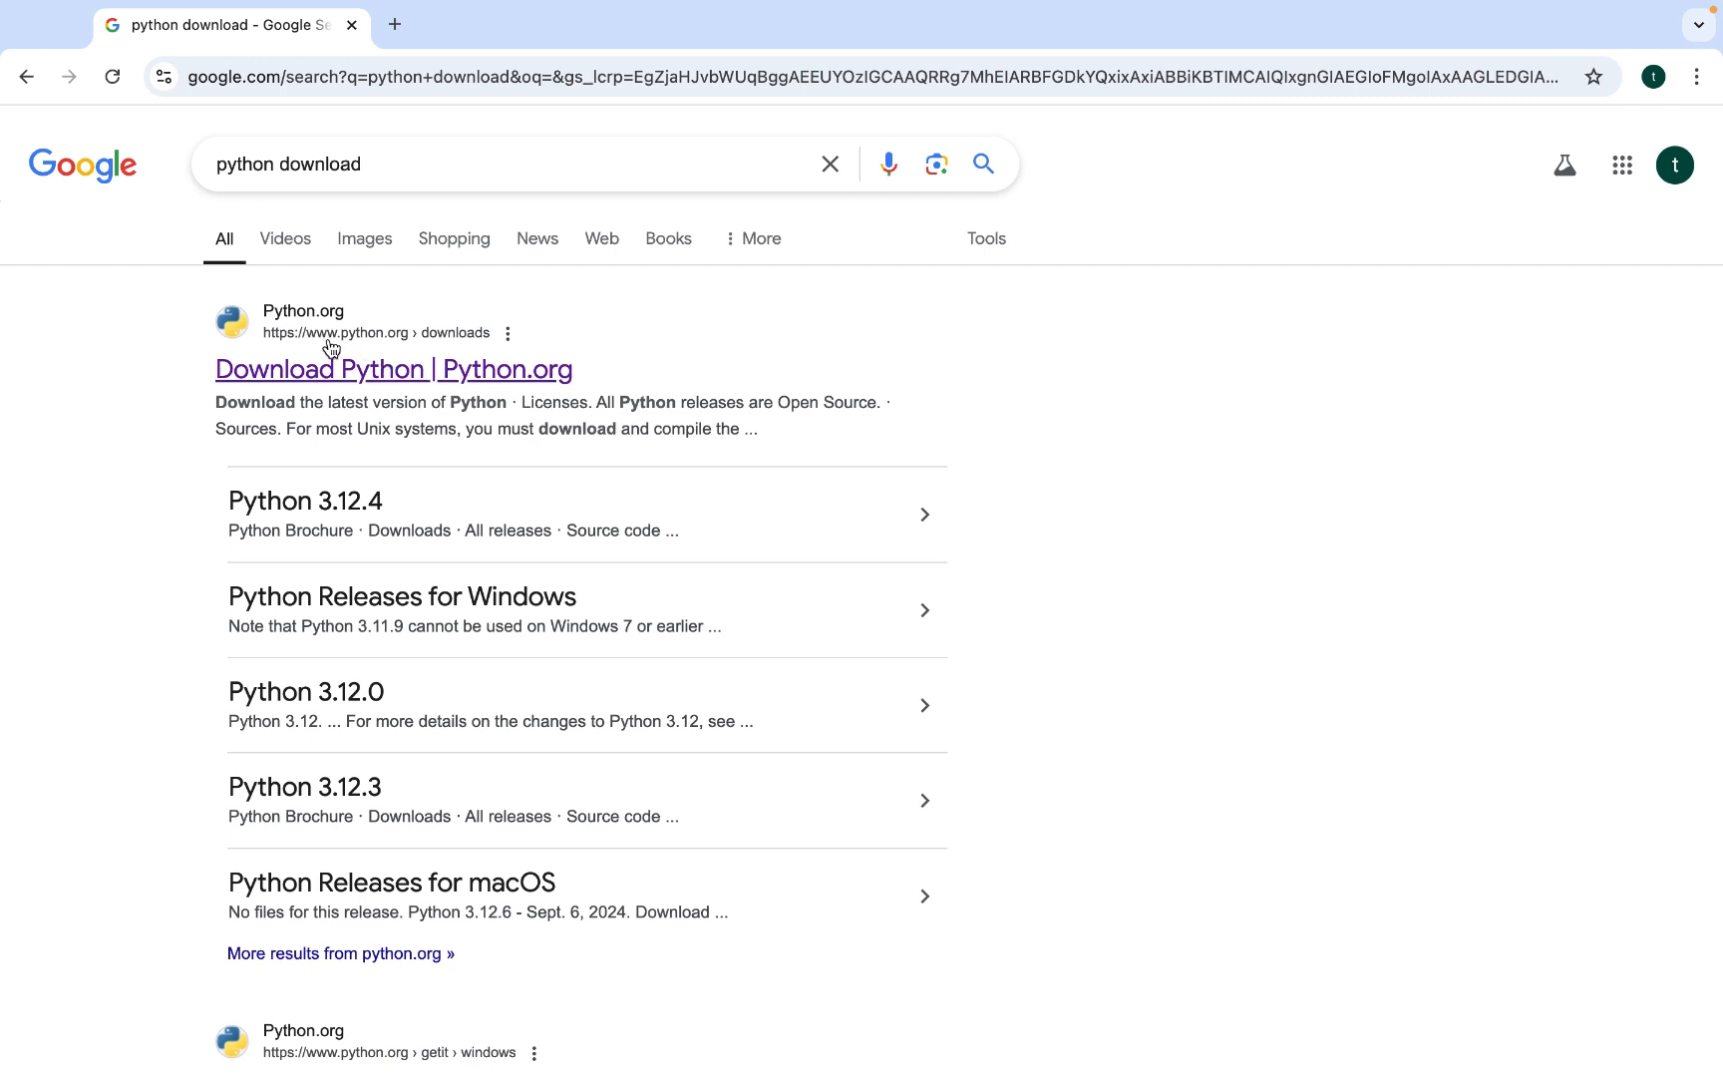
mouse_move(484, 273)
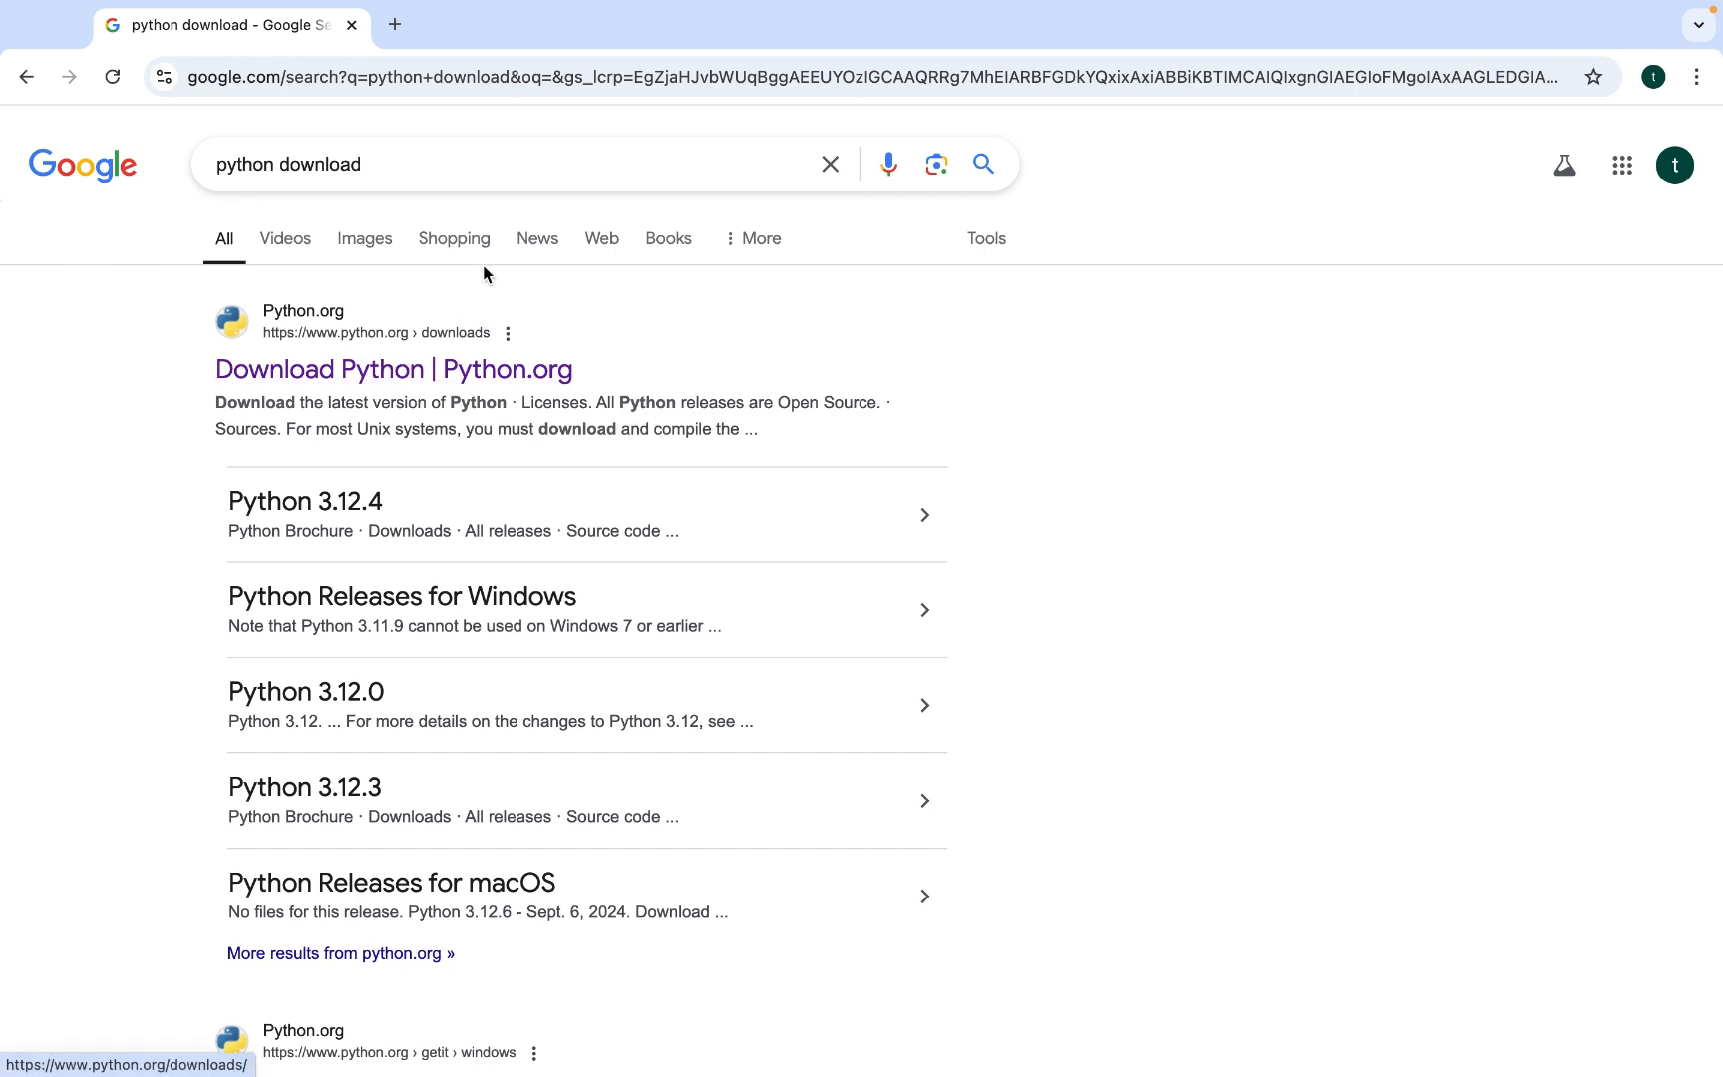
Download the Python 3.13.0 macOS installer from Python.org and verify it in Chrome's downloads list
click(392, 369)
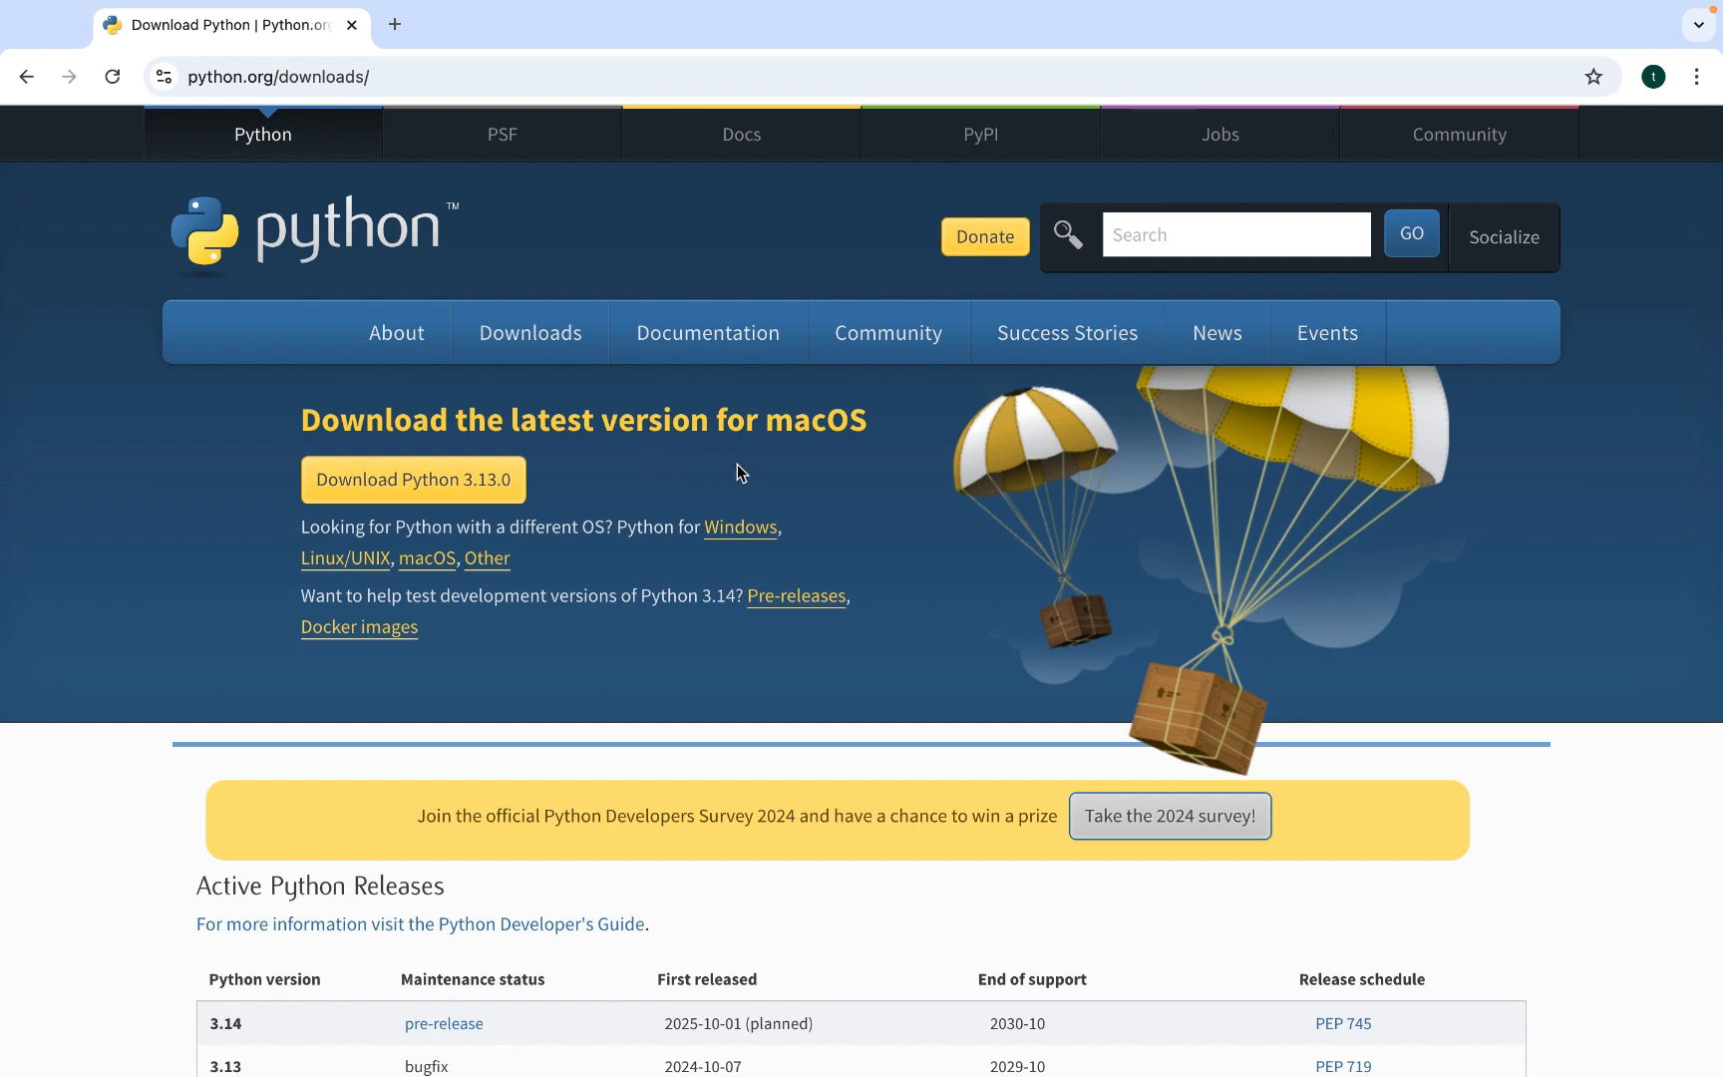
mouse_move(387, 434)
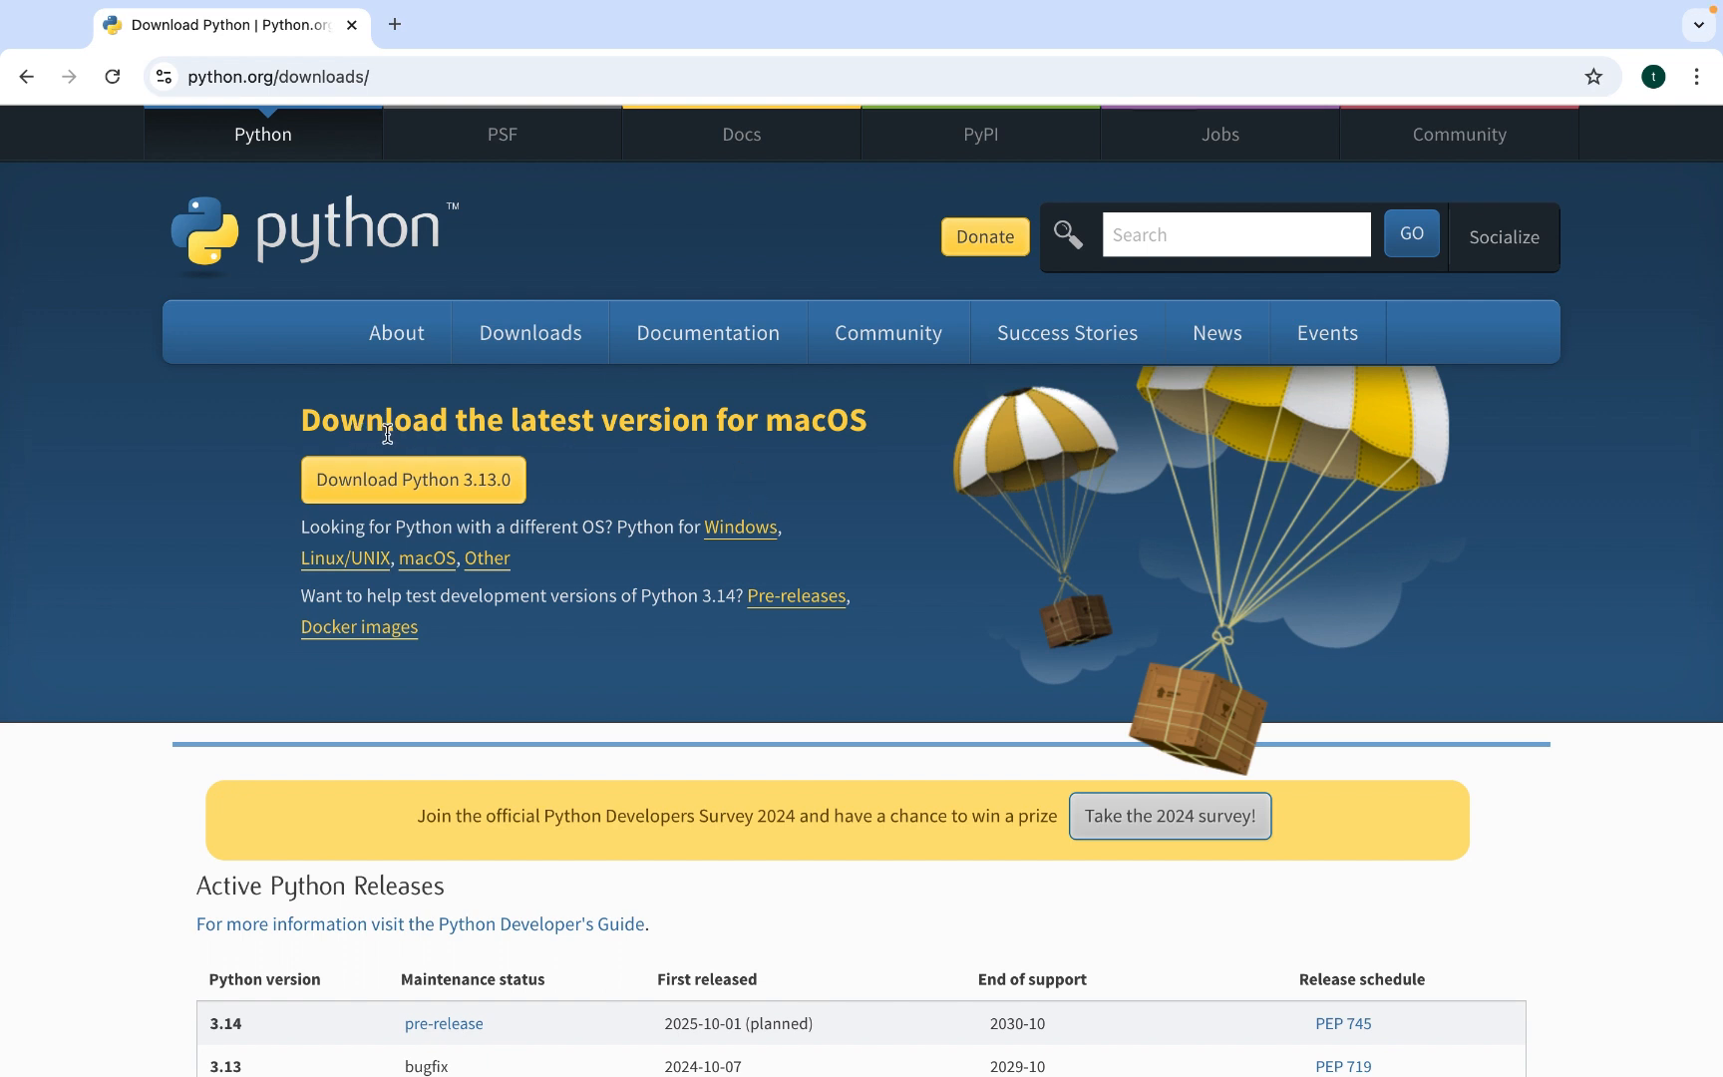
mouse_move(843, 441)
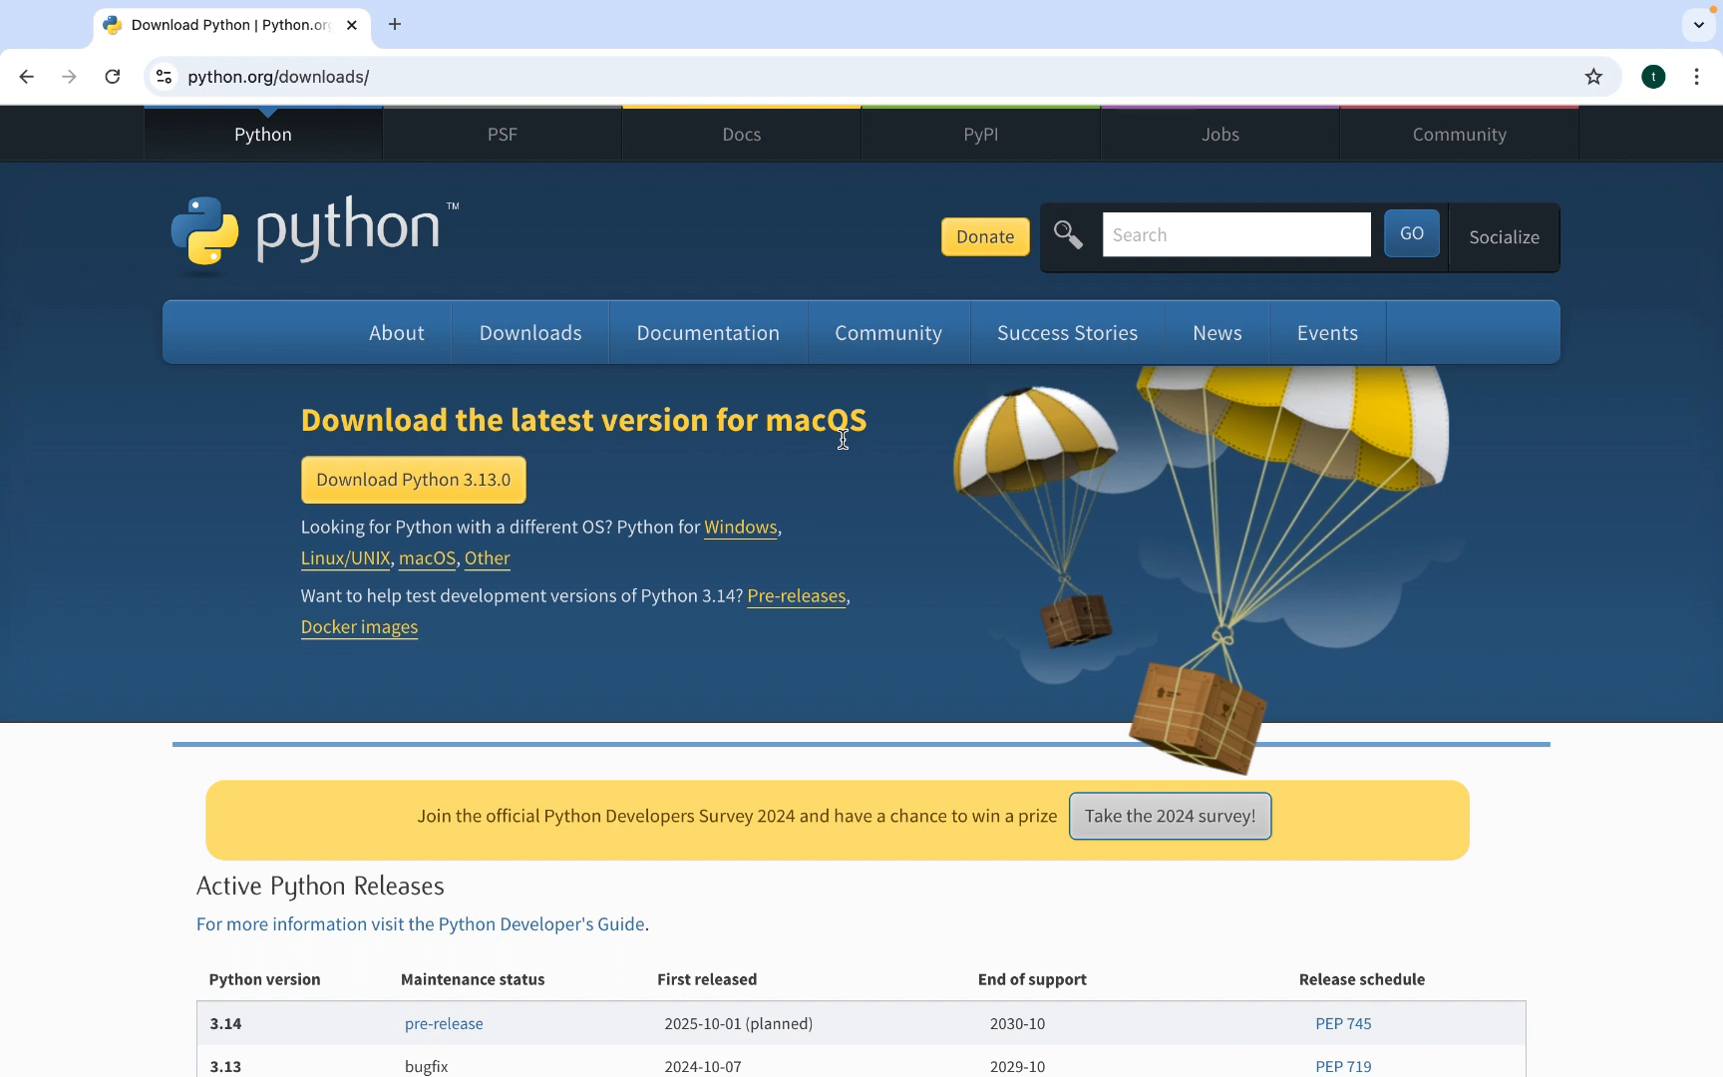
mouse_move(824, 483)
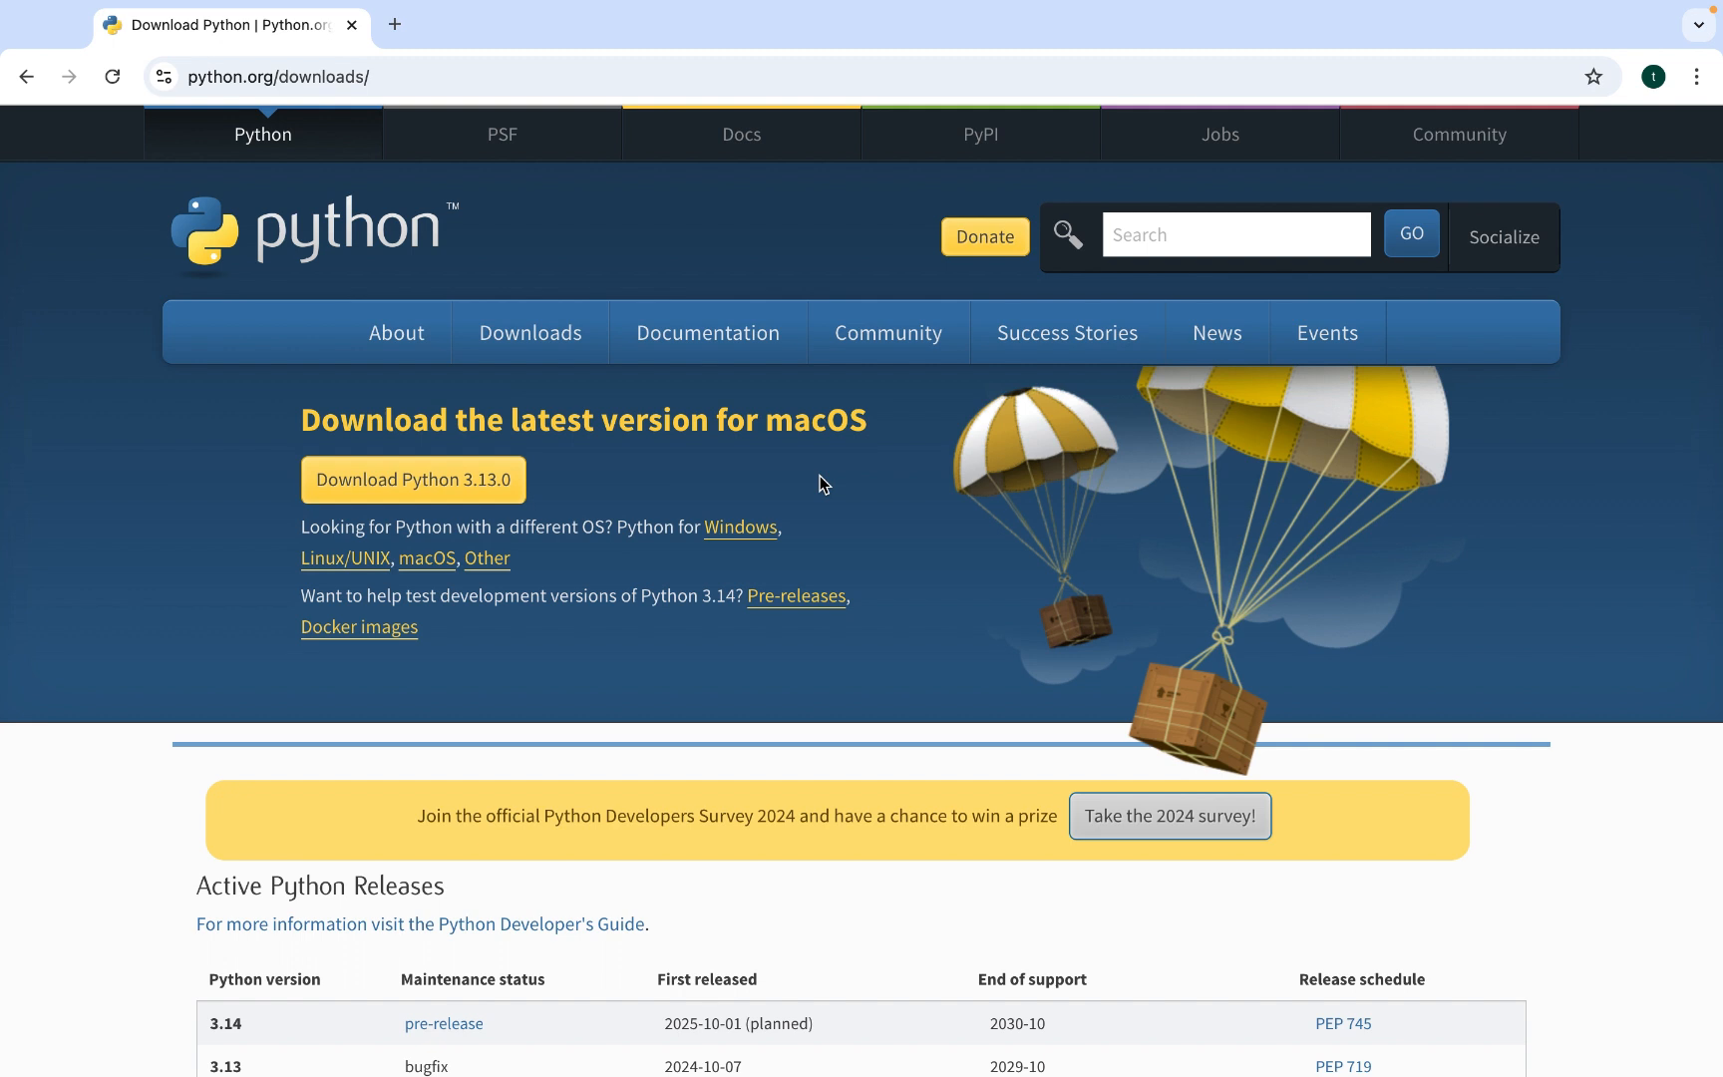
mouse_move(589, 459)
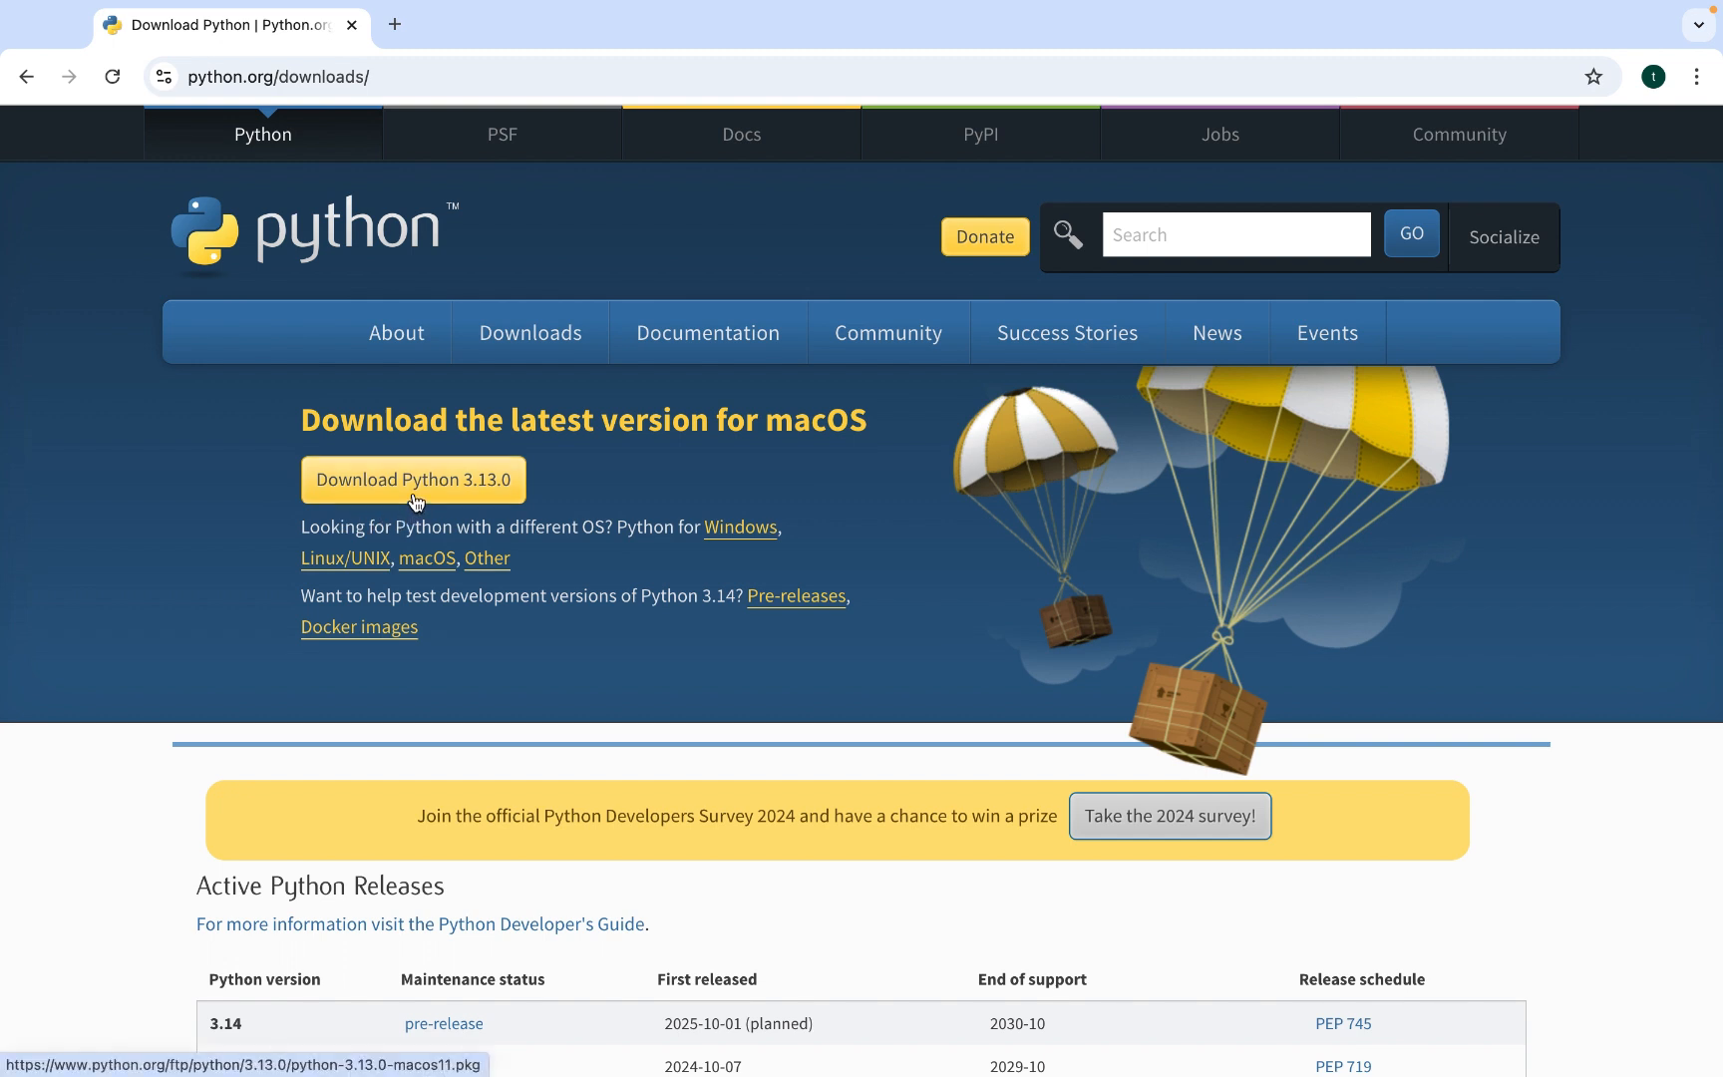
click(412, 479)
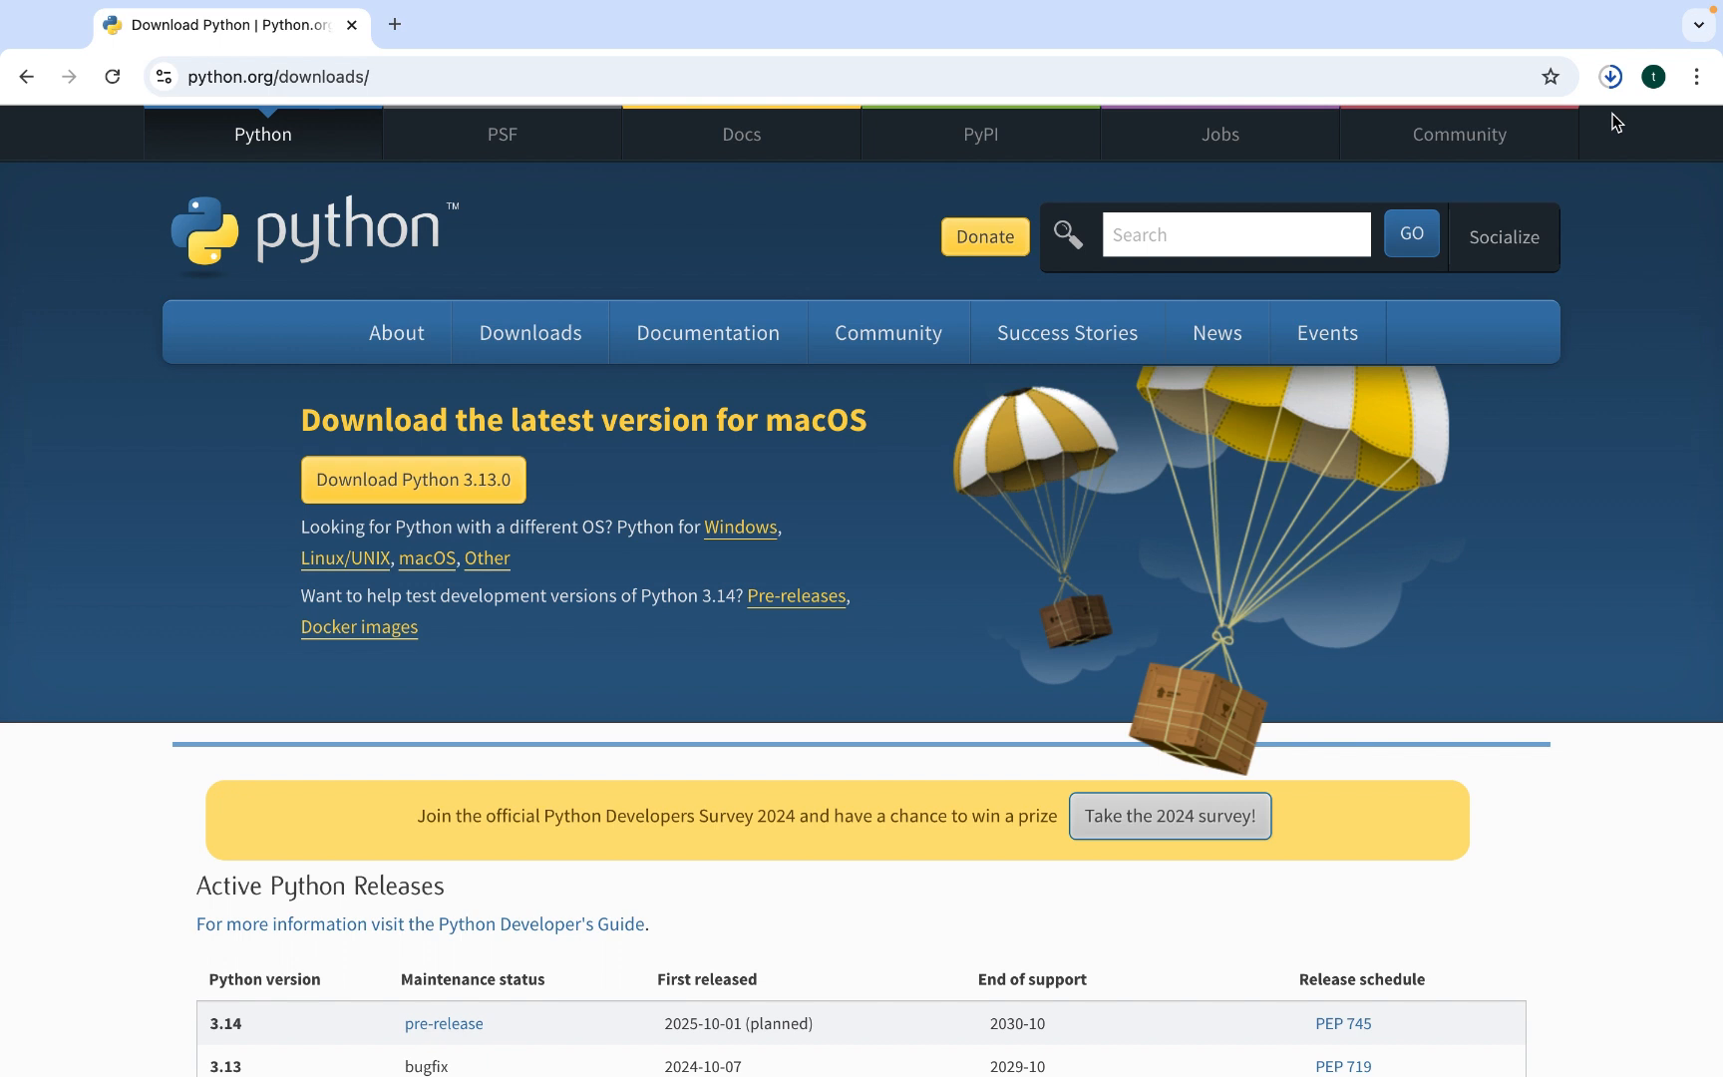
click(1608, 76)
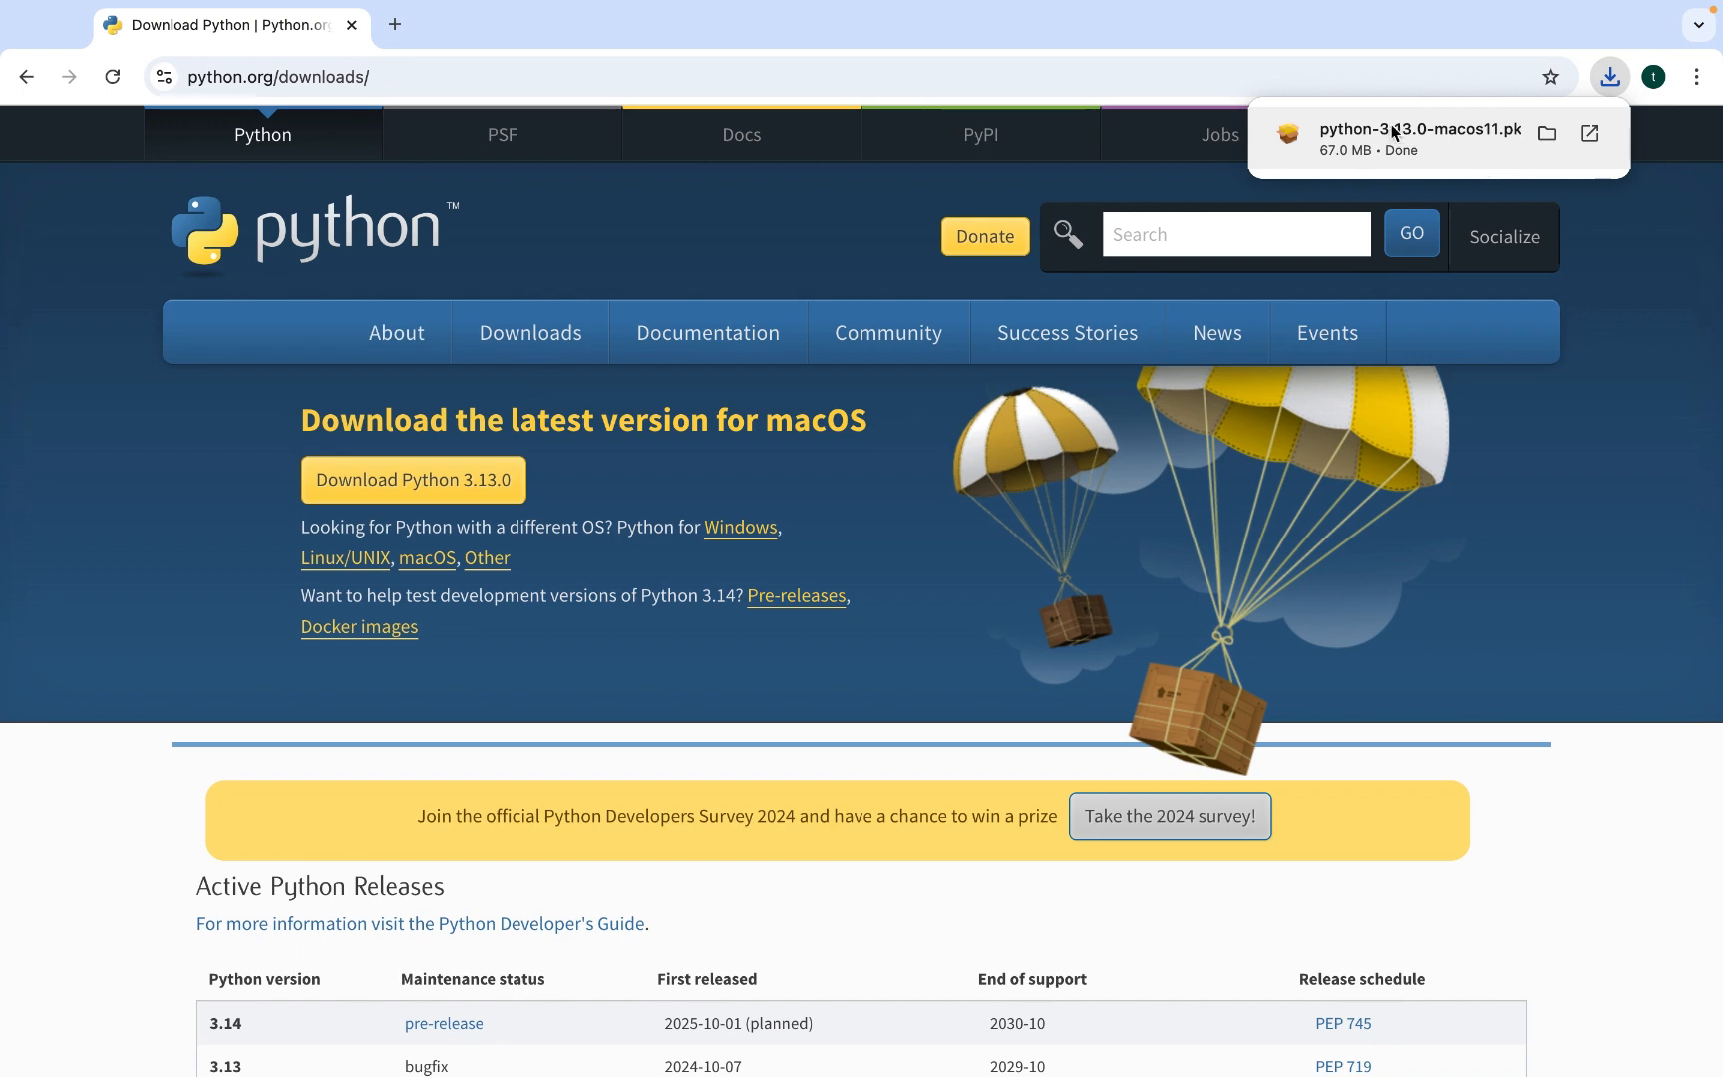
mouse_move(1395, 138)
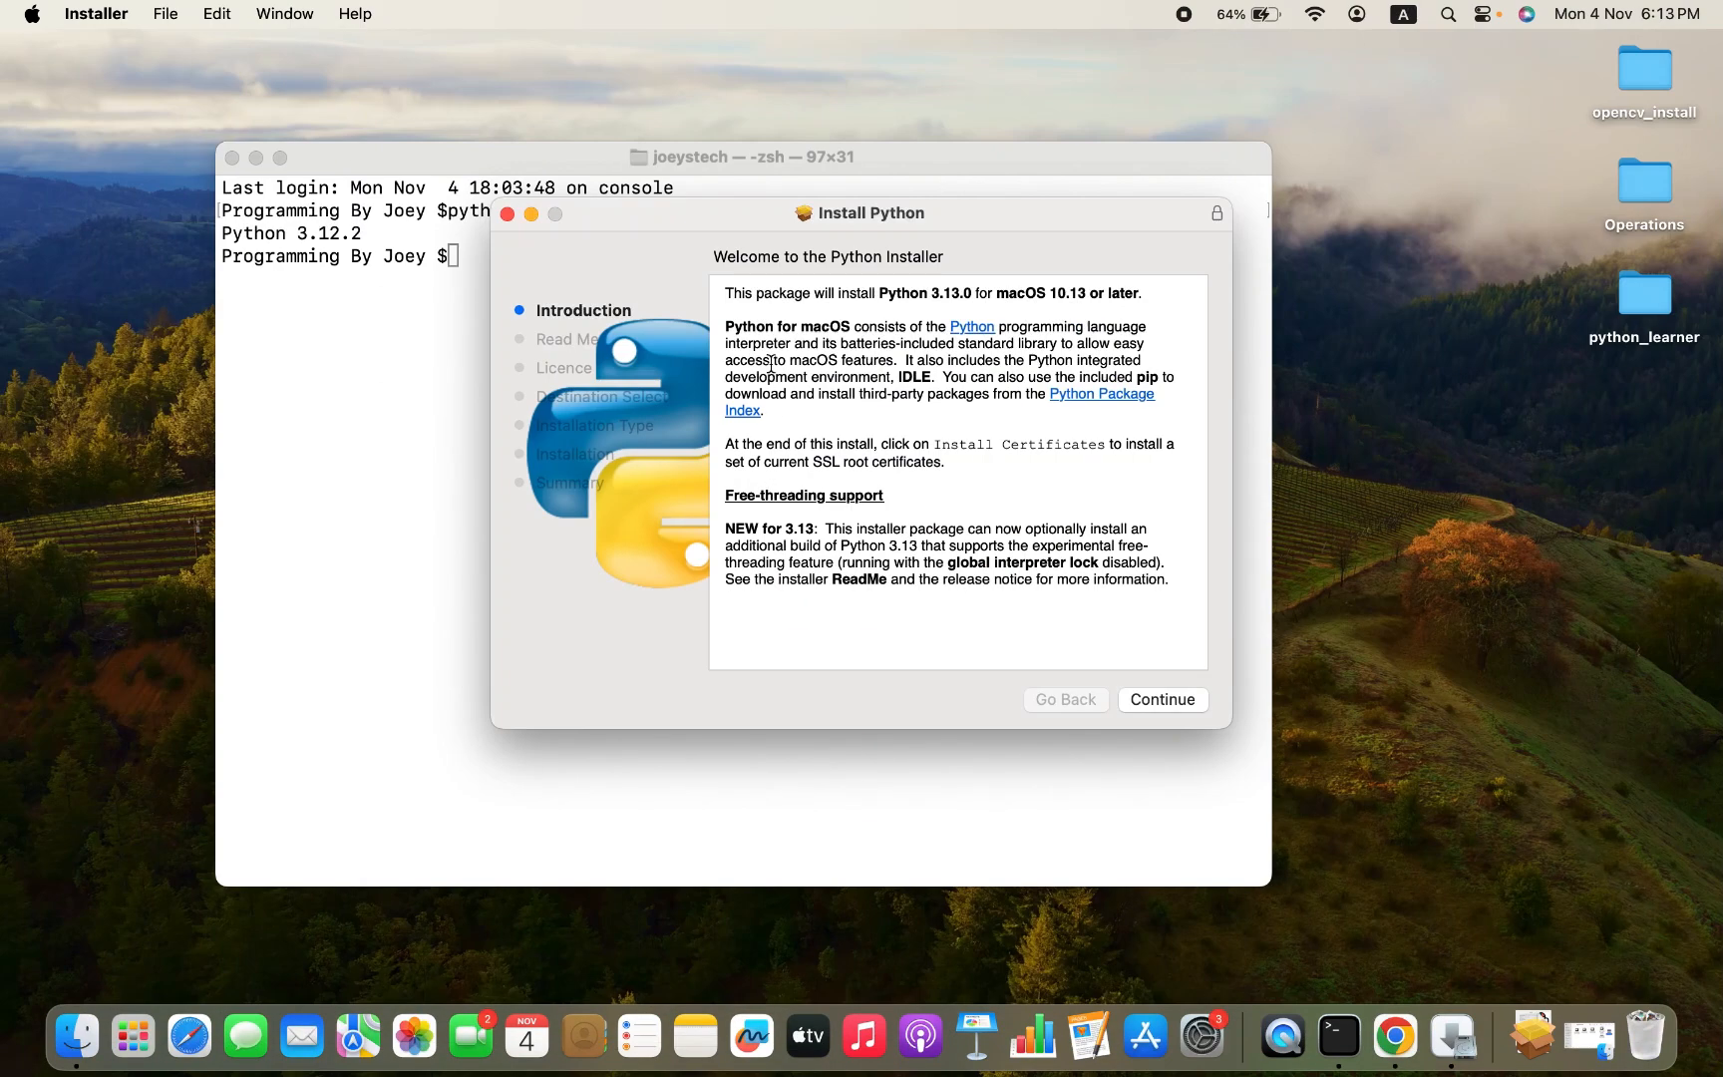
mouse_move(407, 242)
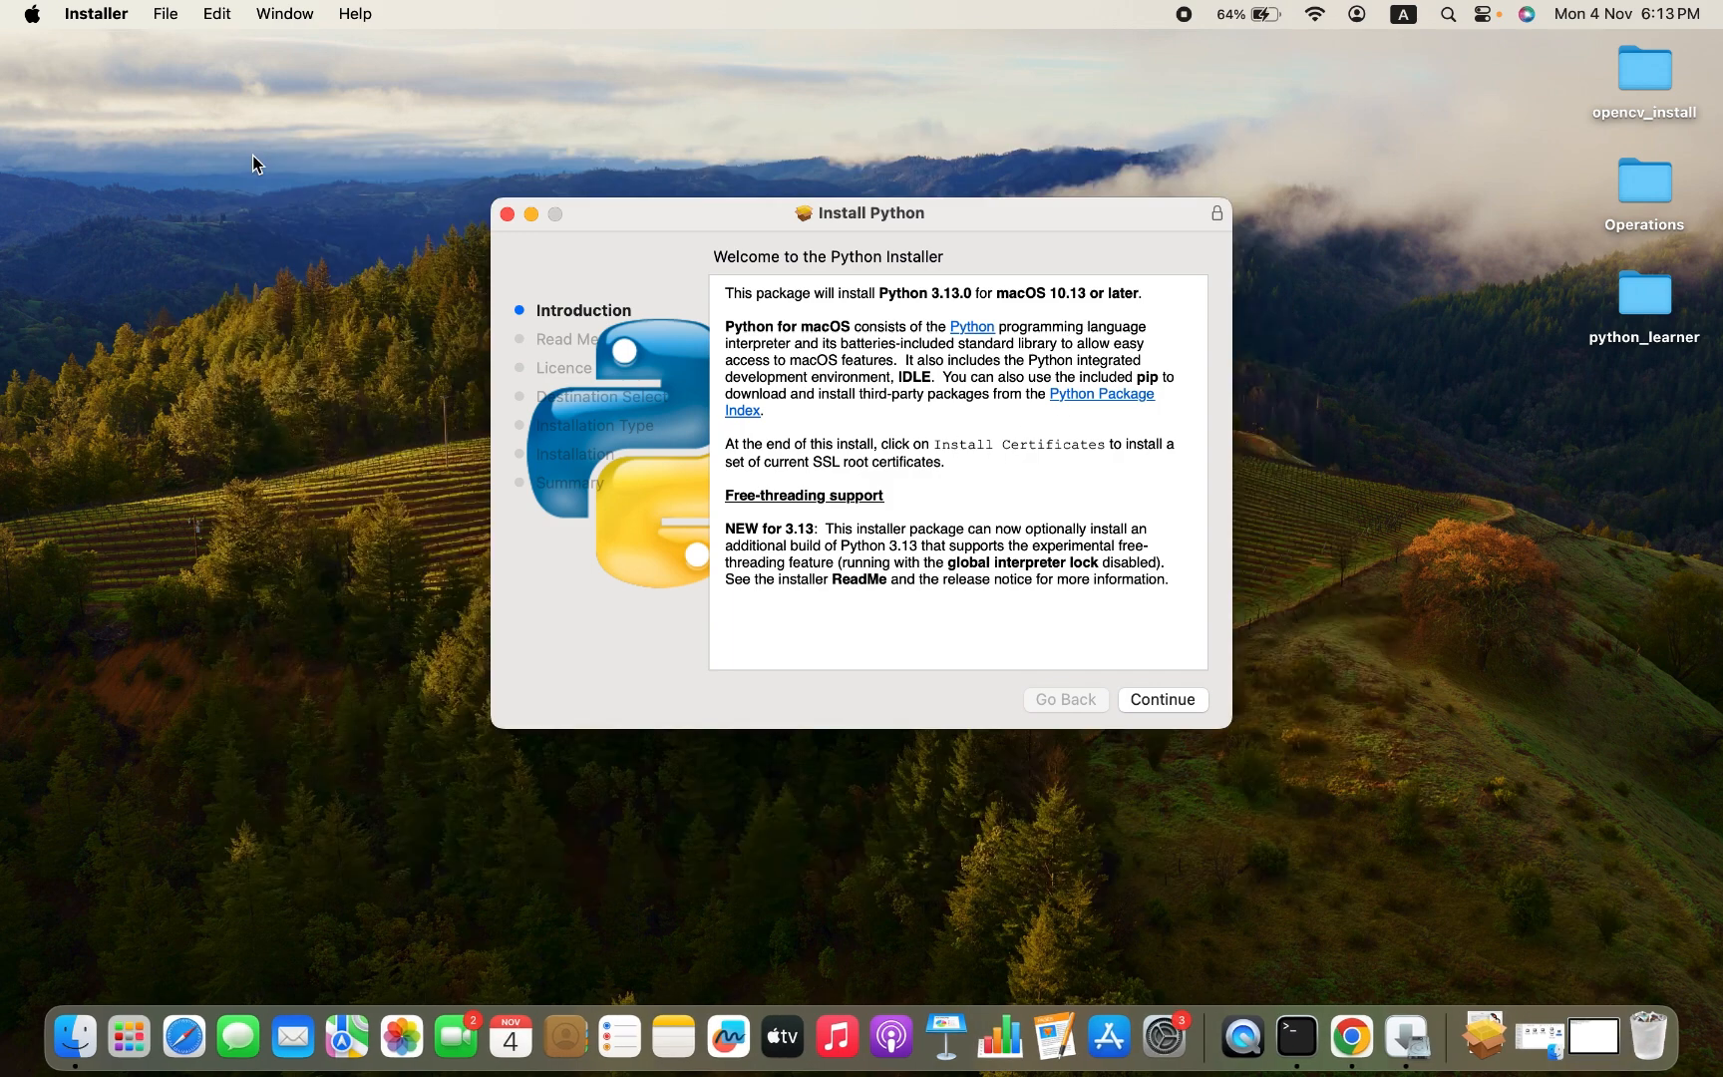
mouse_move(1023, 517)
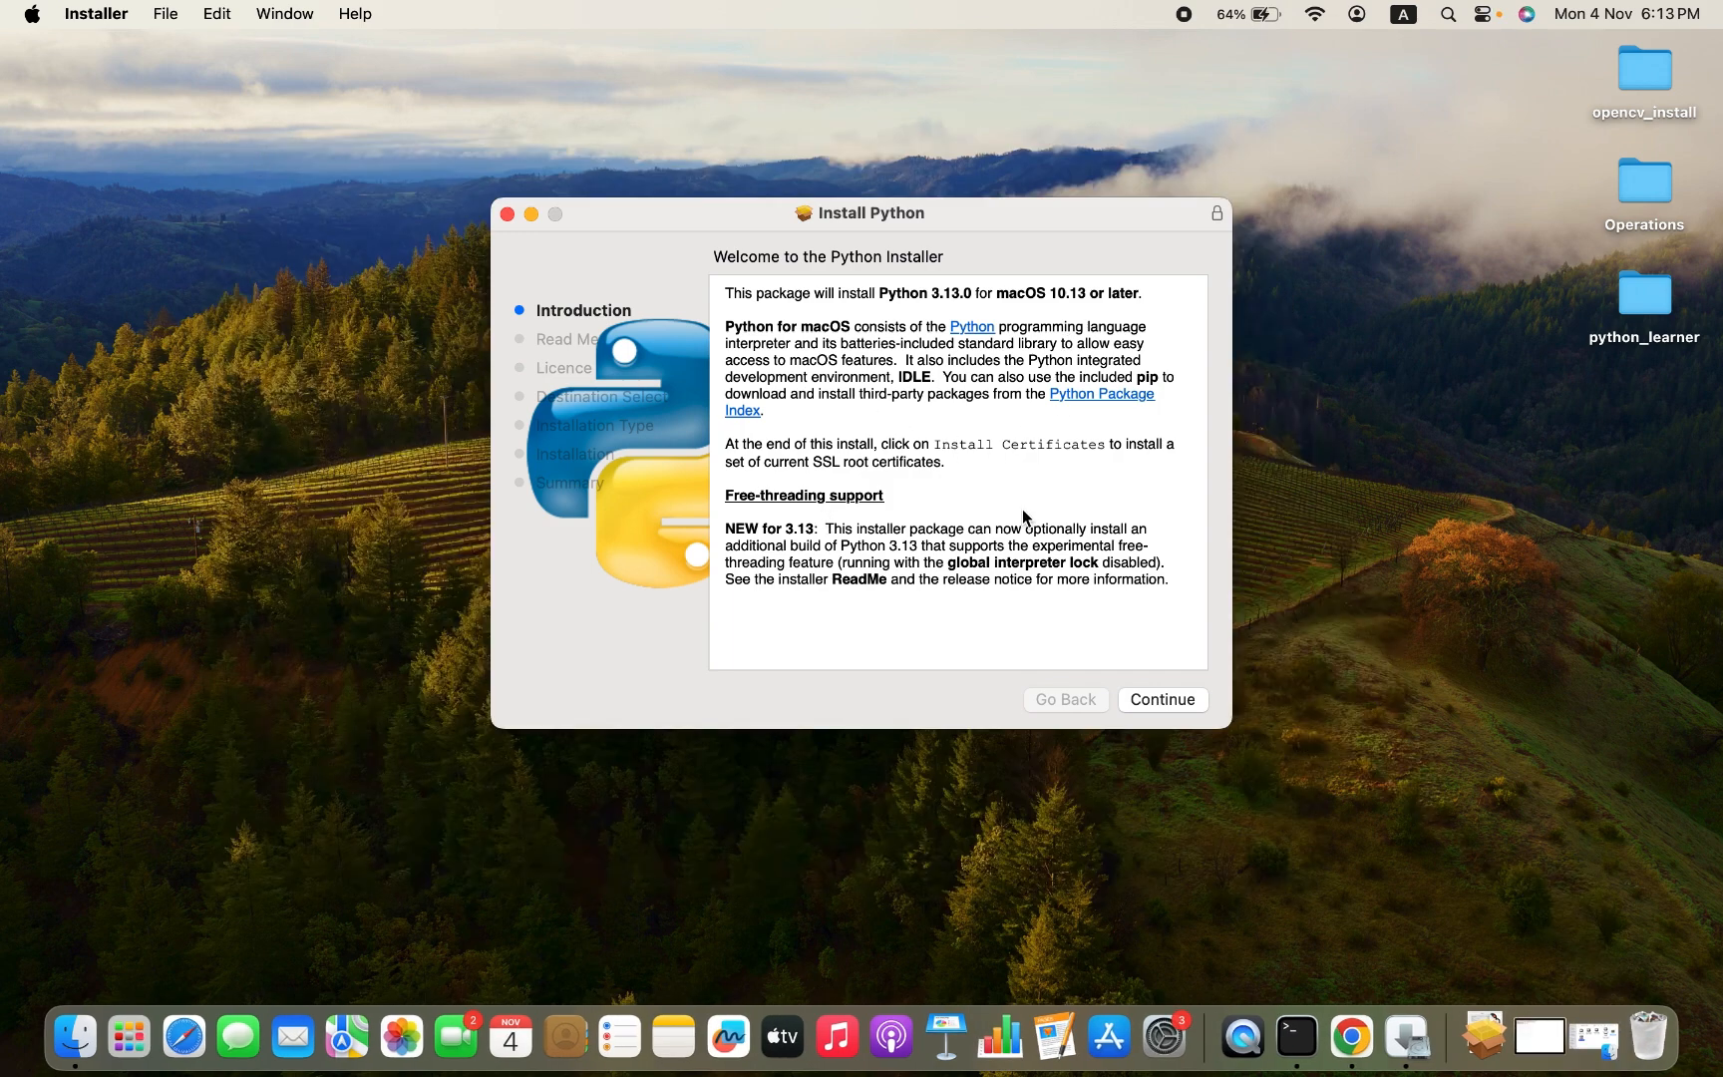
Continue through the Introduction, Read Me and licence pages, then agree to the licence terms
click(1161, 699)
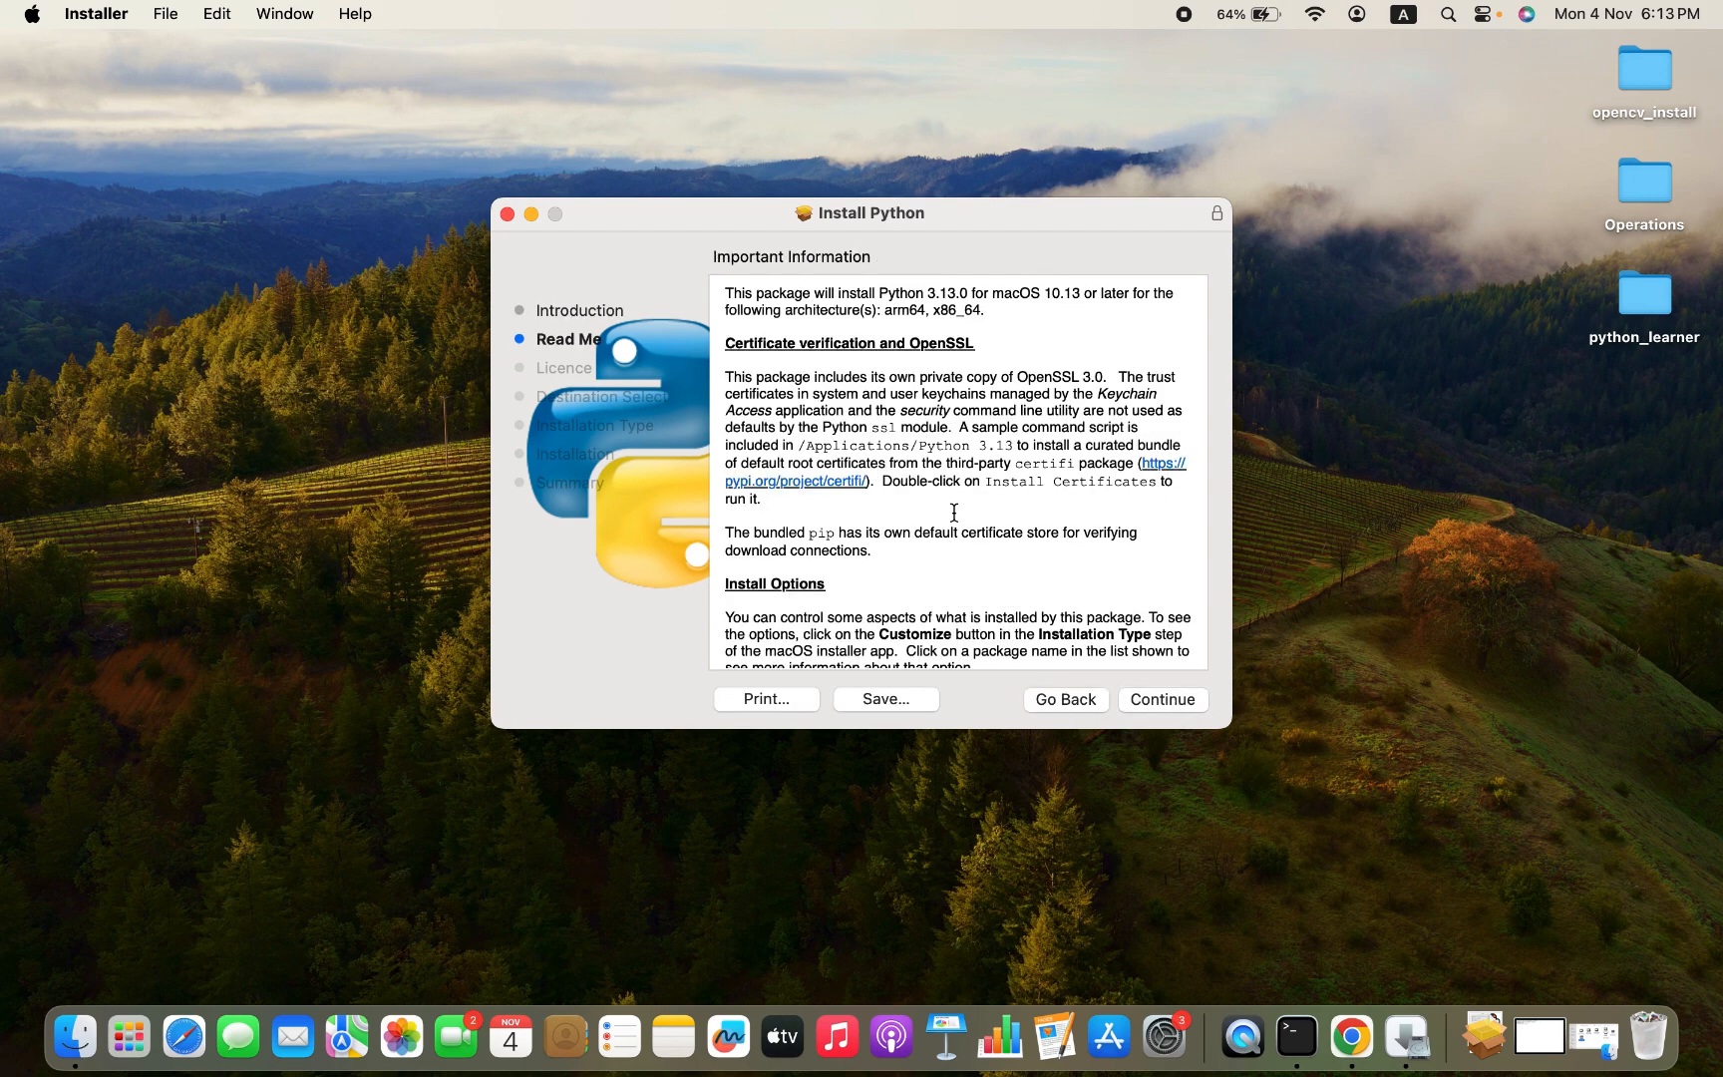
mouse_move(1140, 705)
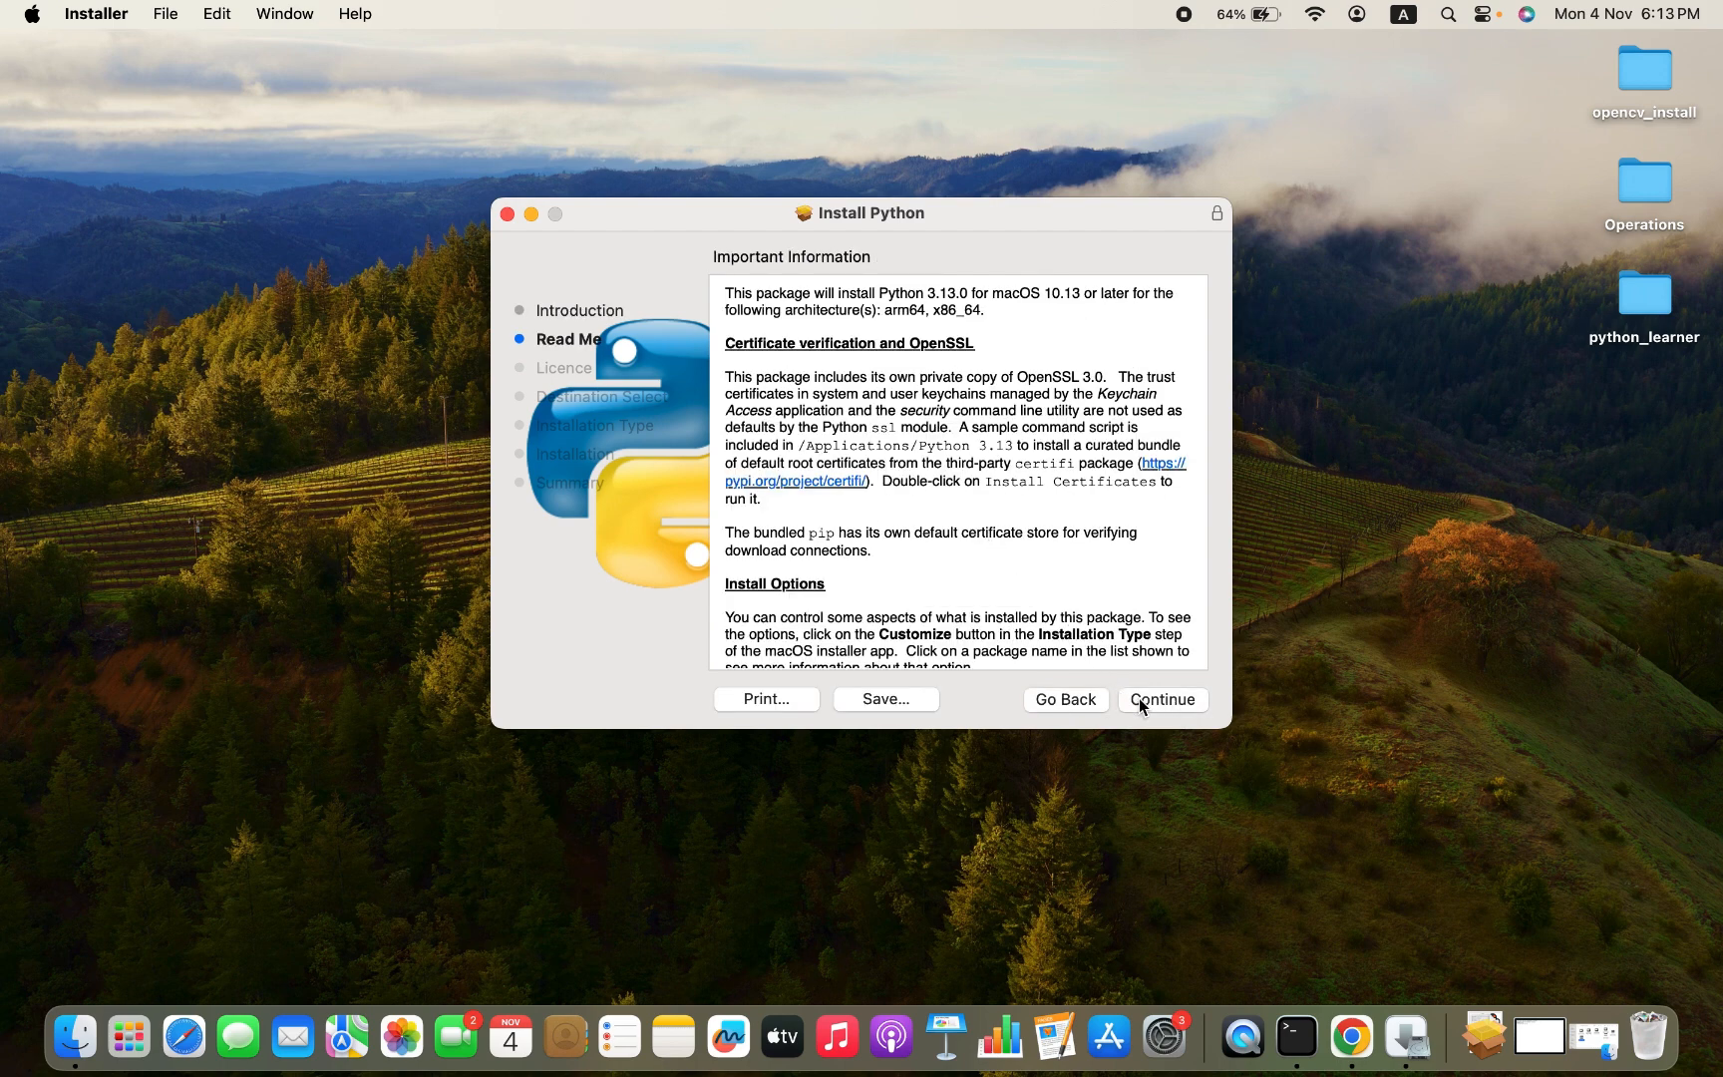
click(1161, 700)
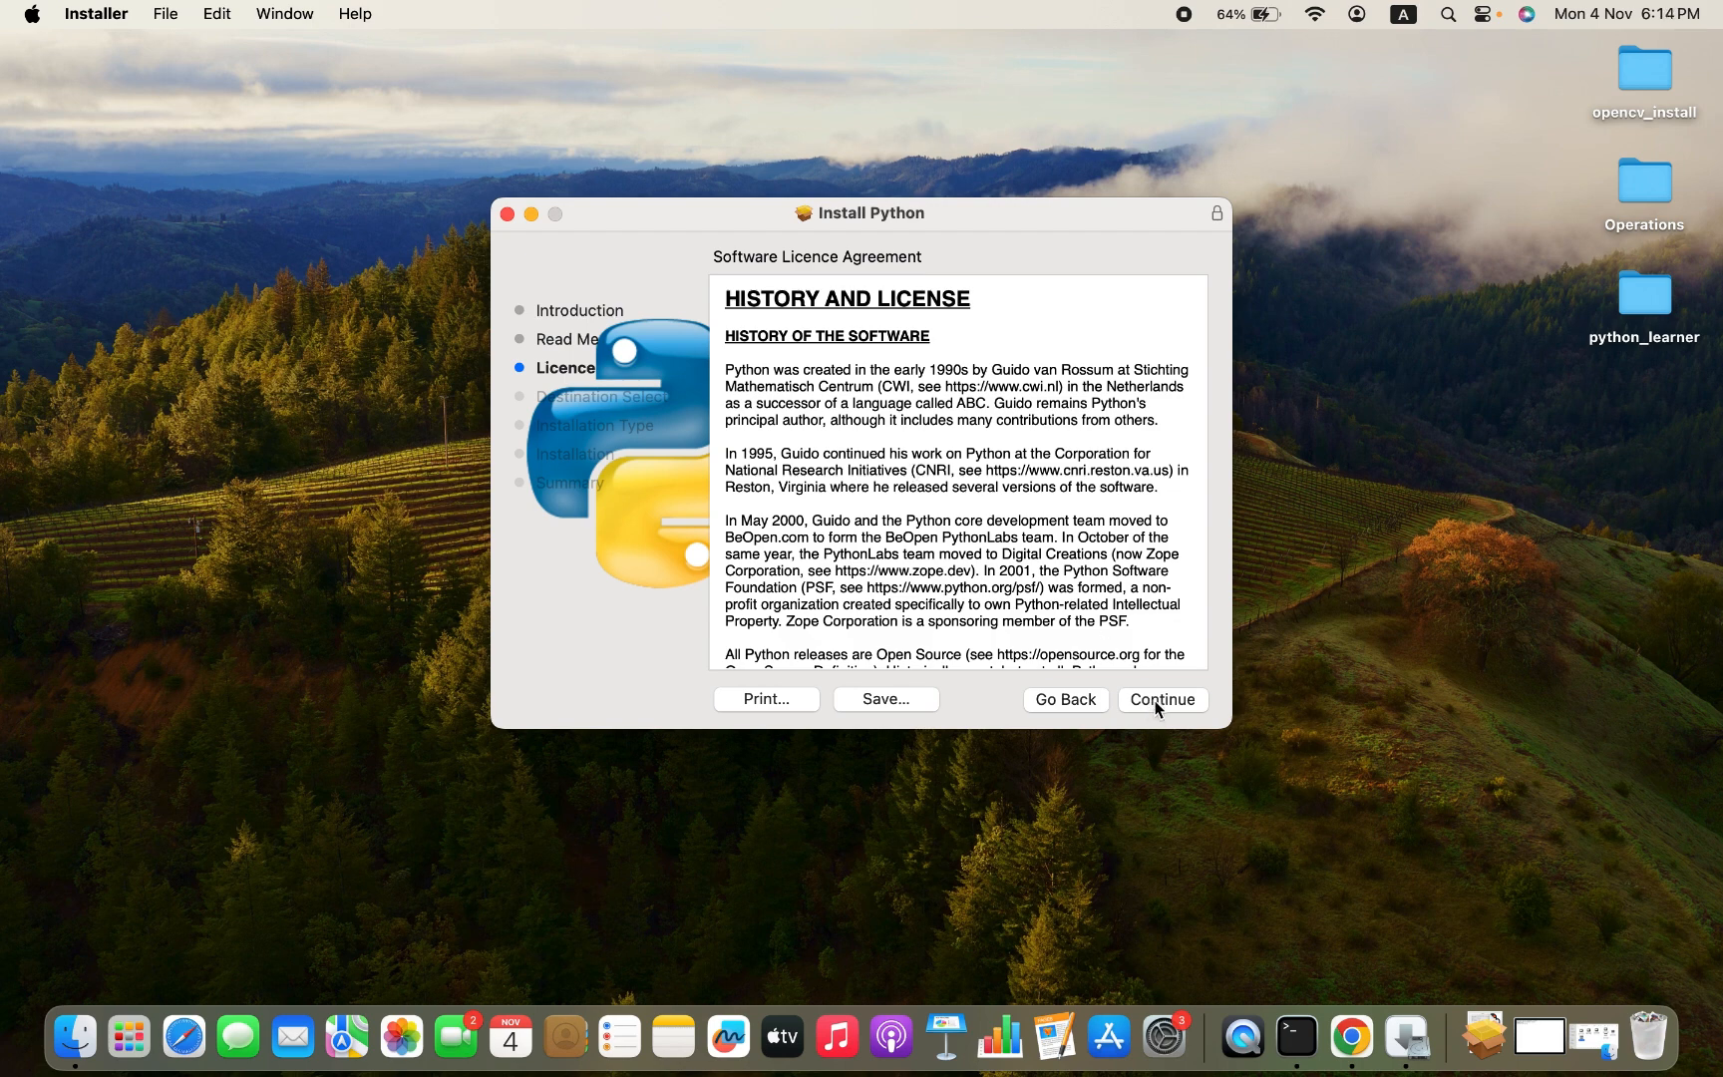
click(1161, 699)
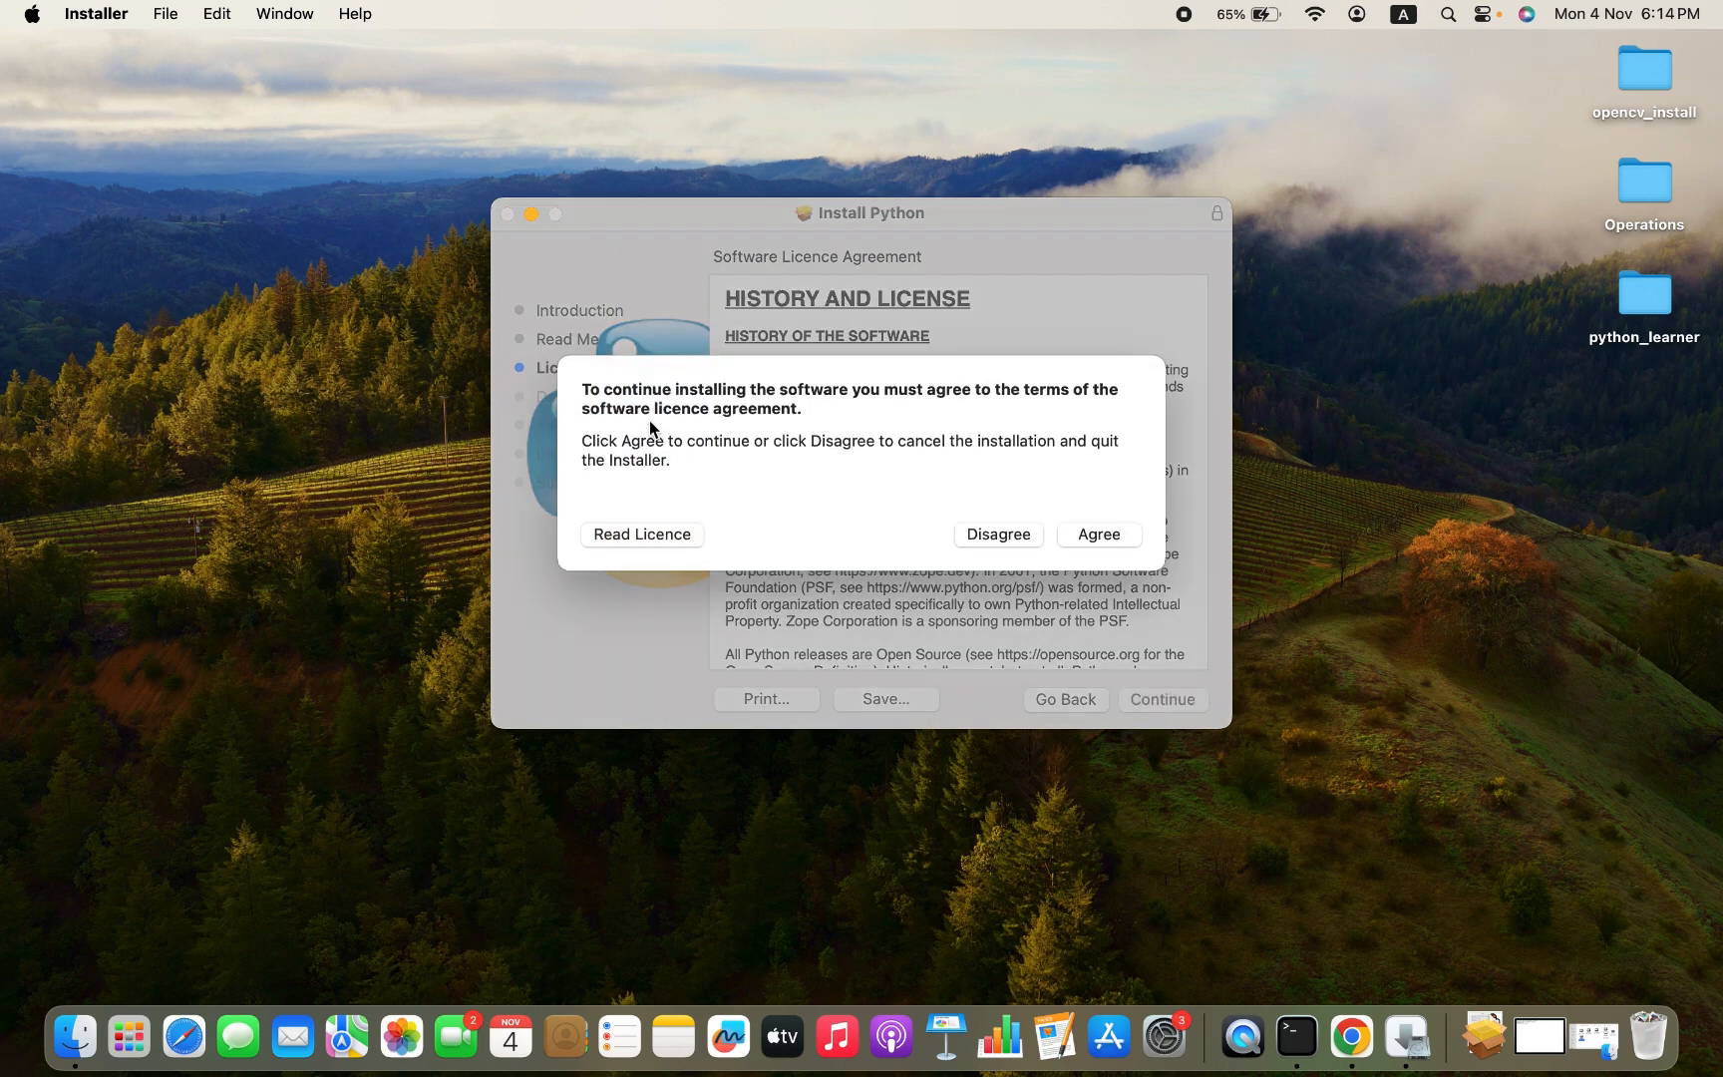
mouse_move(841, 420)
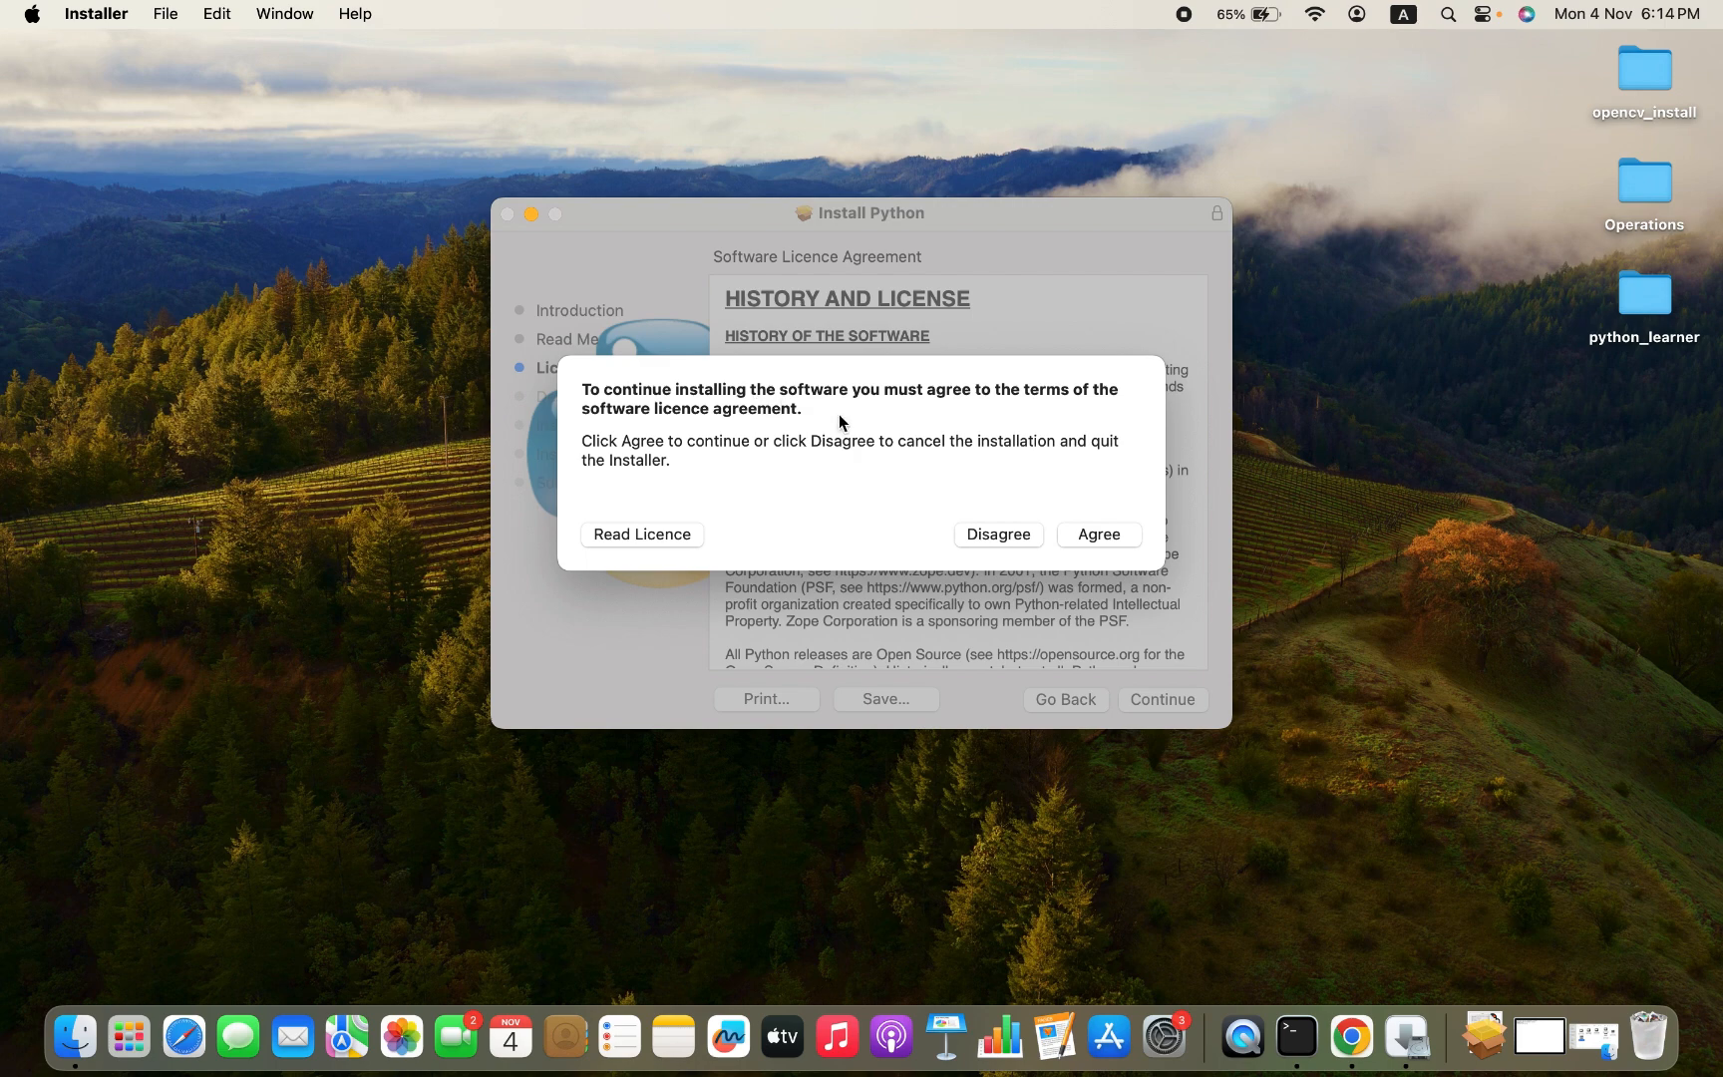
mouse_move(646, 440)
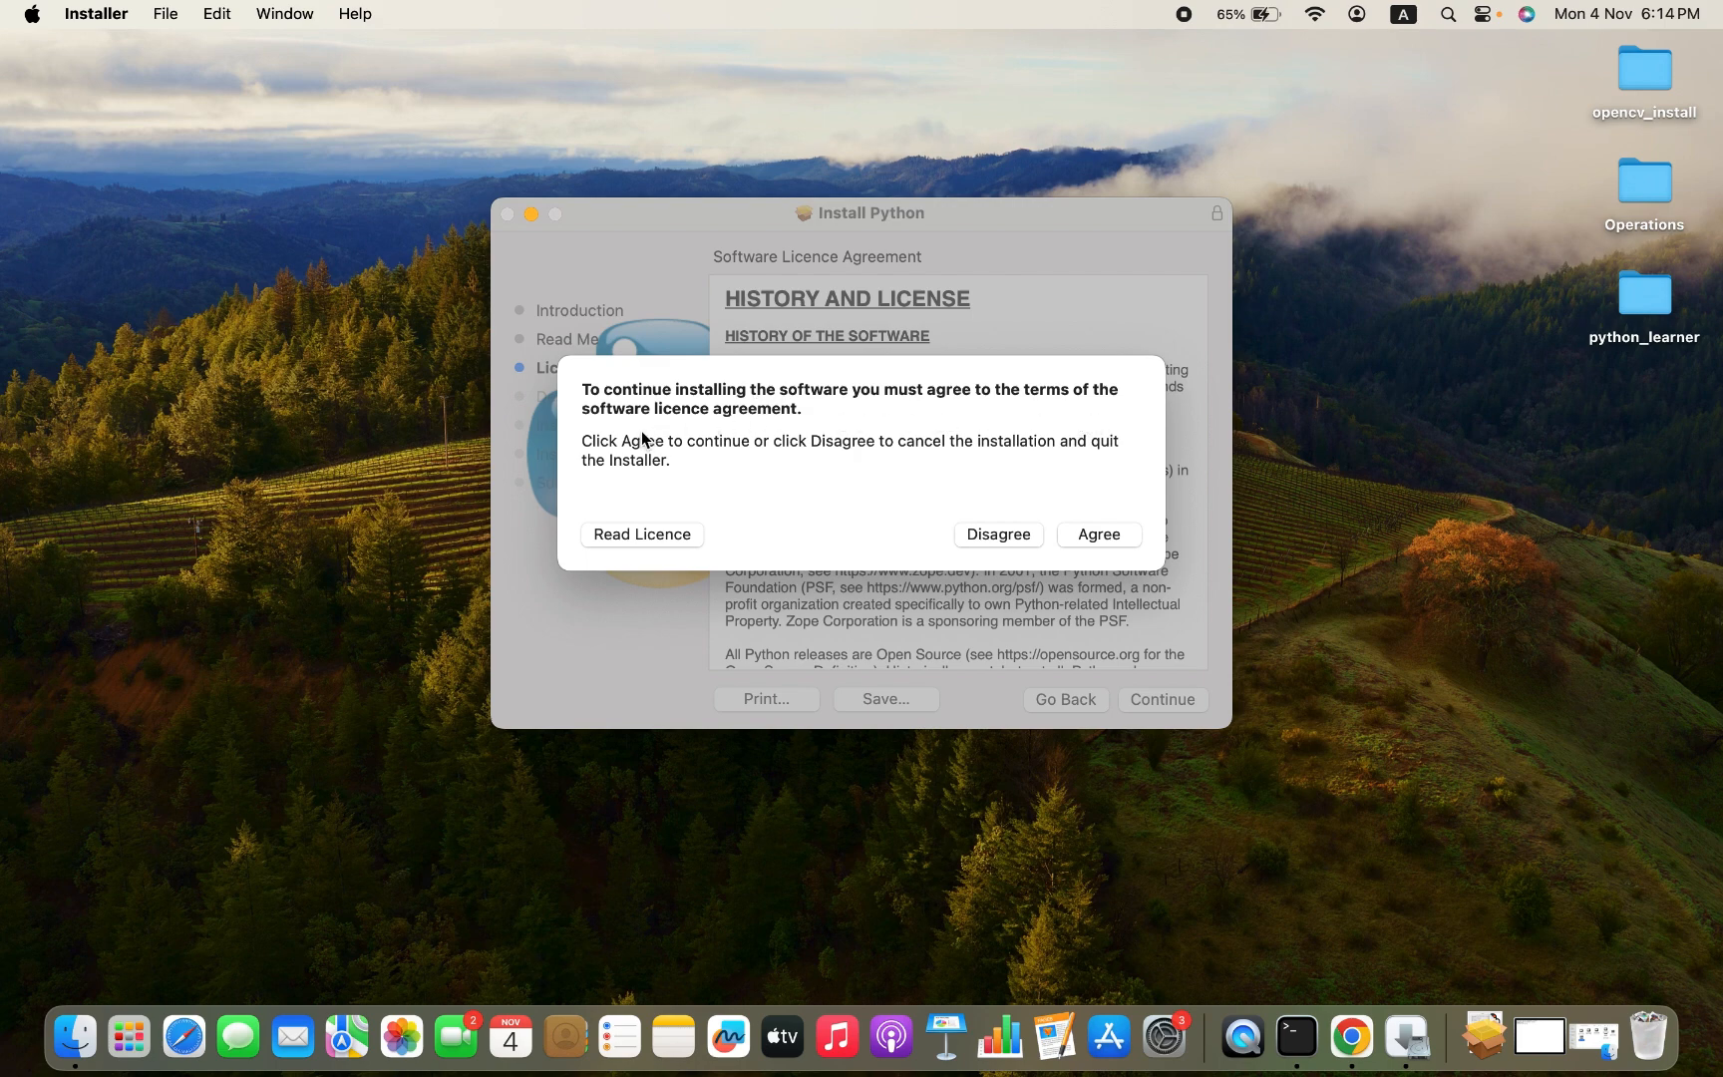
mouse_move(1116, 495)
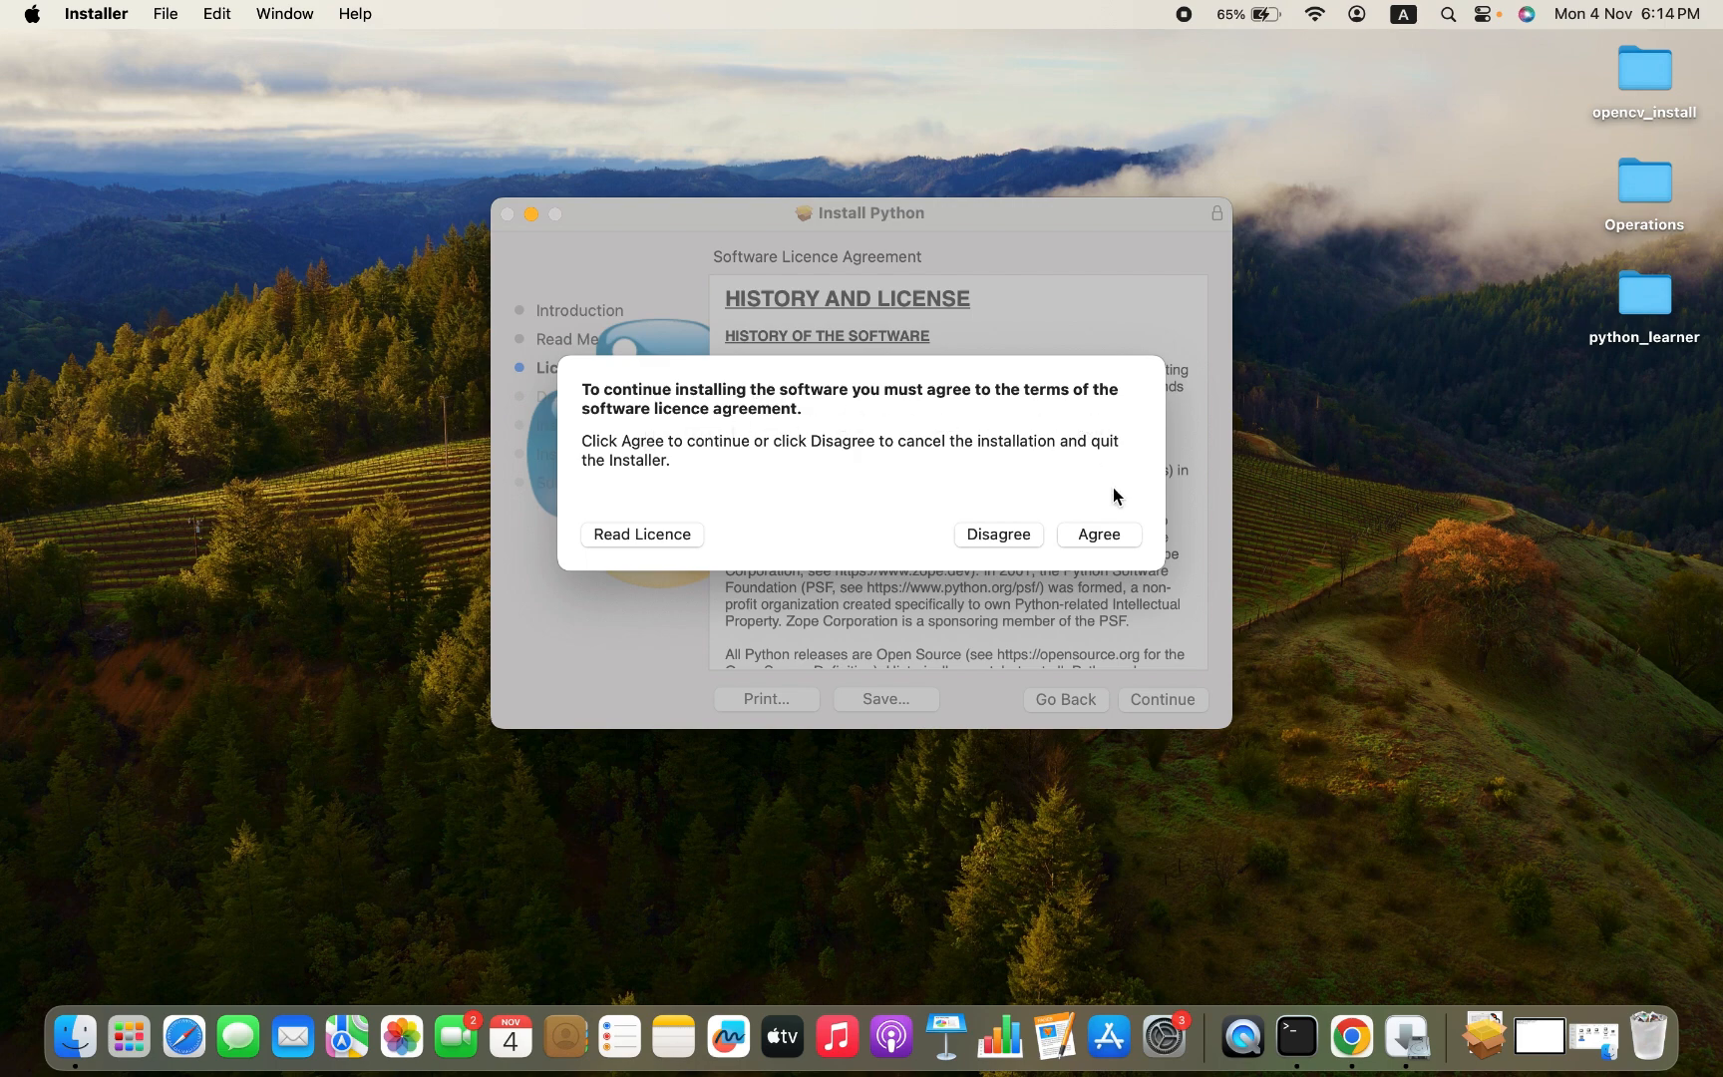
click(1097, 535)
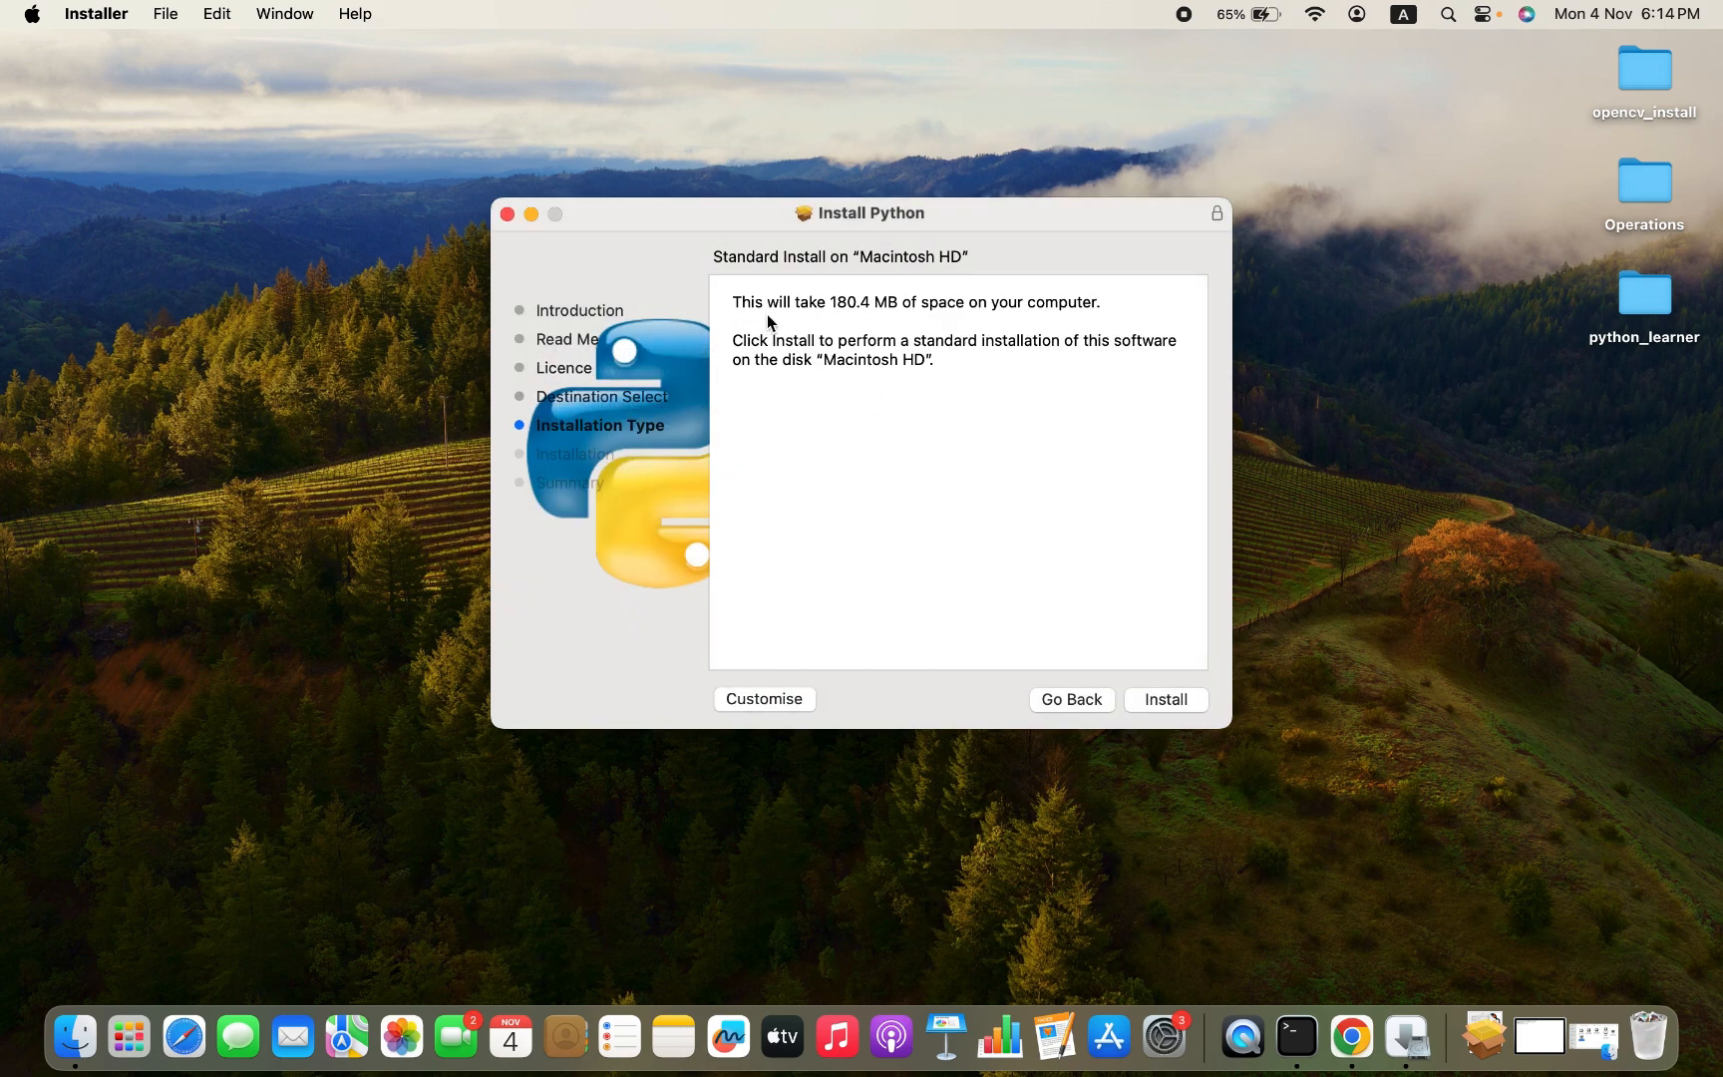
mouse_move(928, 341)
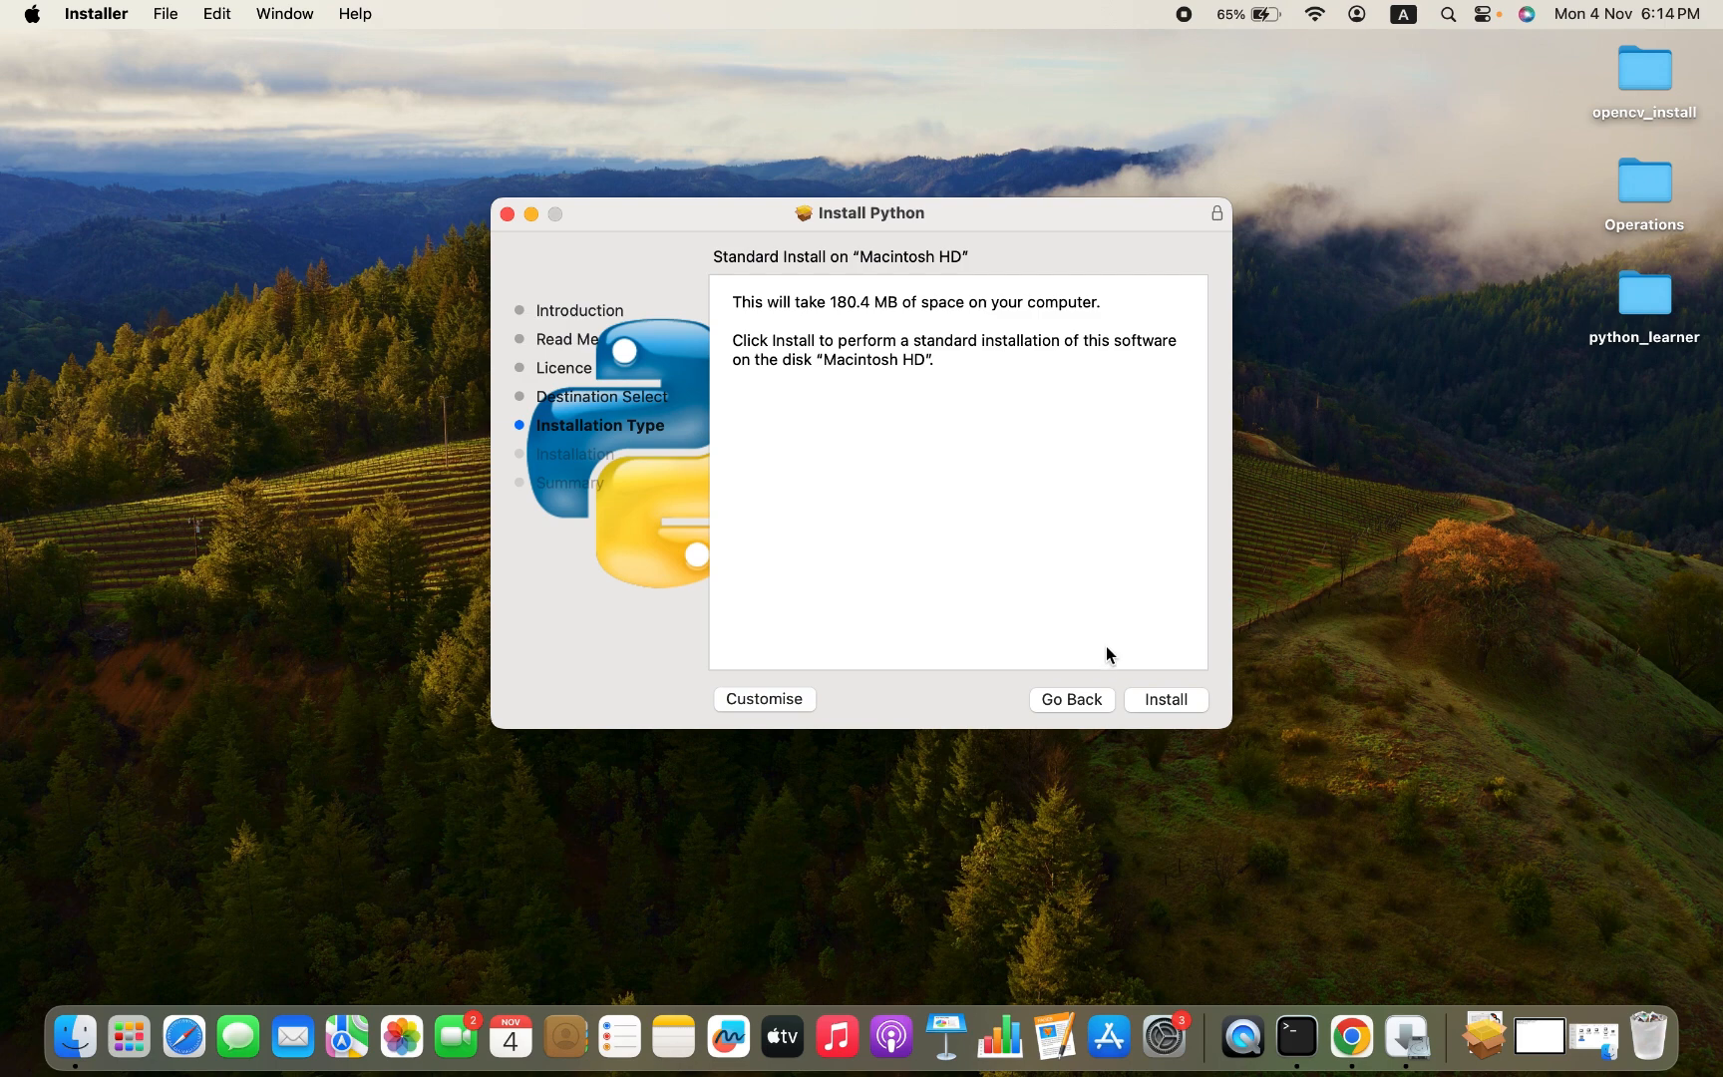
Start the standard install on Macintosh HD and authorise it with the administrator password
click(1165, 699)
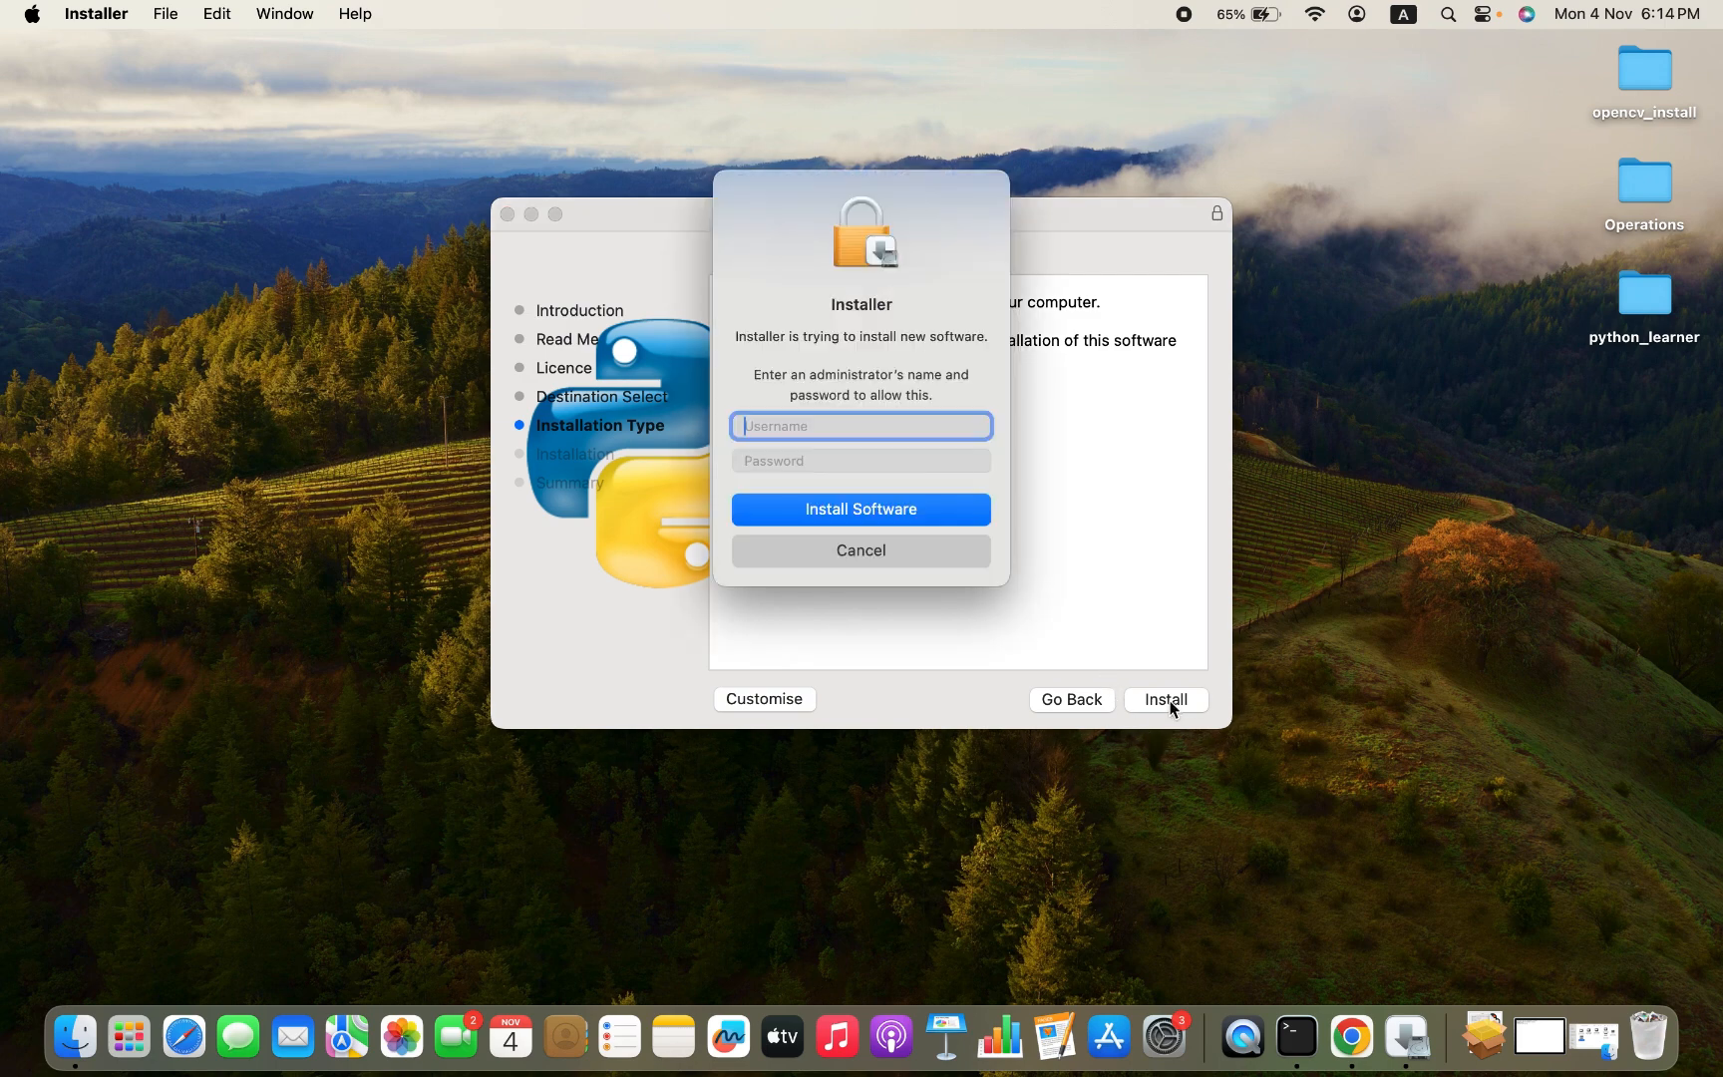
mouse_move(1110, 377)
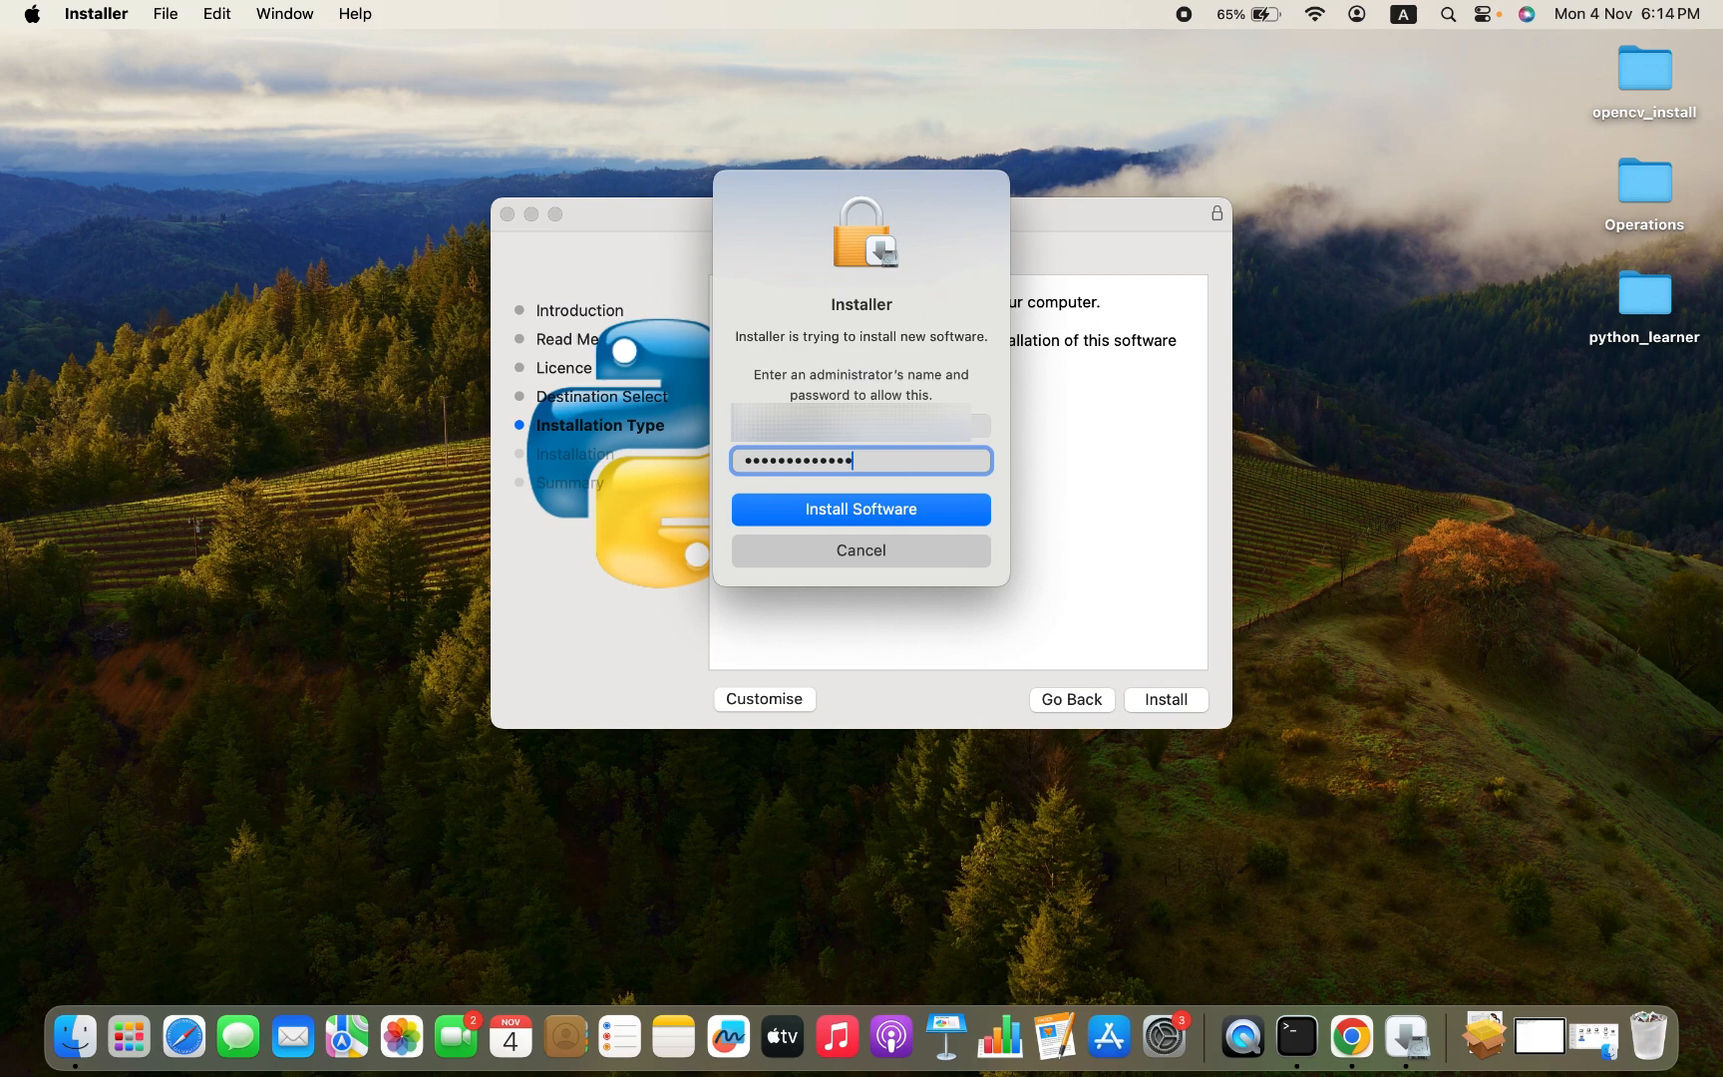
text(•)
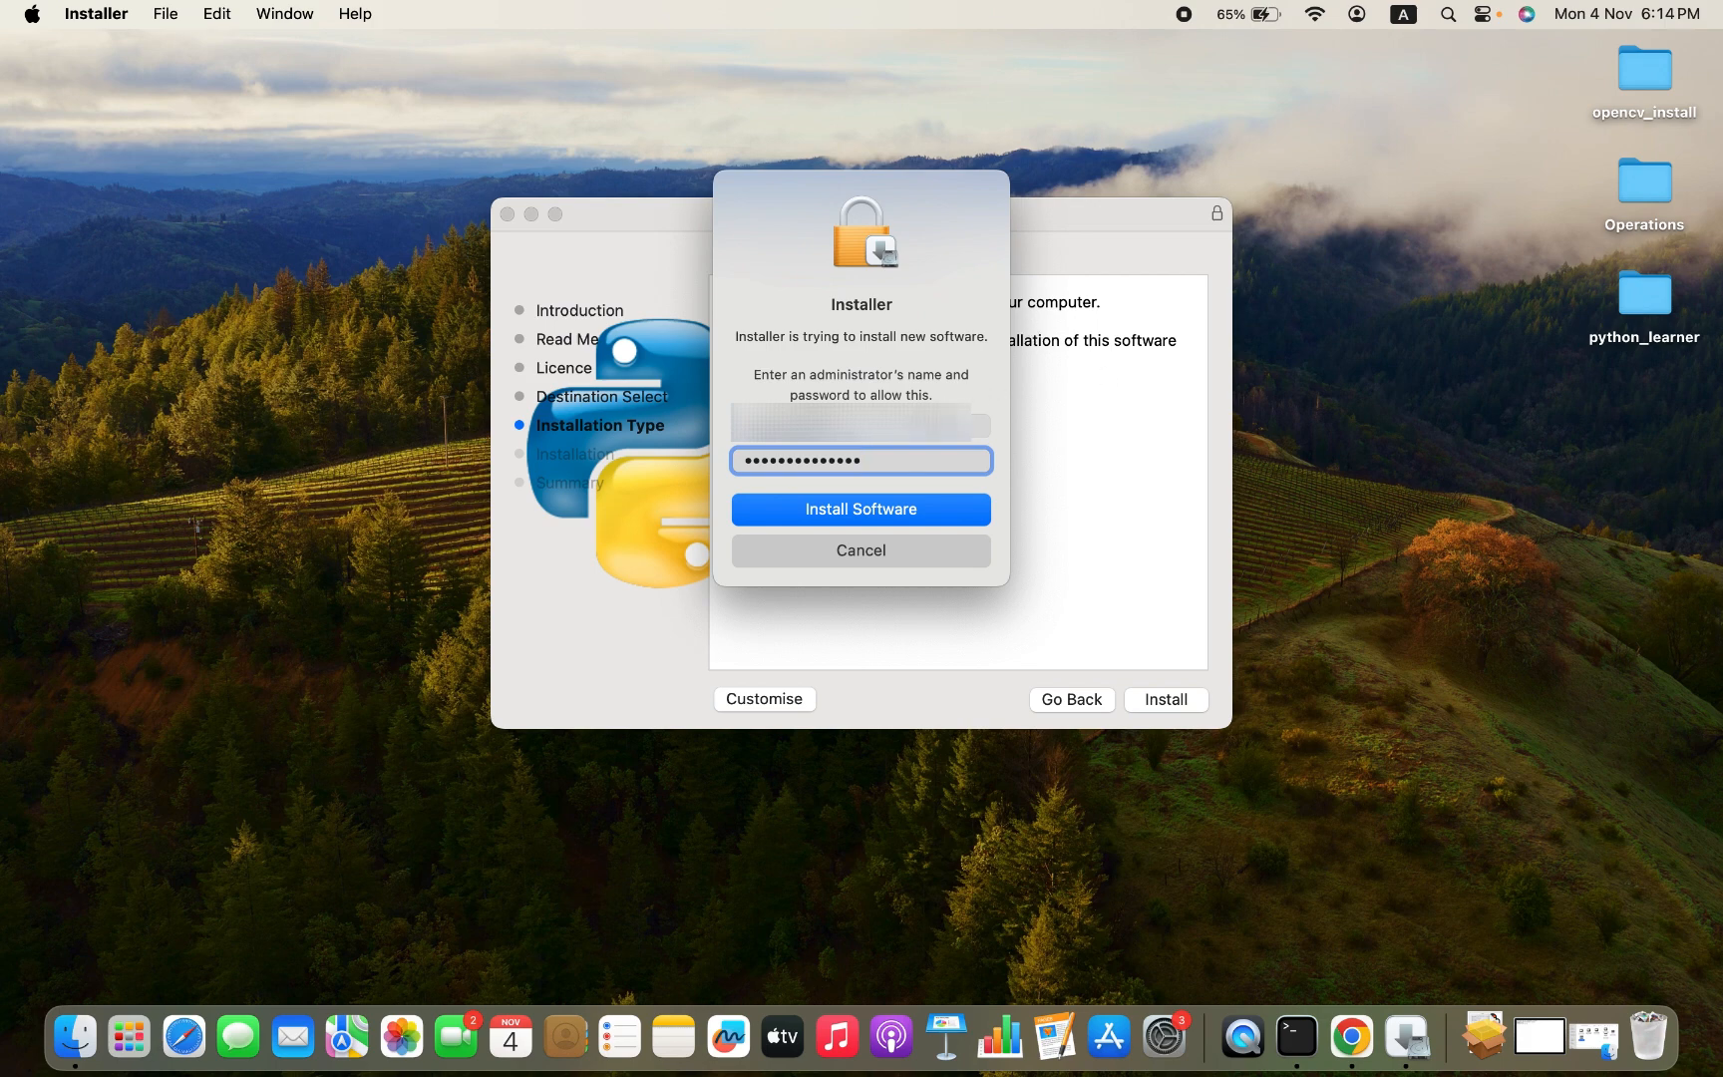
mouse_move(1036, 512)
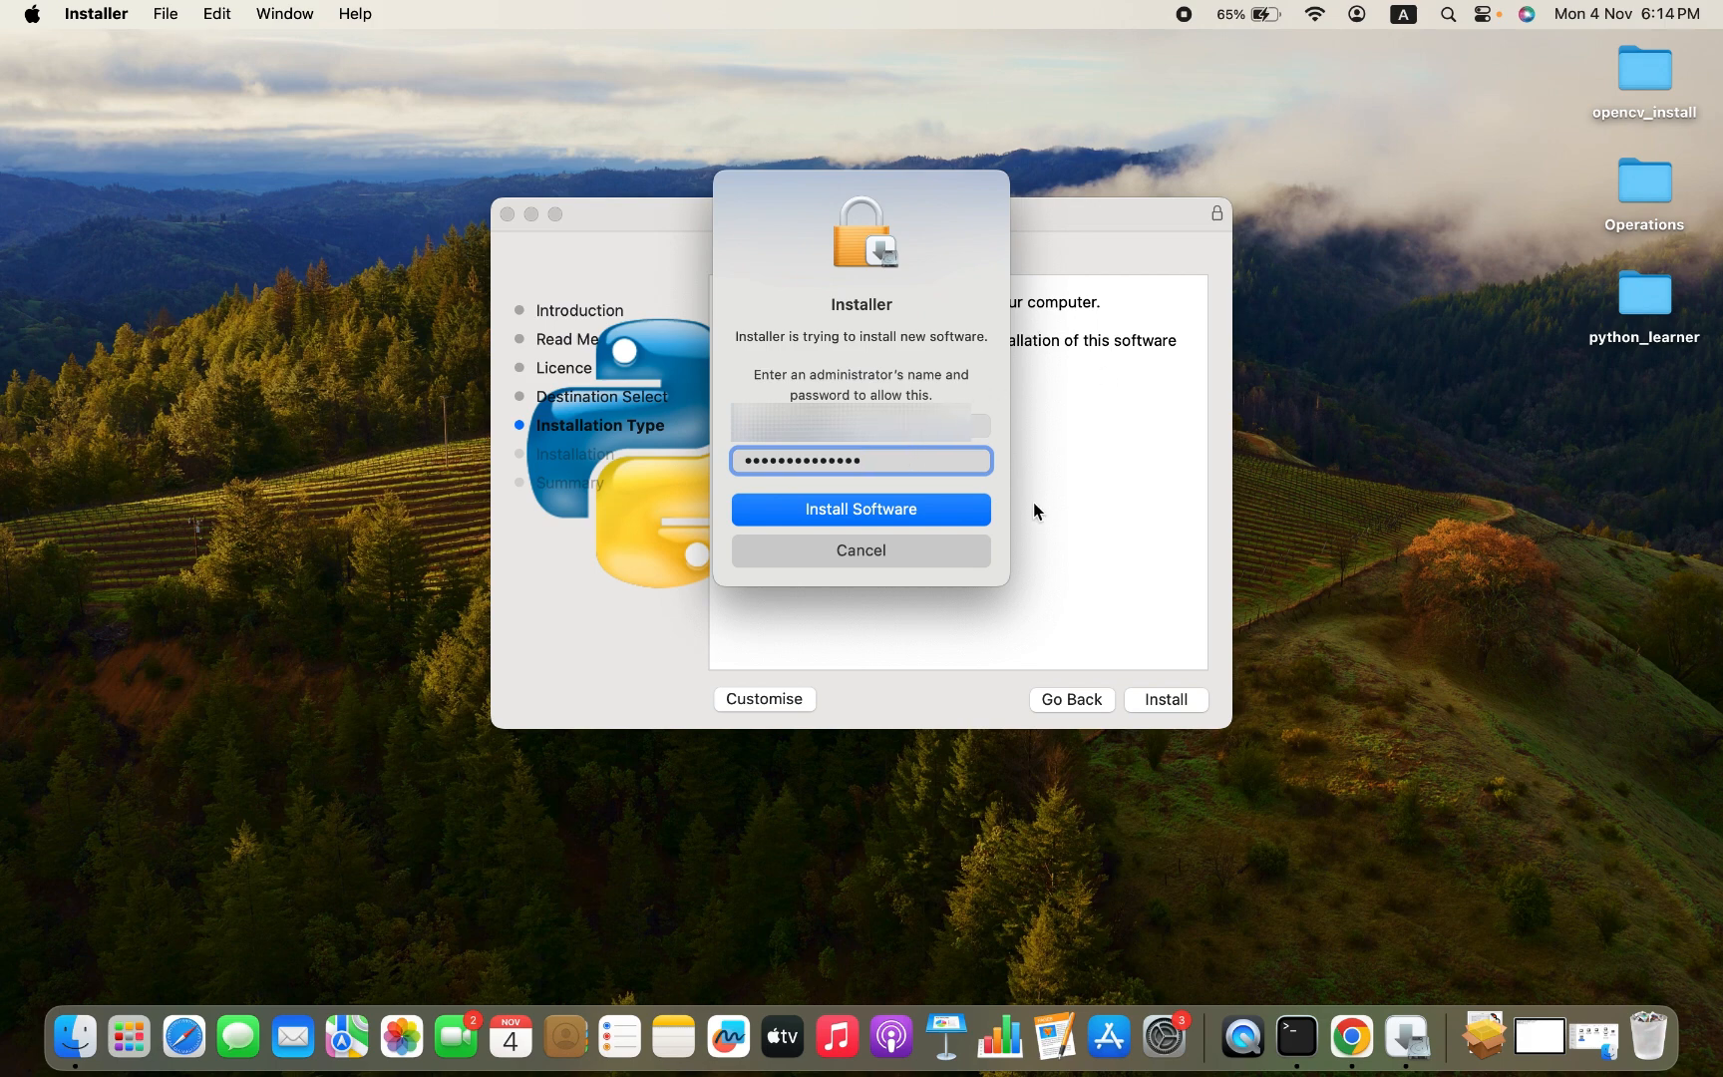
click(860, 508)
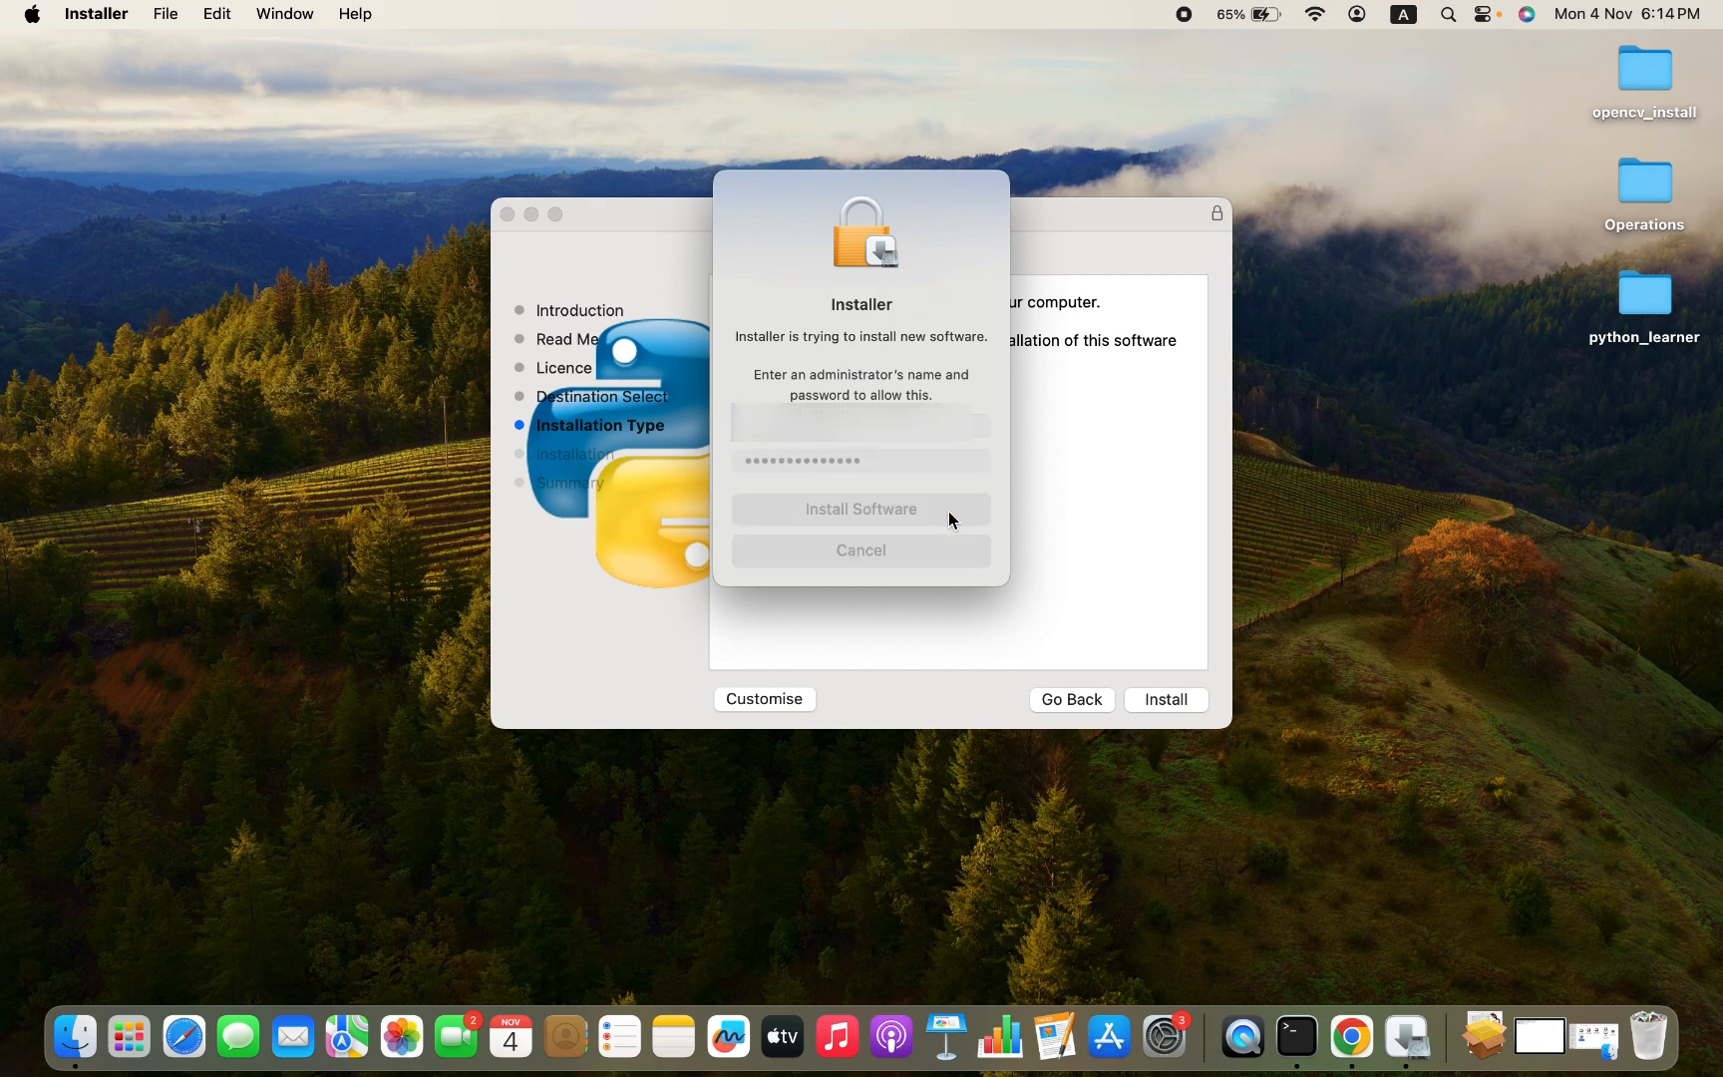
click(860, 507)
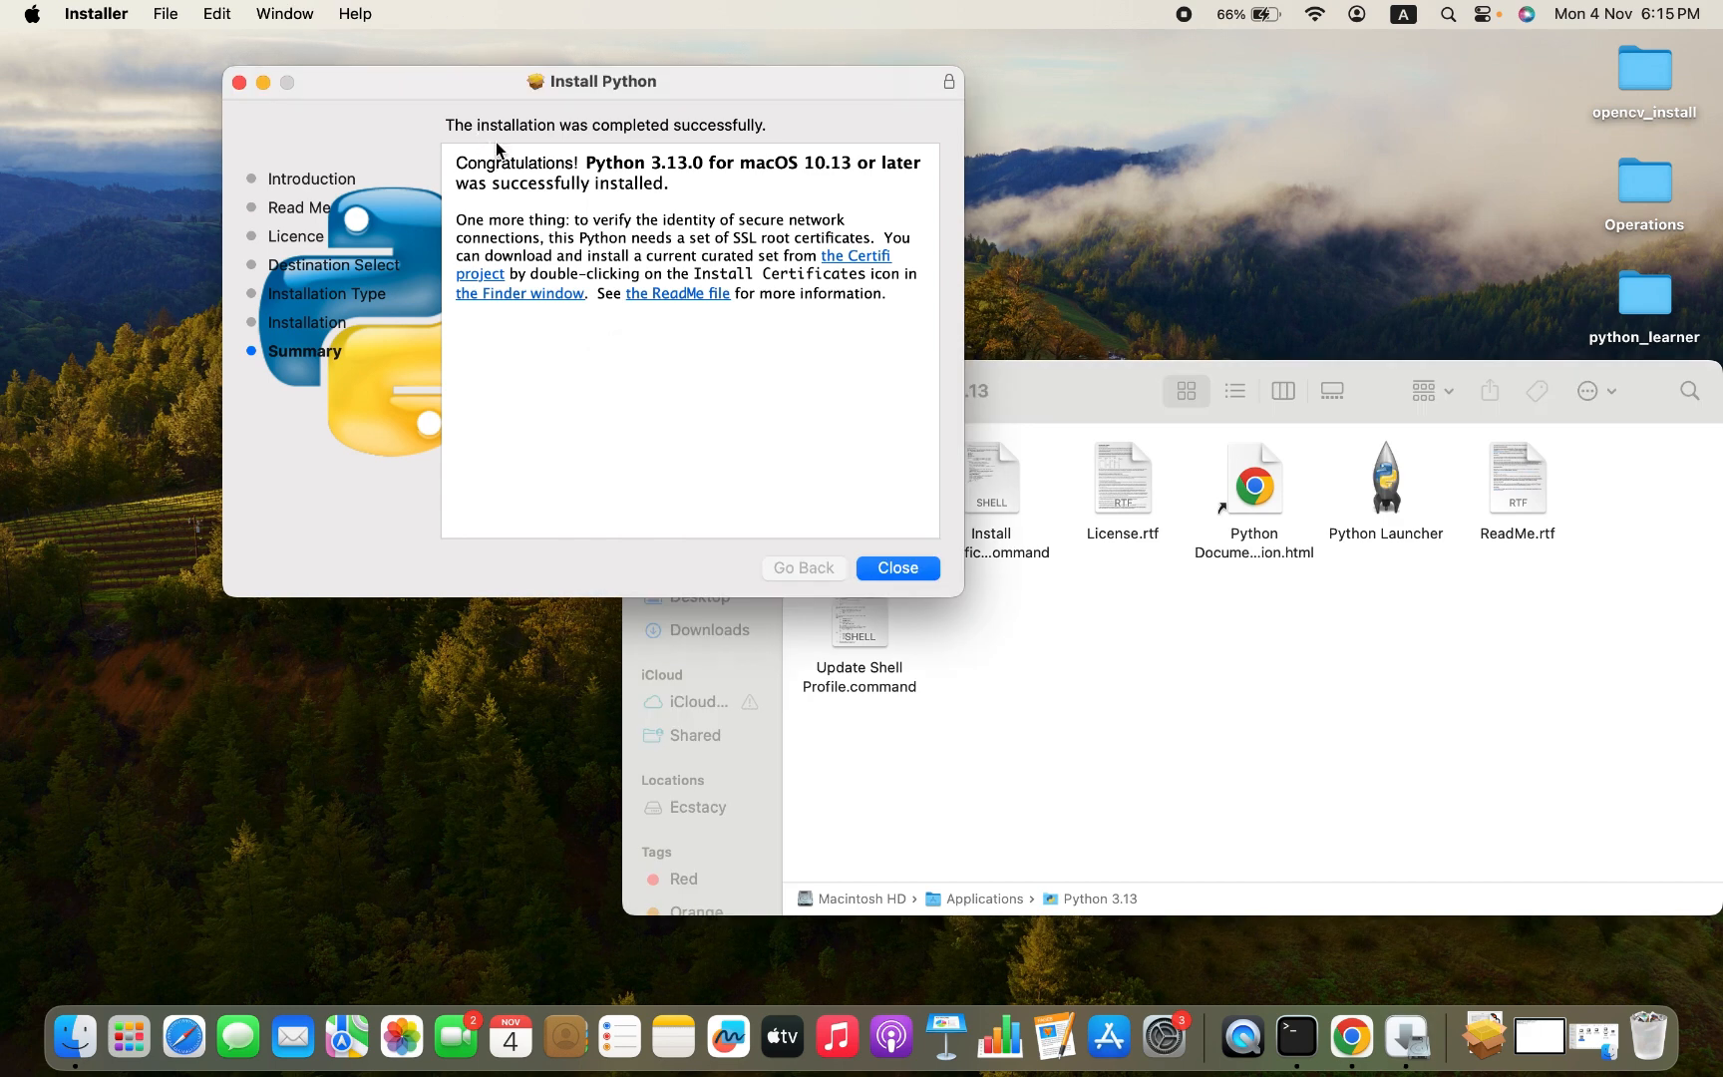
mouse_move(593, 183)
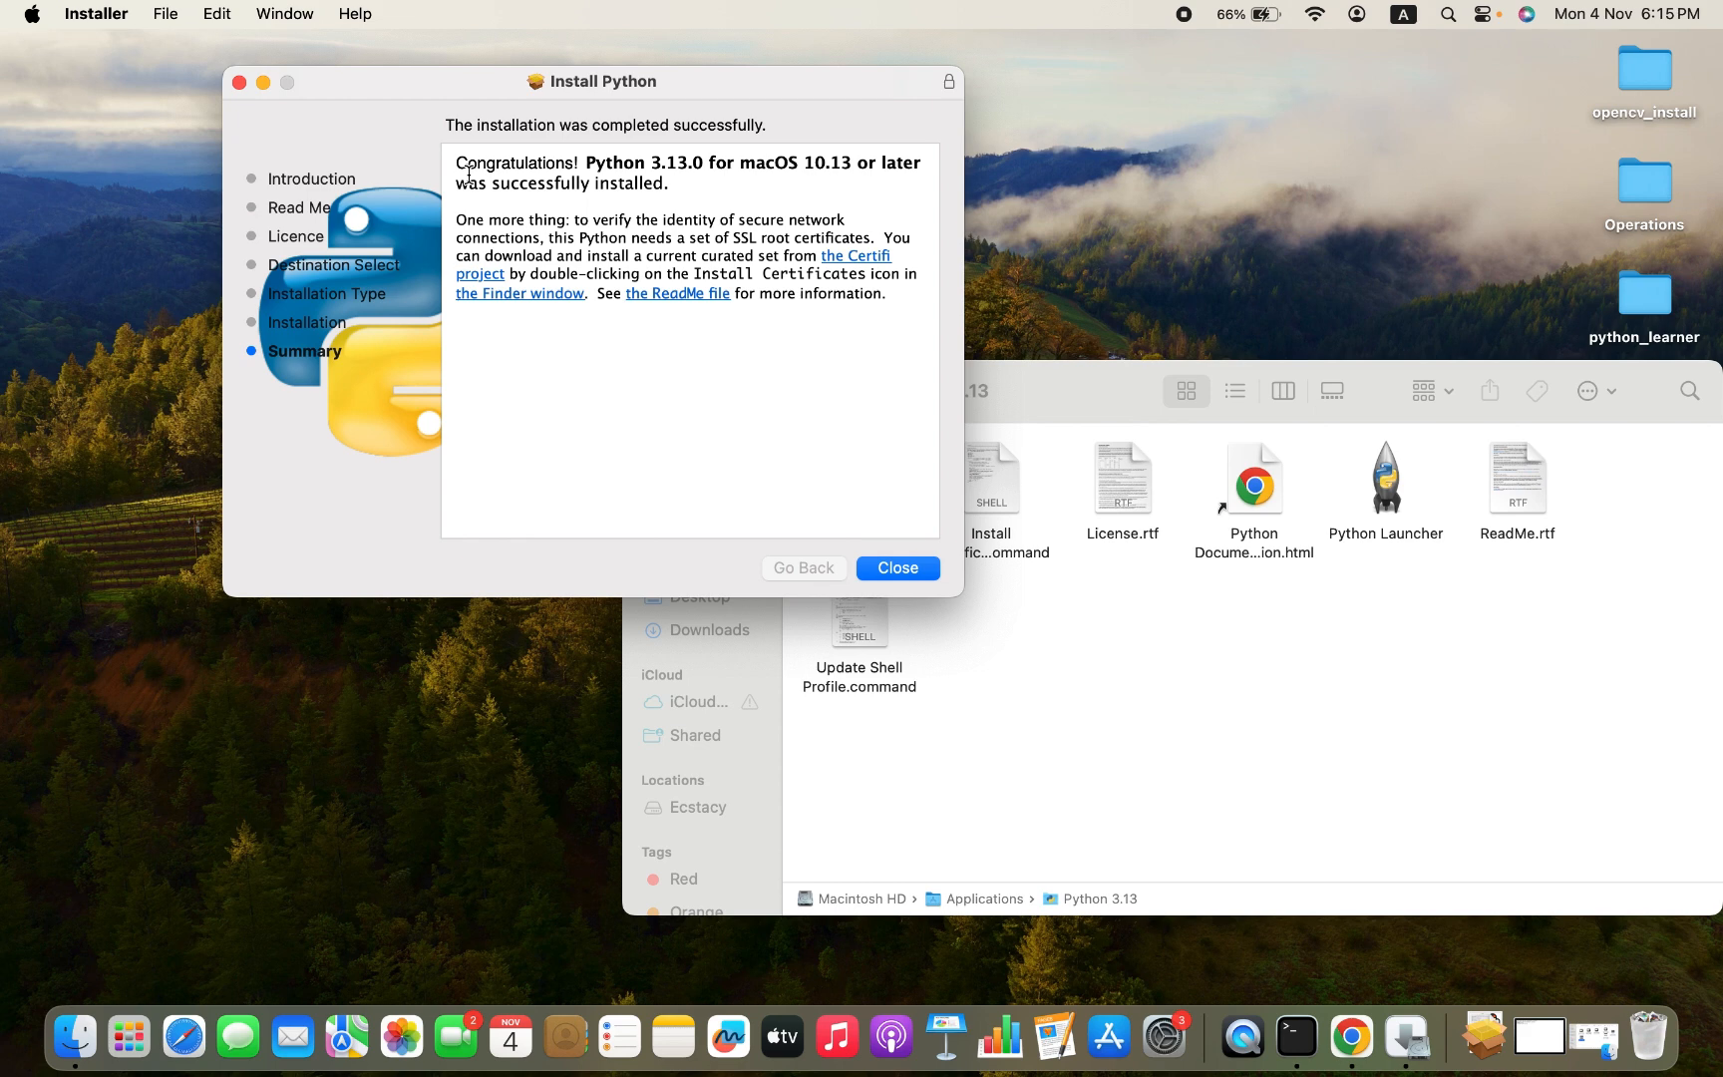
mouse_move(679, 181)
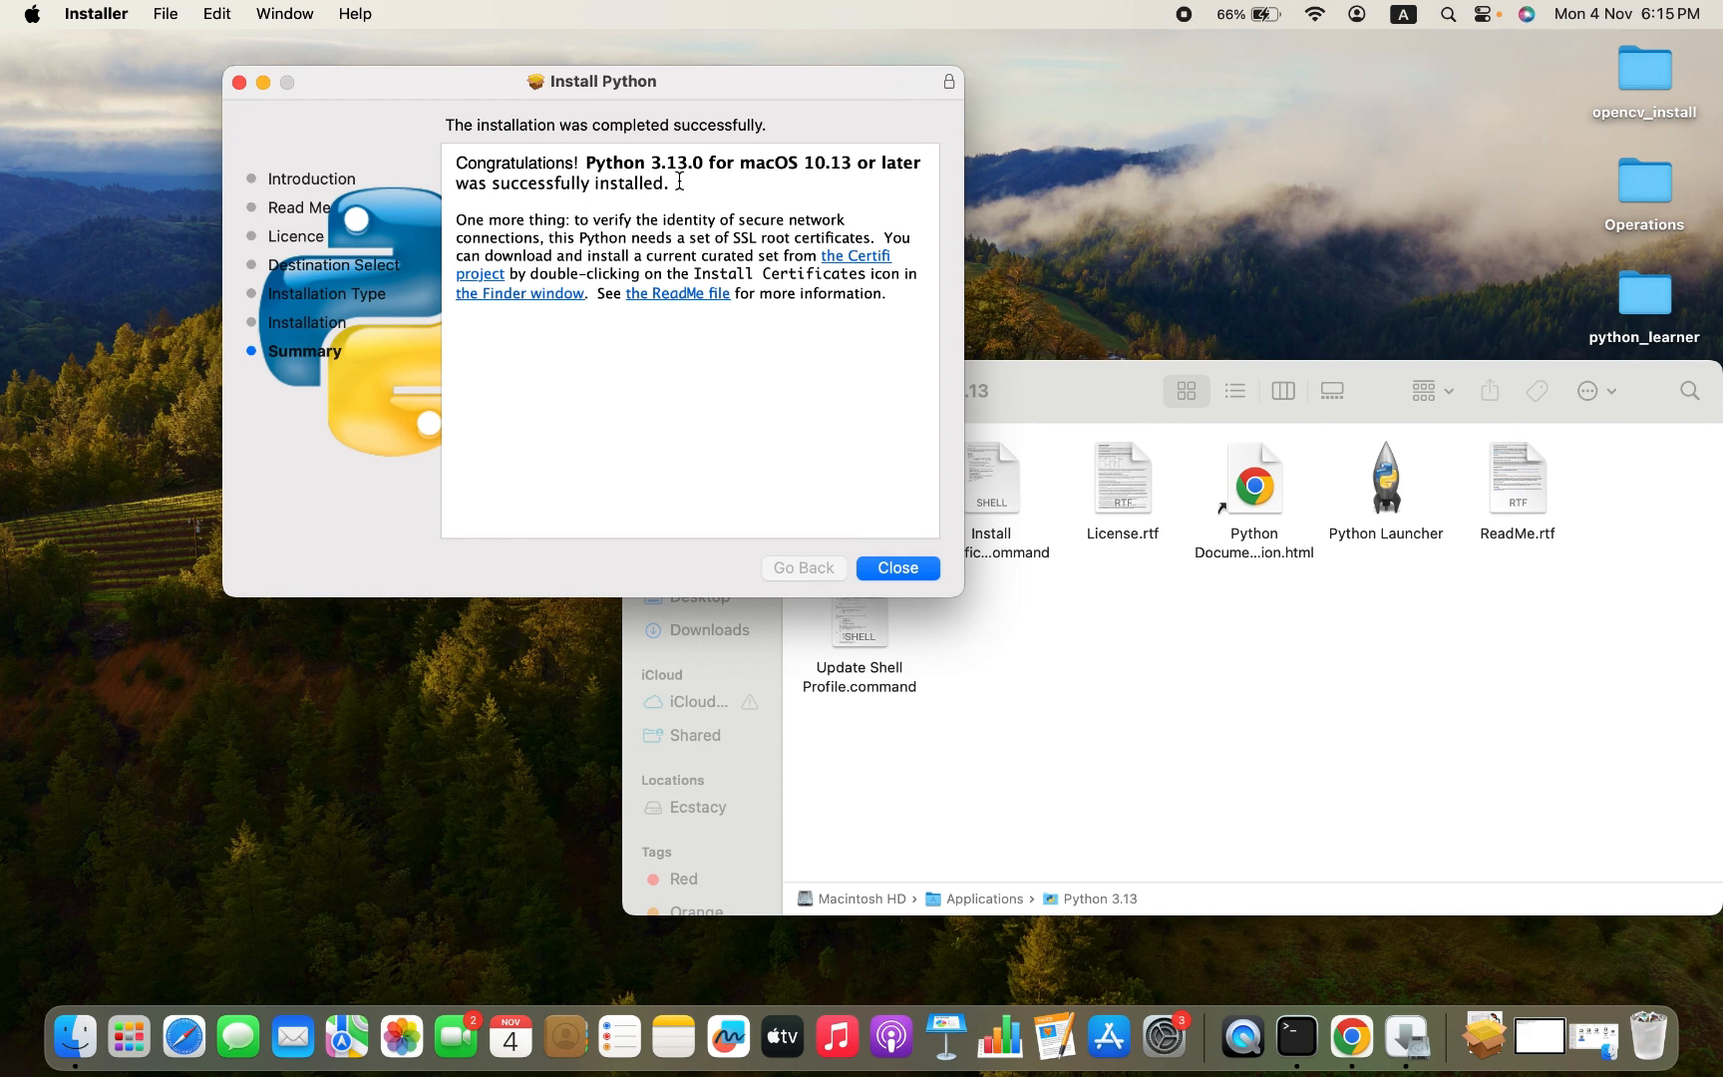
mouse_move(789, 175)
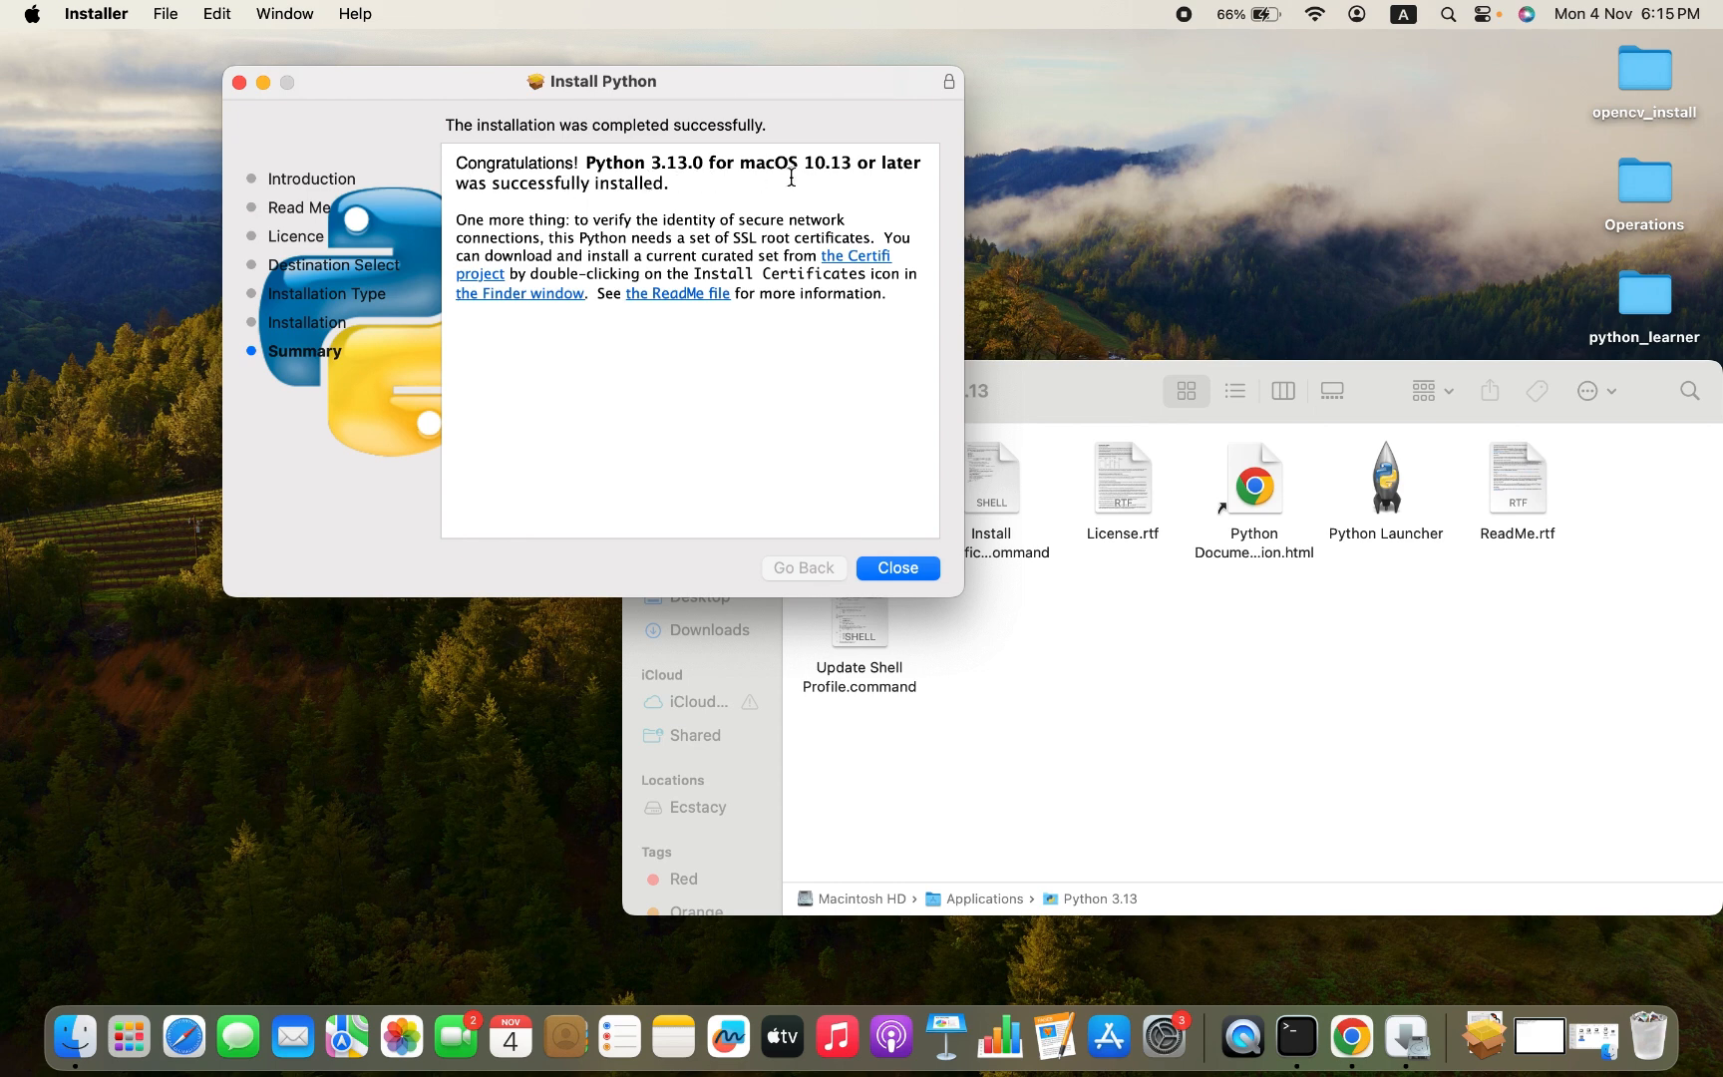
mouse_move(700, 211)
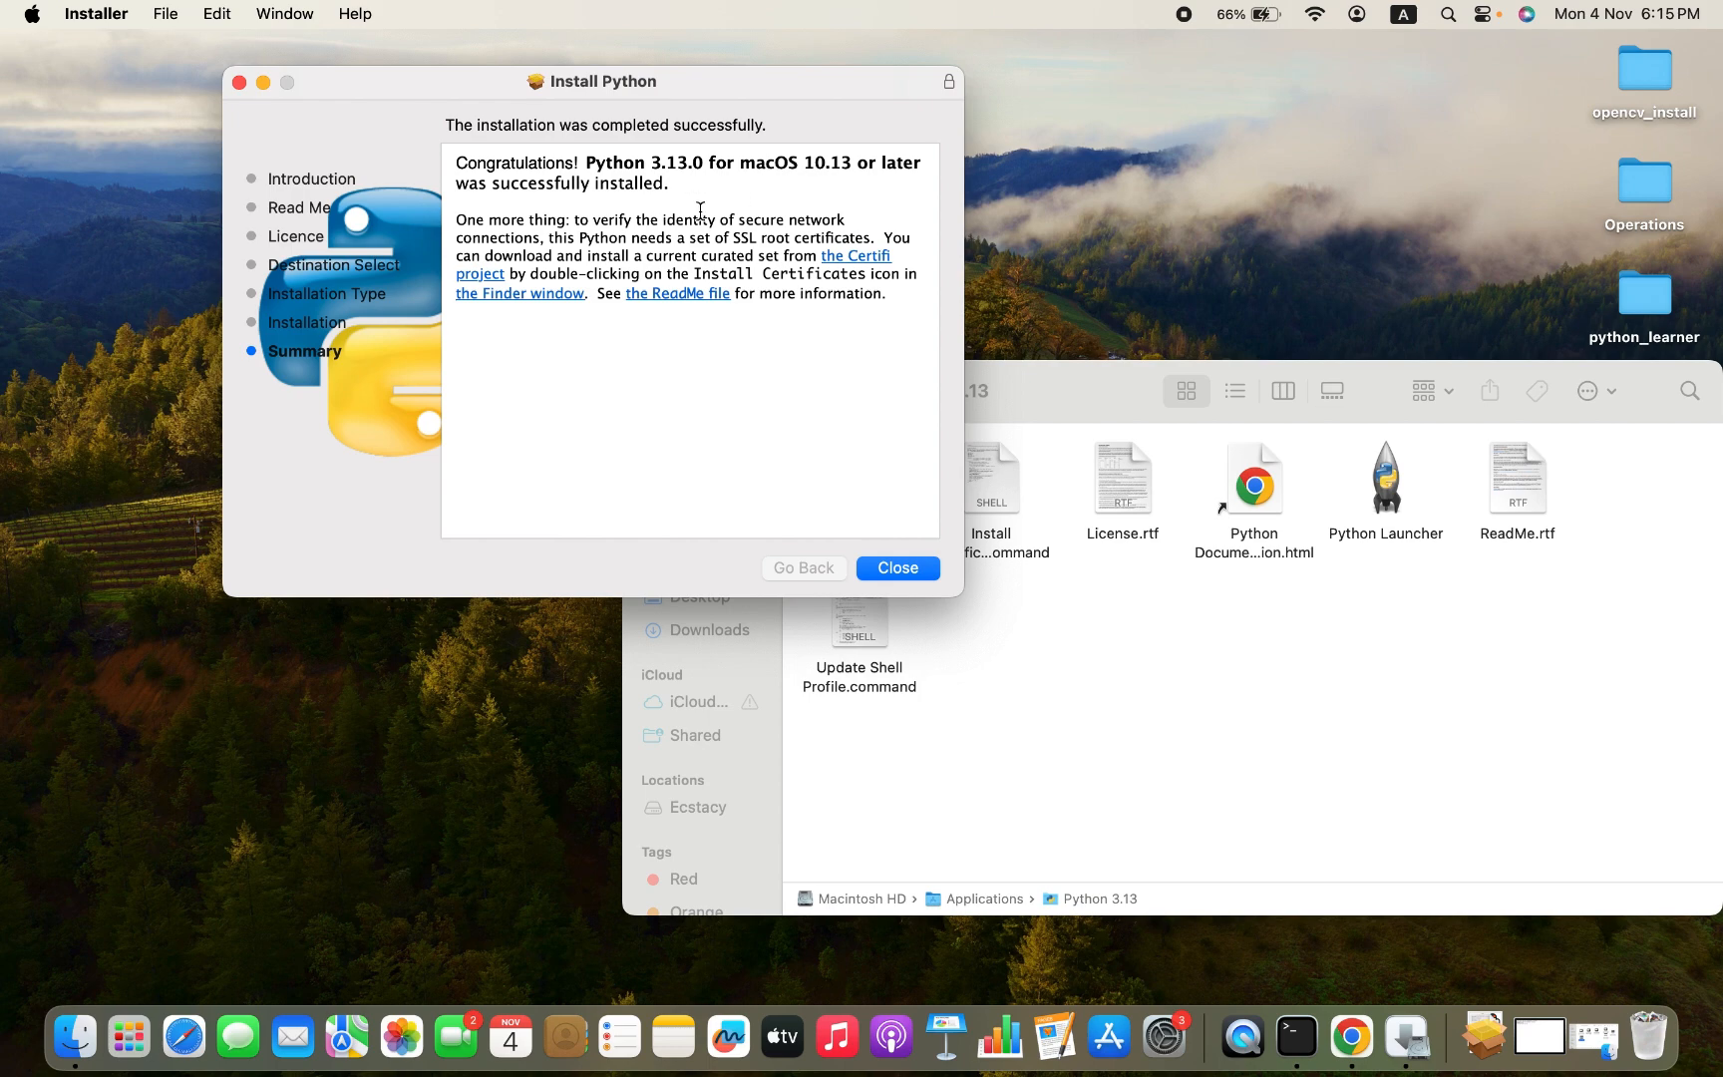
mouse_move(818, 440)
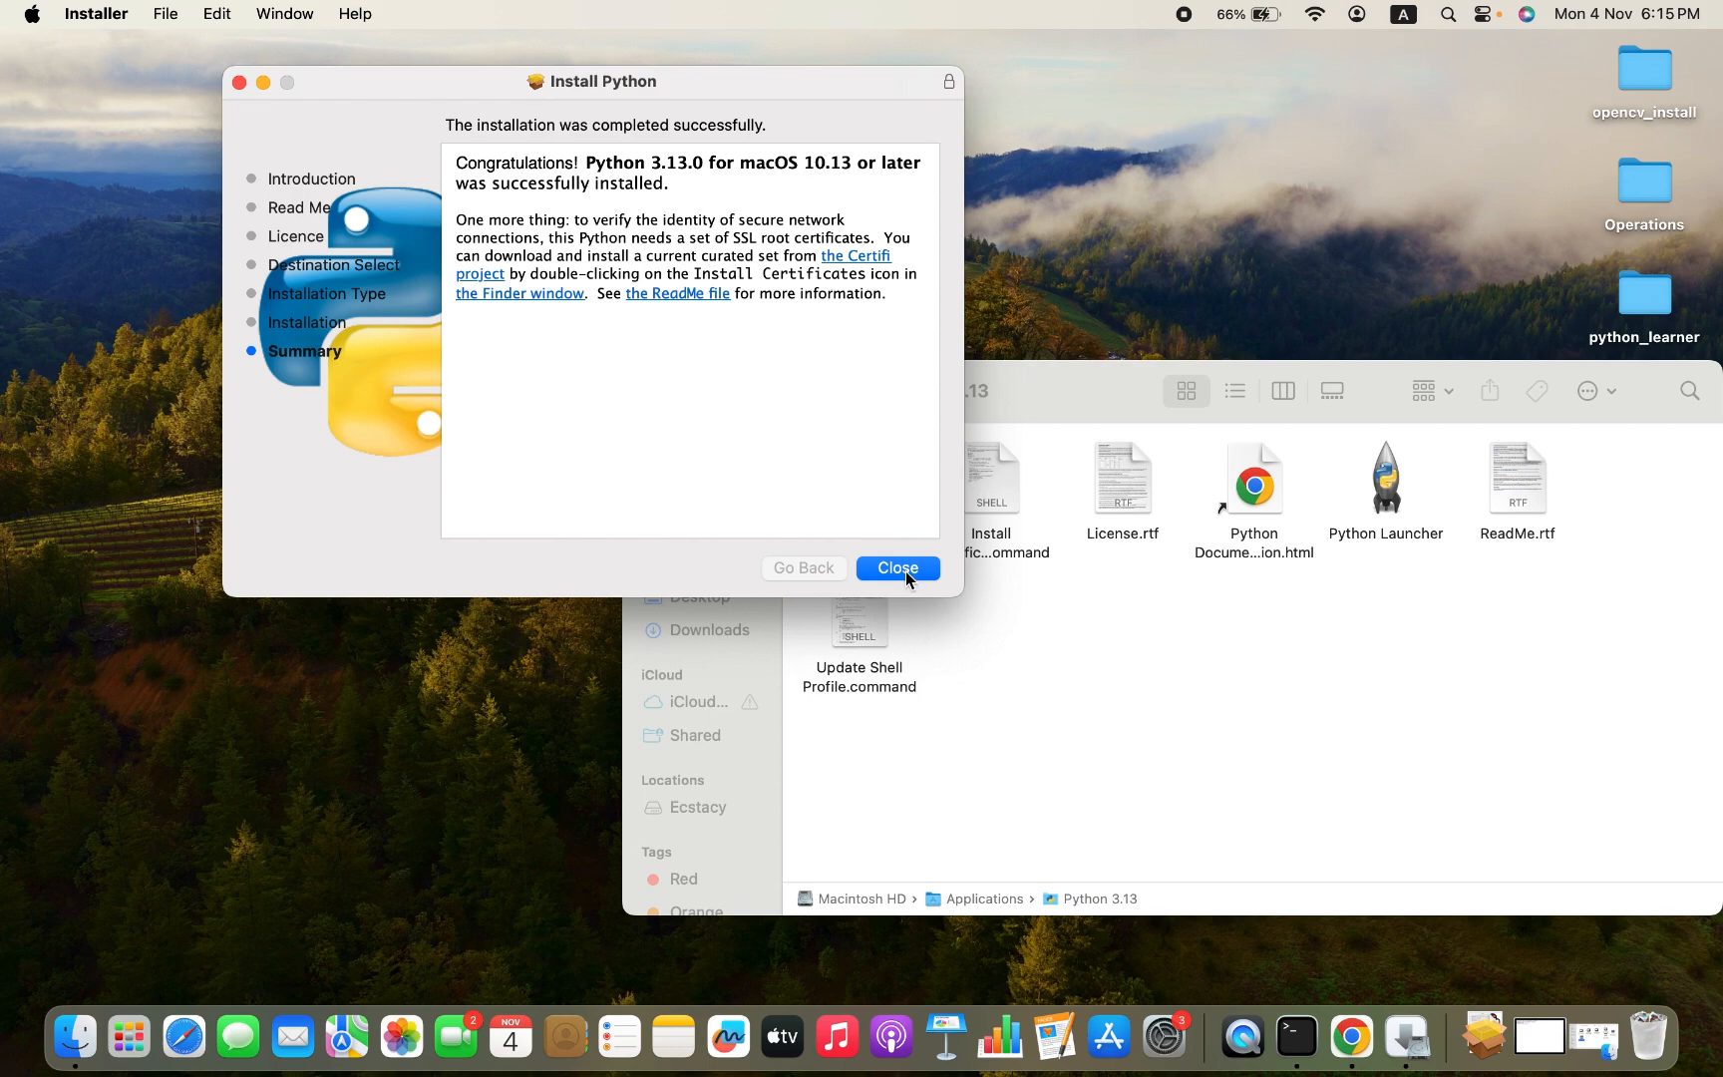
Close the finished Python installer and move its installer package to the Bin
click(897, 568)
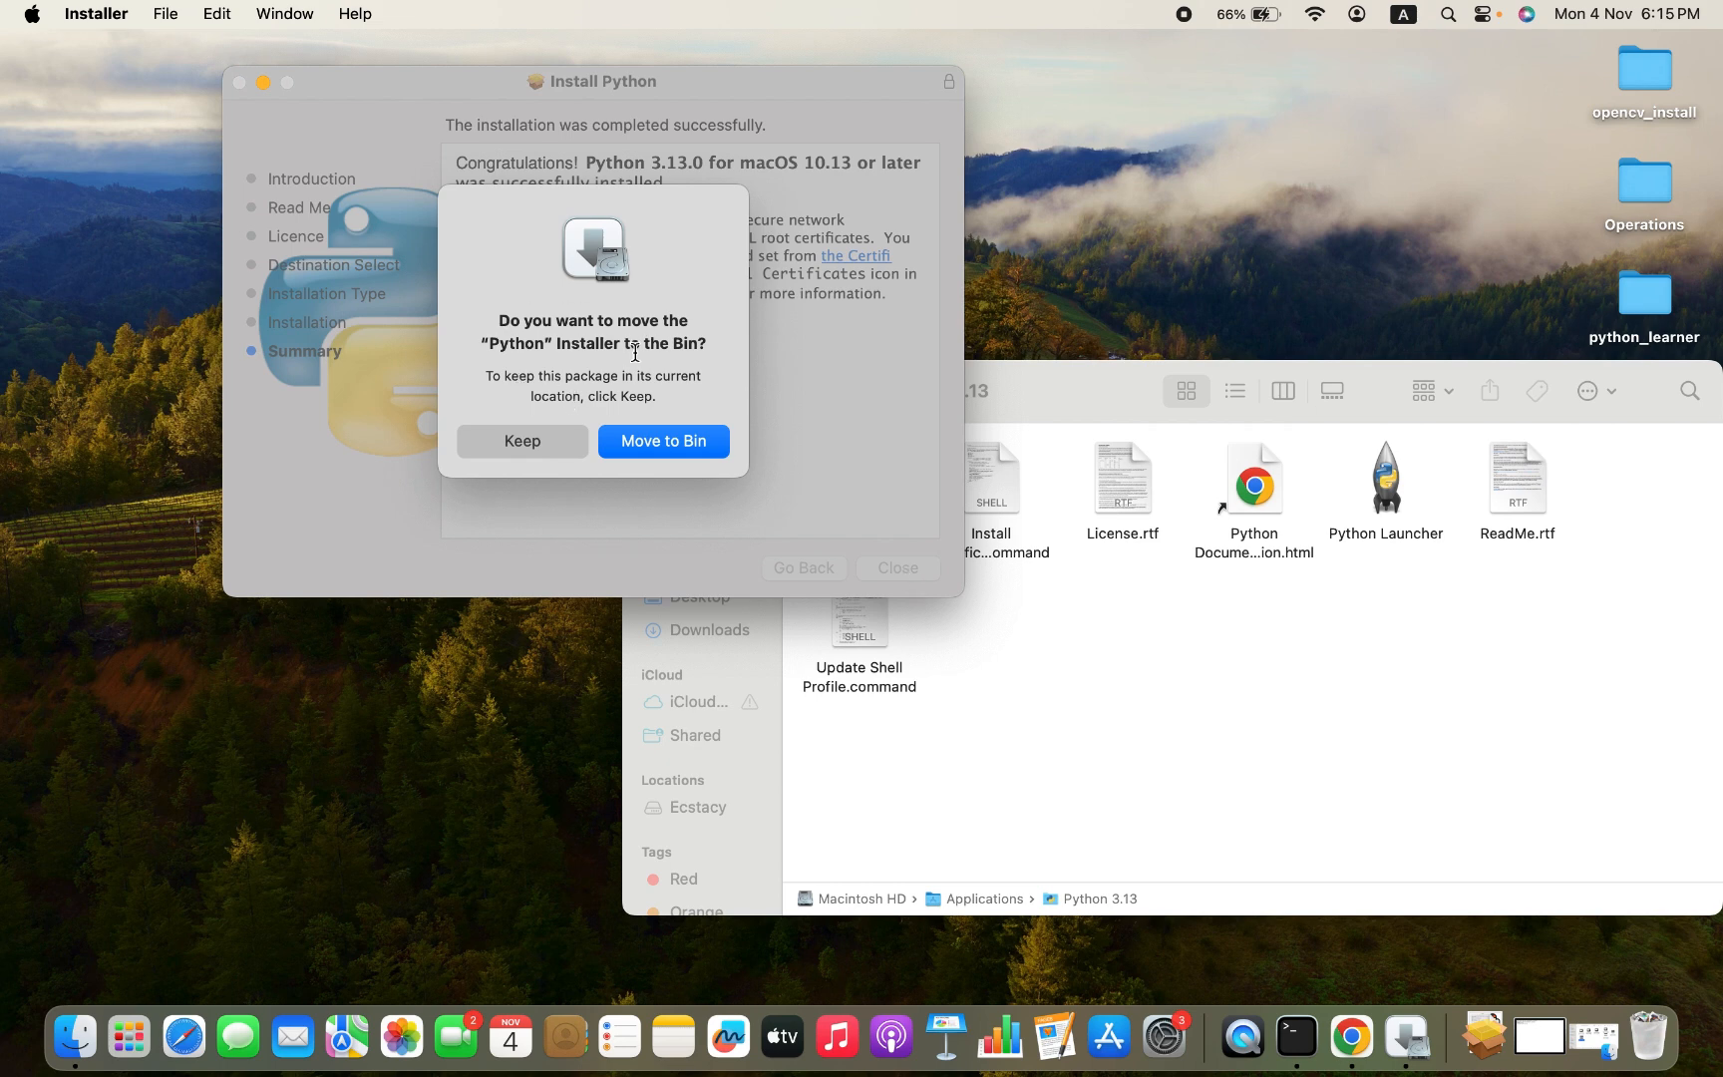
mouse_move(504, 367)
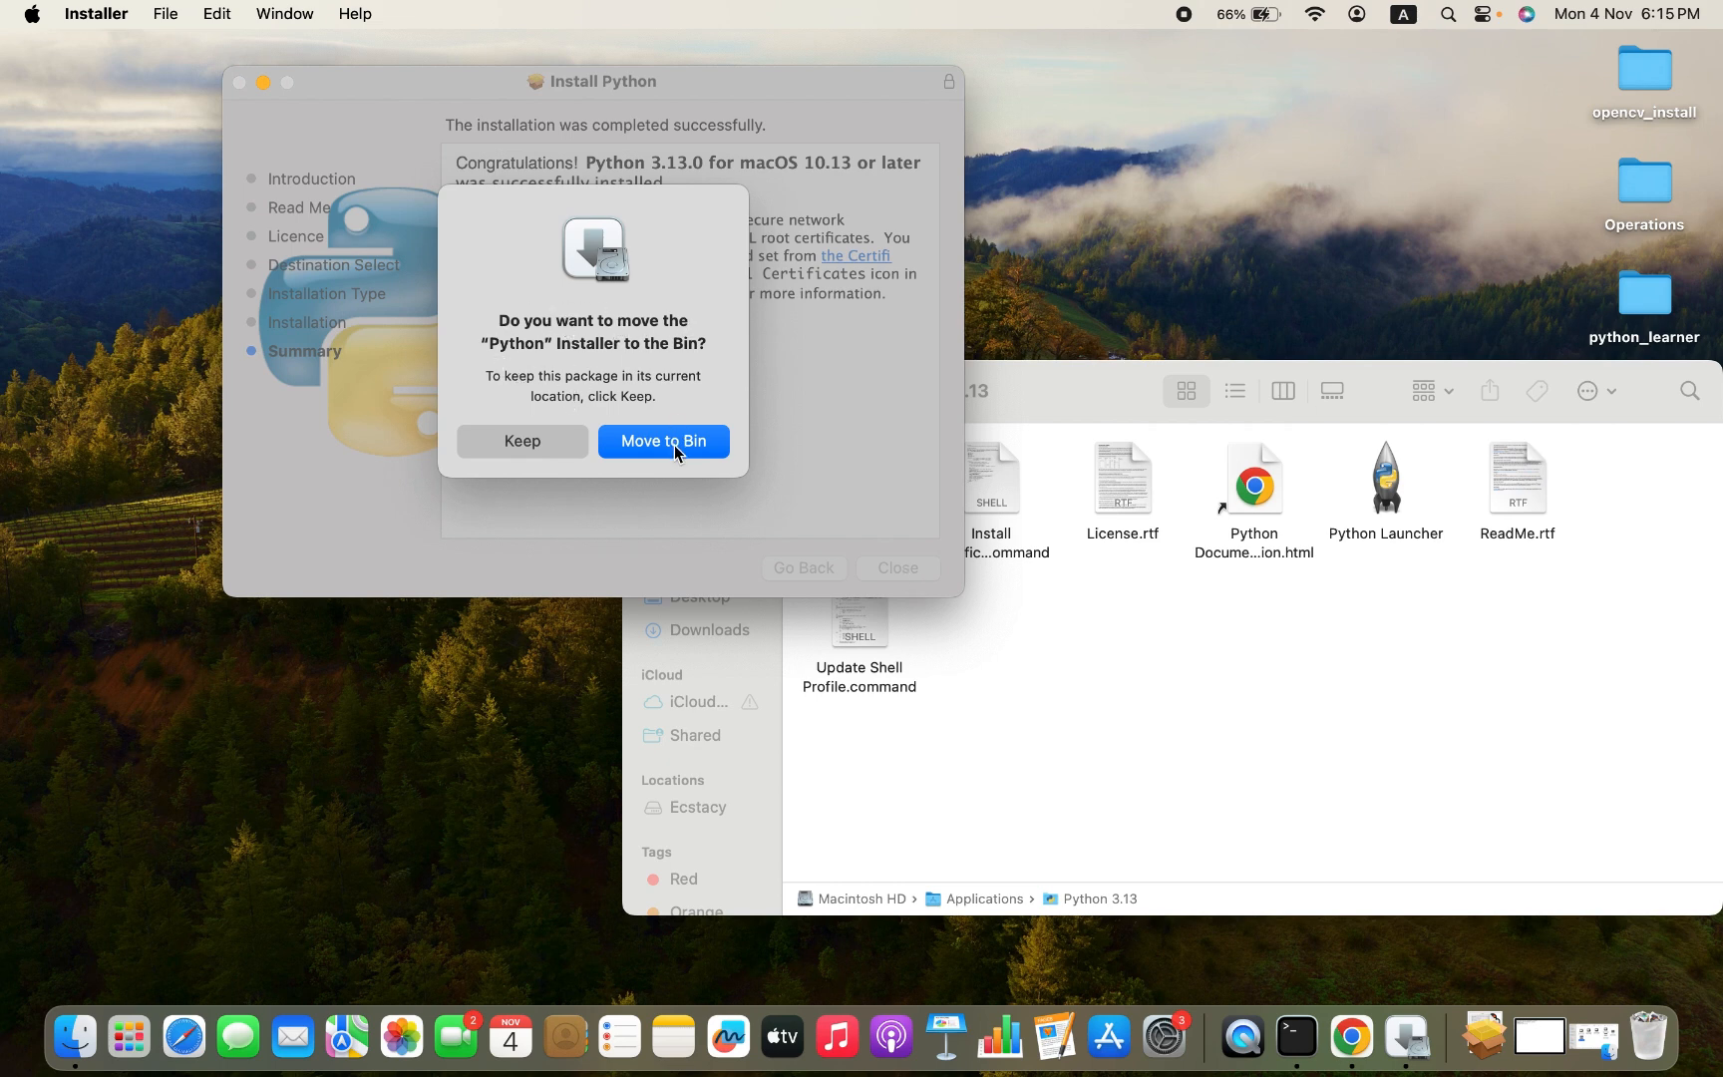
click(663, 440)
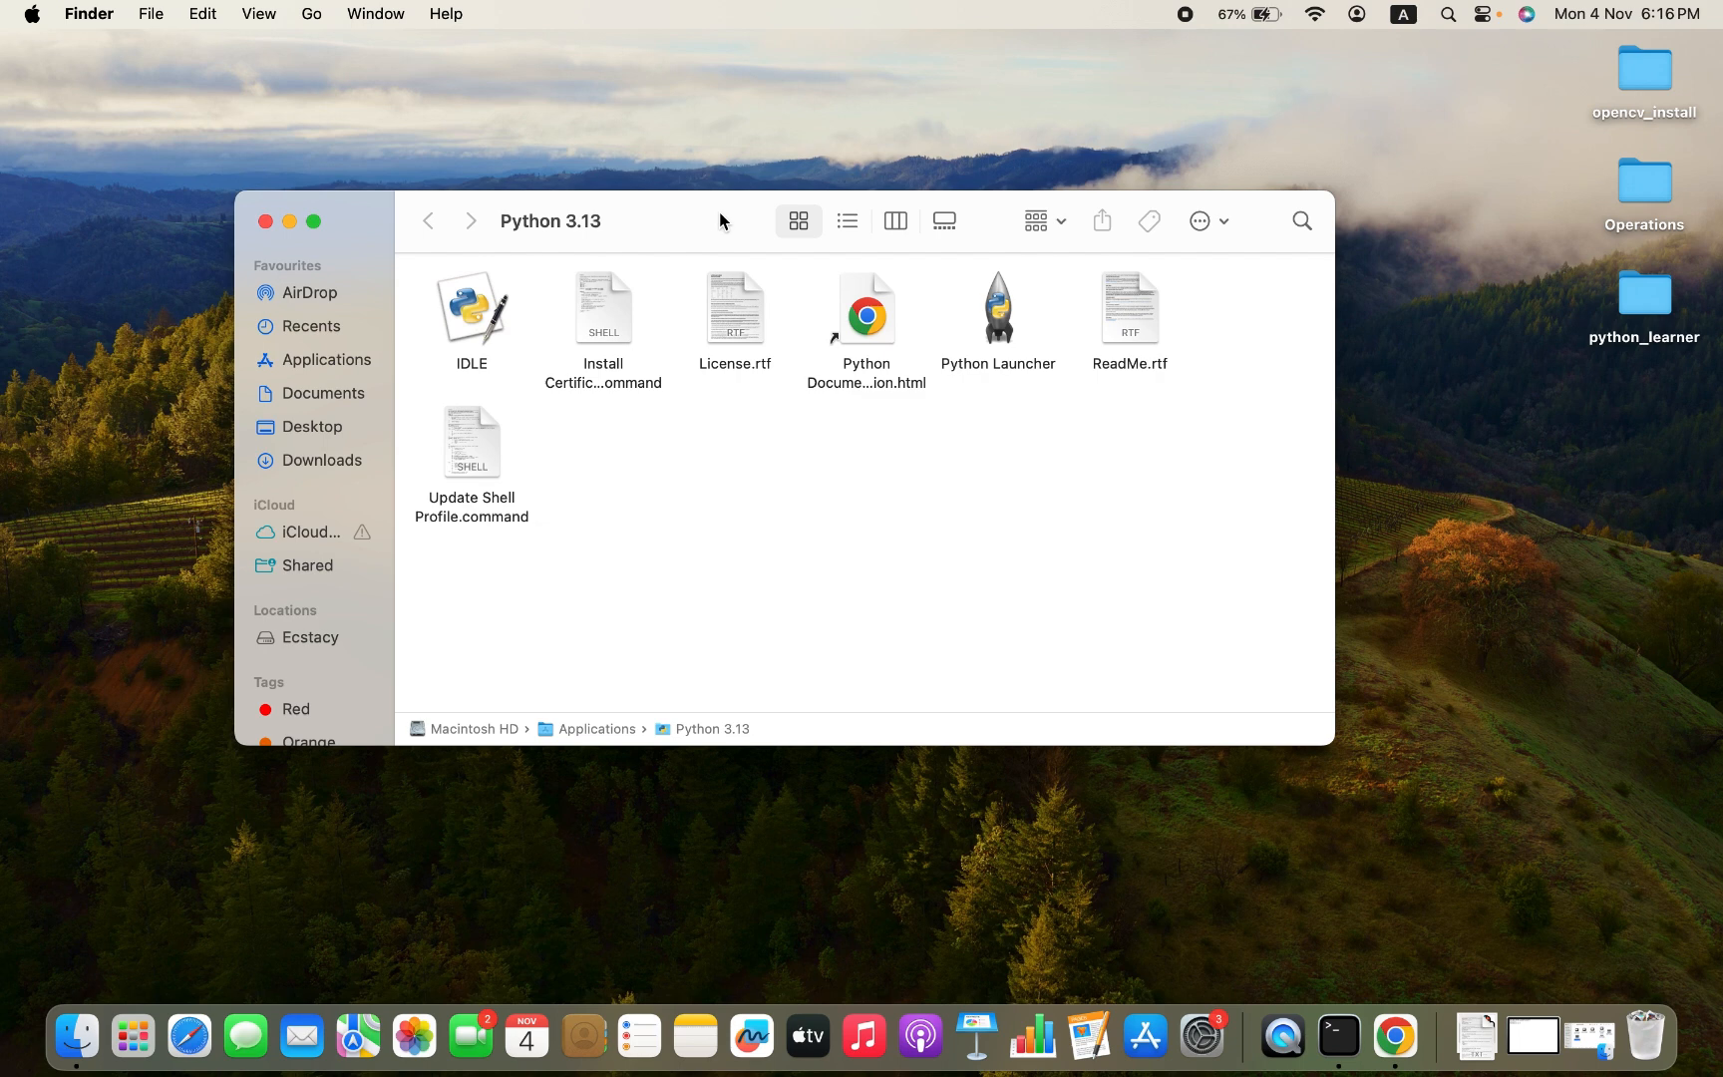
mouse_move(1077, 611)
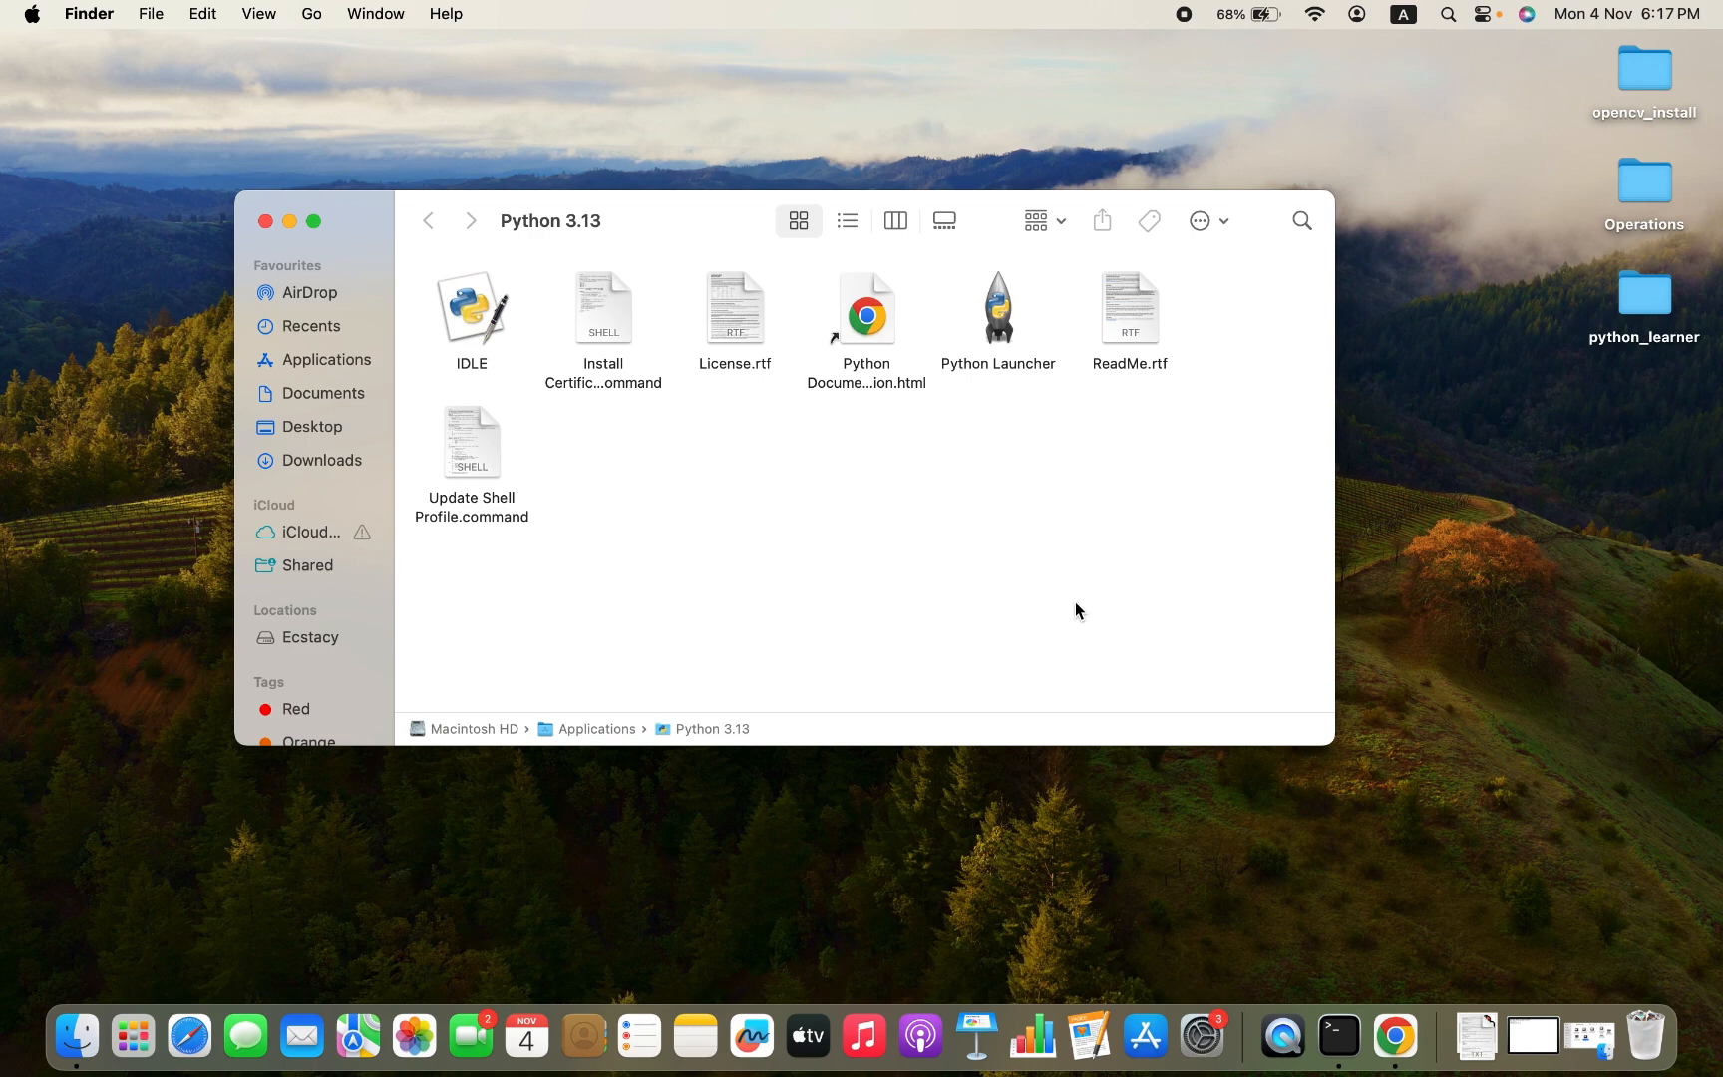
Search Spotlight for 'terminal' and launch the Terminal app
click(1382, 1033)
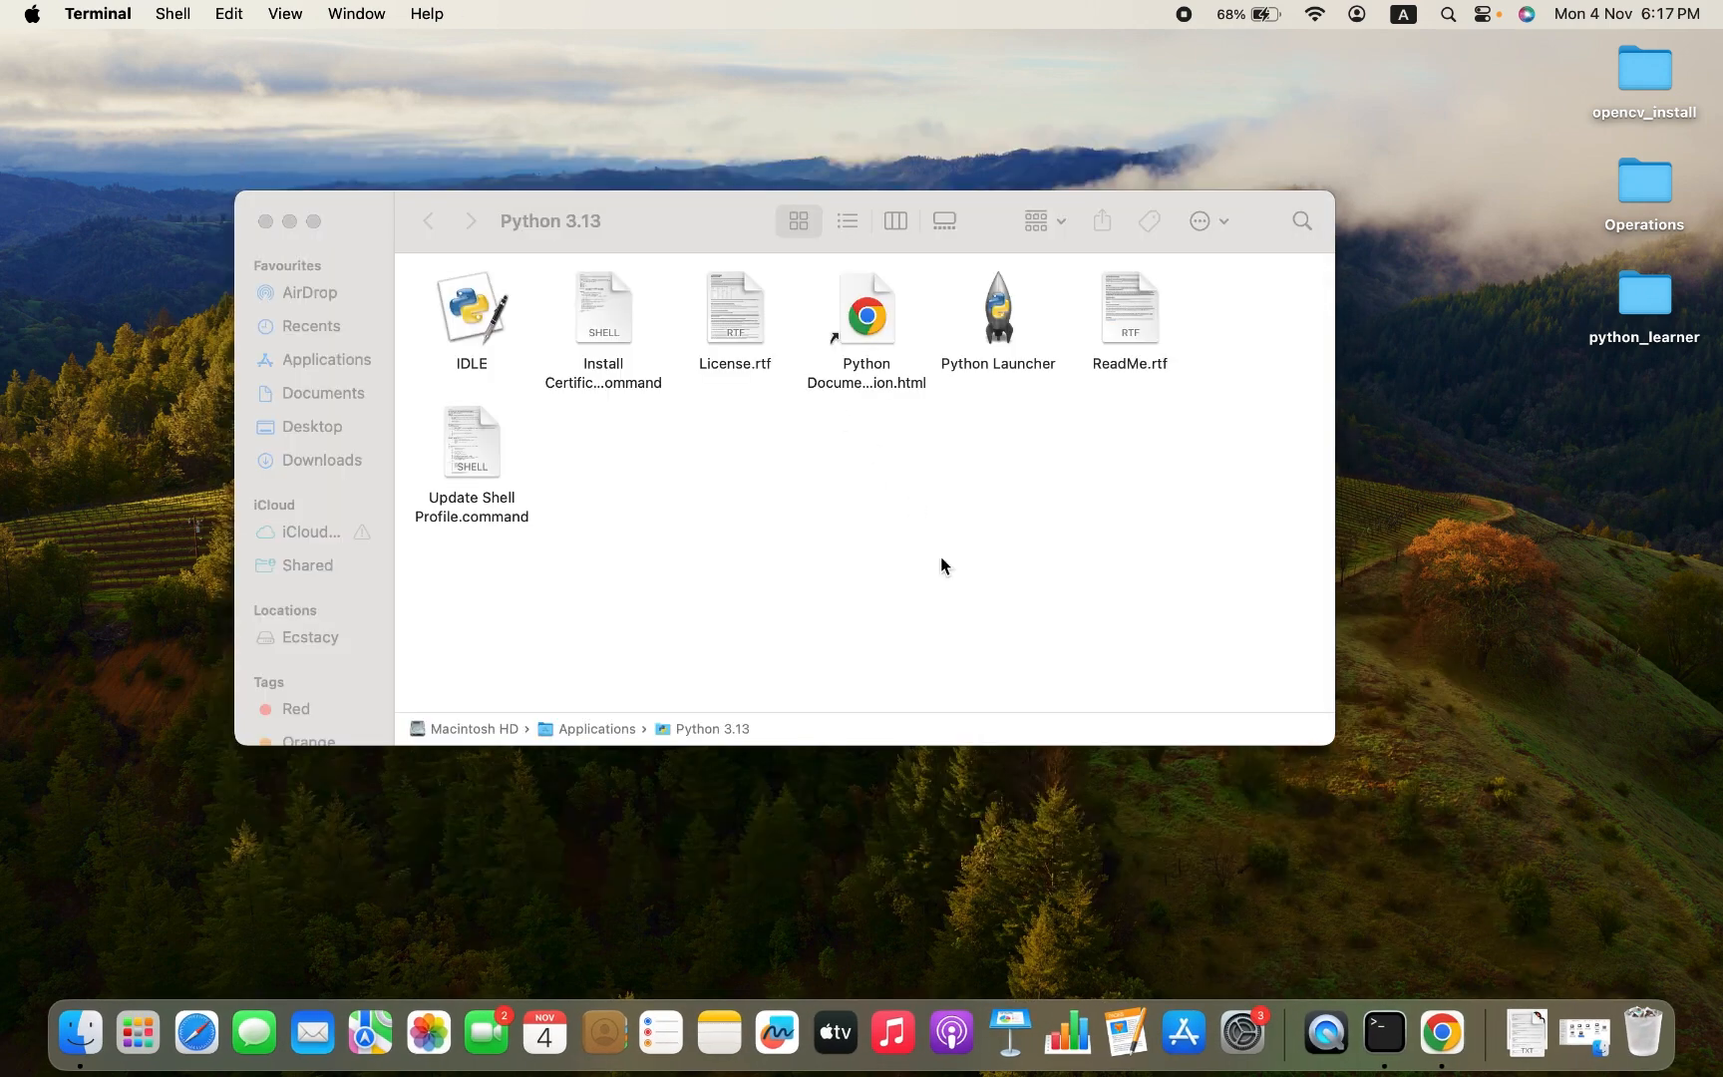
right_click(1382, 1033)
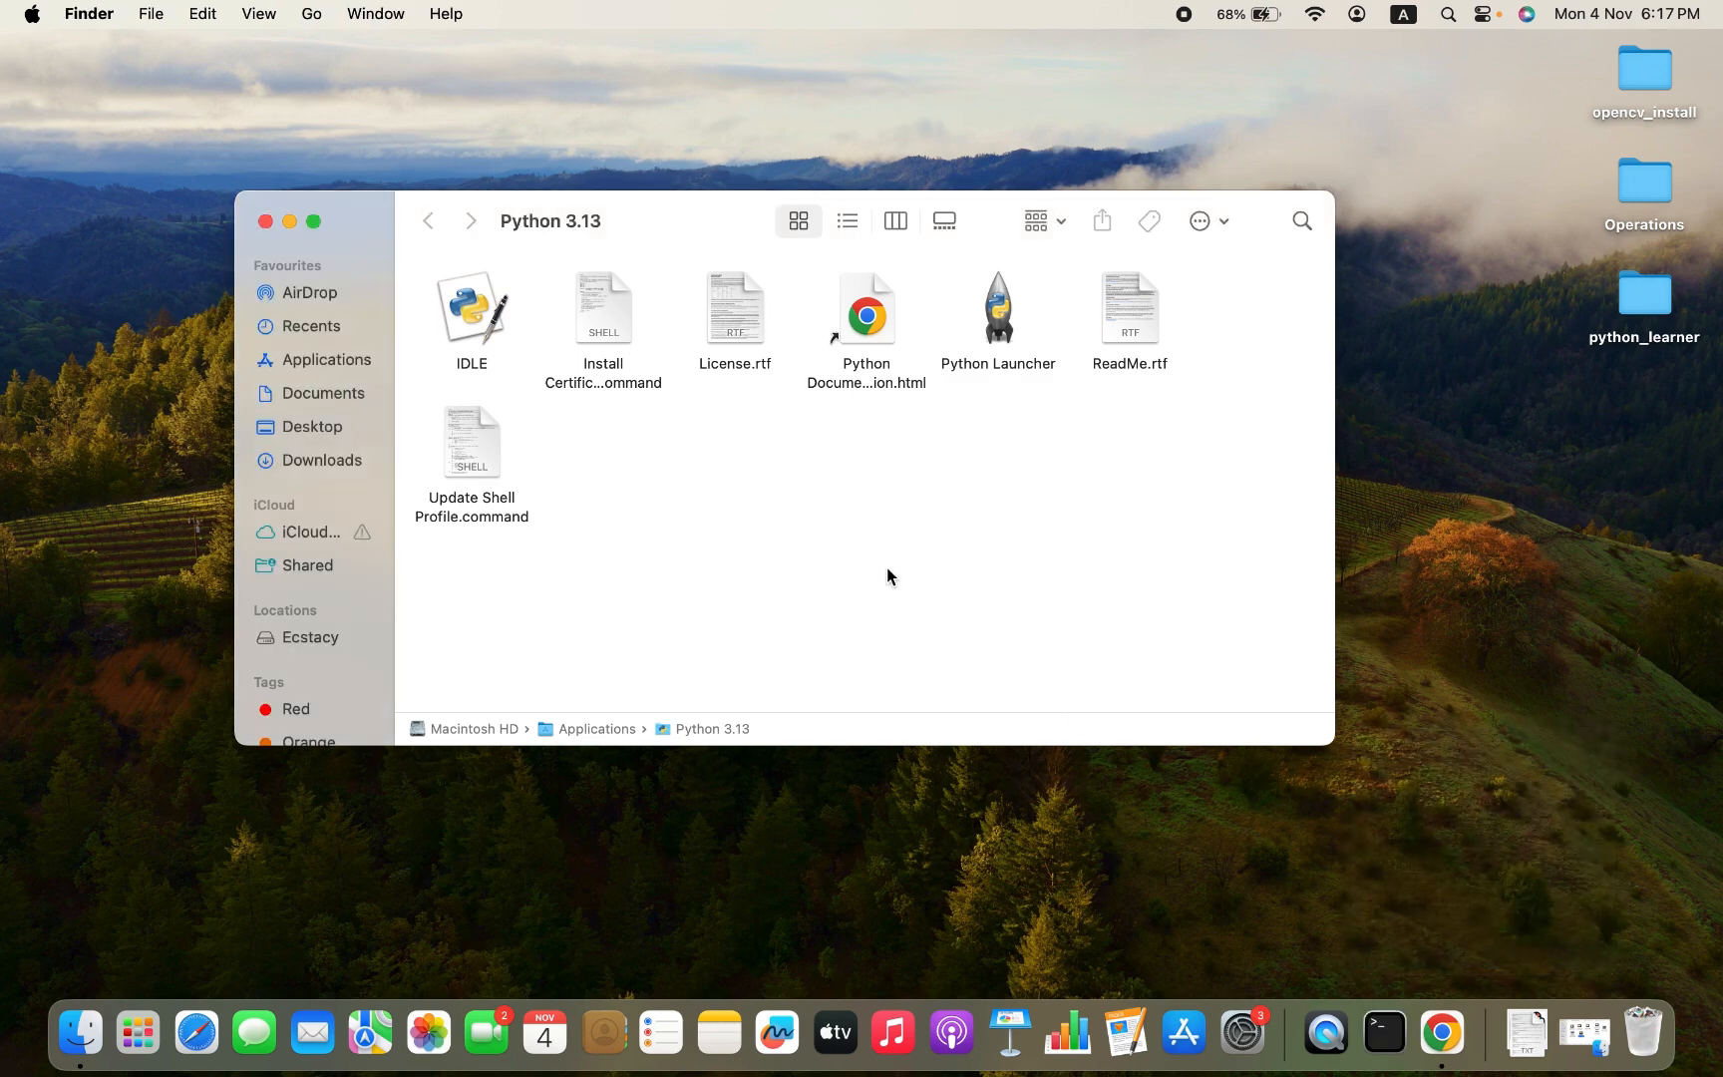
text(chrome)
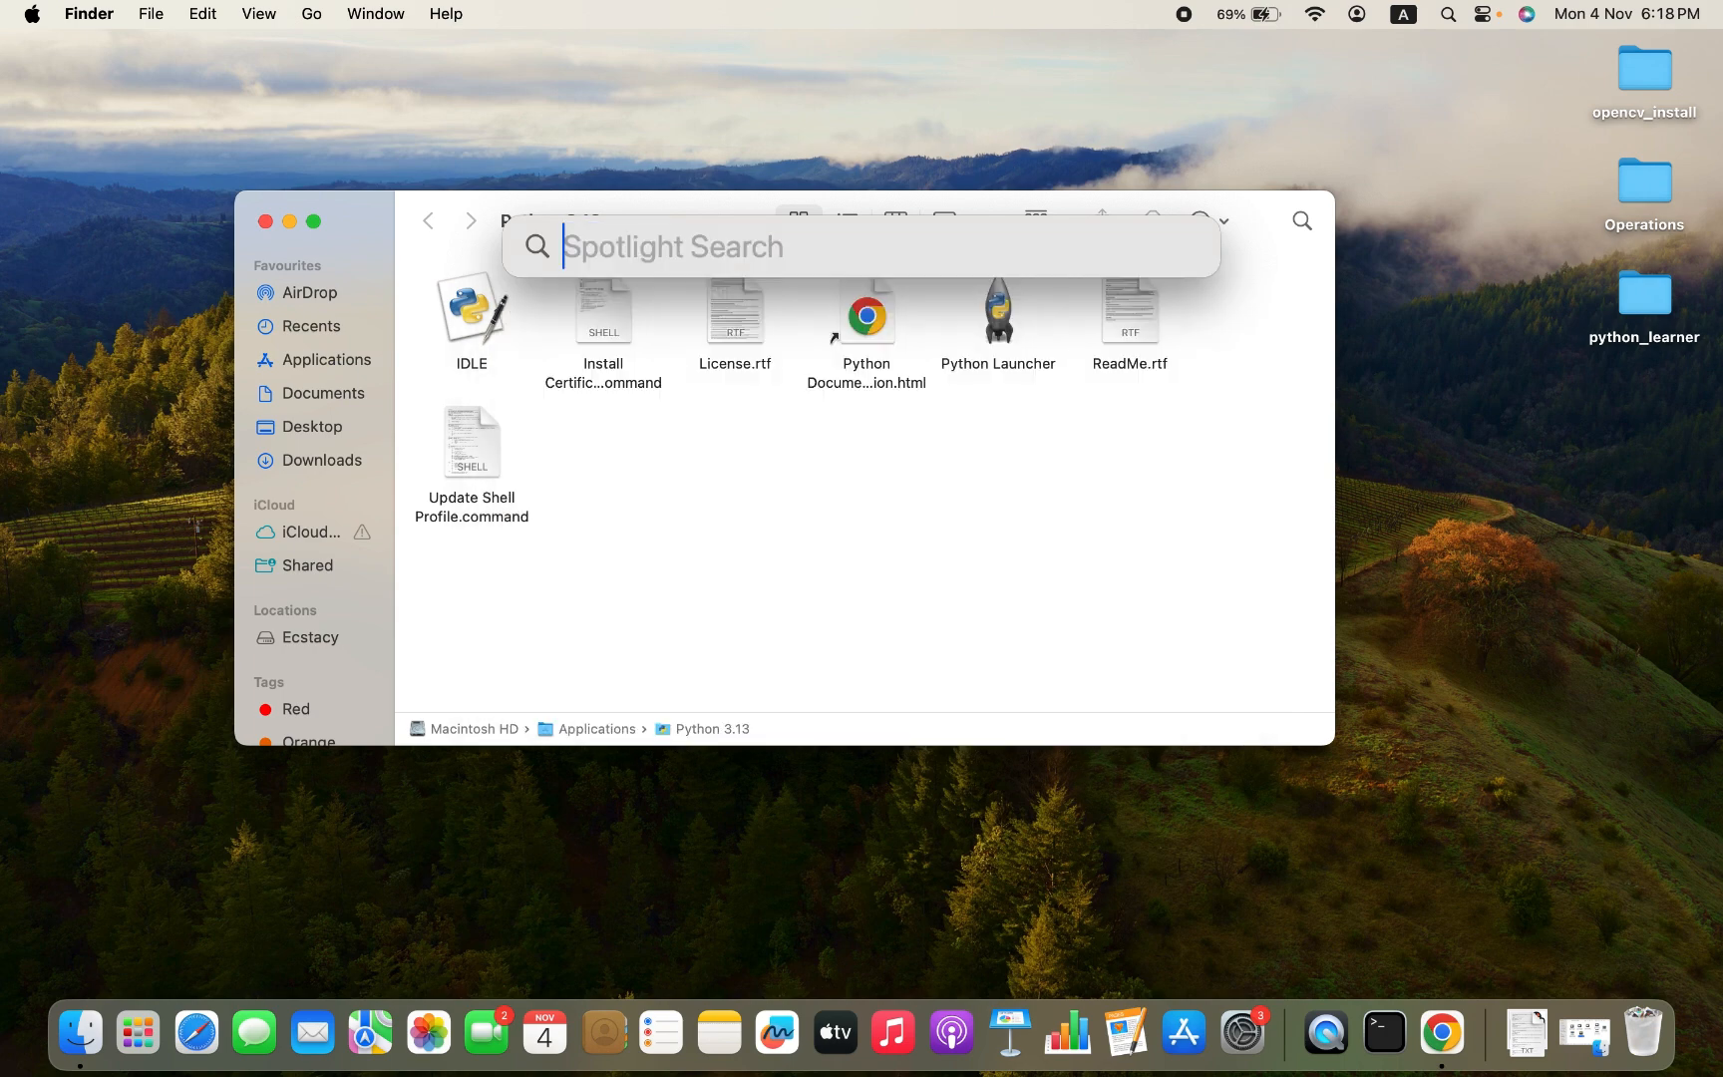
text(terminal)
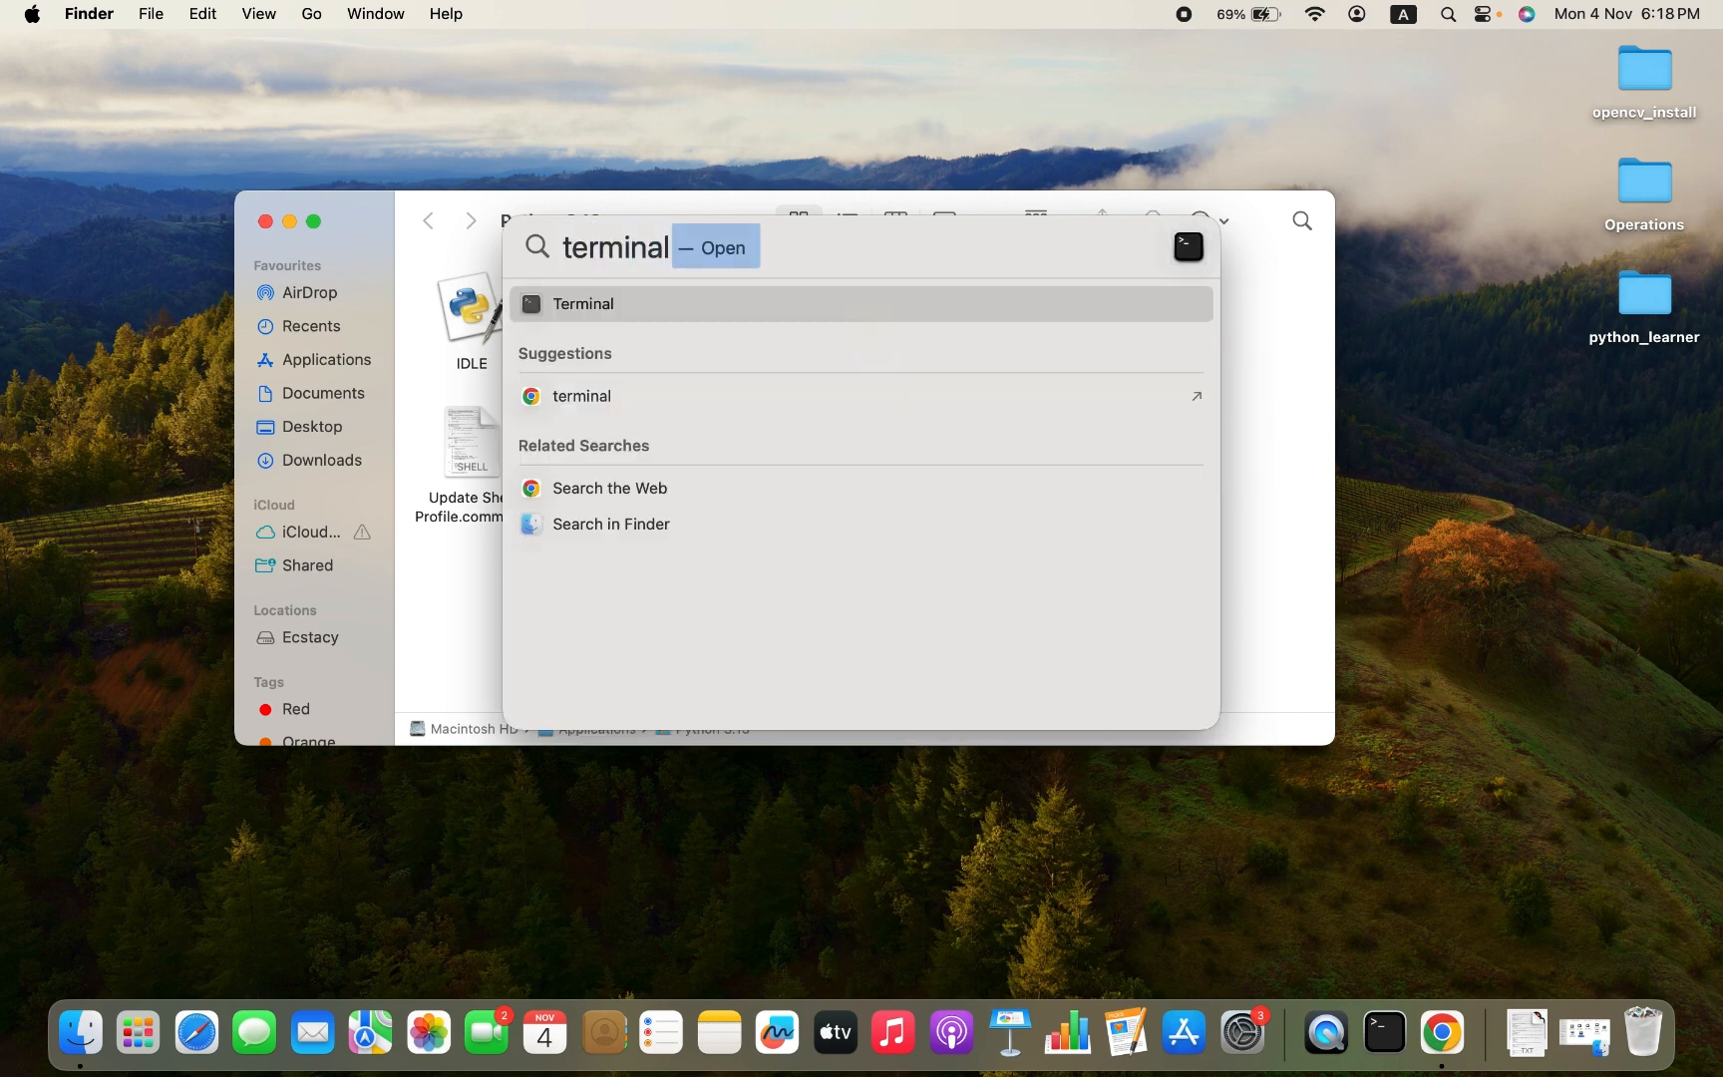
click(582, 303)
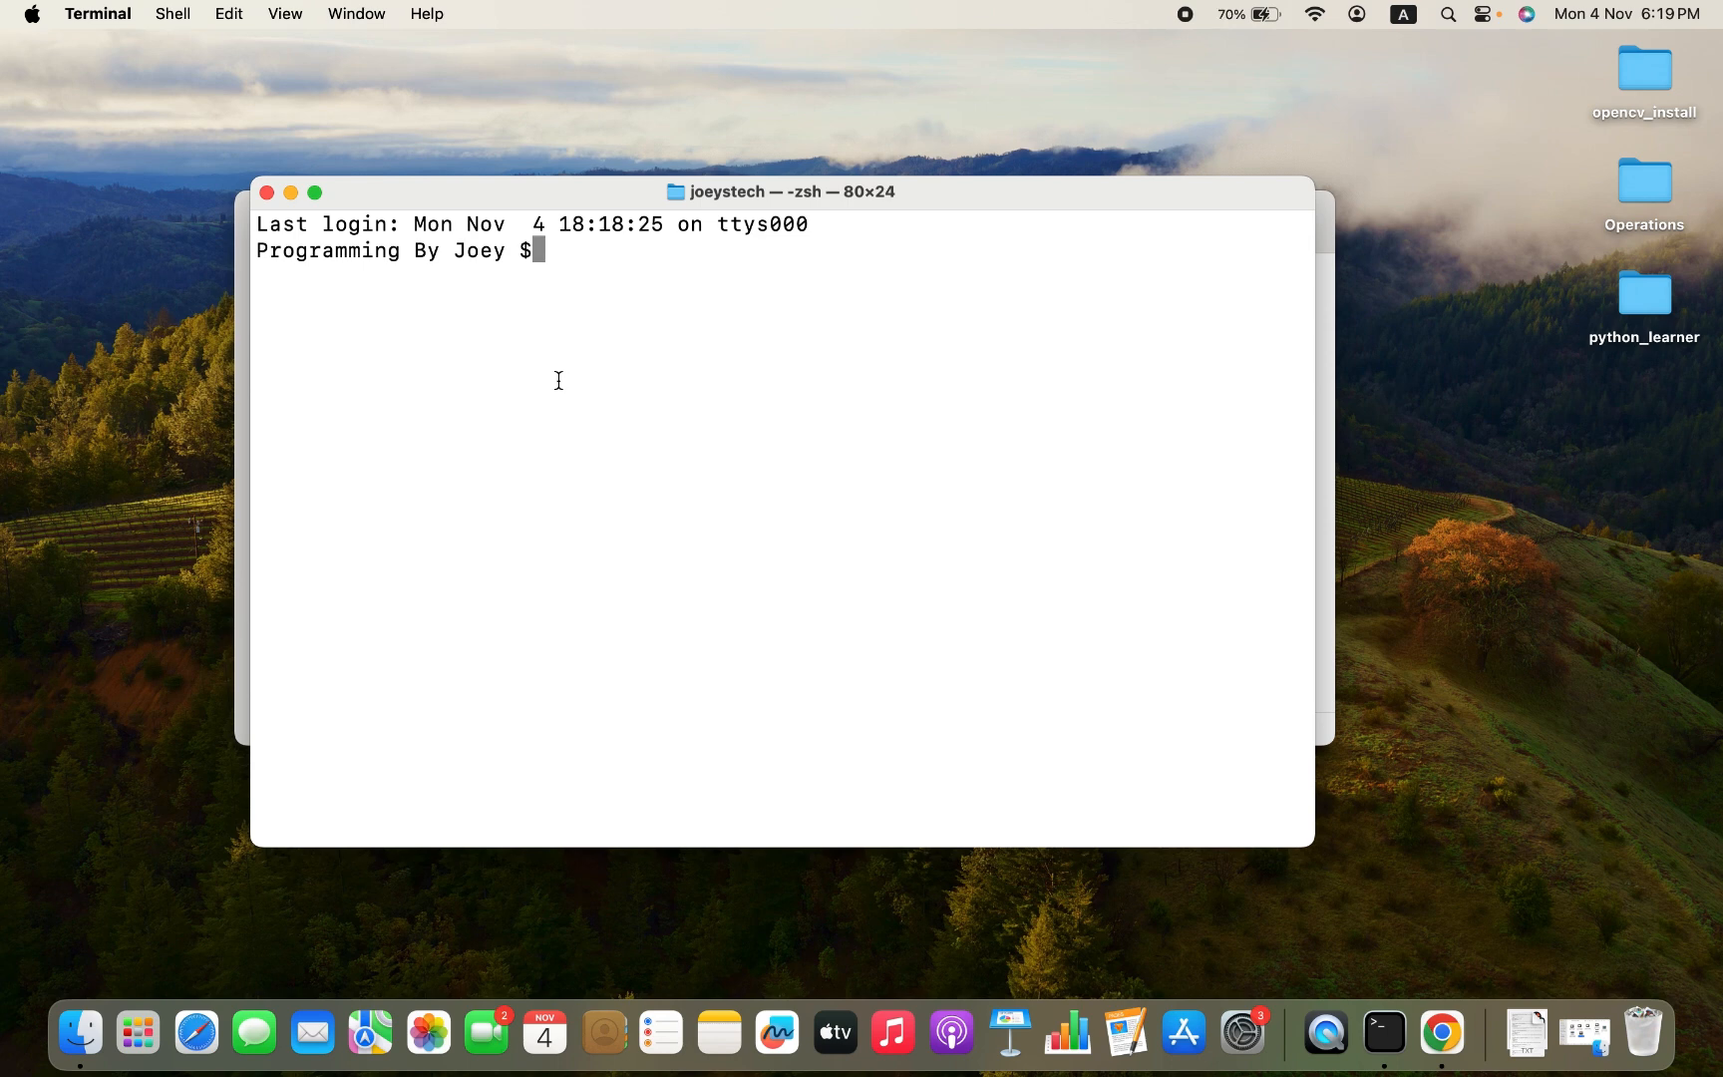
Run python3 --version and select the reported version number 3.13.0
text(python3)
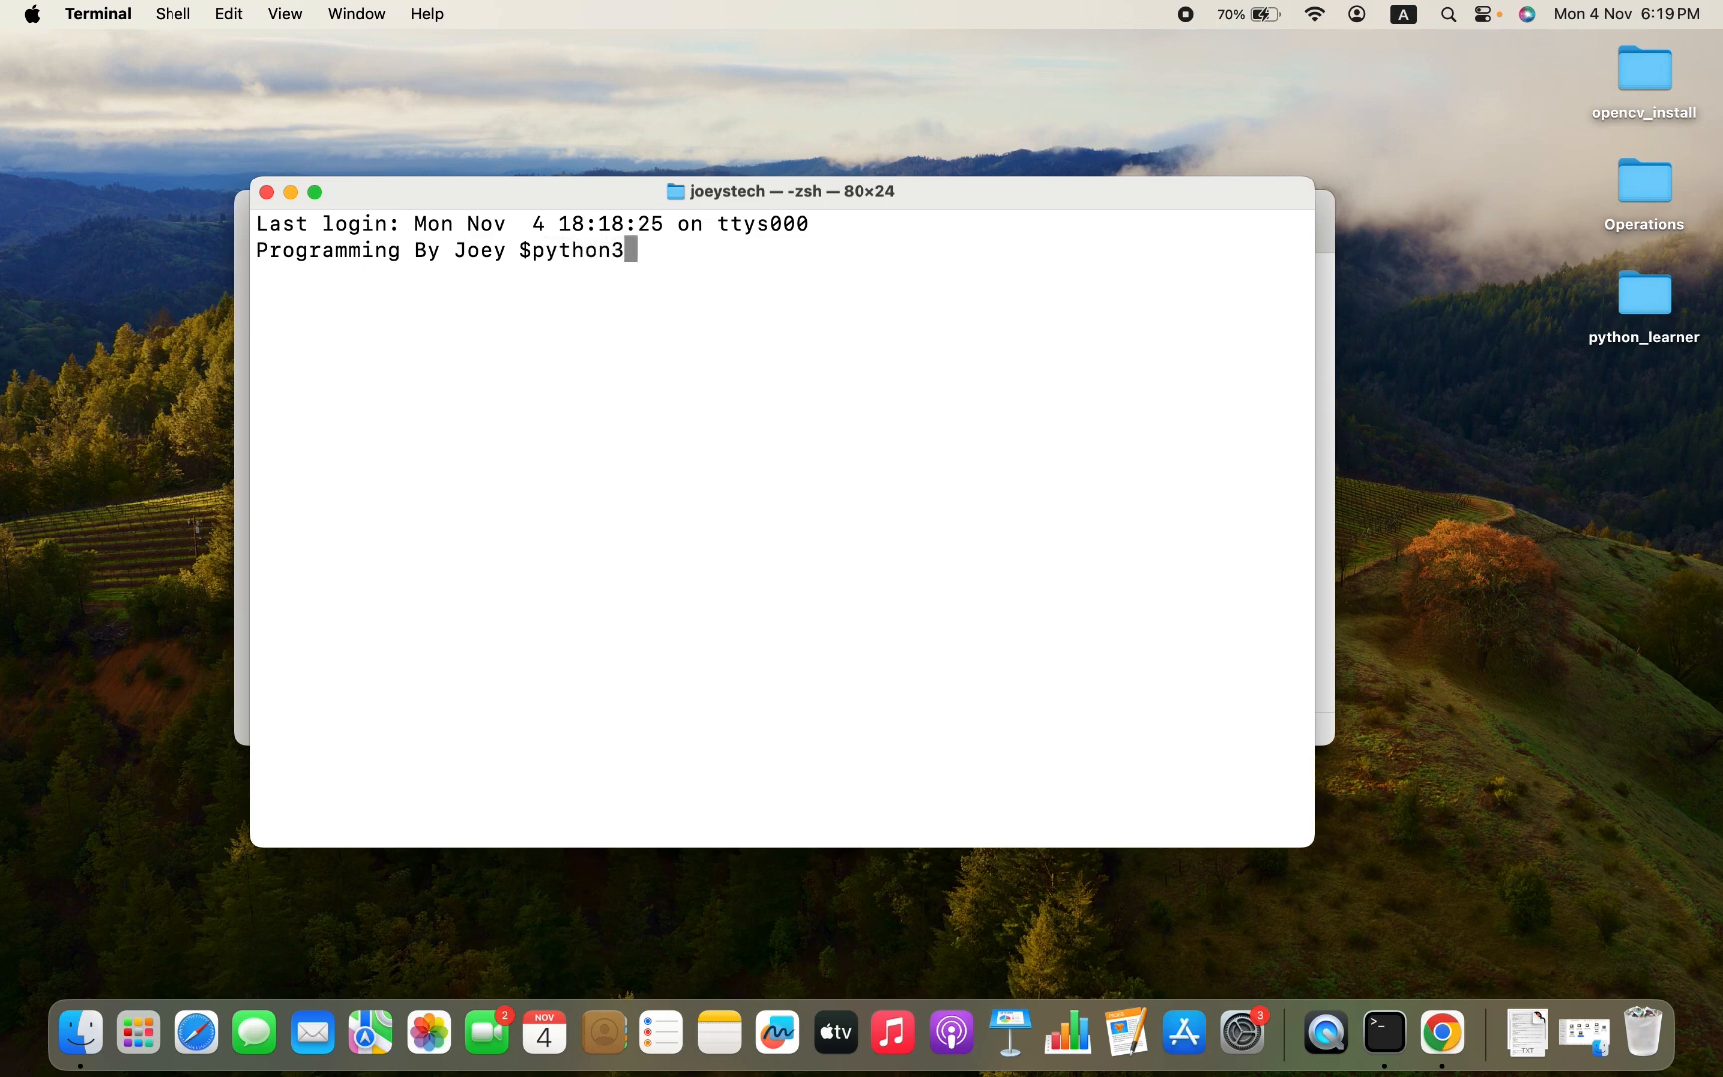
text(--version)
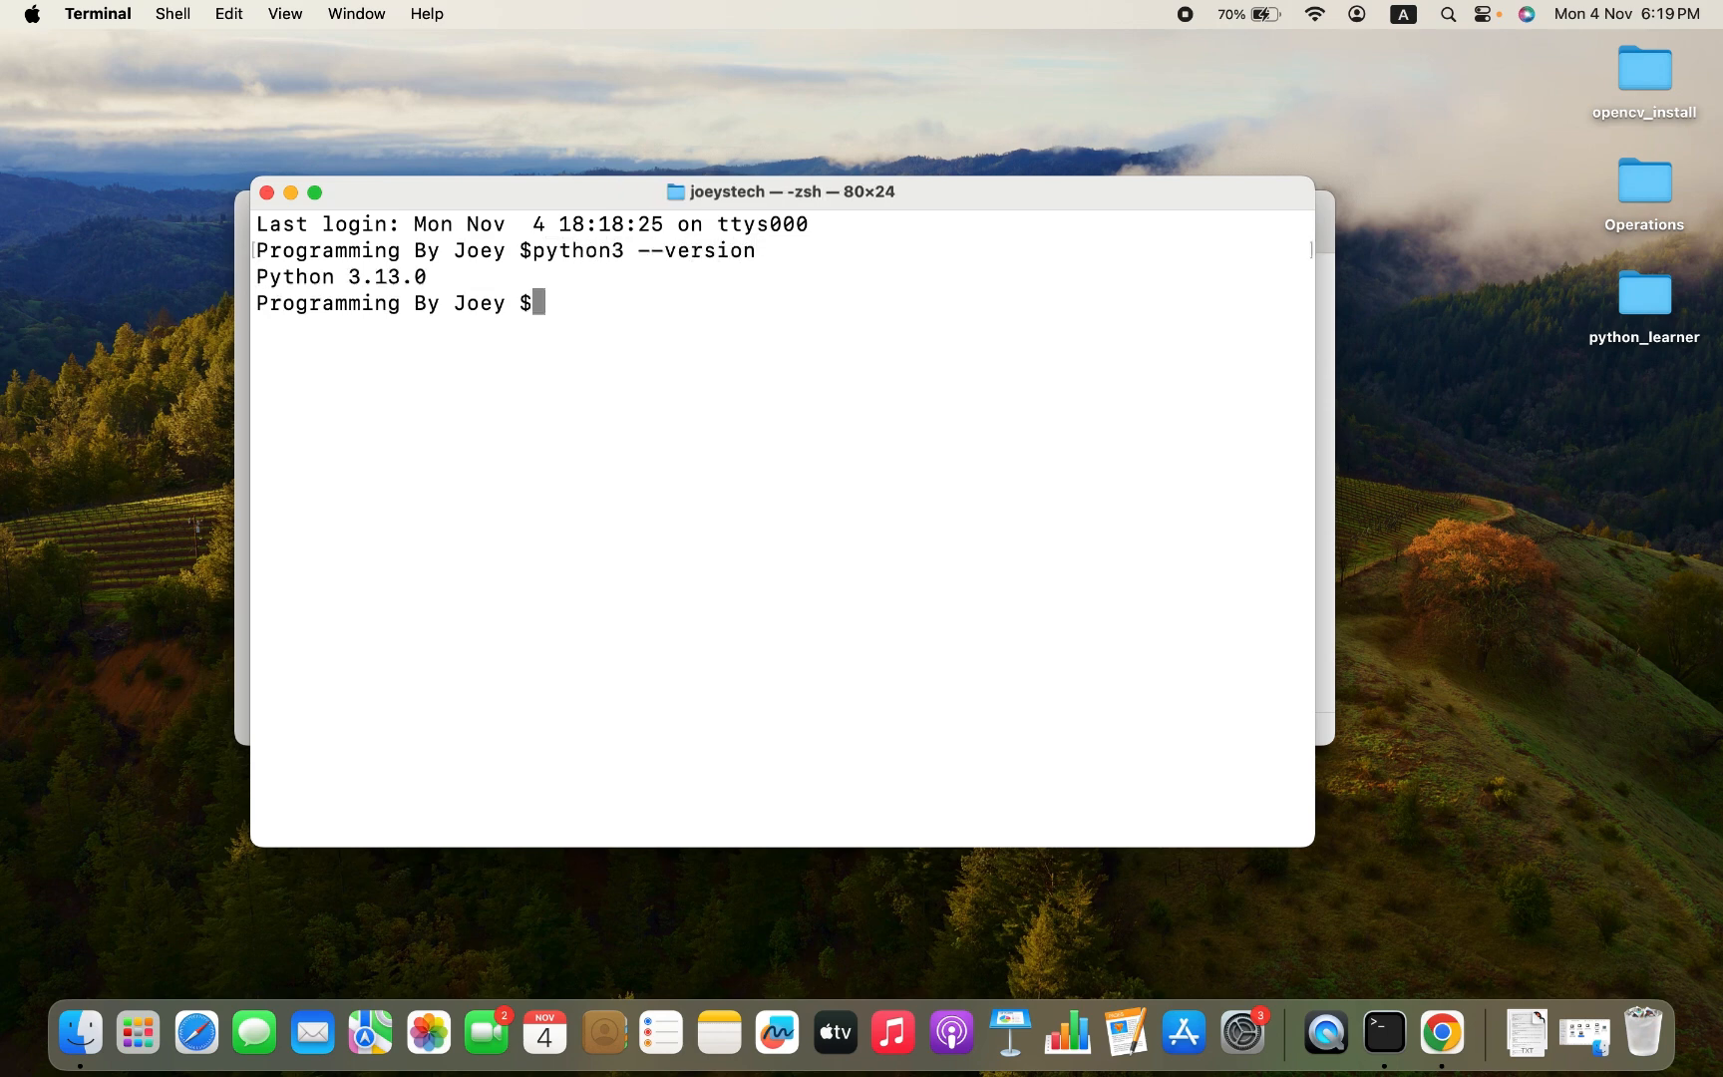
double_click(384, 276)
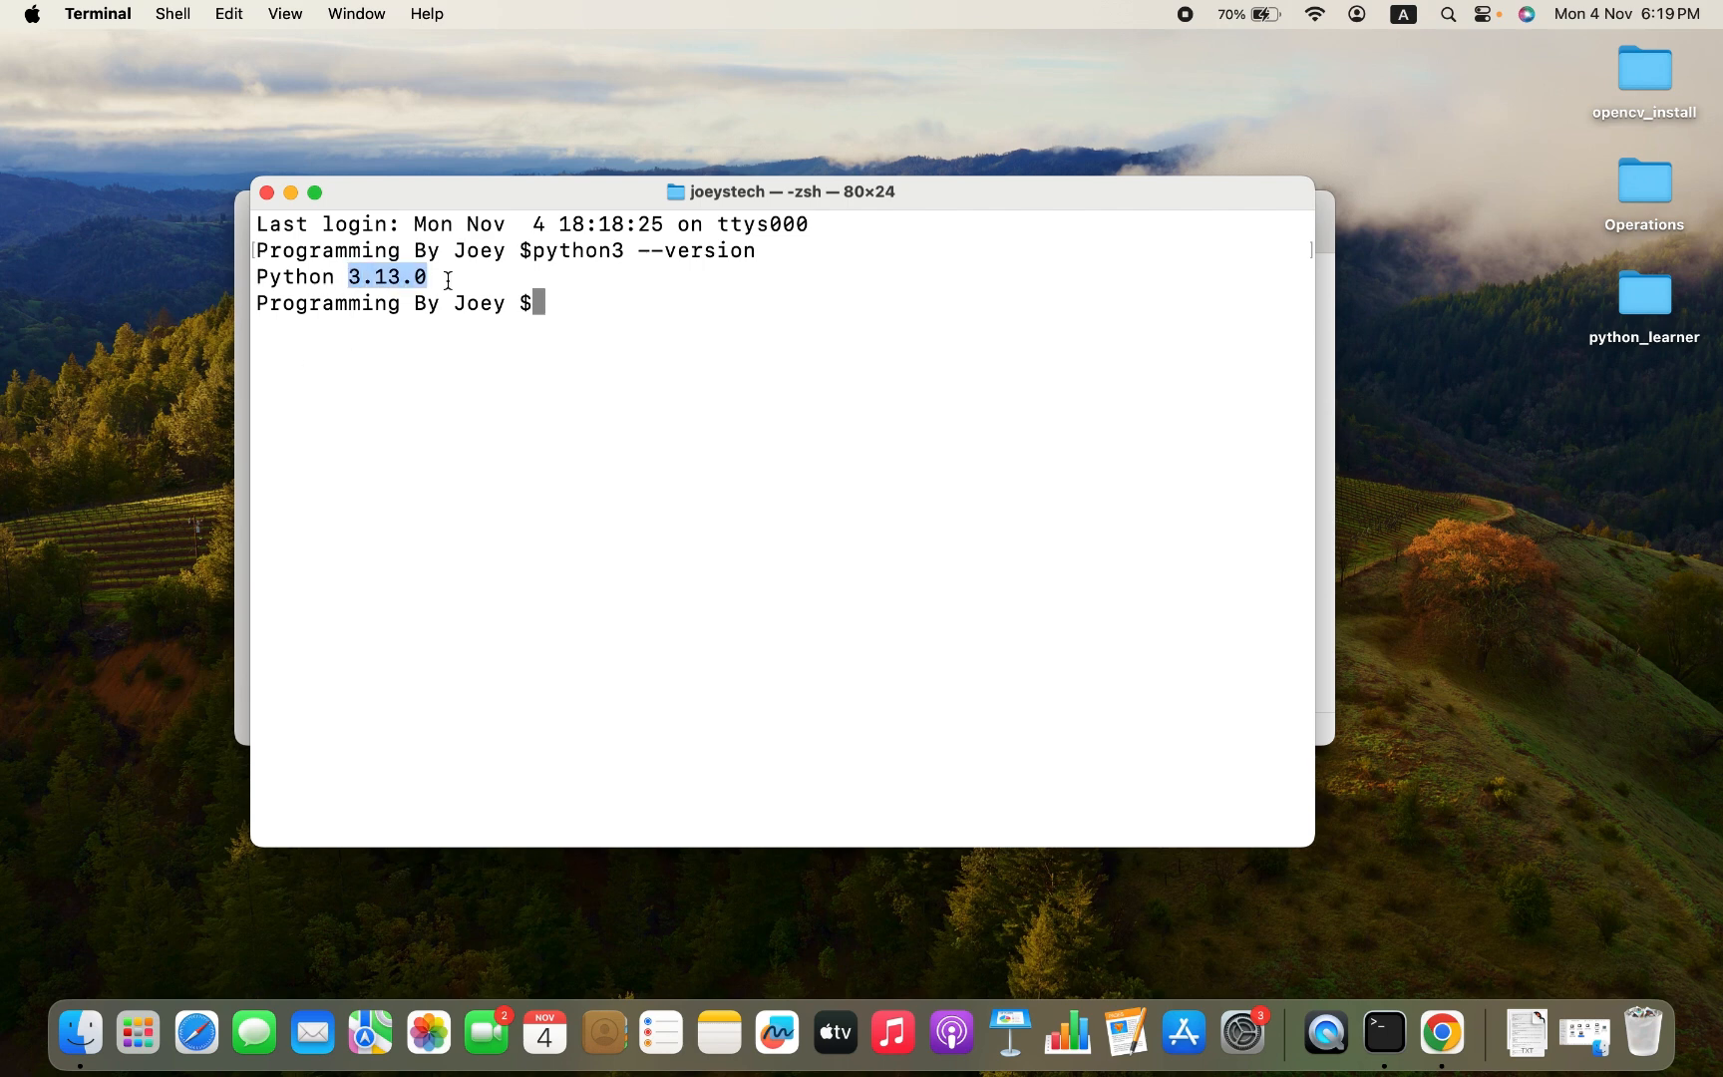
mouse_move(445, 352)
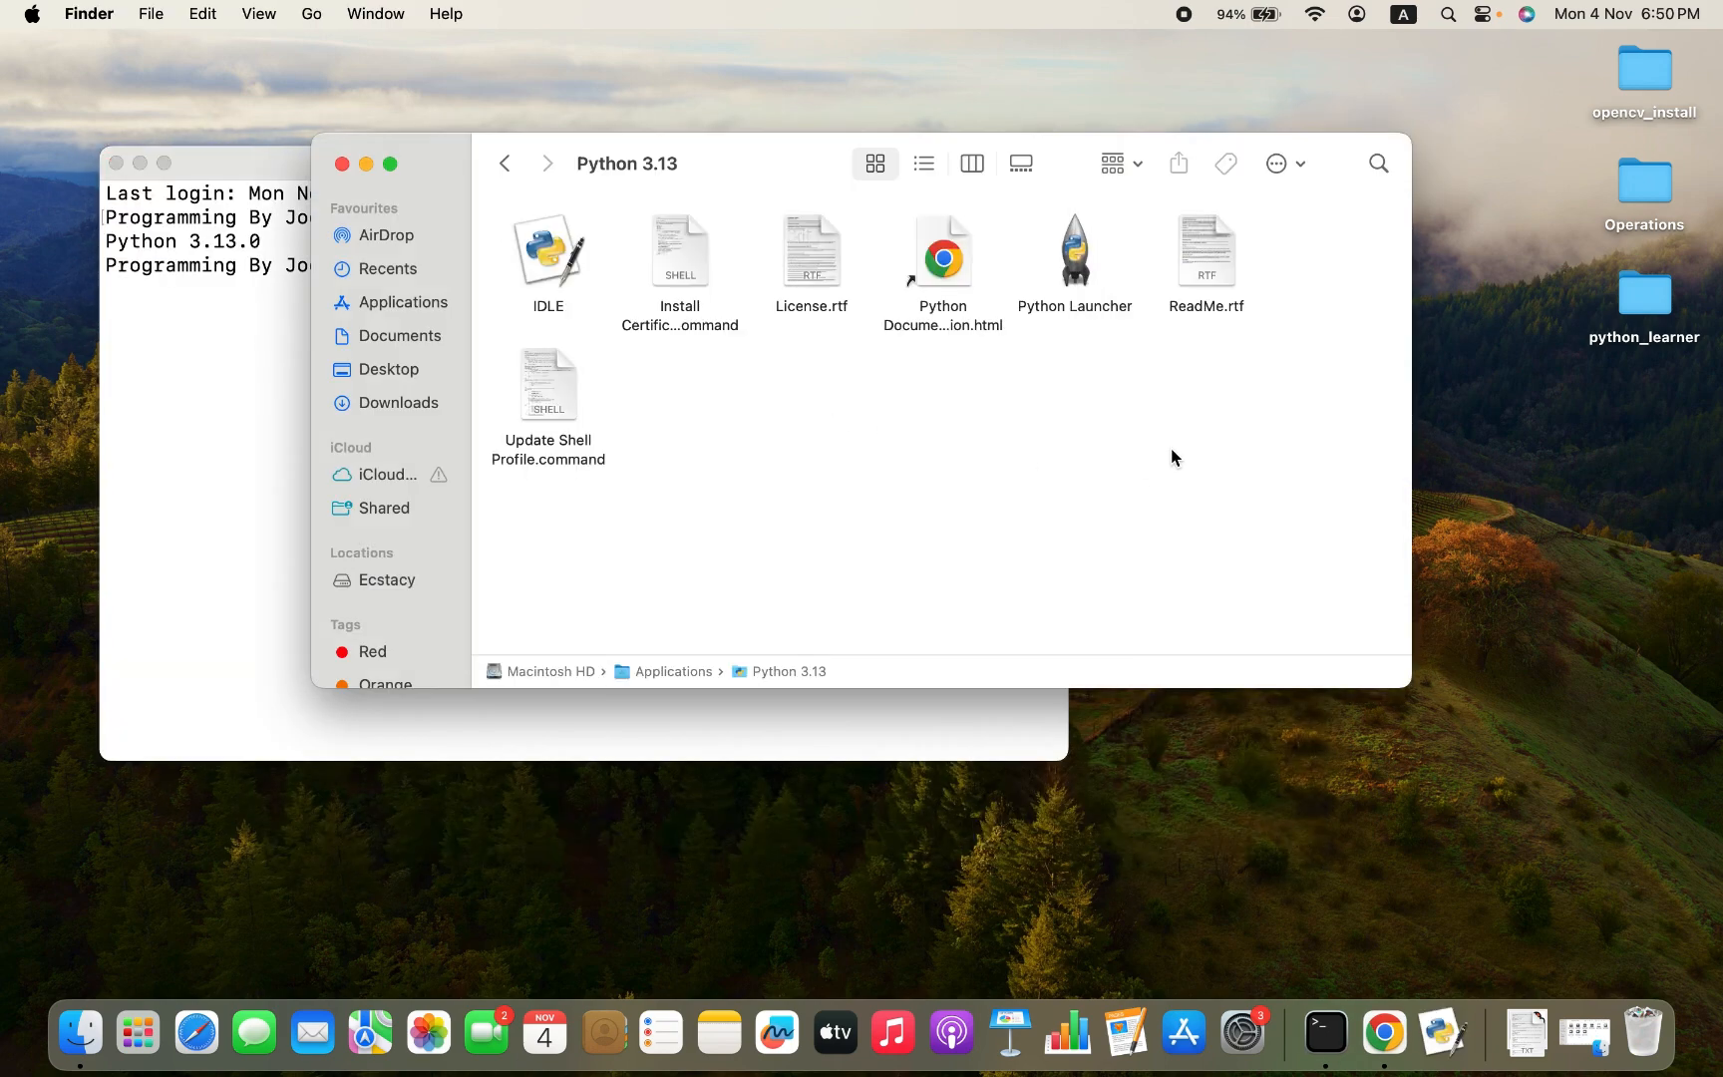
Launch IDLE from the Python 3.13 folder and create a new file via File > New File
click(547, 250)
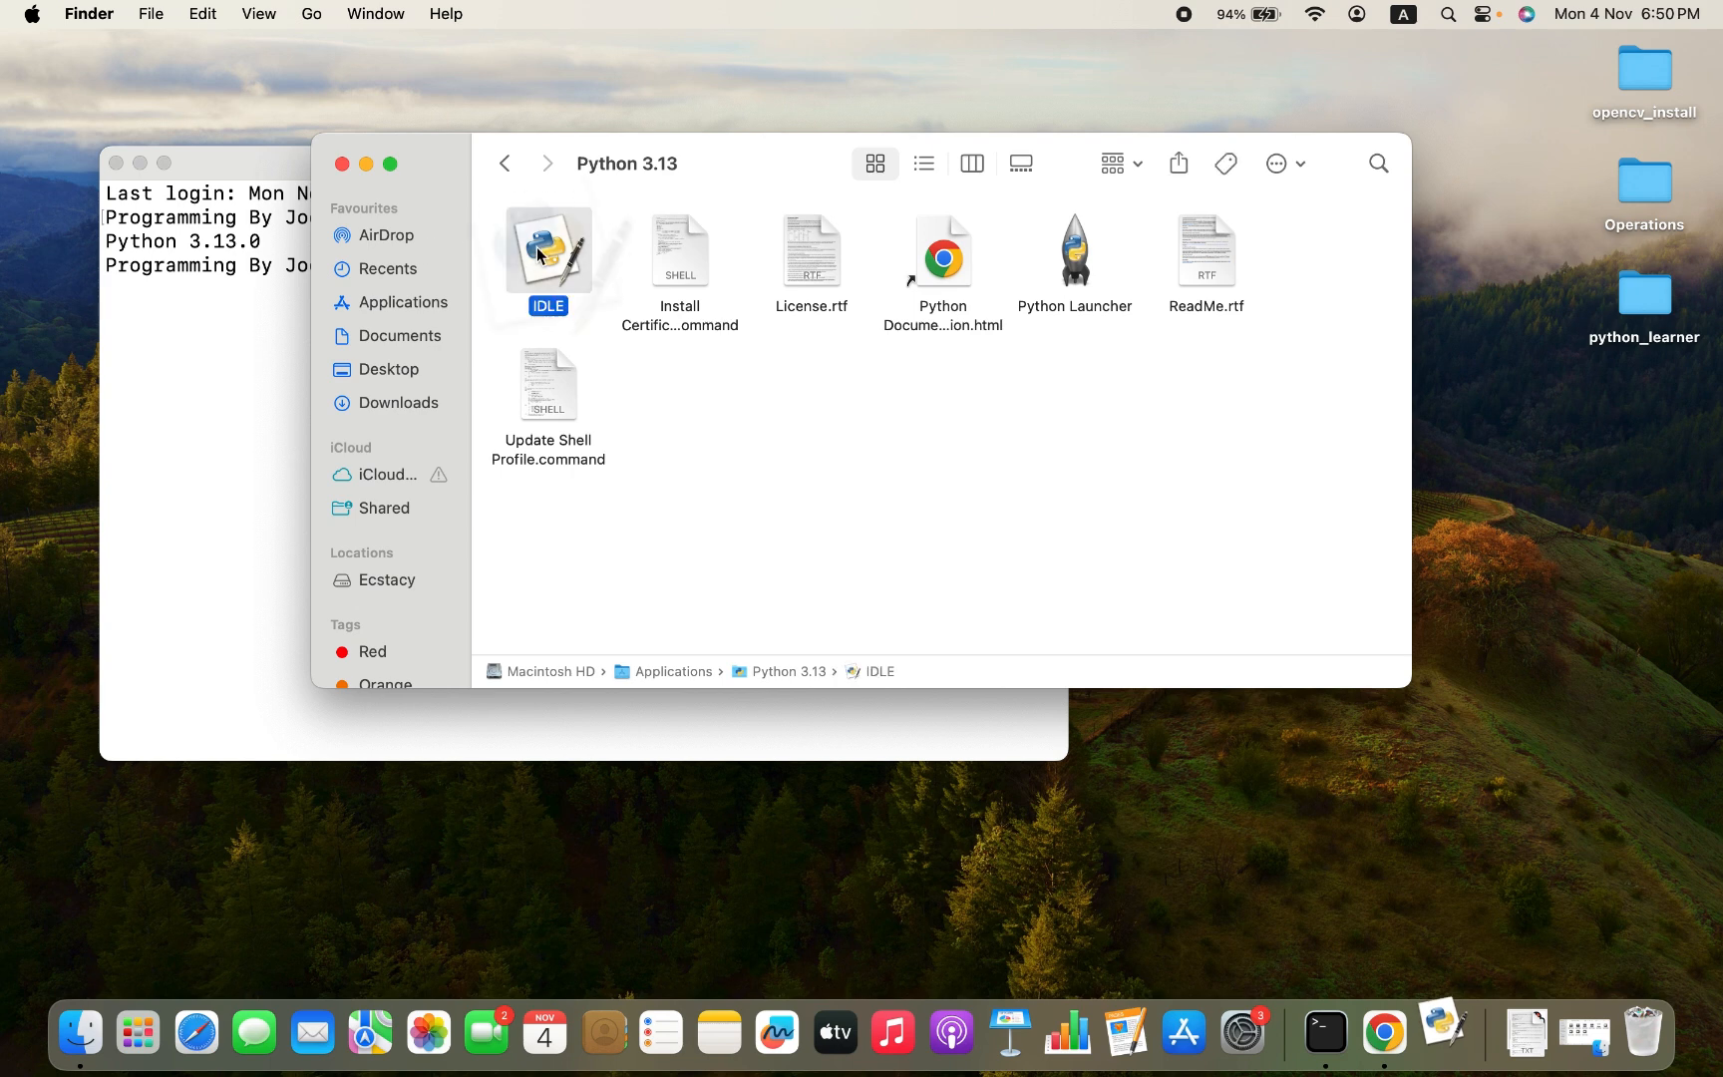
double_click(548, 249)
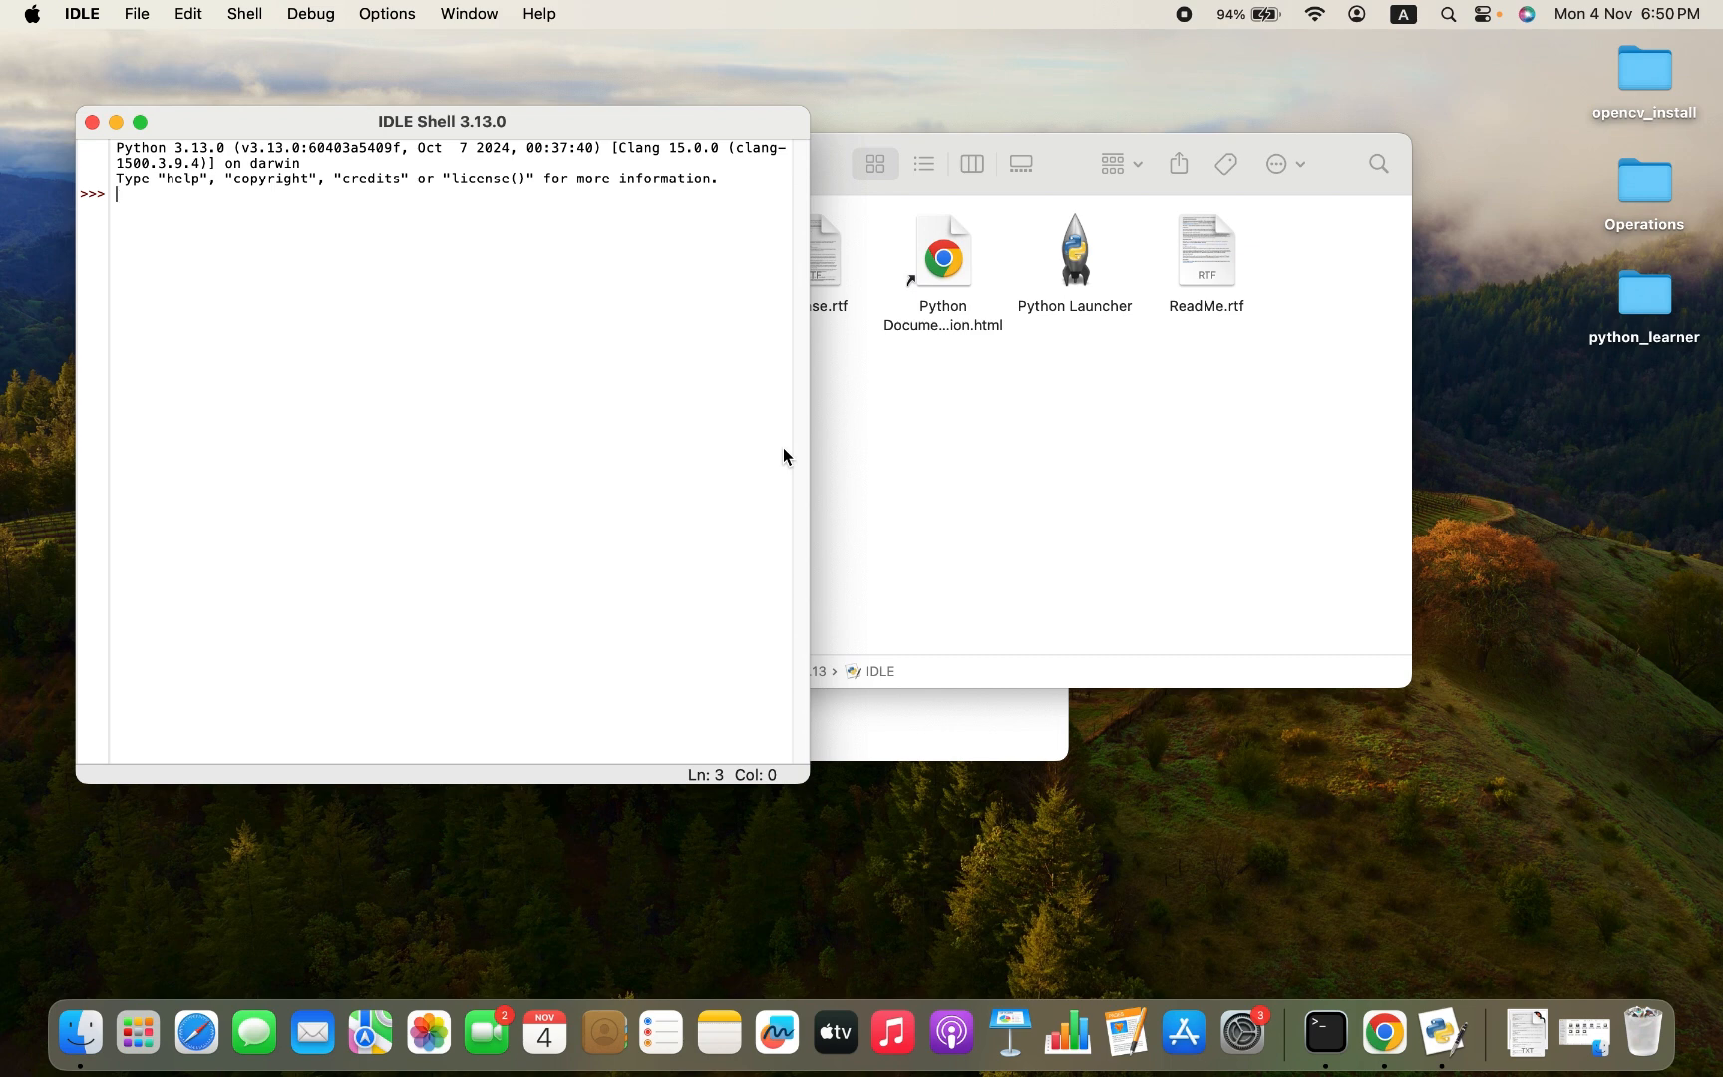
mouse_move(582, 319)
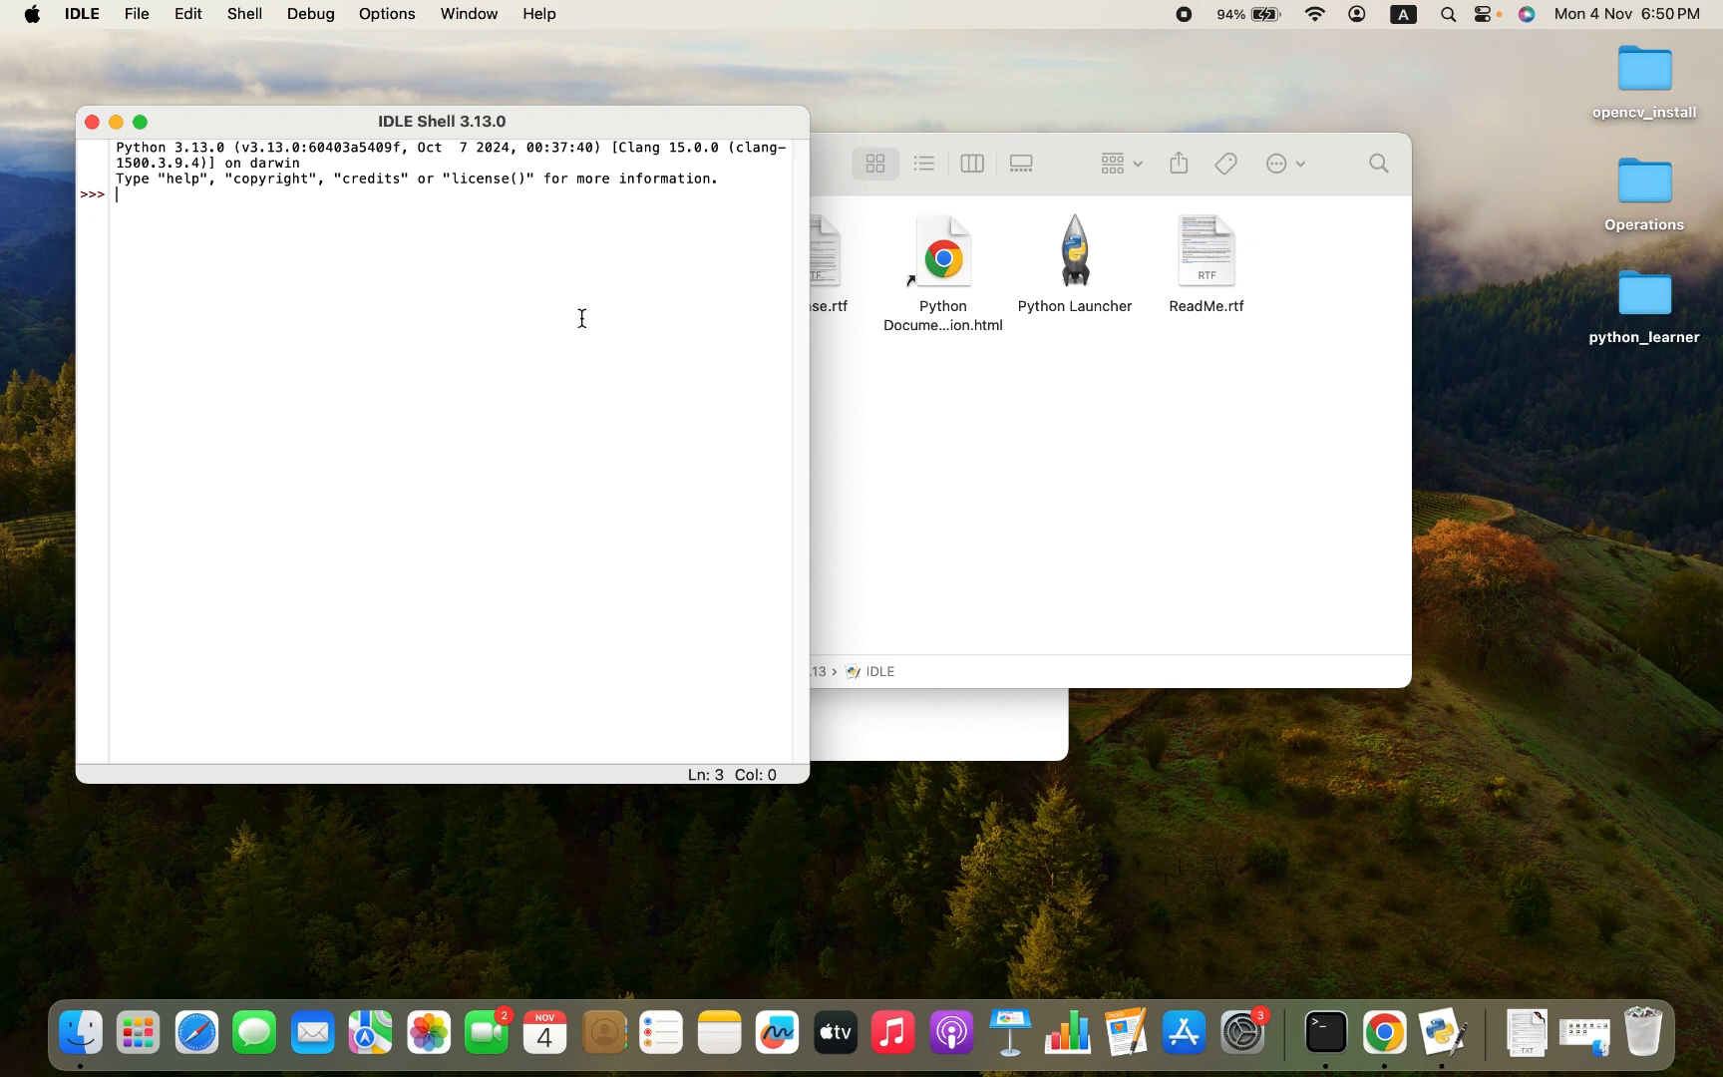
mouse_move(520, 300)
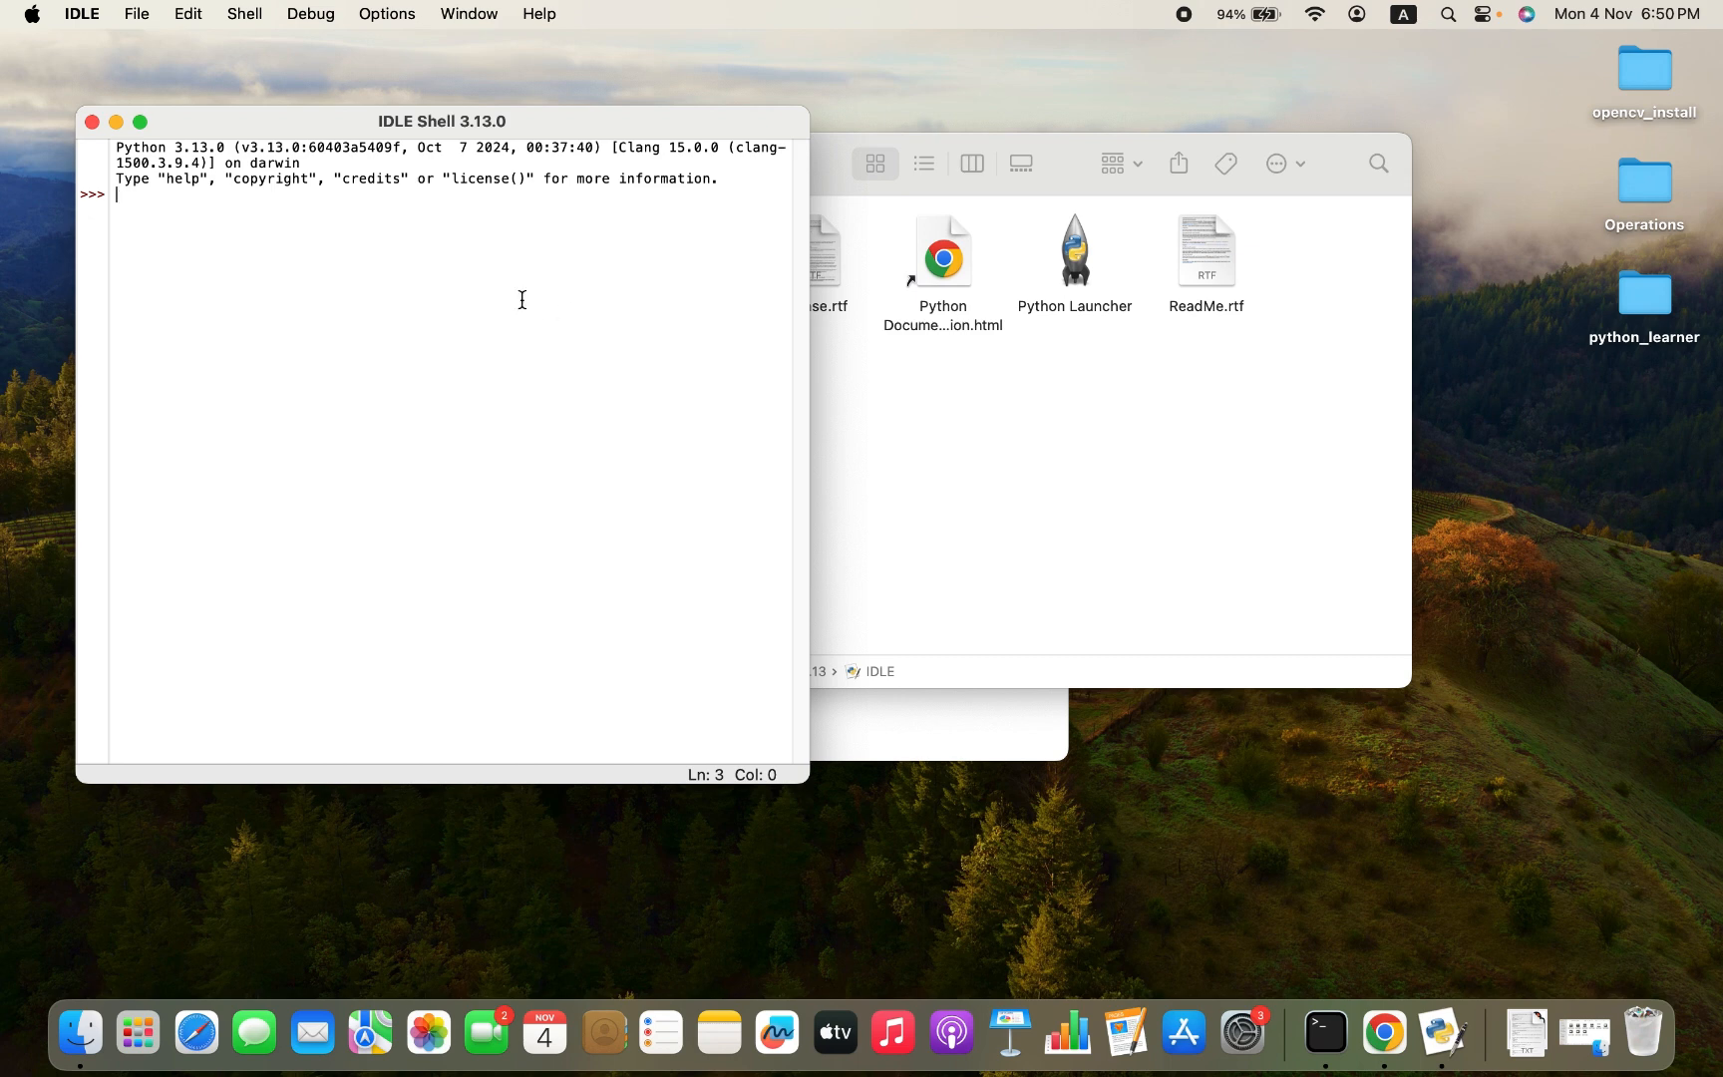
click(137, 13)
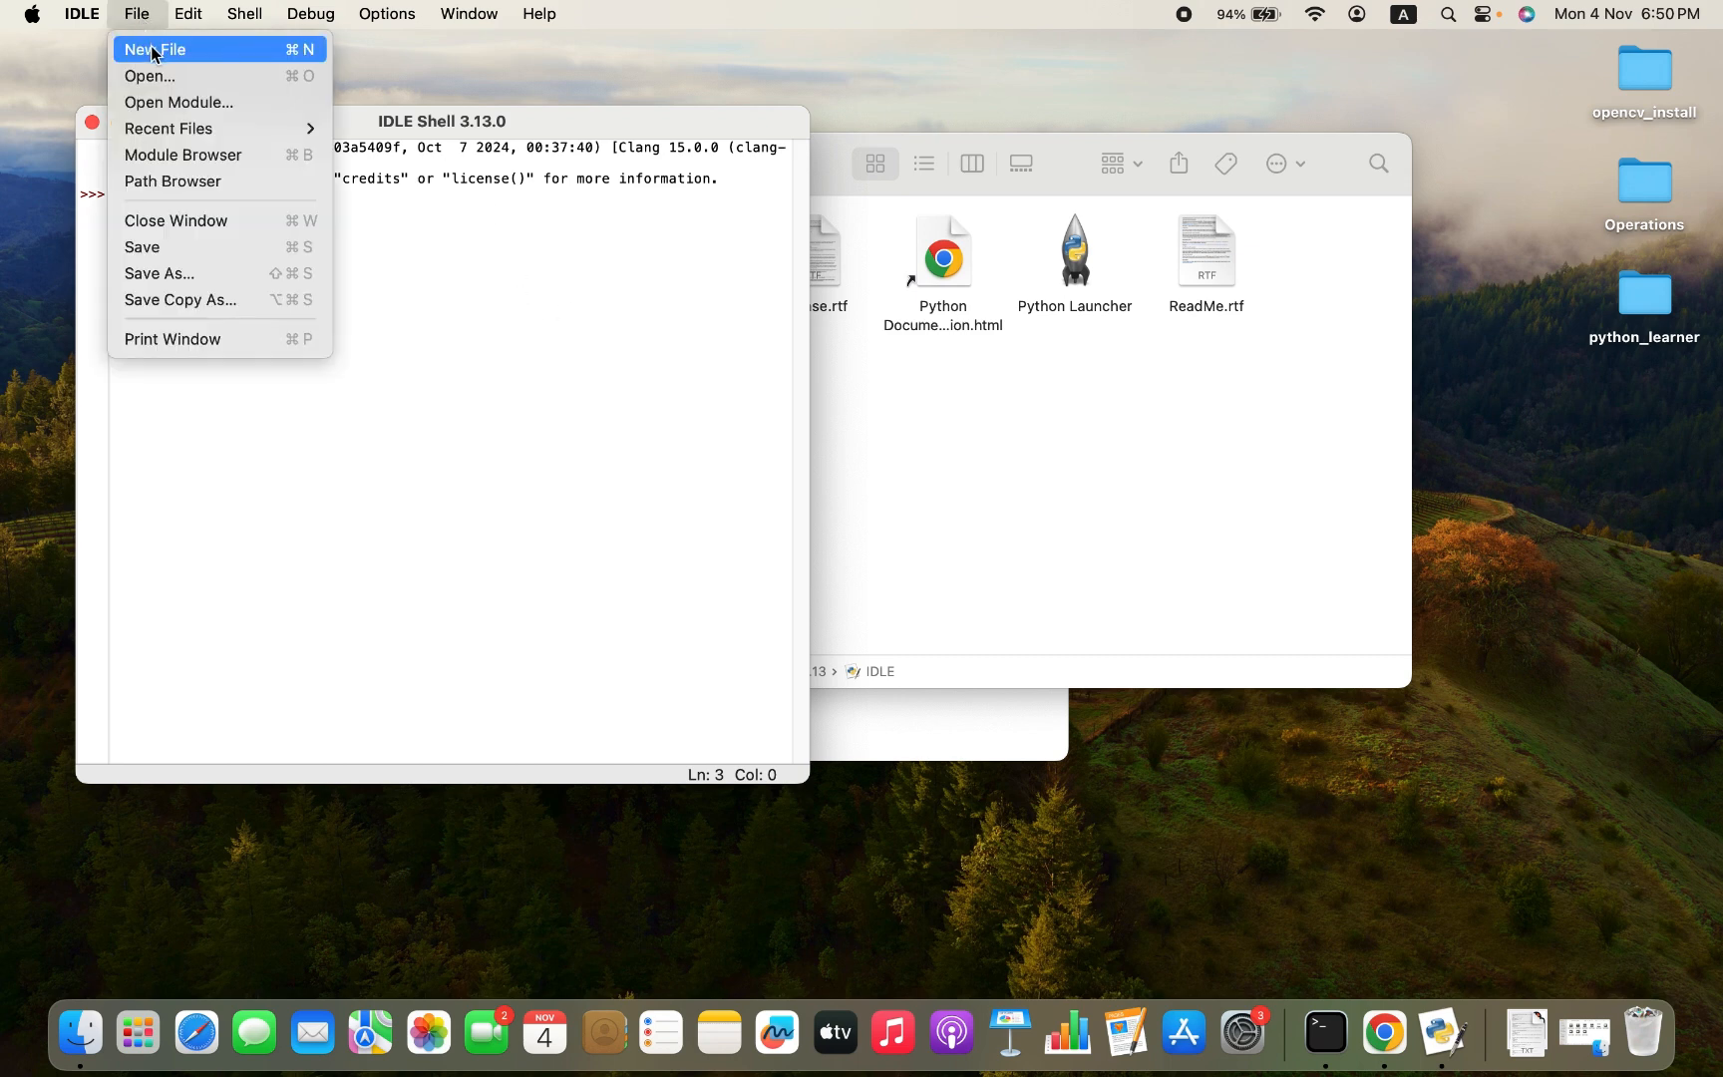
click(156, 48)
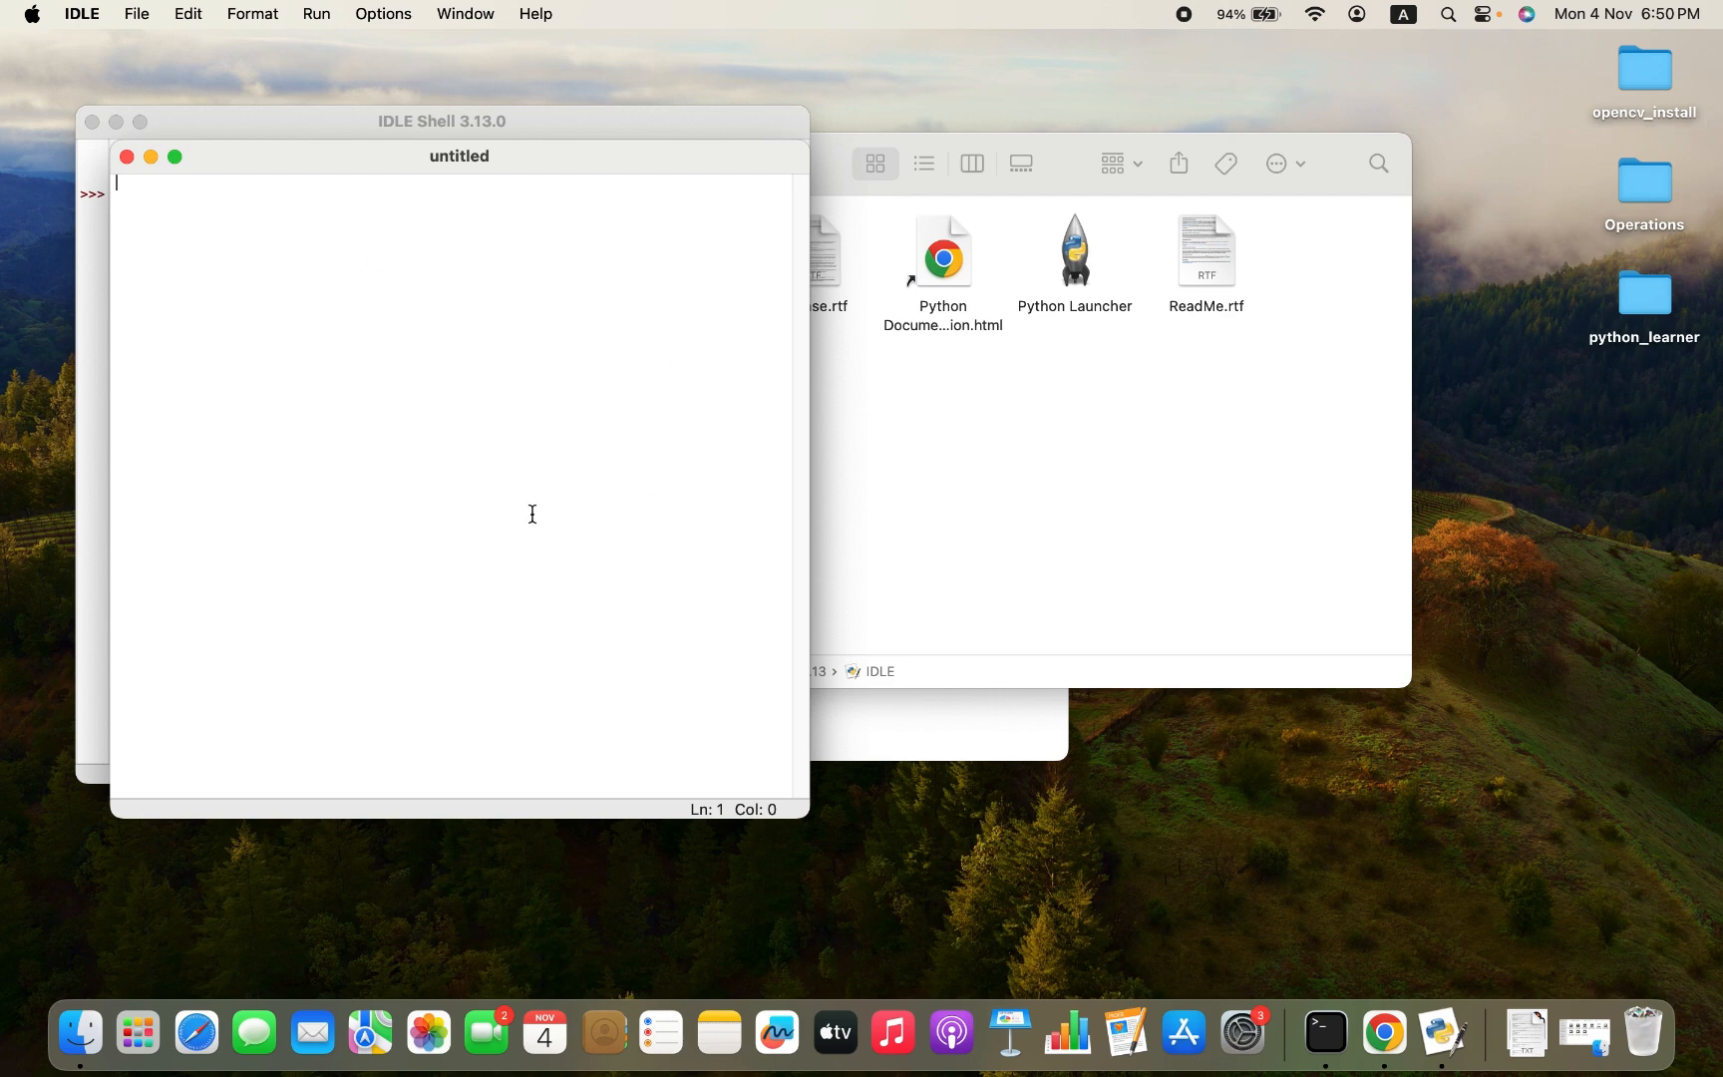
mouse_move(405, 471)
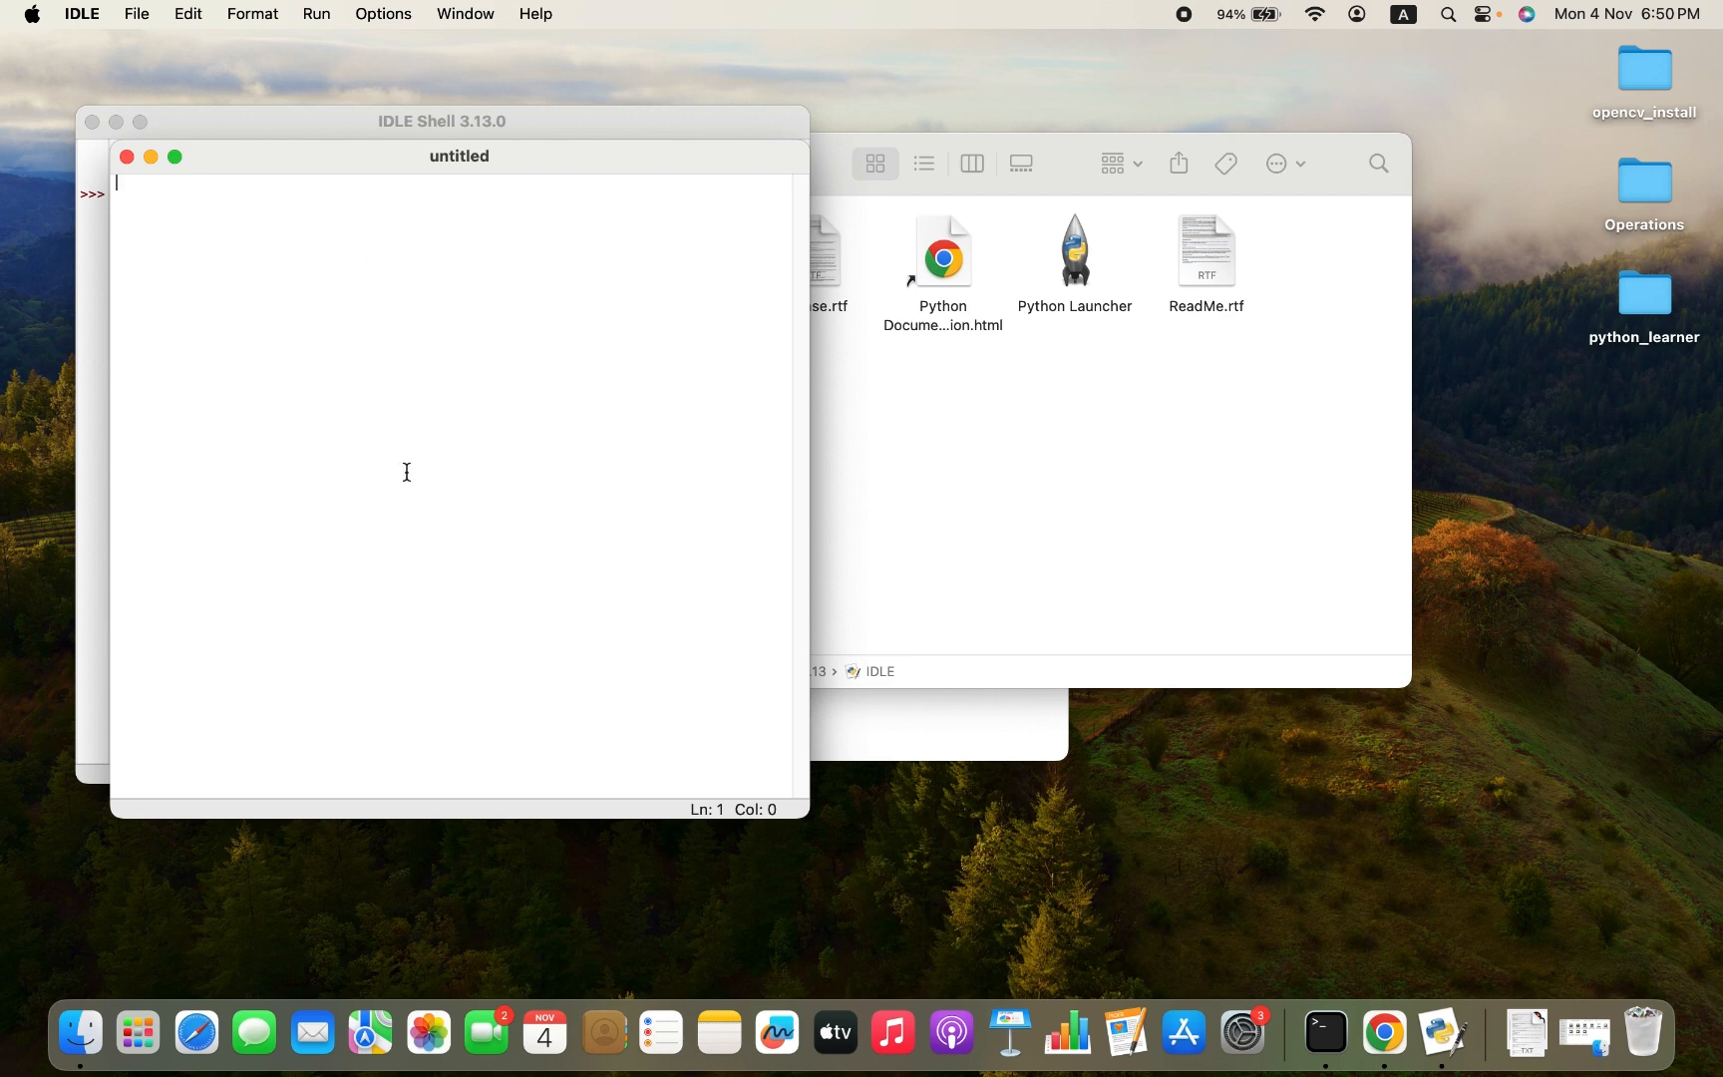
Write print("Hello Joey") in the untitled script and start saving it from the File menu
text(print)
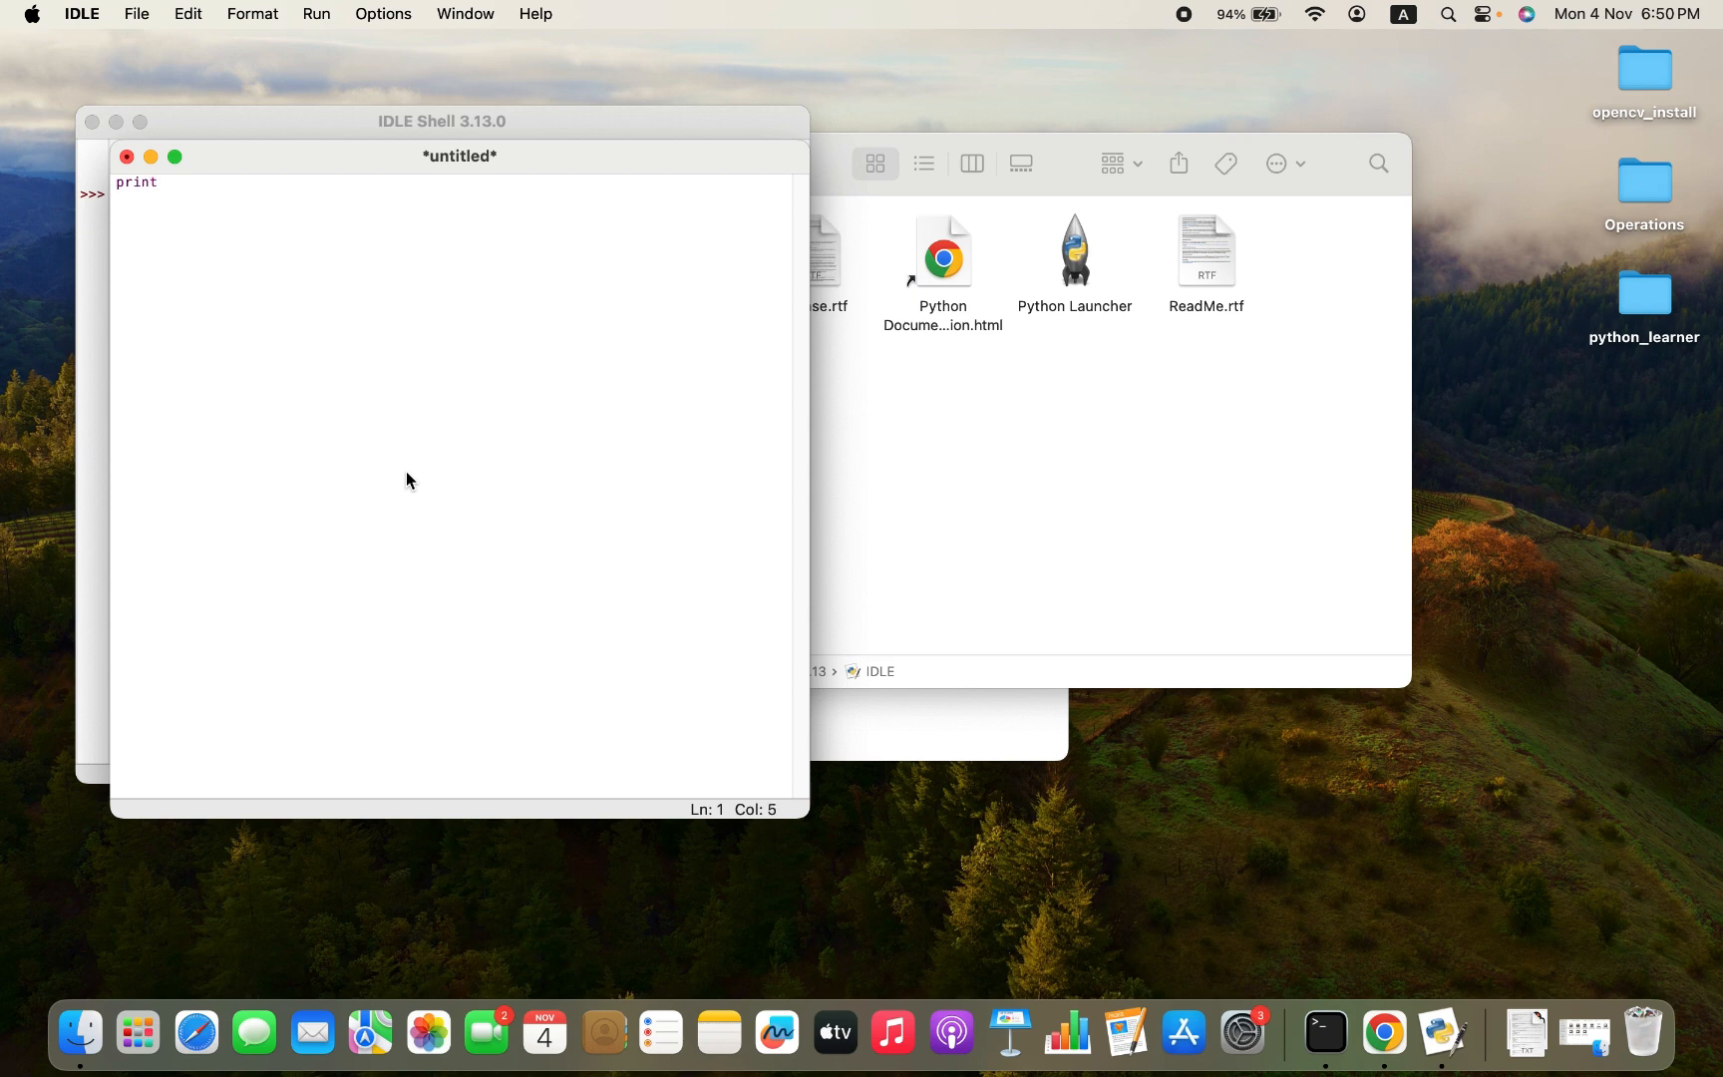
text(()
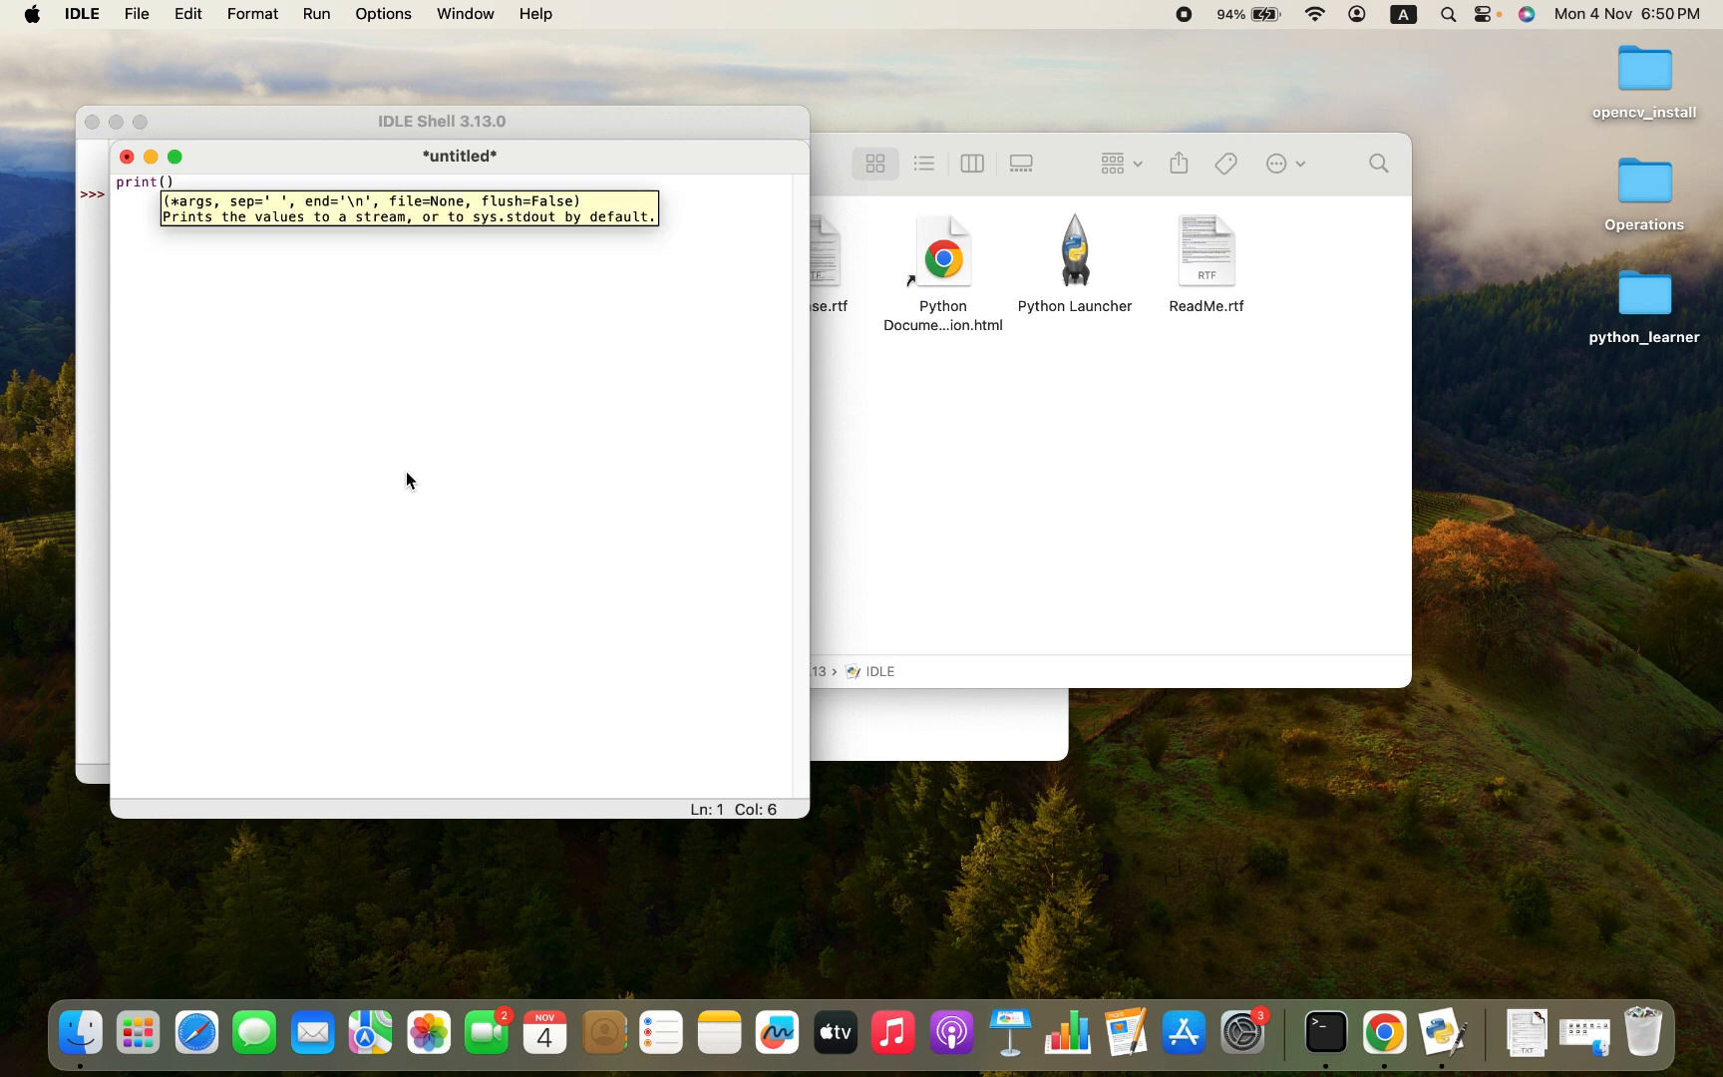
text("Hel)
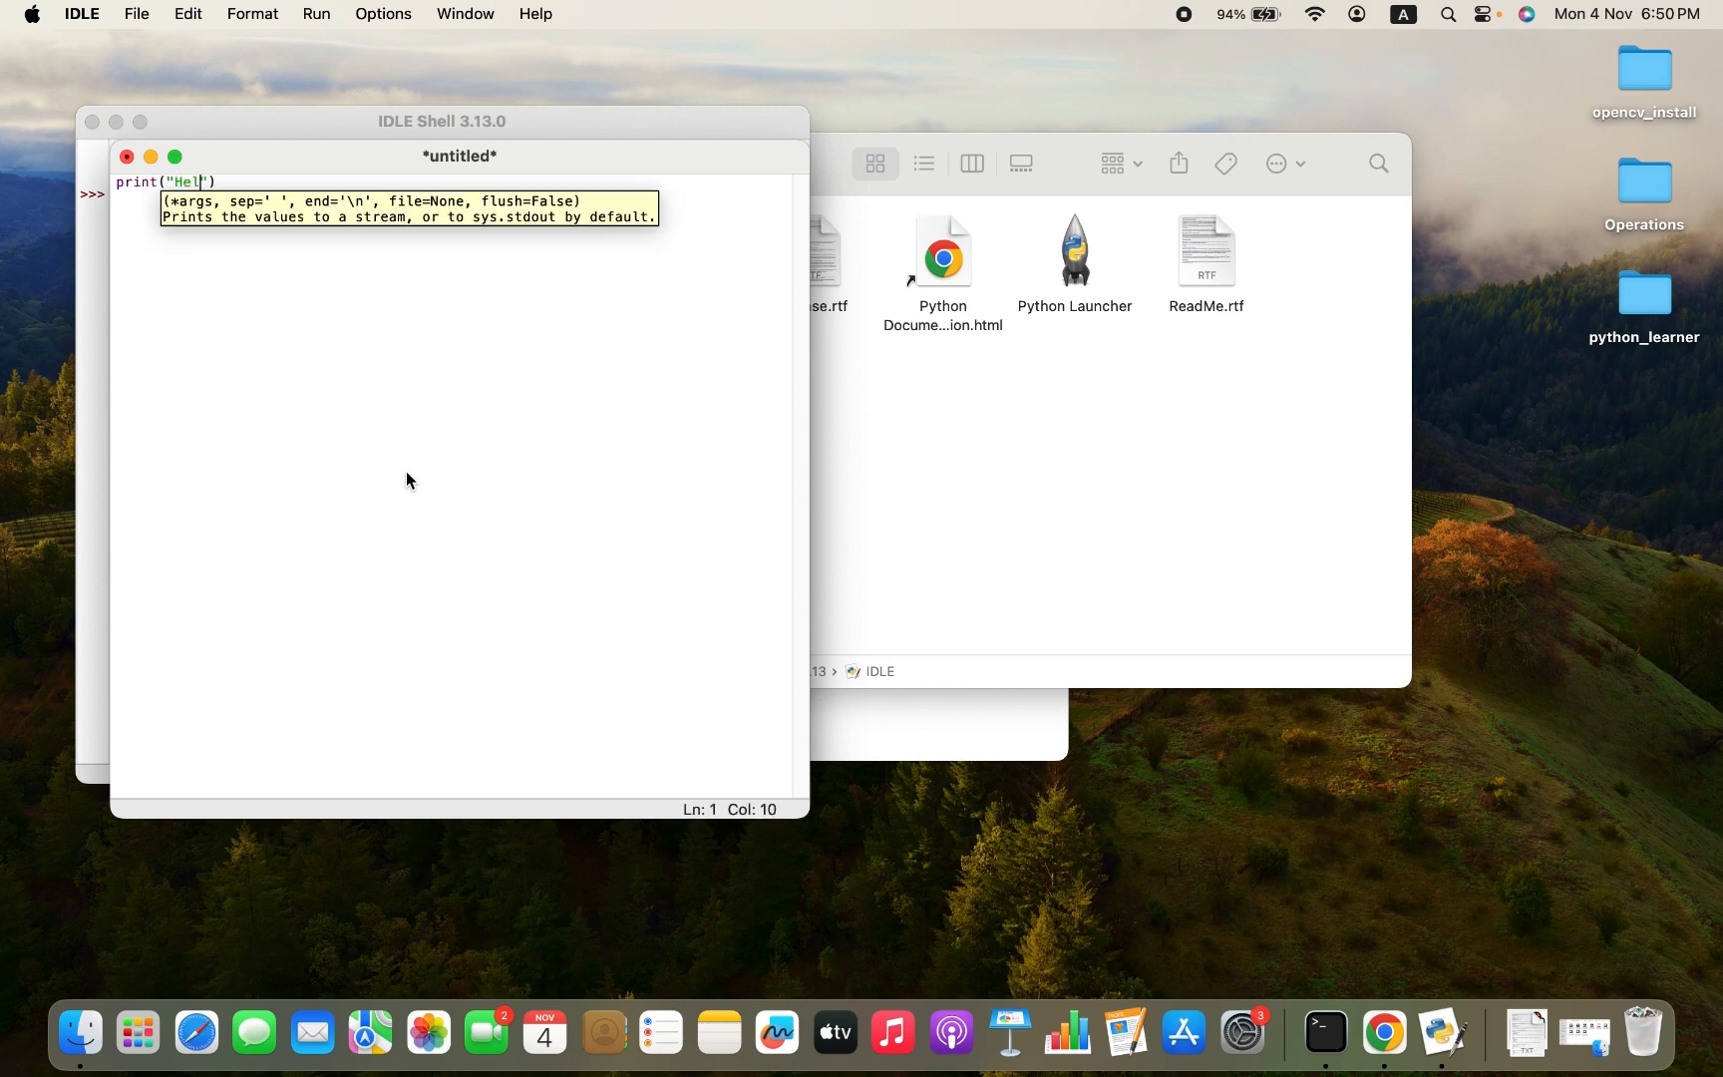
text(lo Joey)
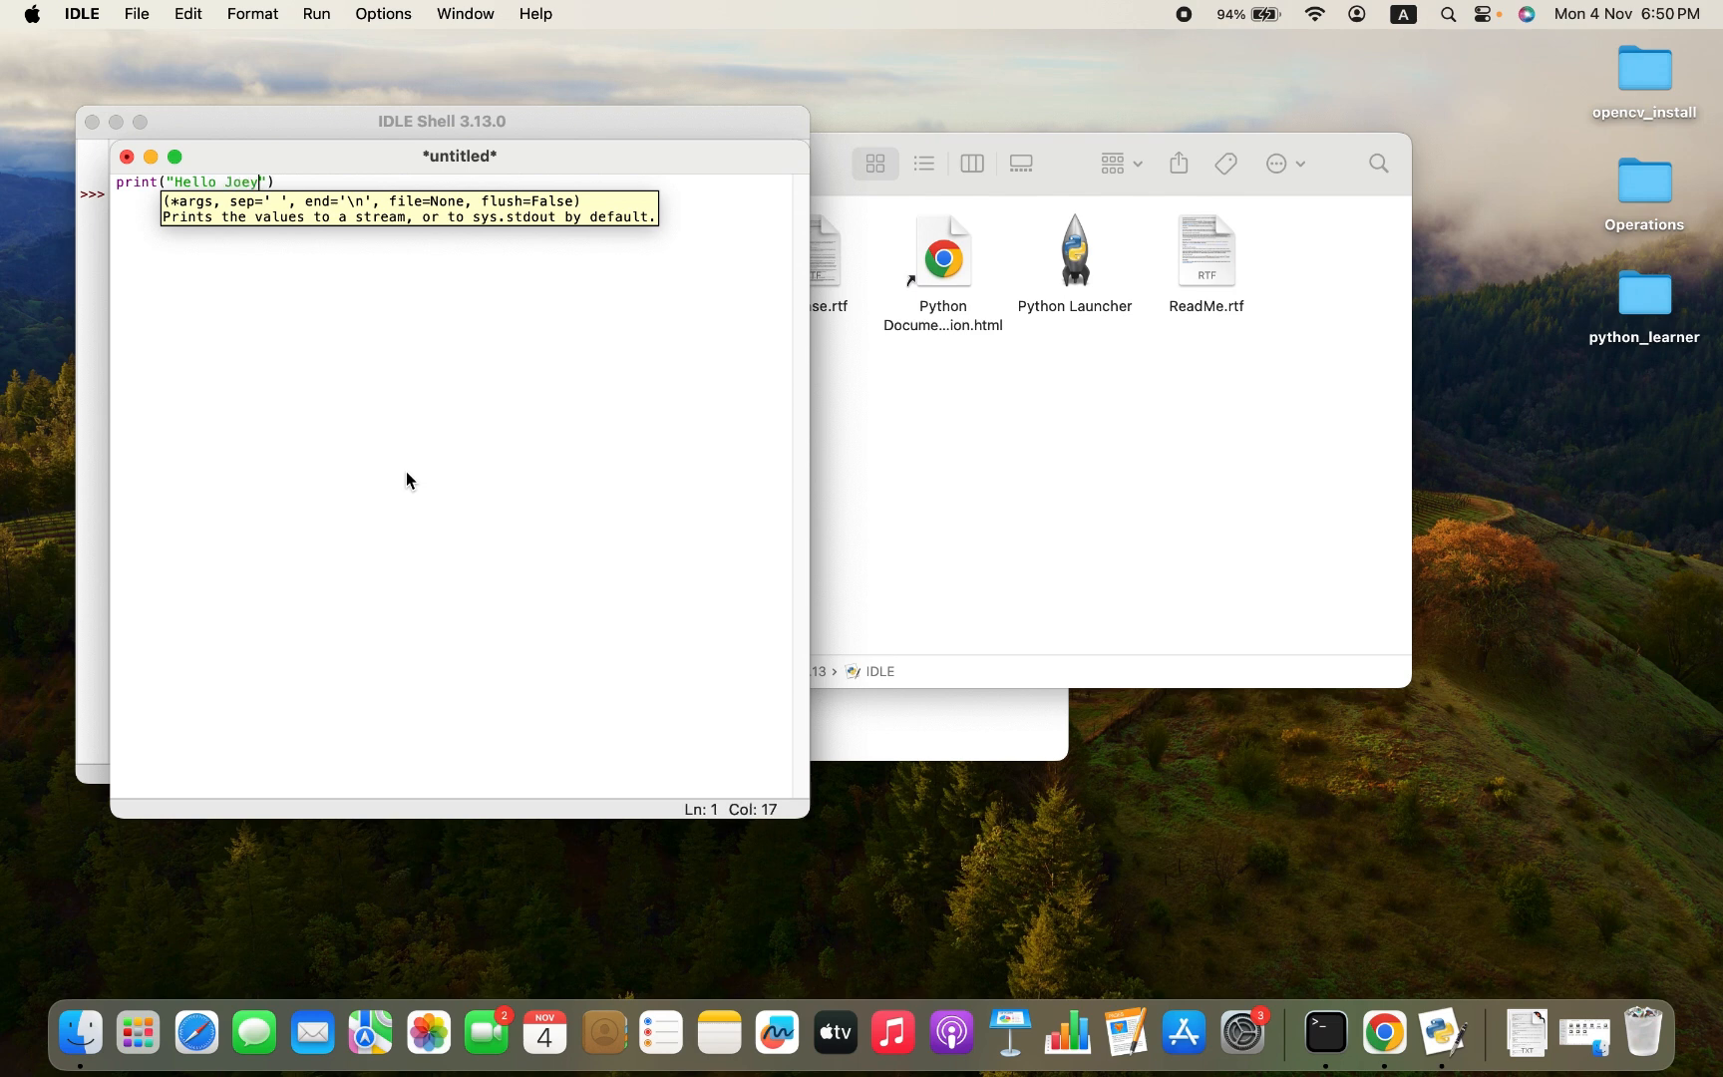
click(135, 13)
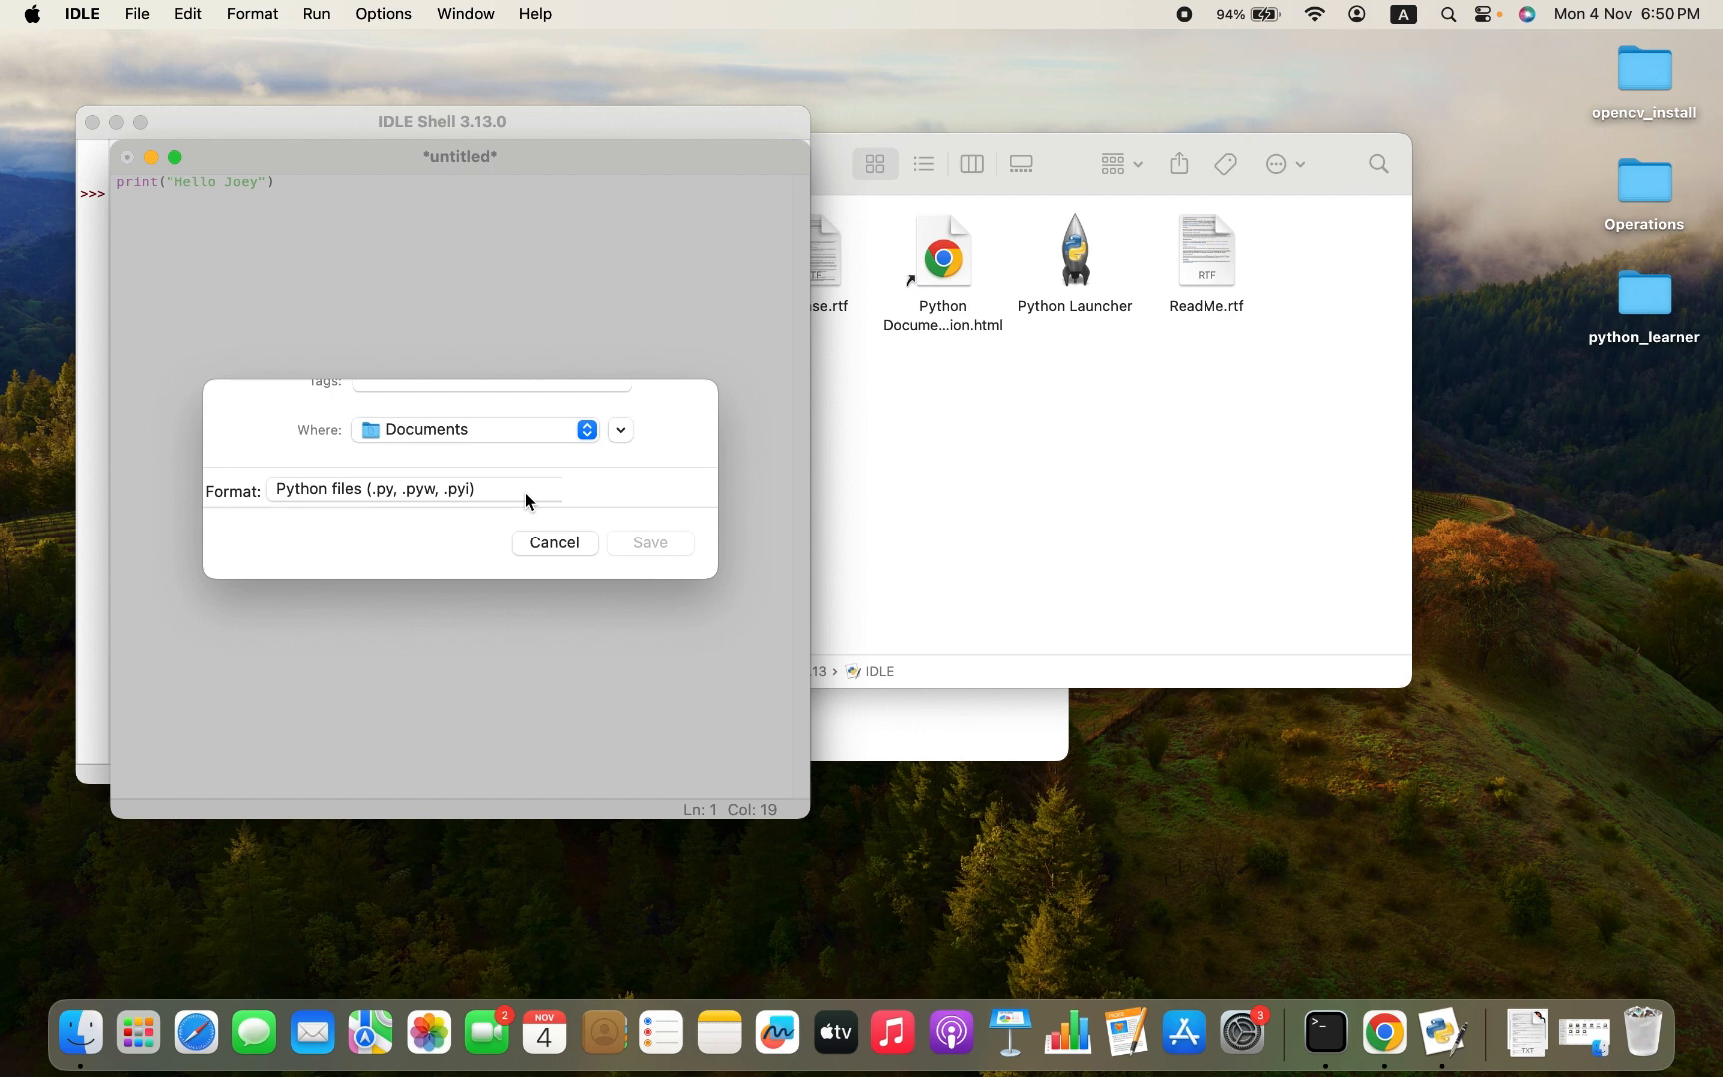
Save the Hello Joey script to the Desktop under the name firstPython.py
click(474, 428)
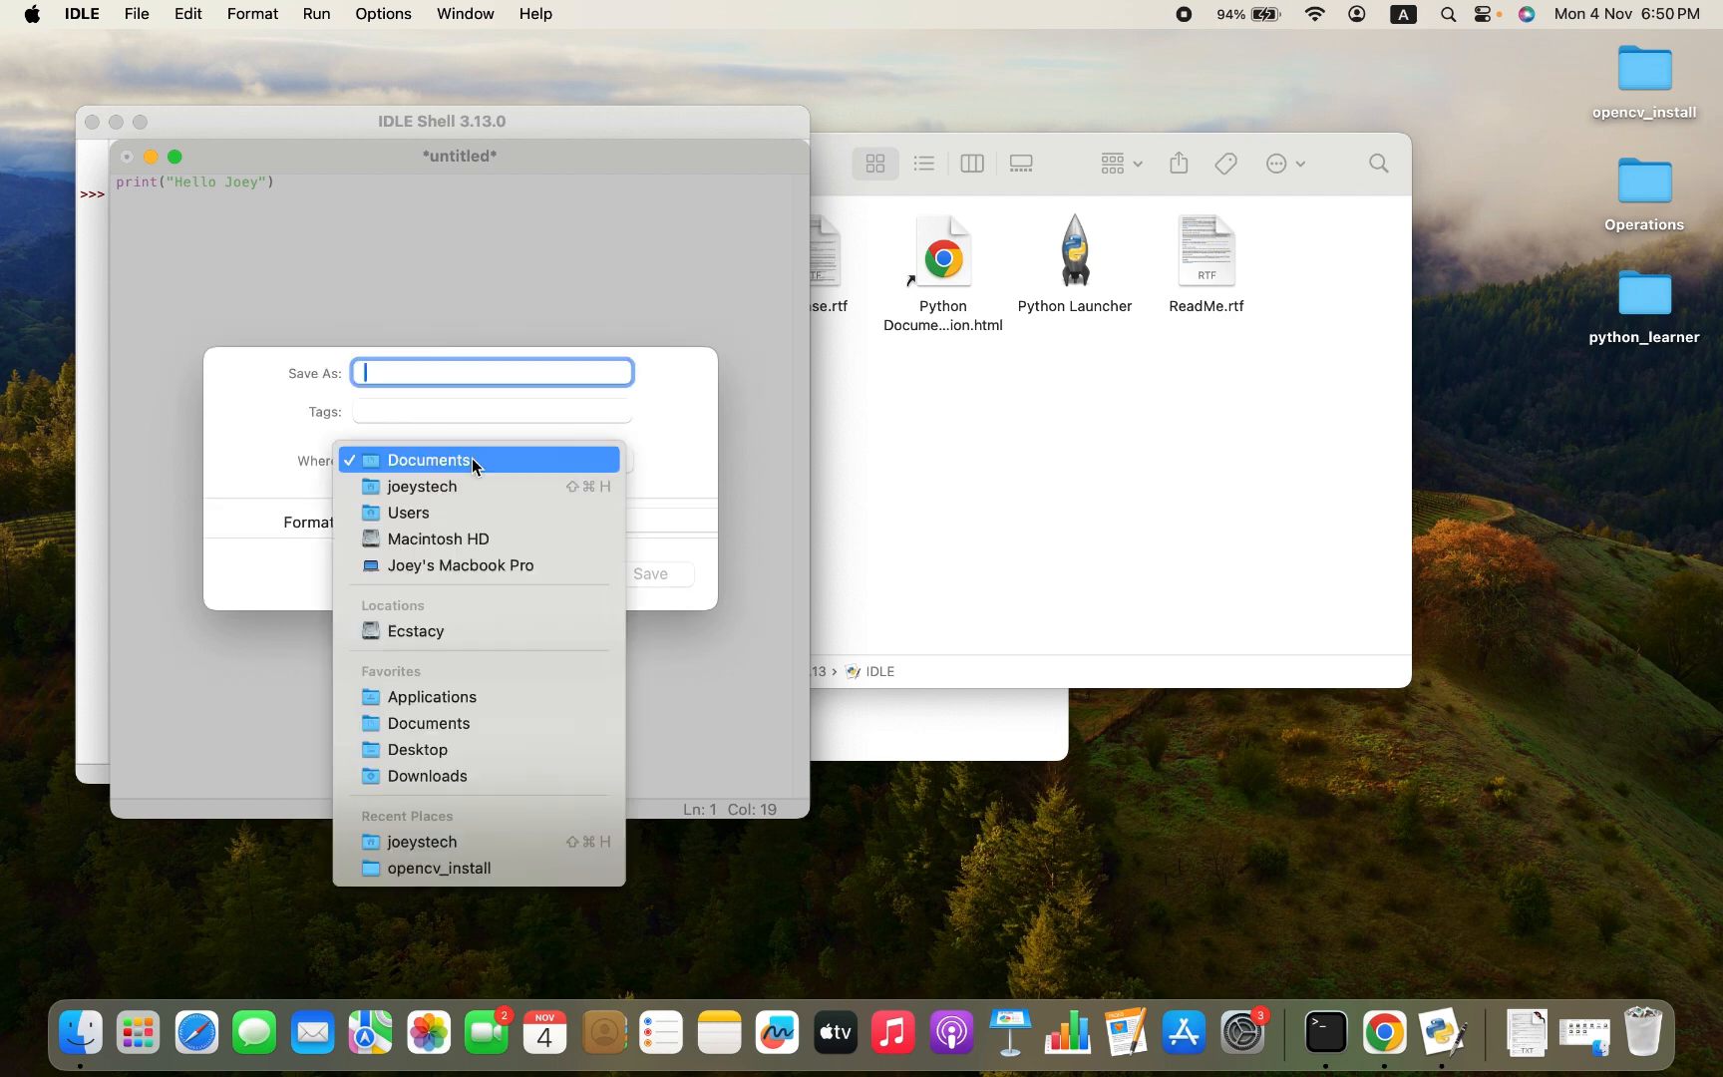
click(416, 750)
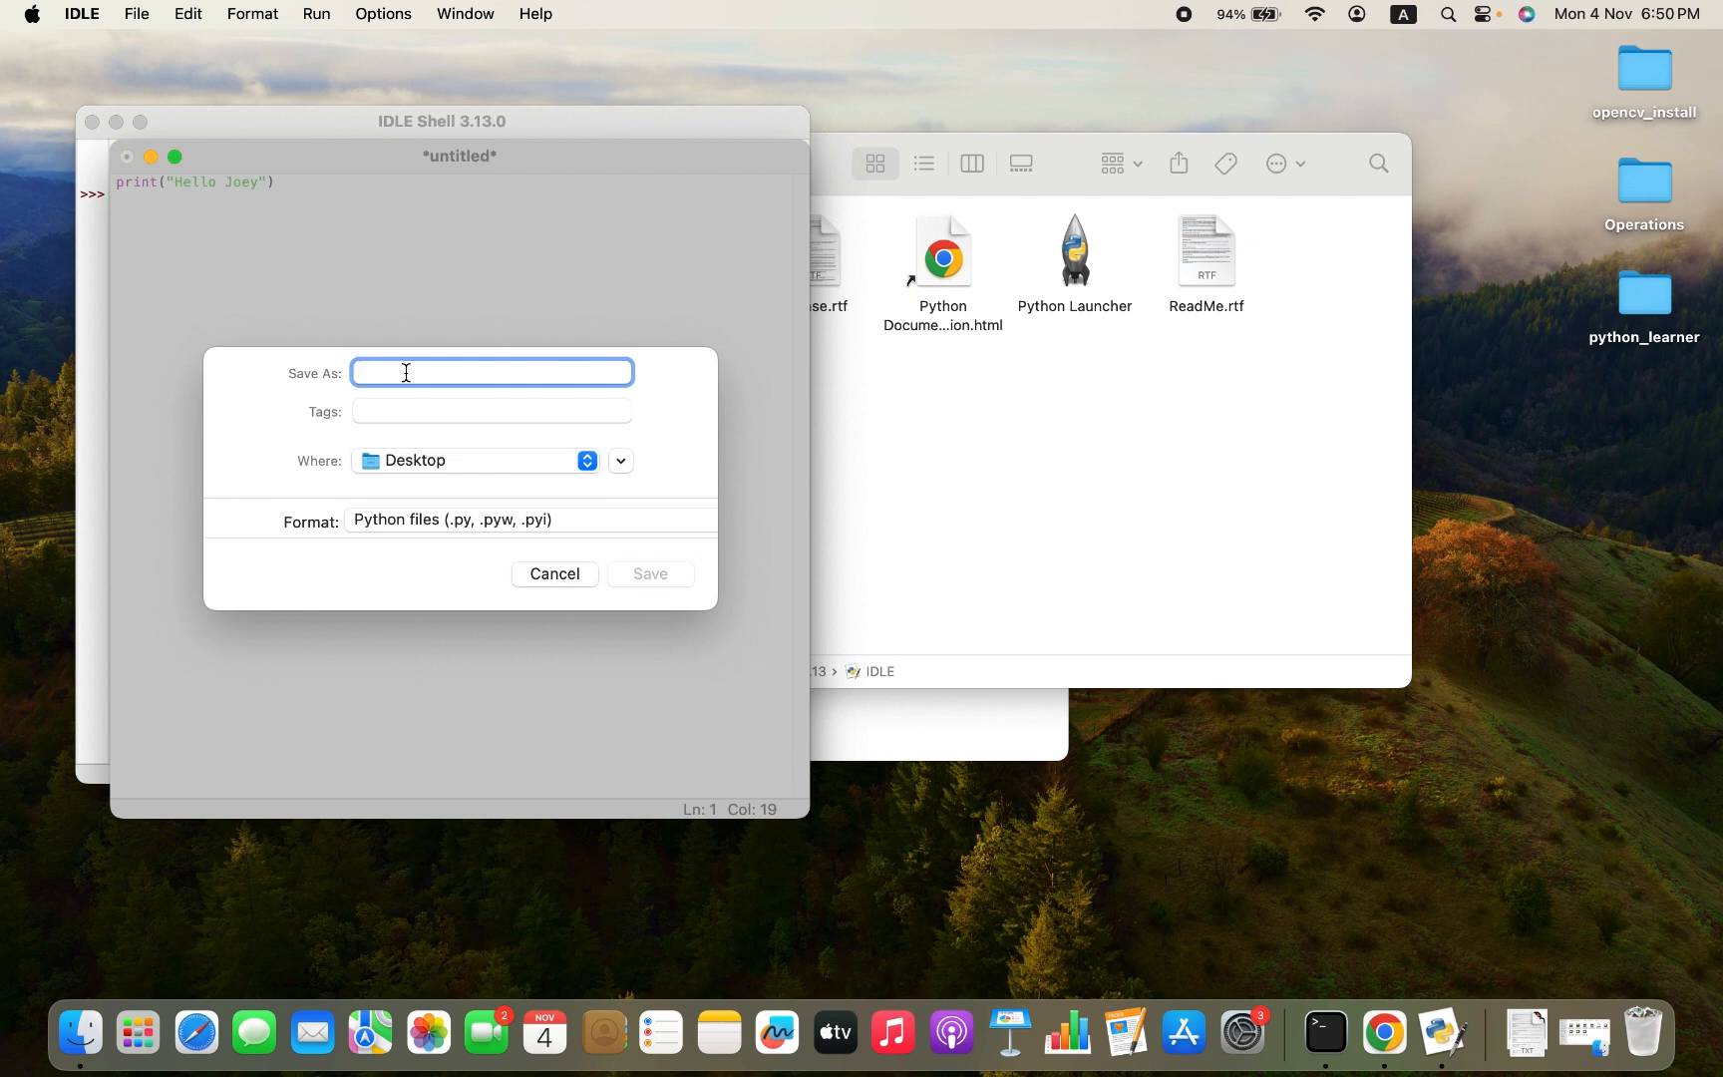
text(firstPython)
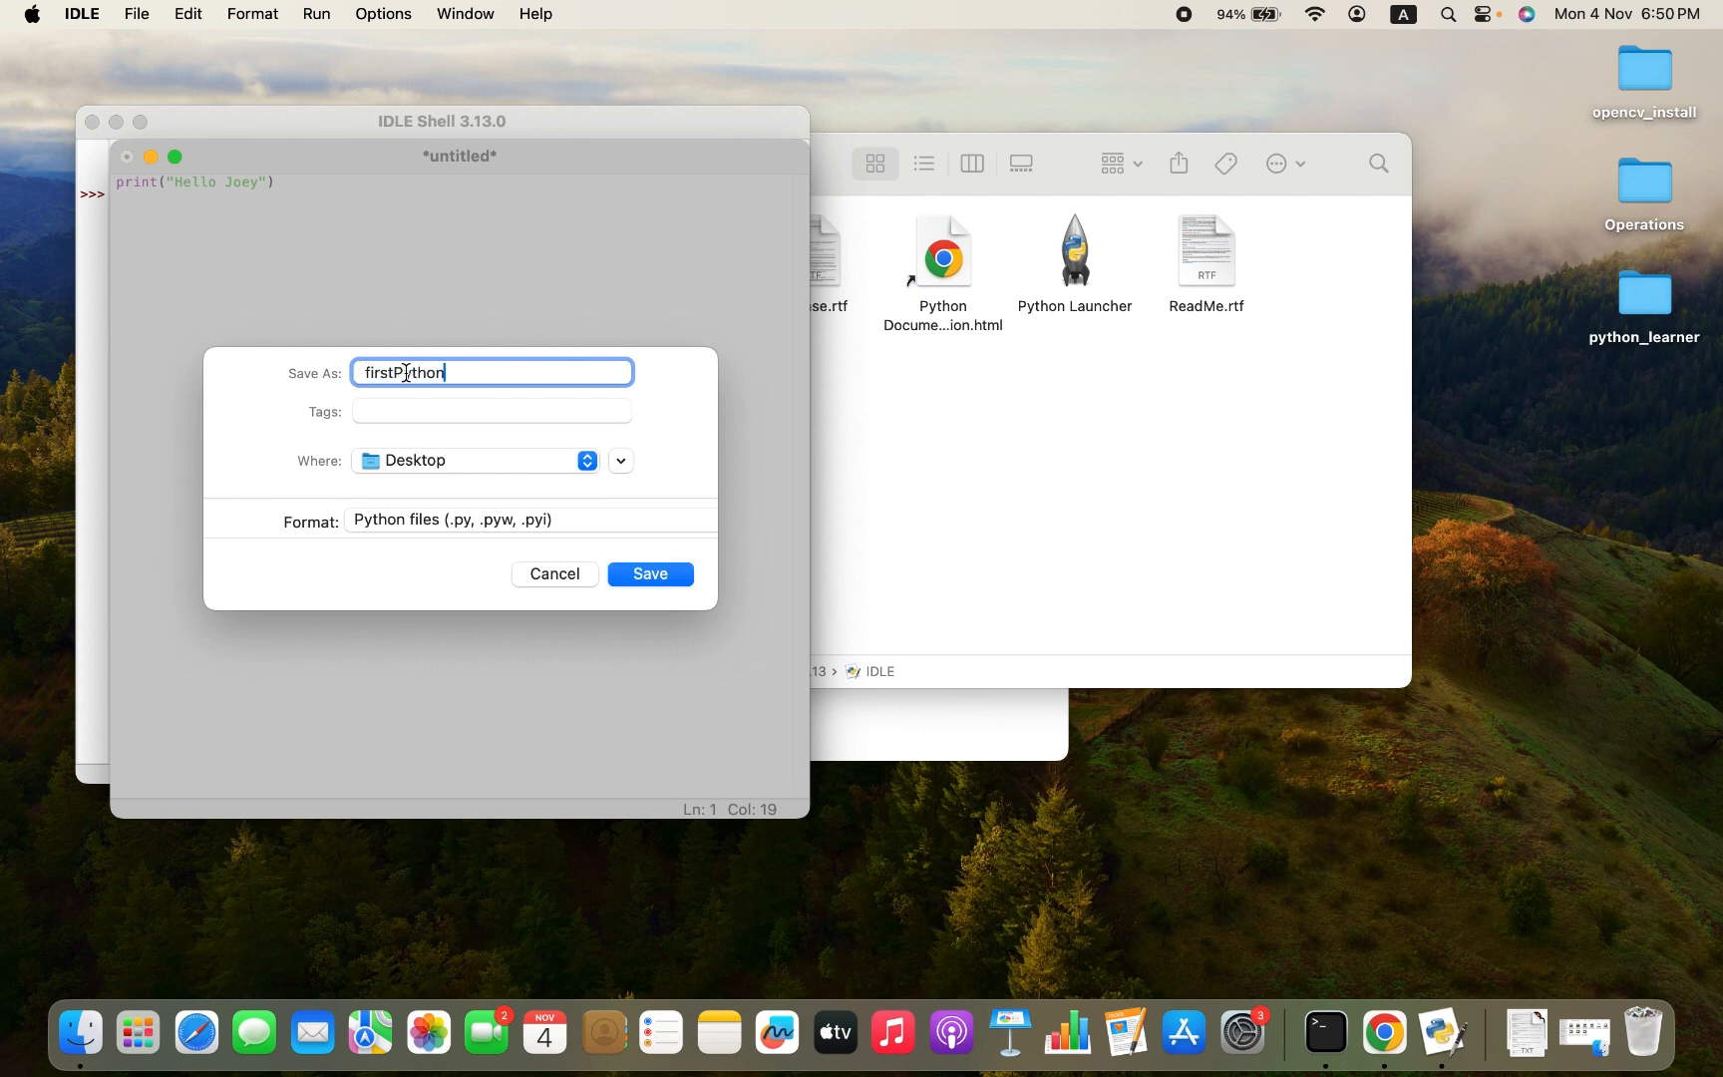
text(.py)
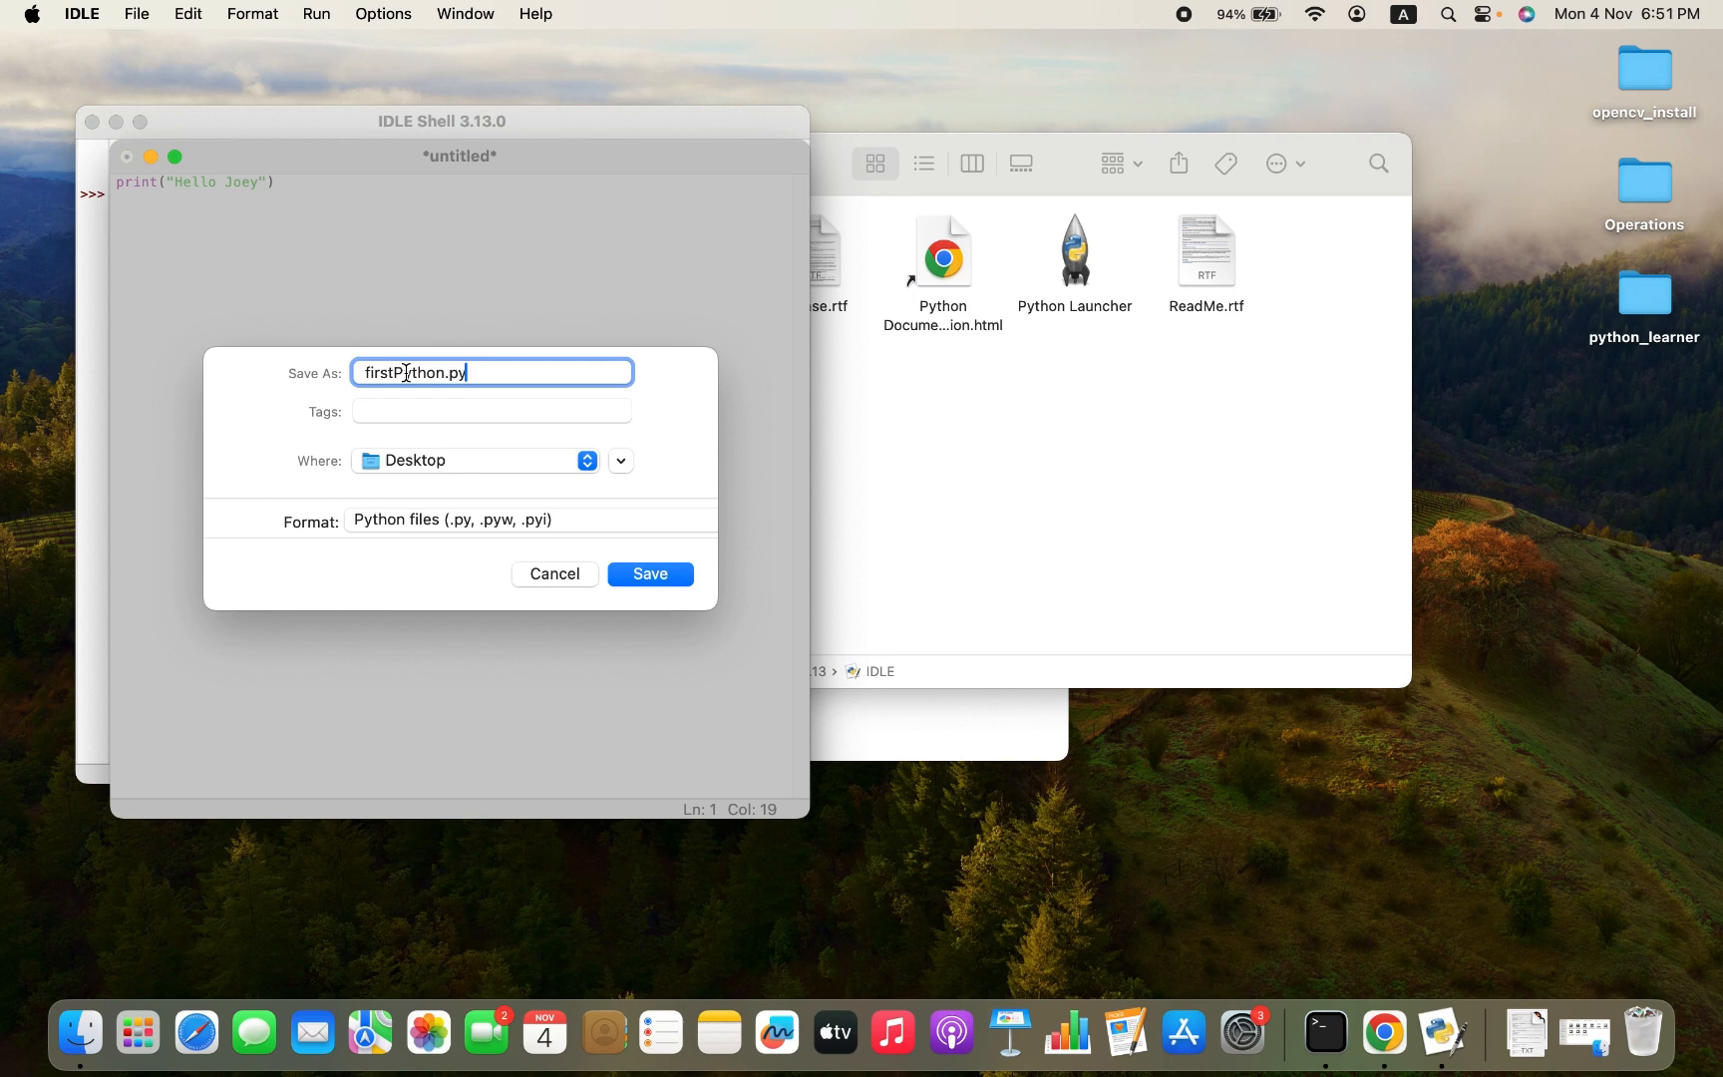
key(Backspace)
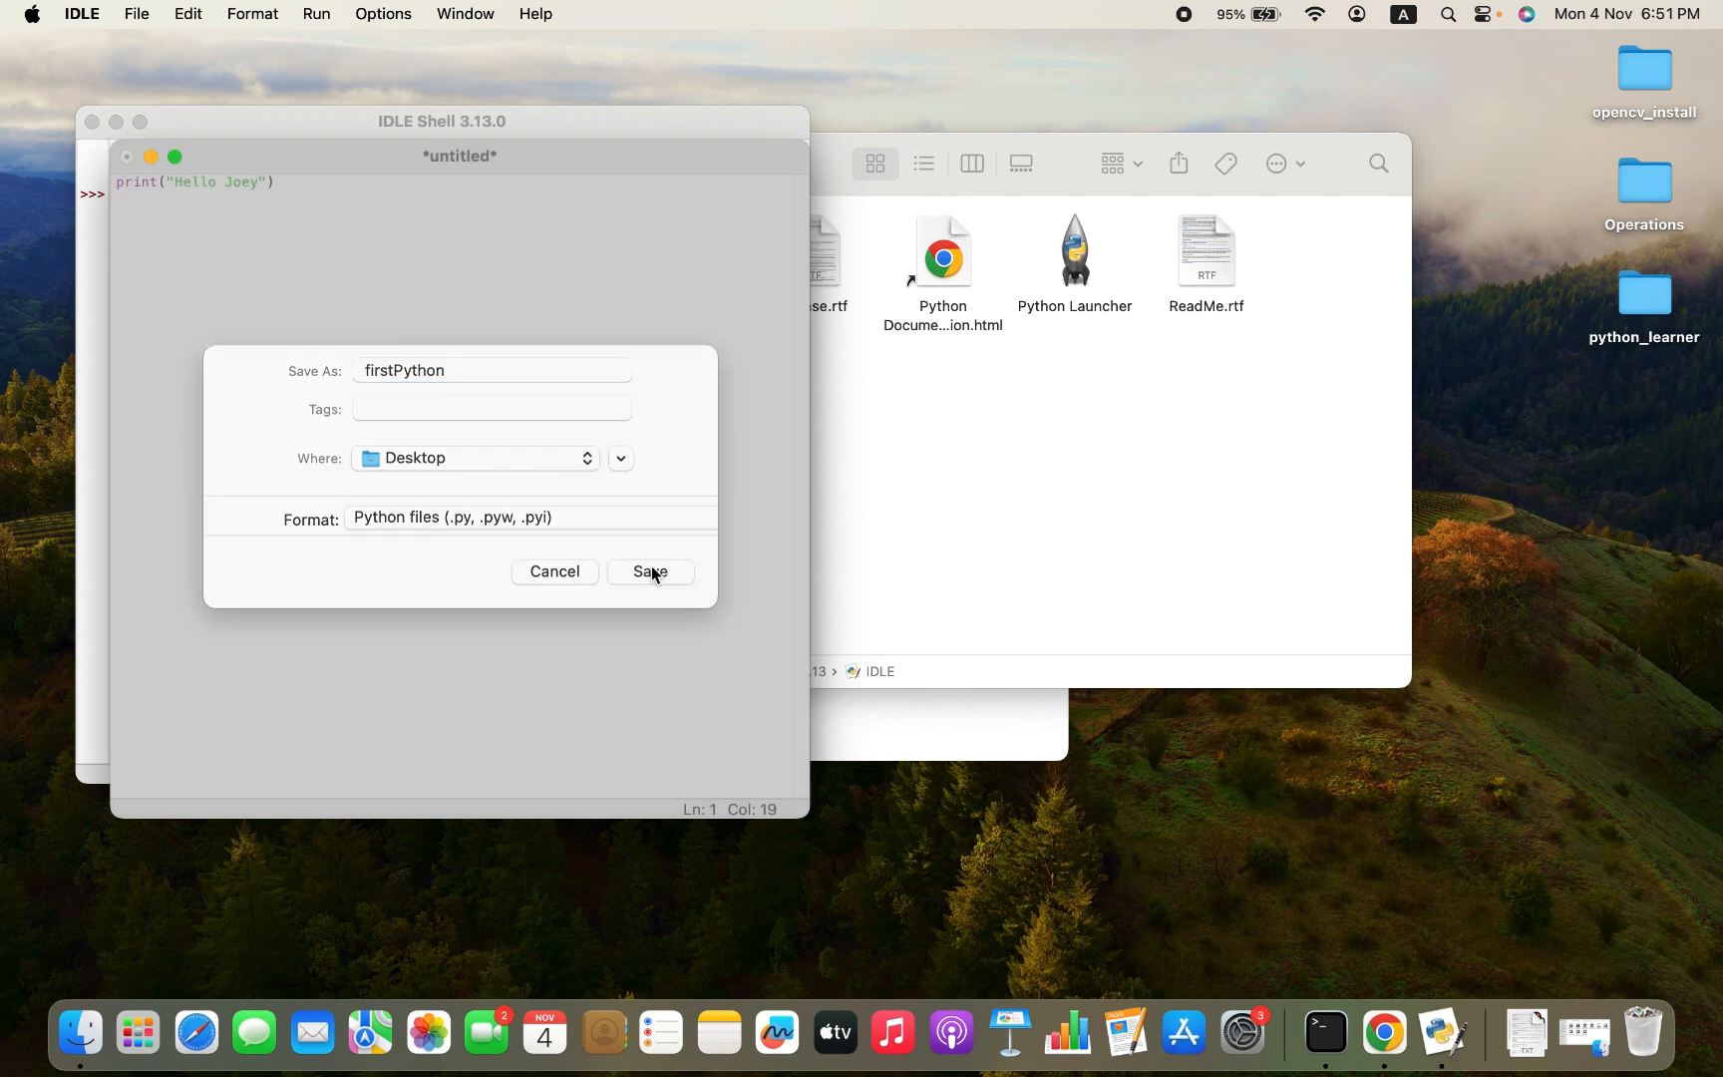
click(649, 570)
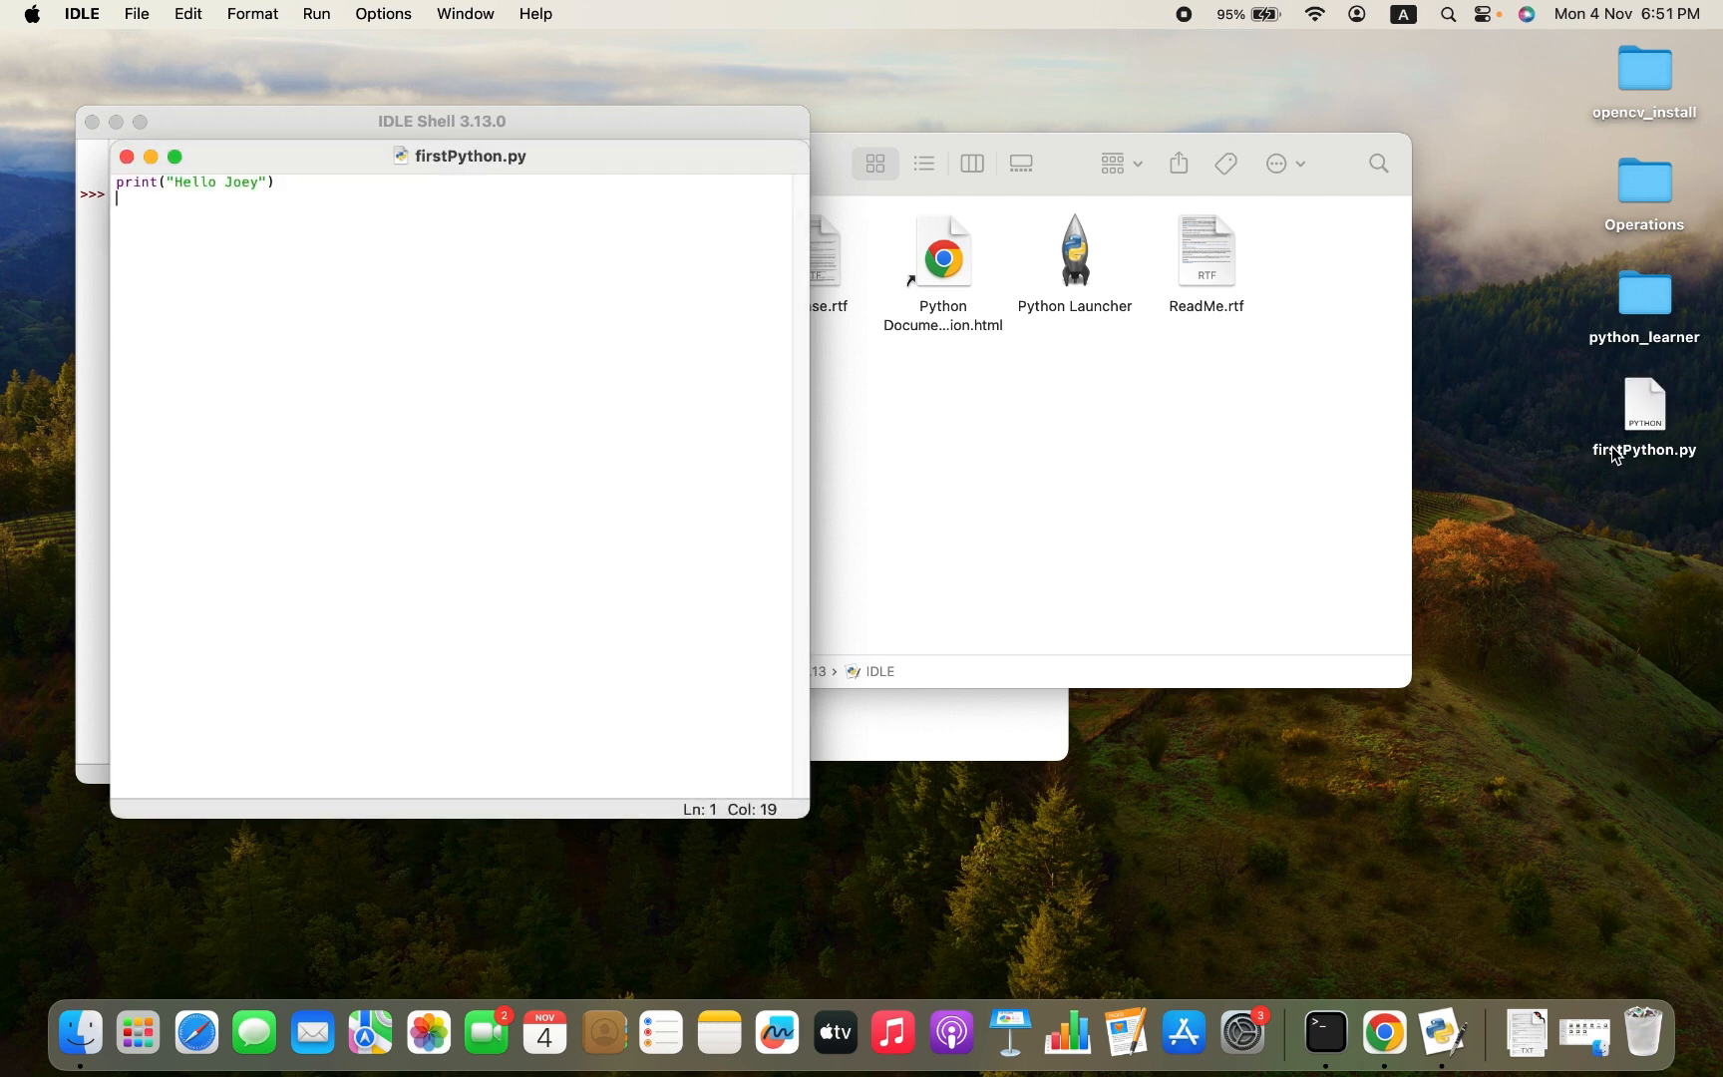
mouse_move(1550, 553)
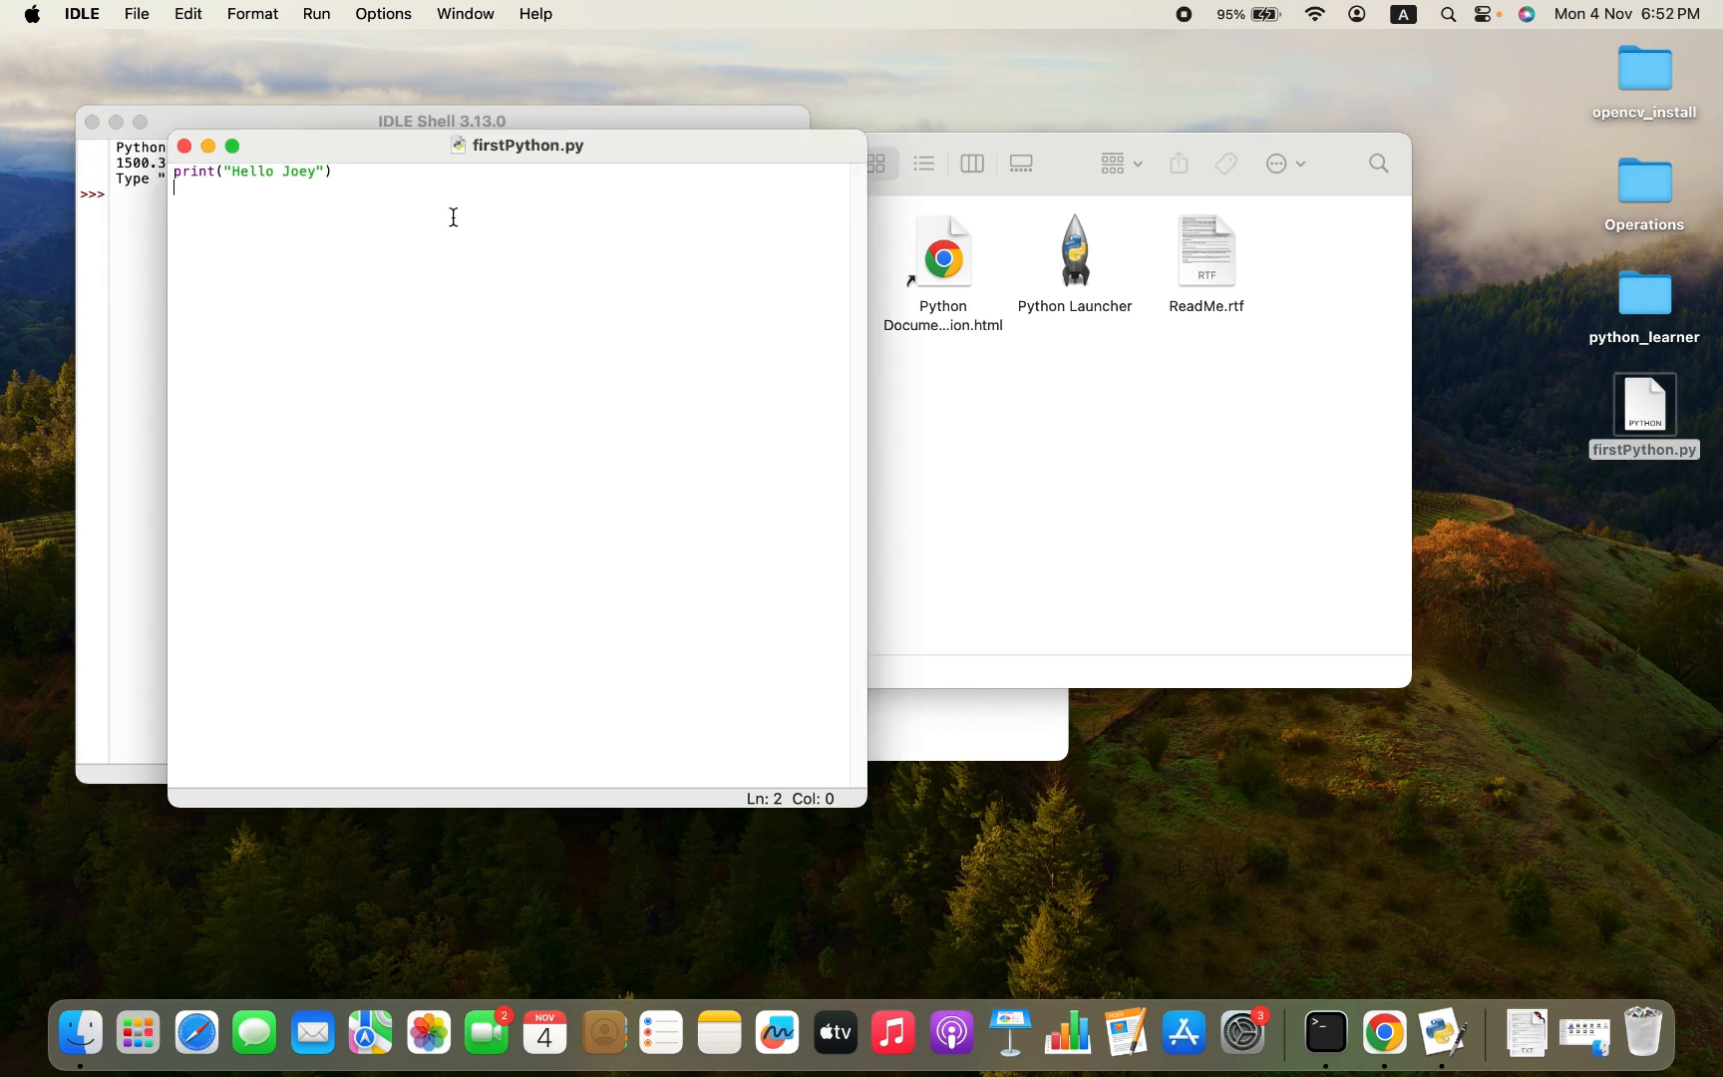
mouse_move(583, 180)
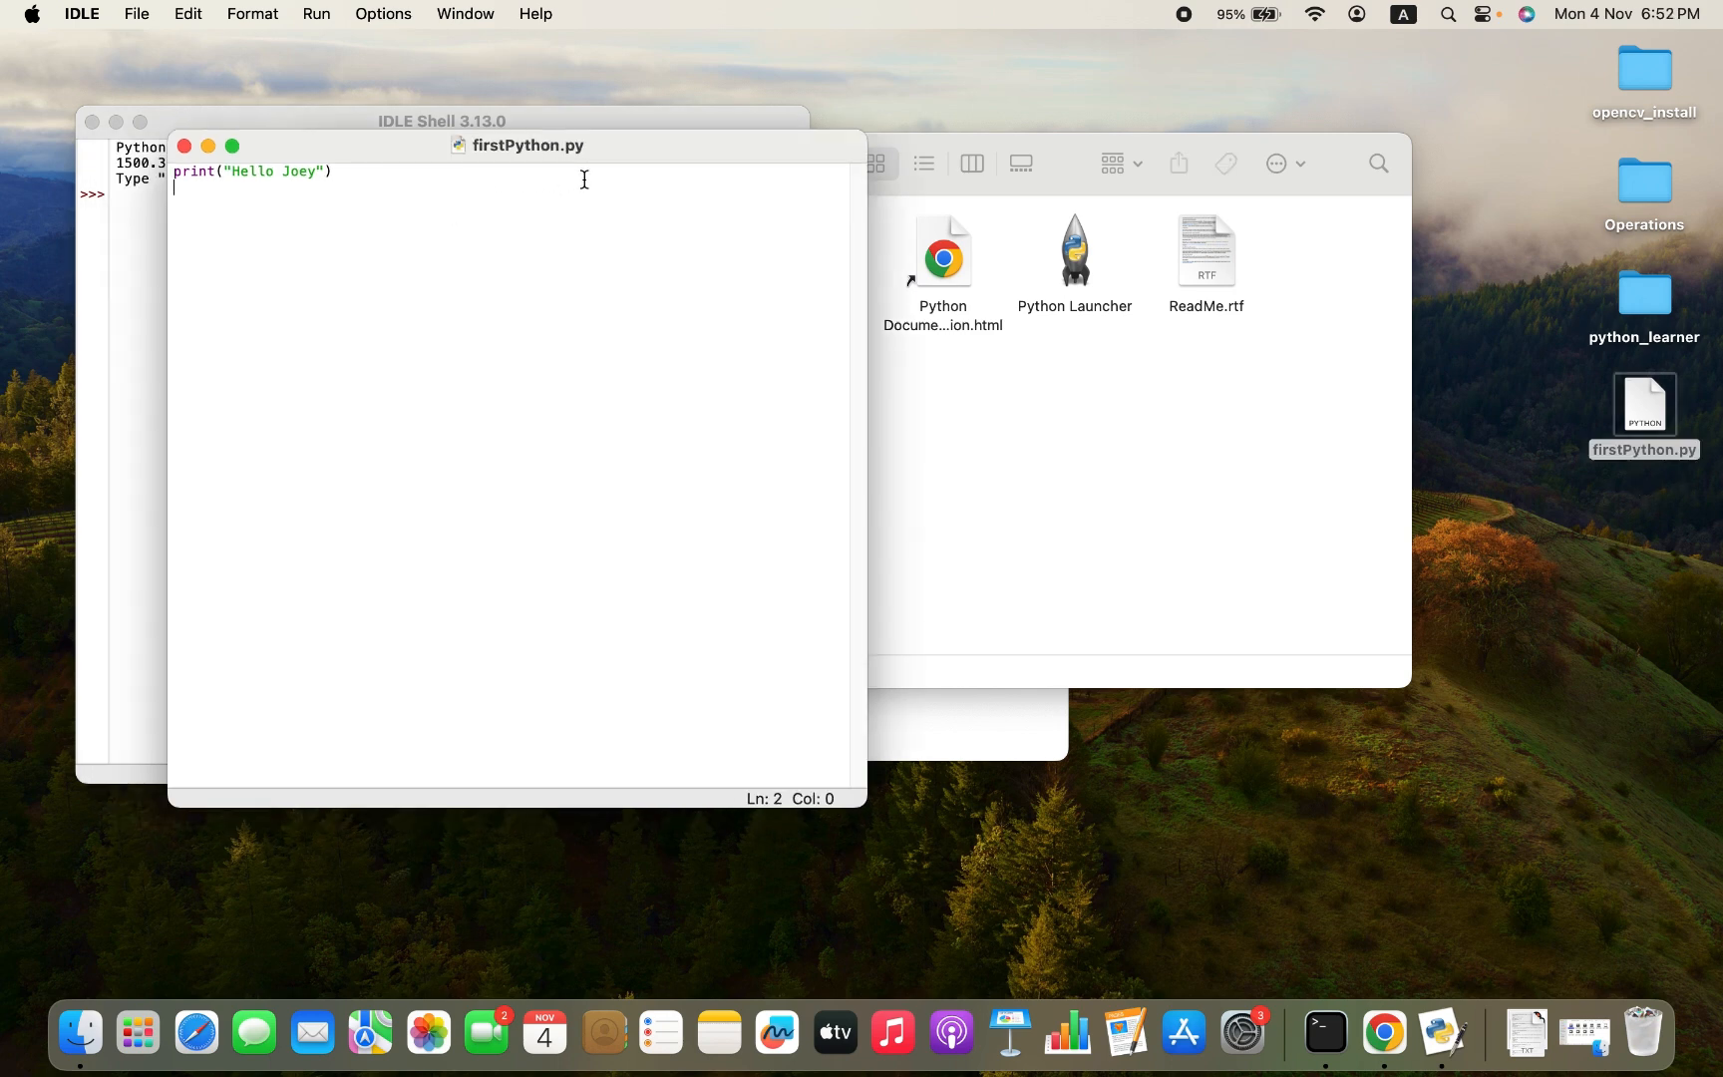
mouse_move(319, 20)
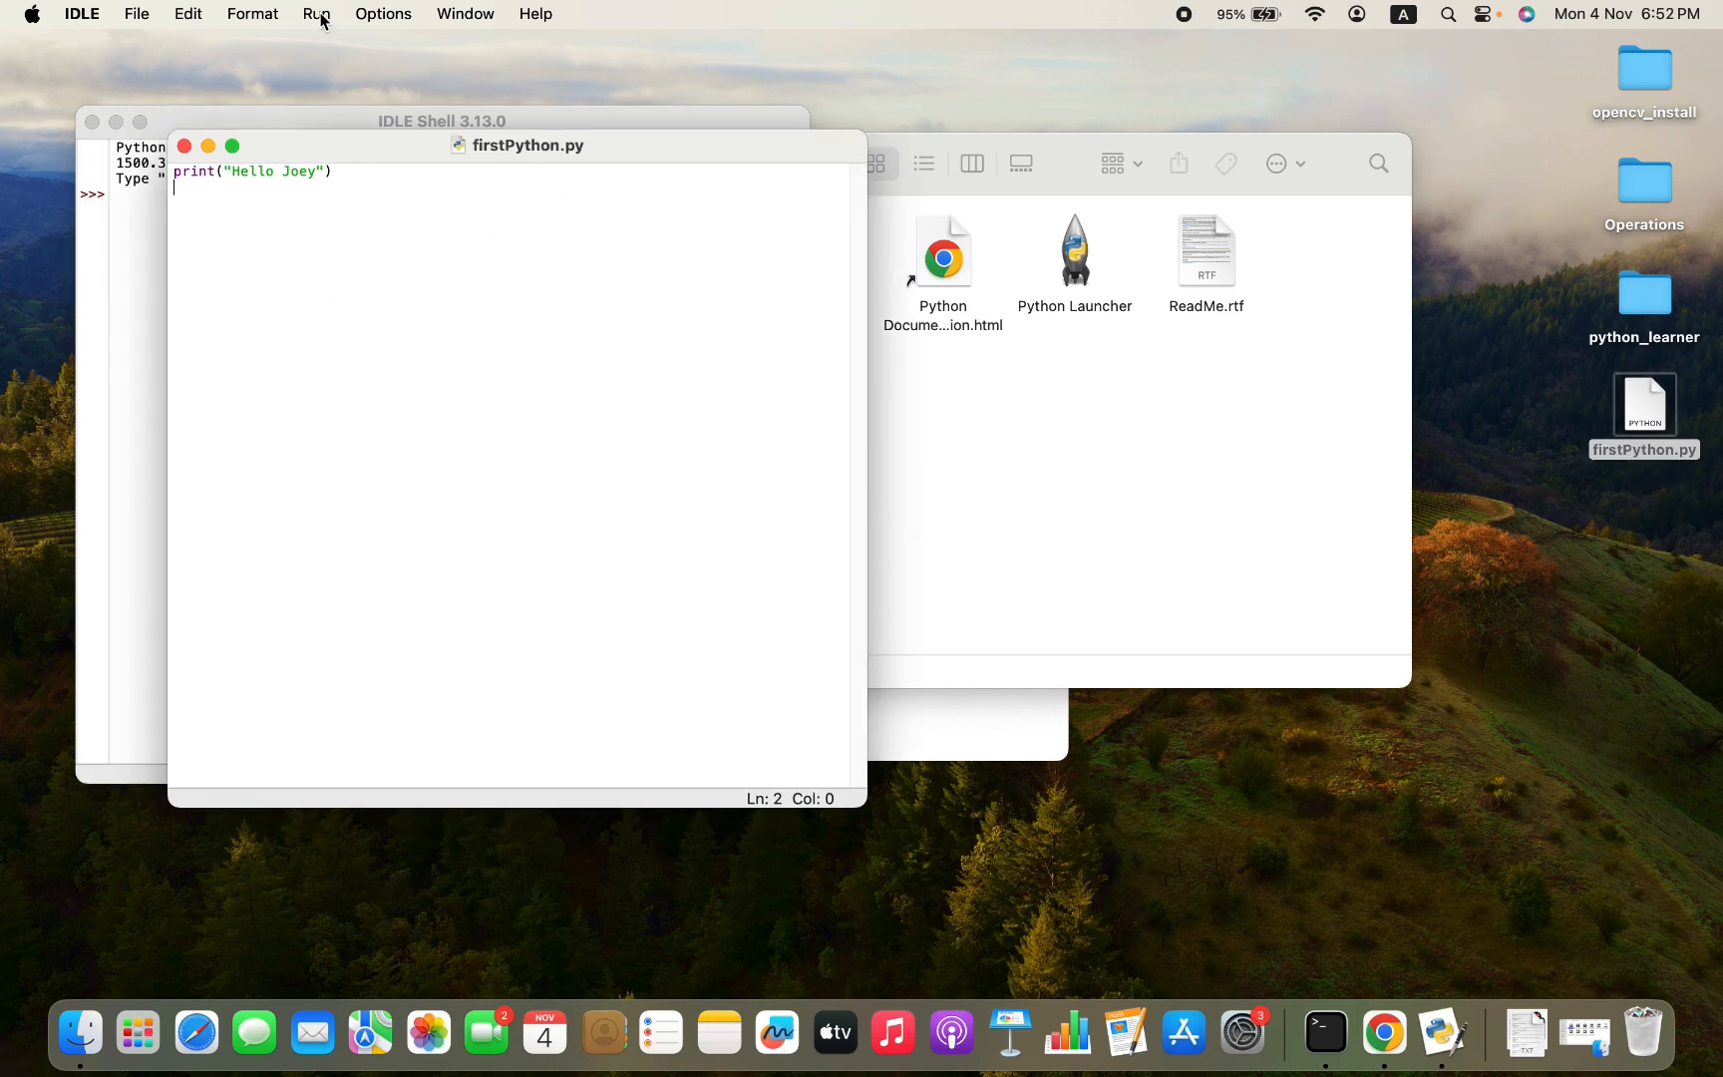
Run firstPython.py as a module with F5 so the shell prints Hello Joey
click(316, 13)
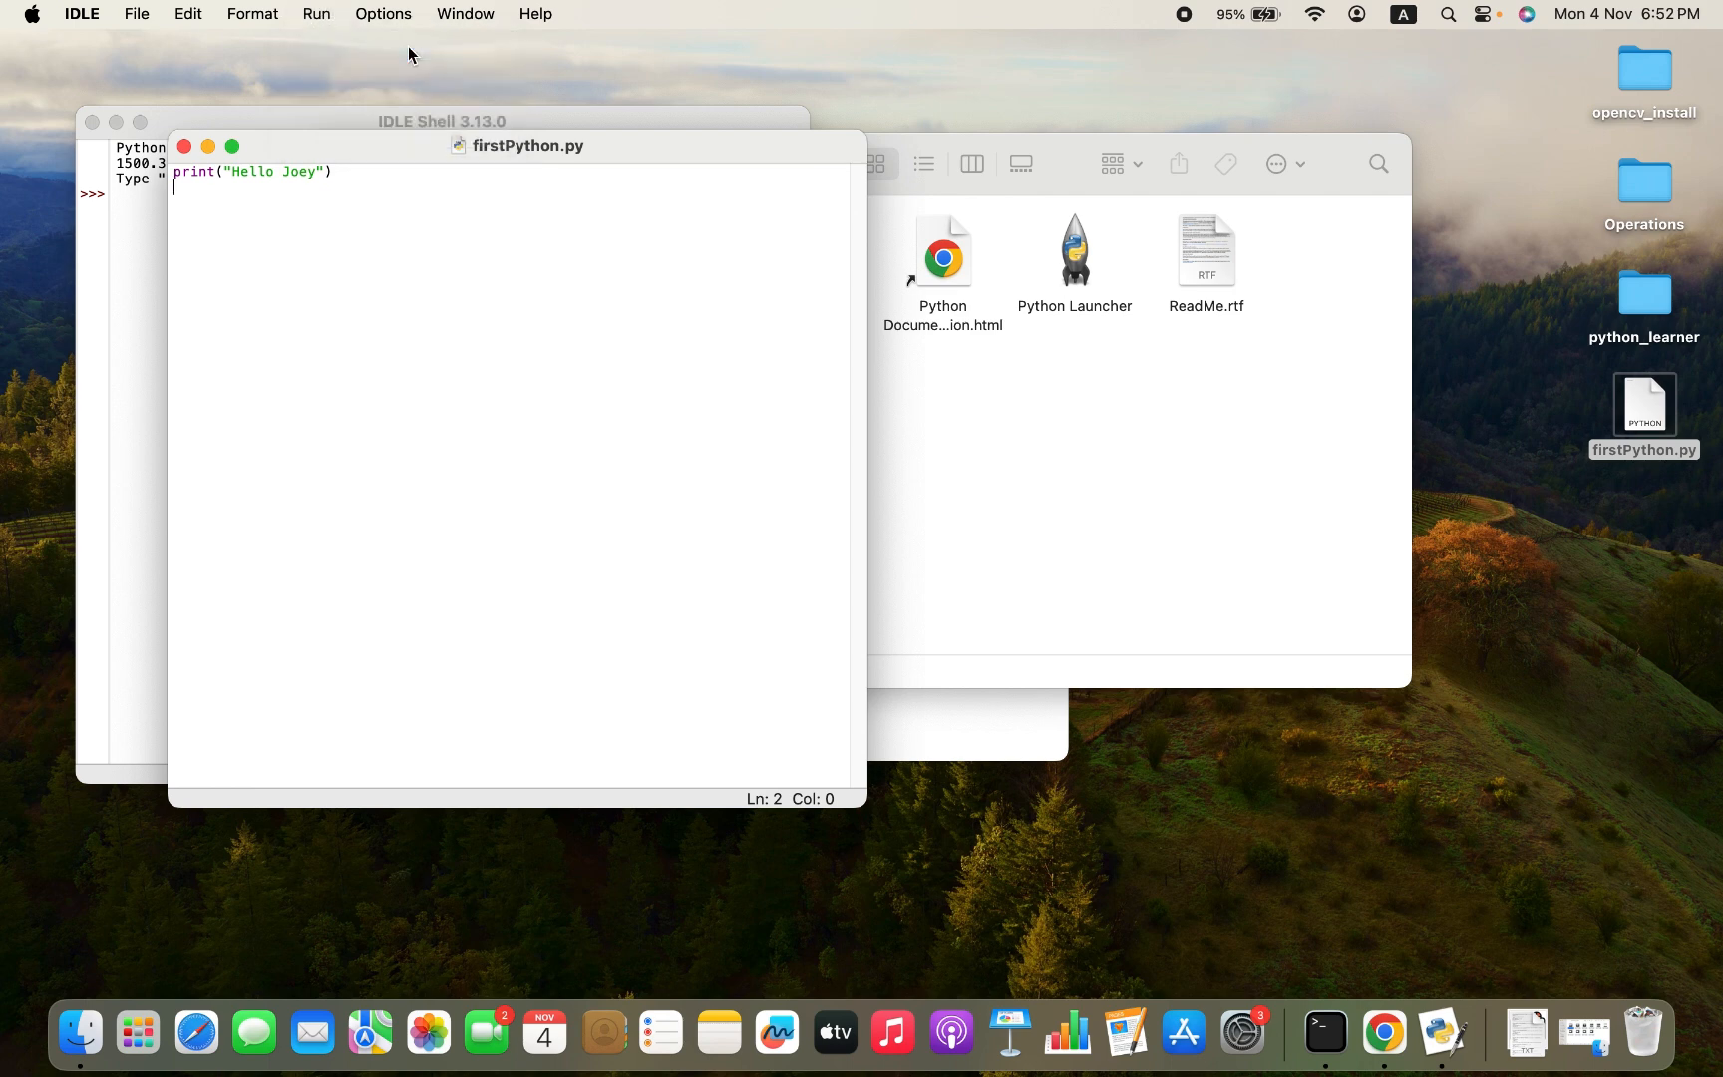
key(f5)
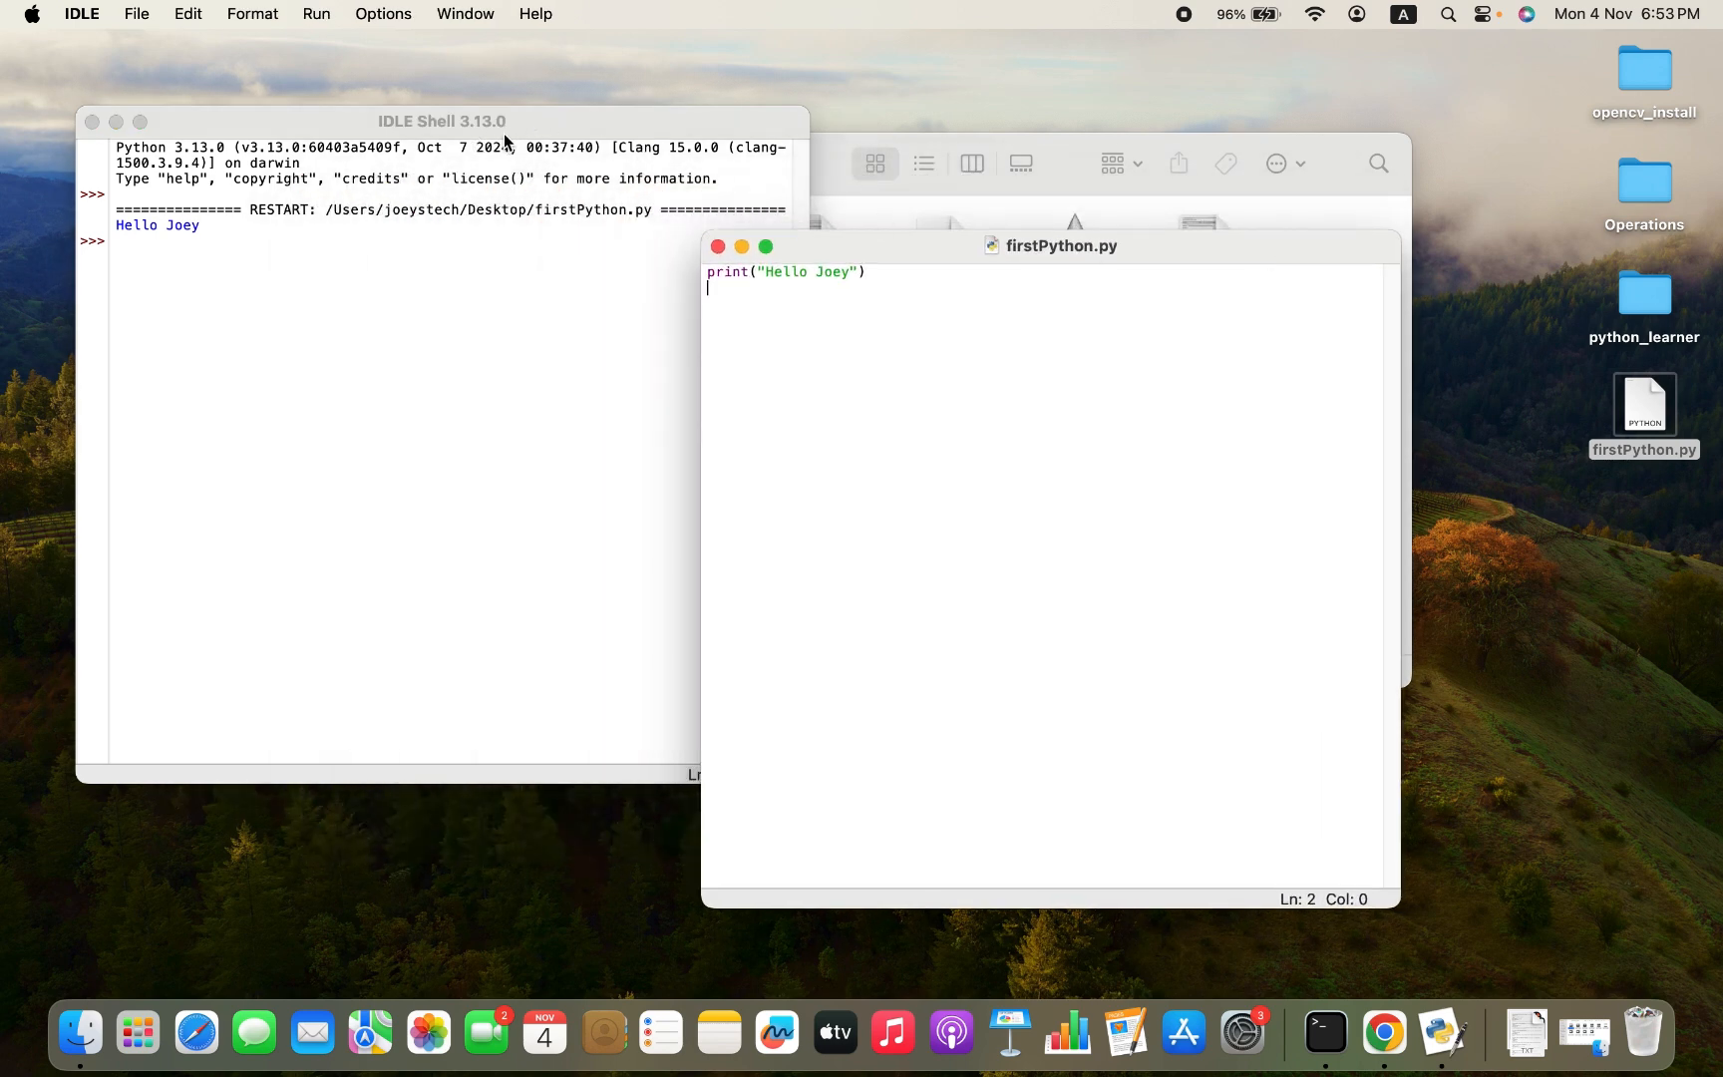
mouse_move(1145, 642)
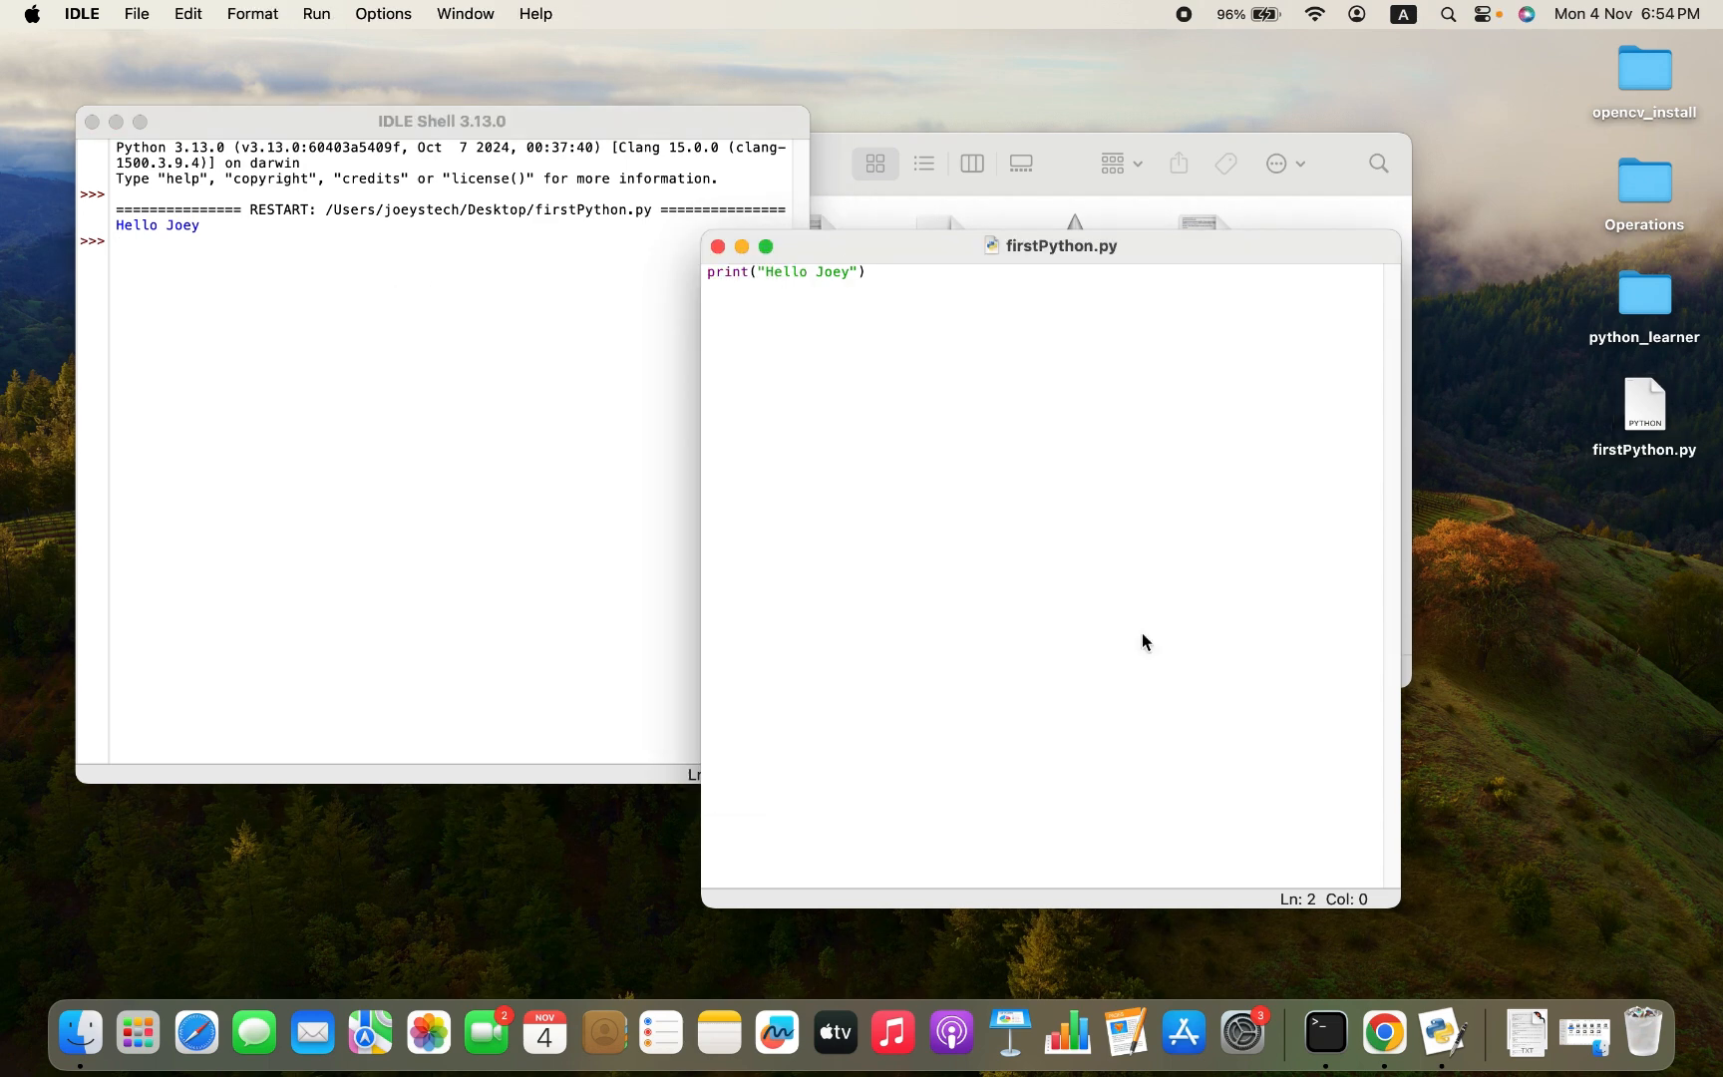